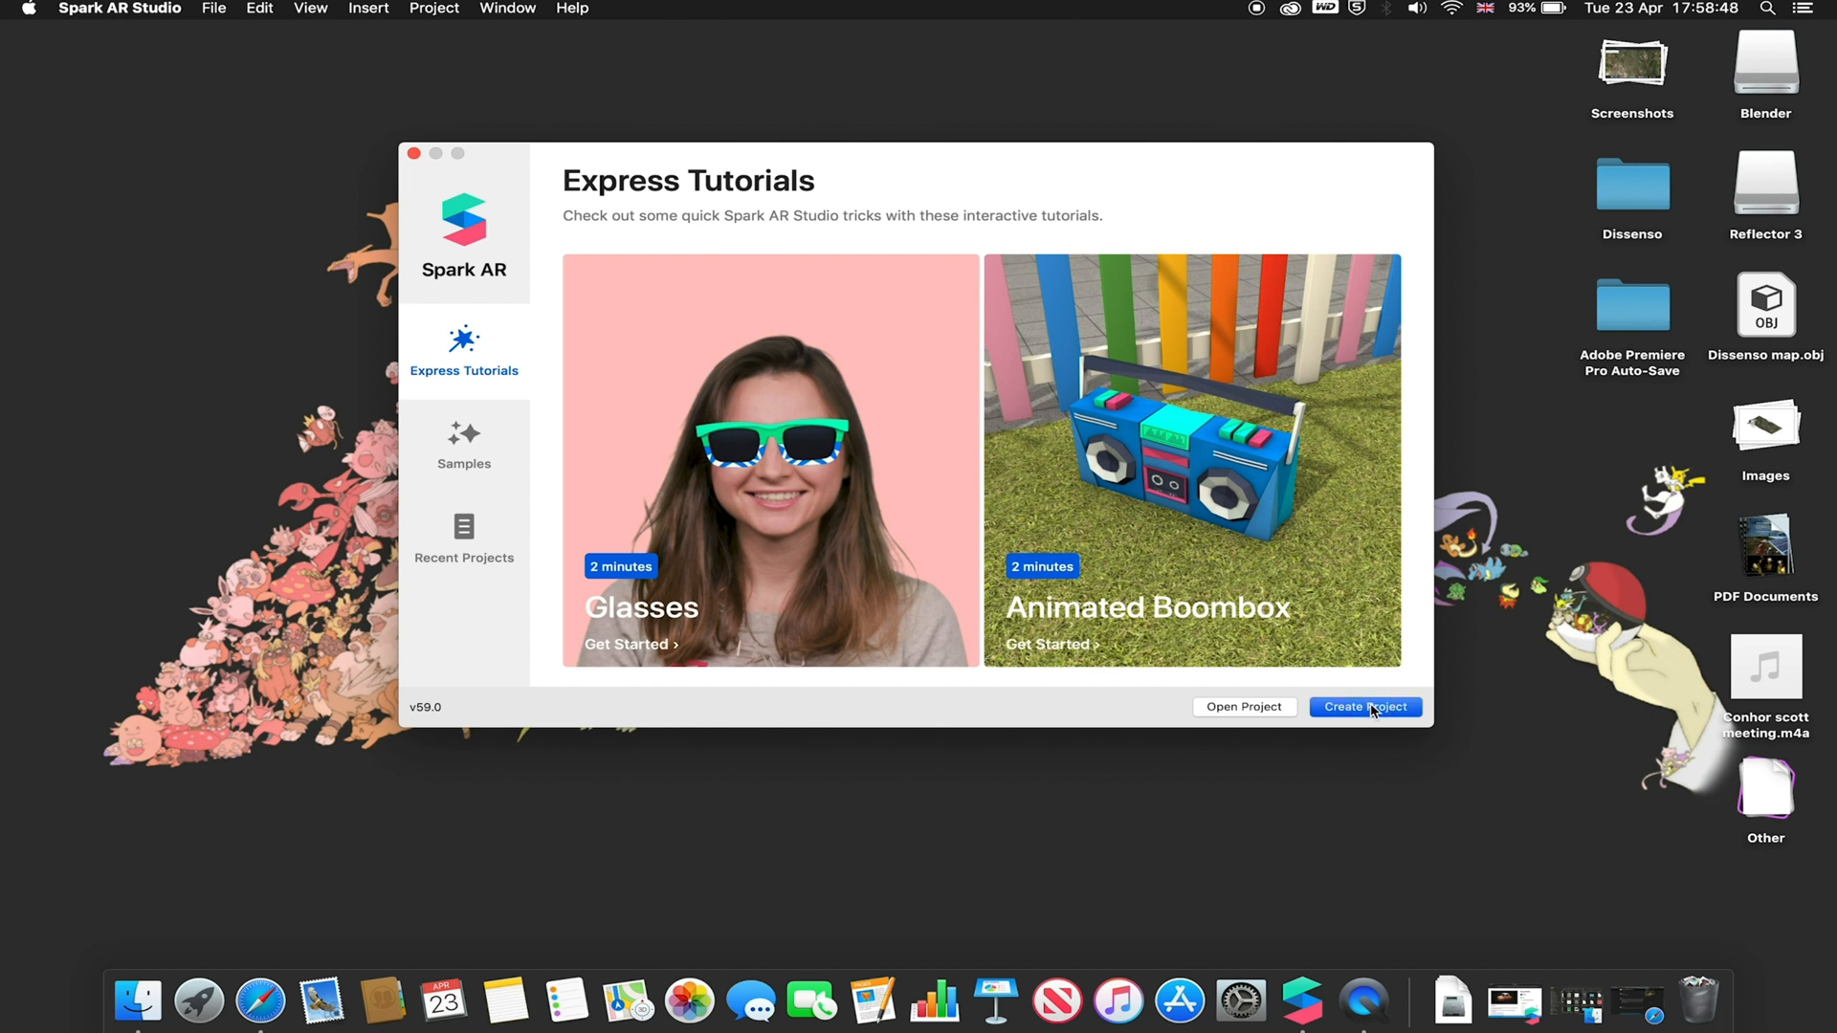
Create a new project from the welcome screen and maximise the project window.
click(1363, 706)
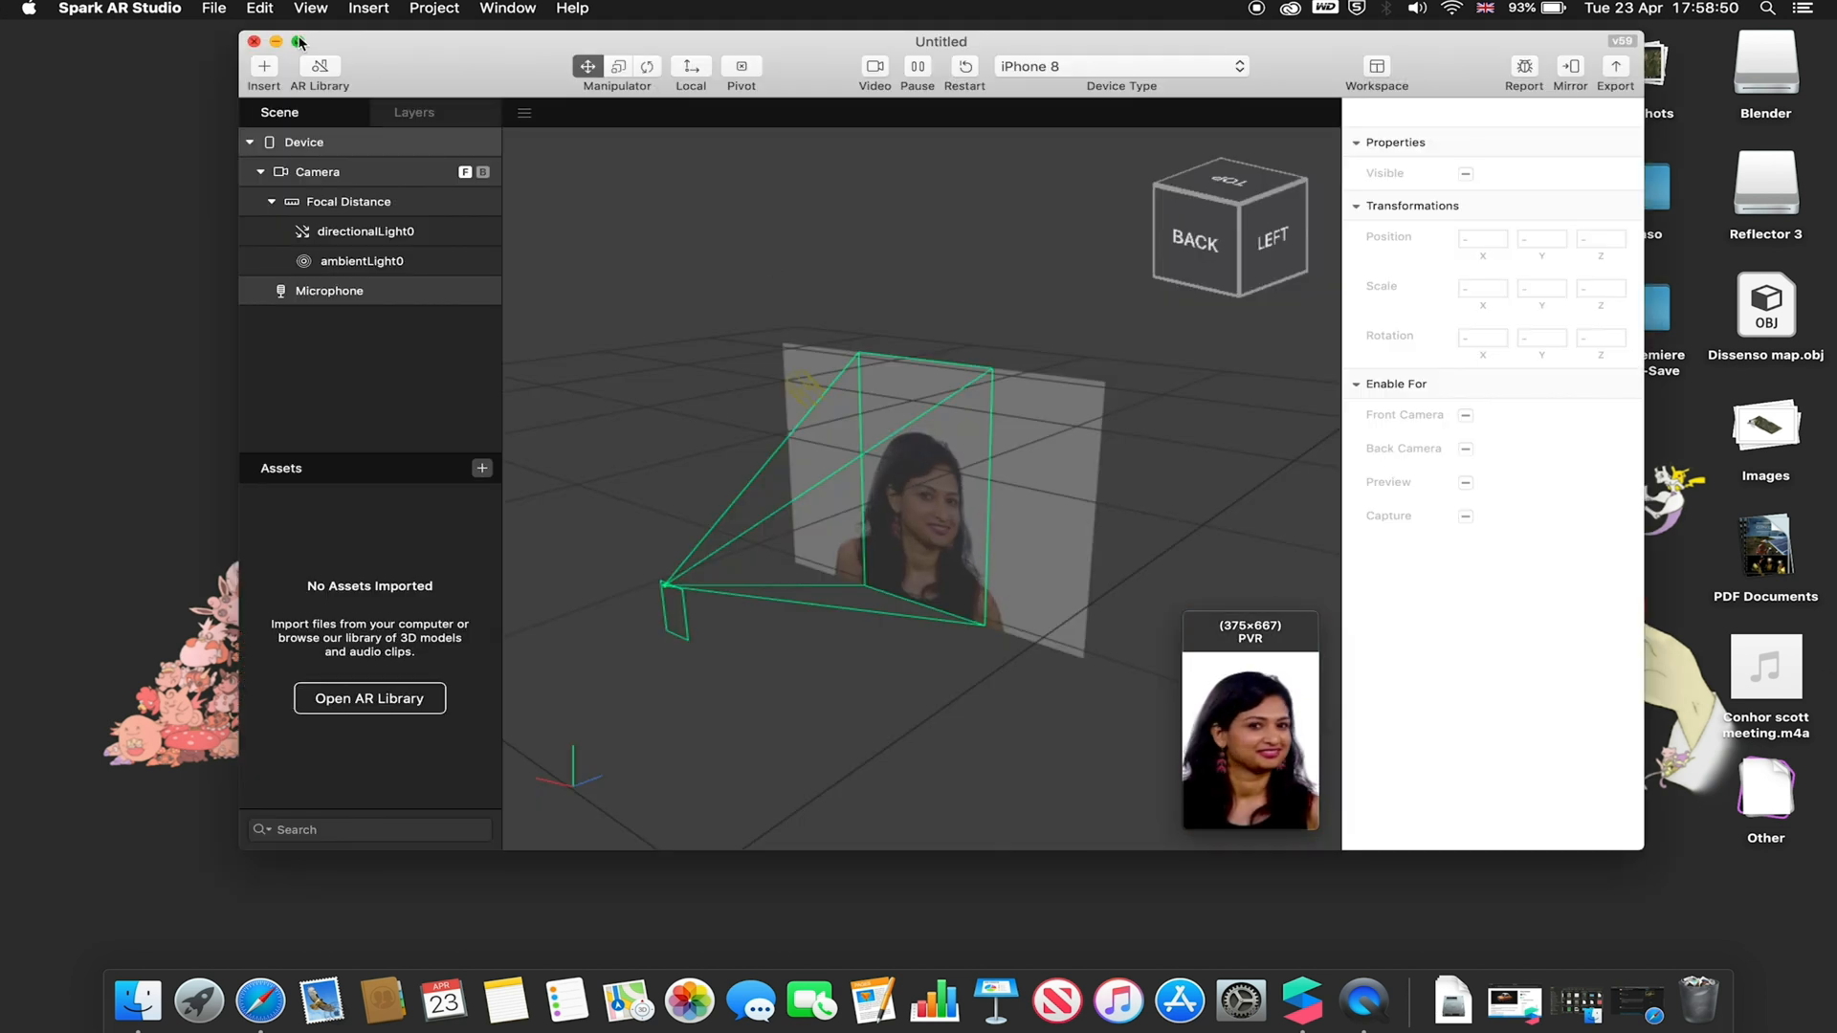
click(298, 41)
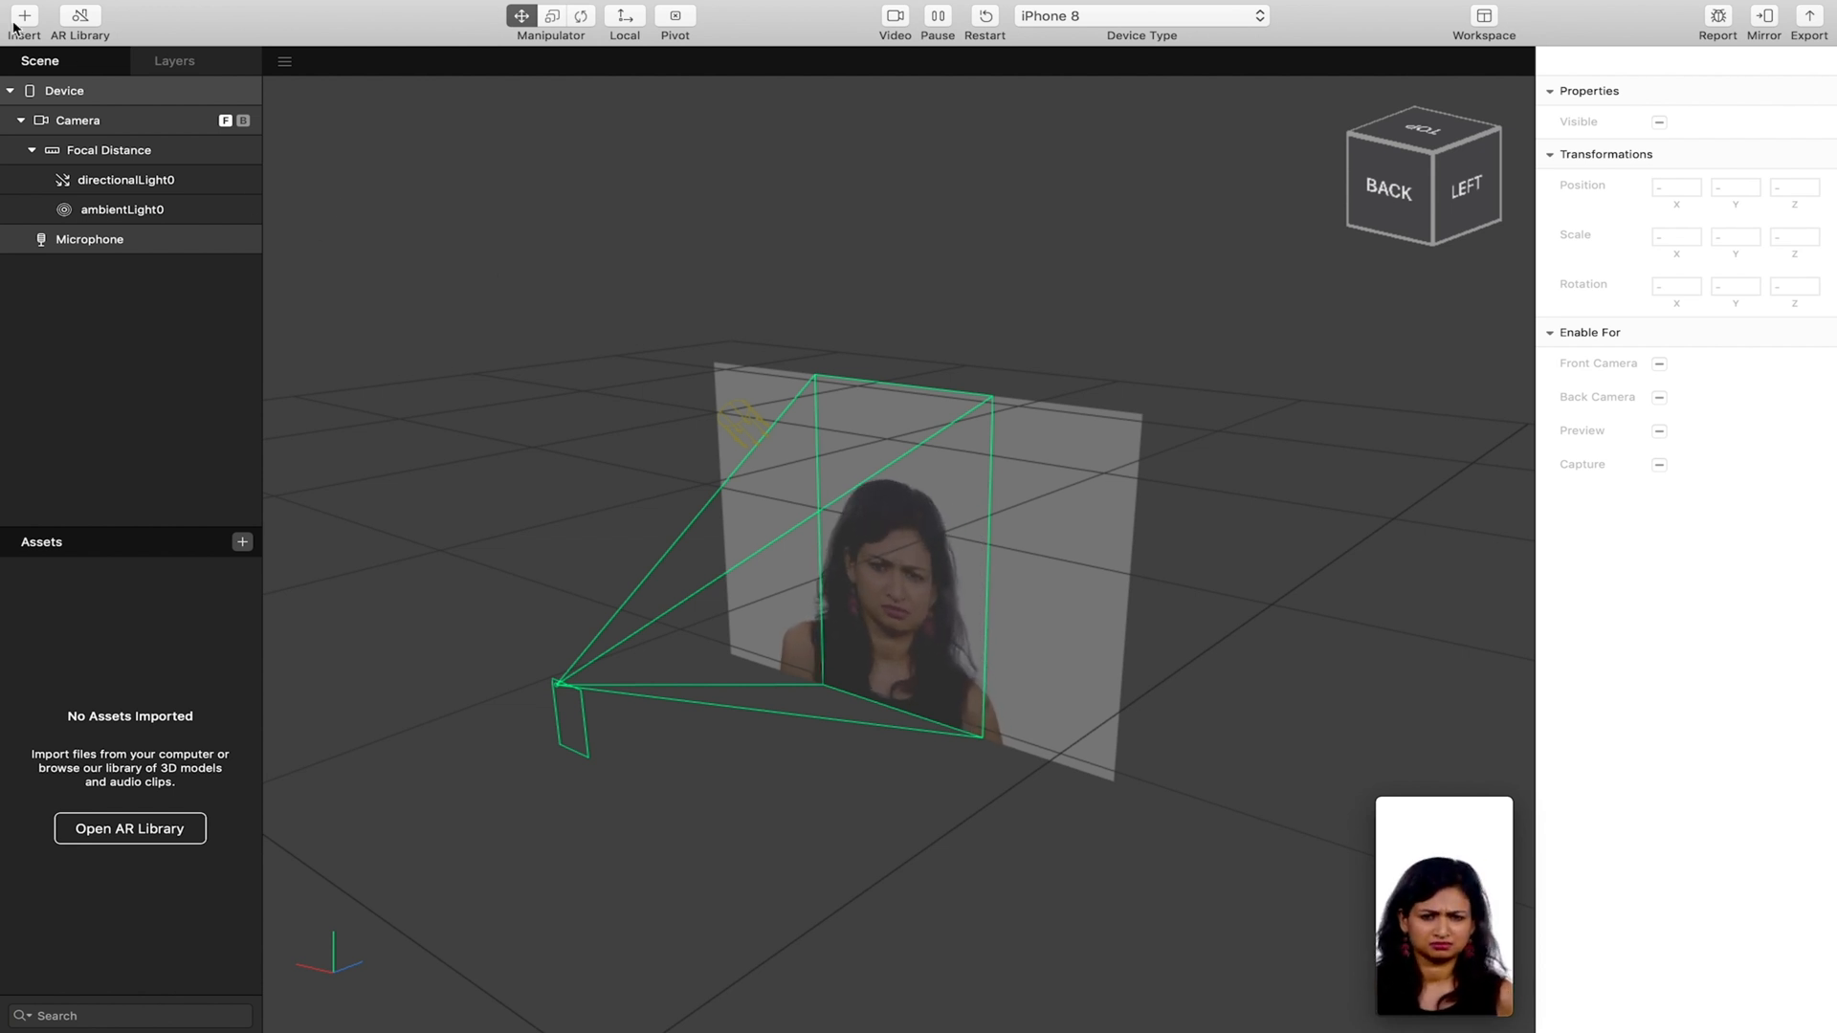
Insert a Plane Tracker object into the scene from the Insert list.
click(23, 15)
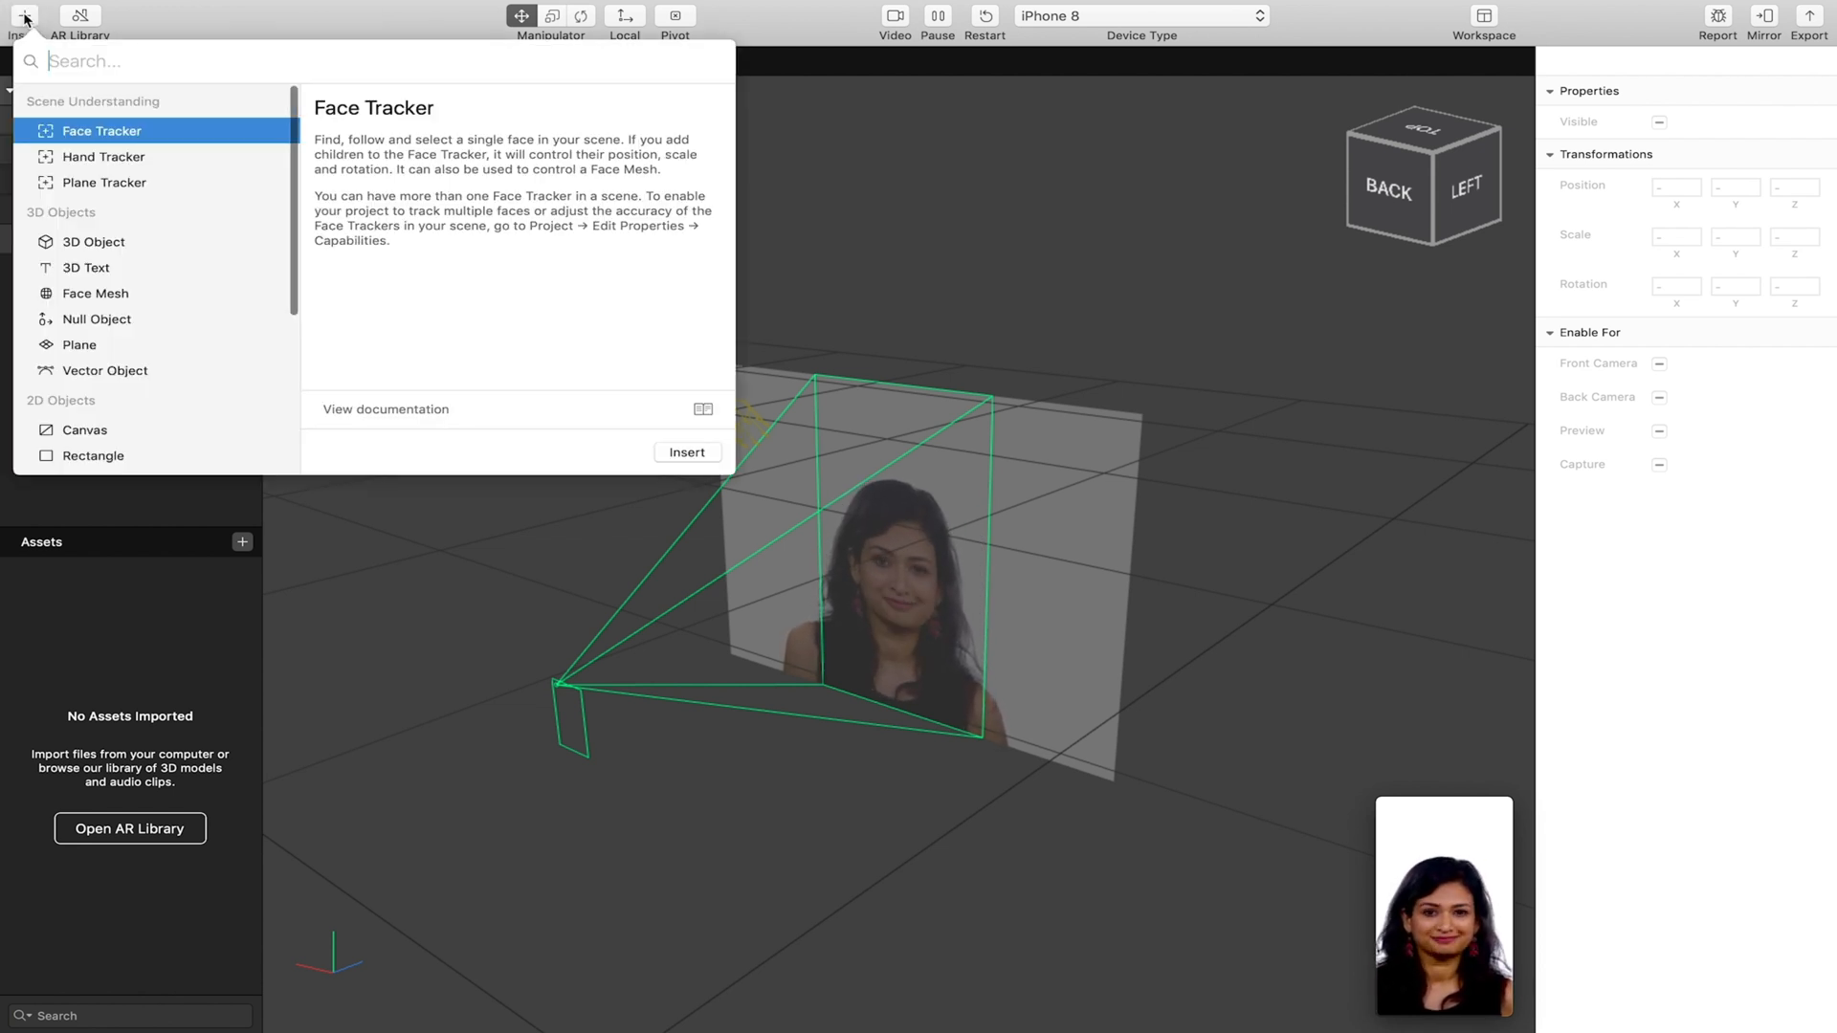
click(103, 183)
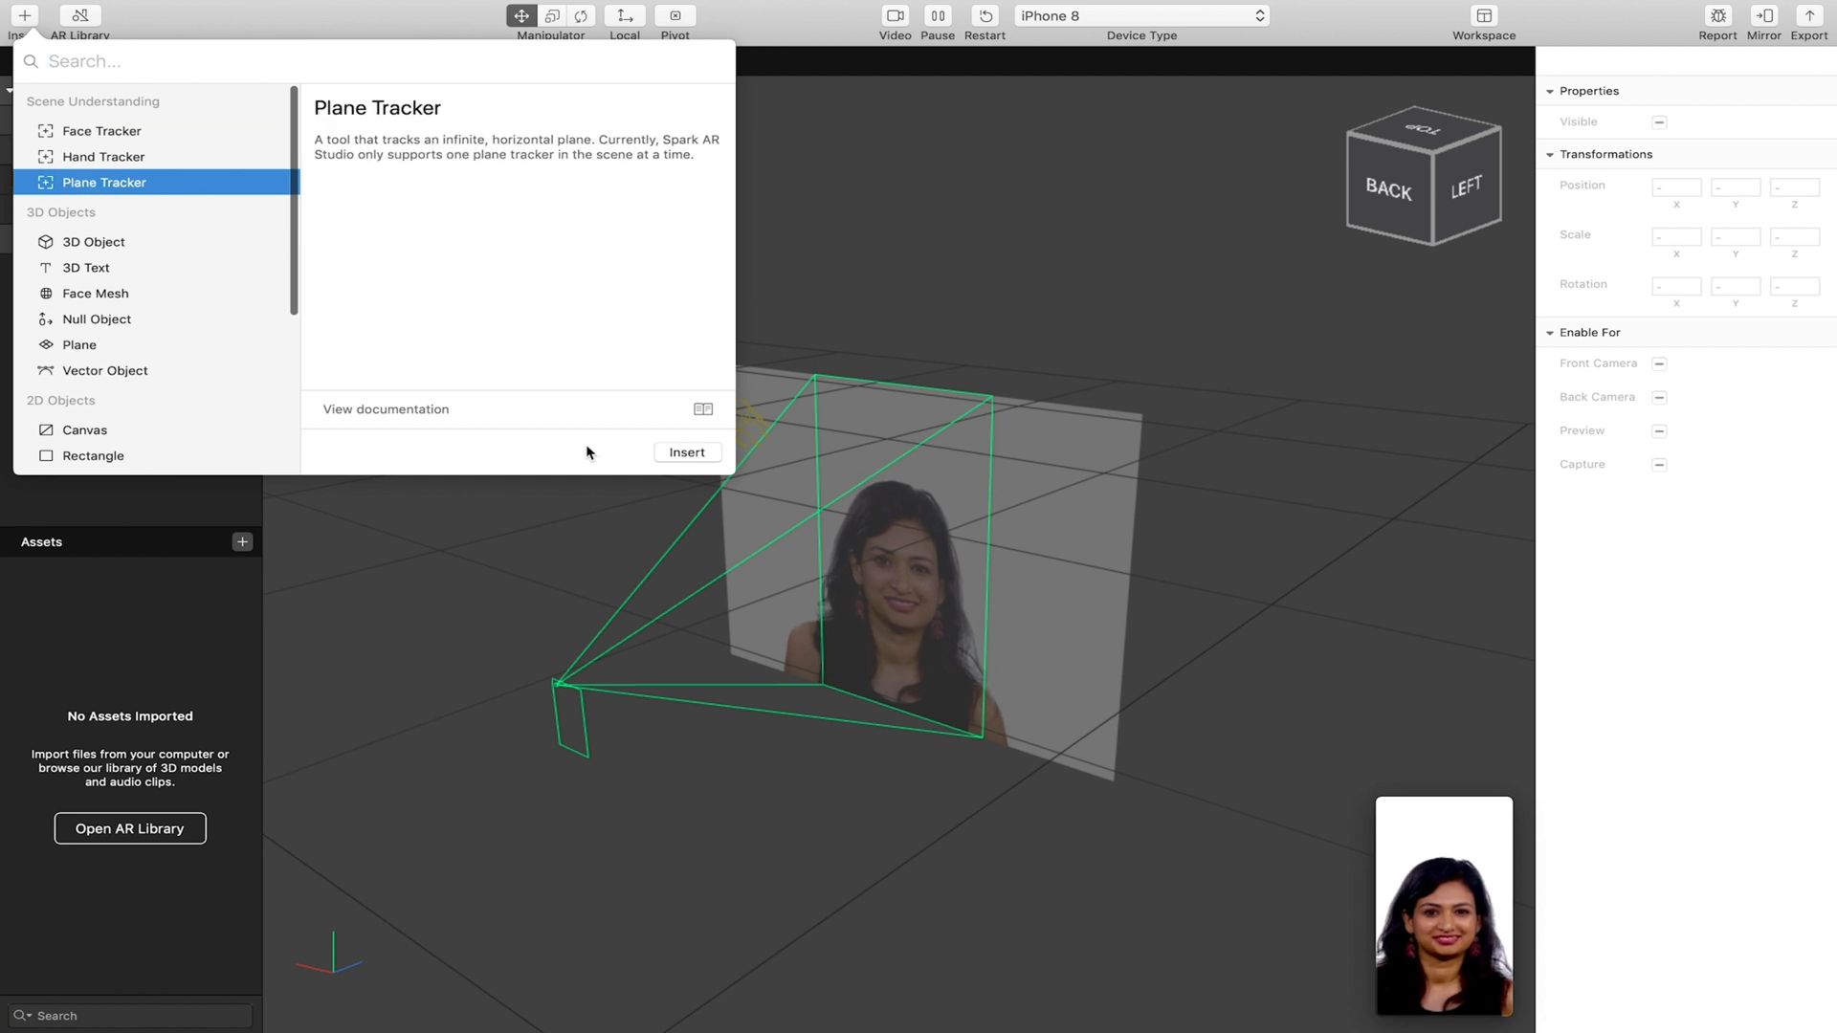
click(686, 453)
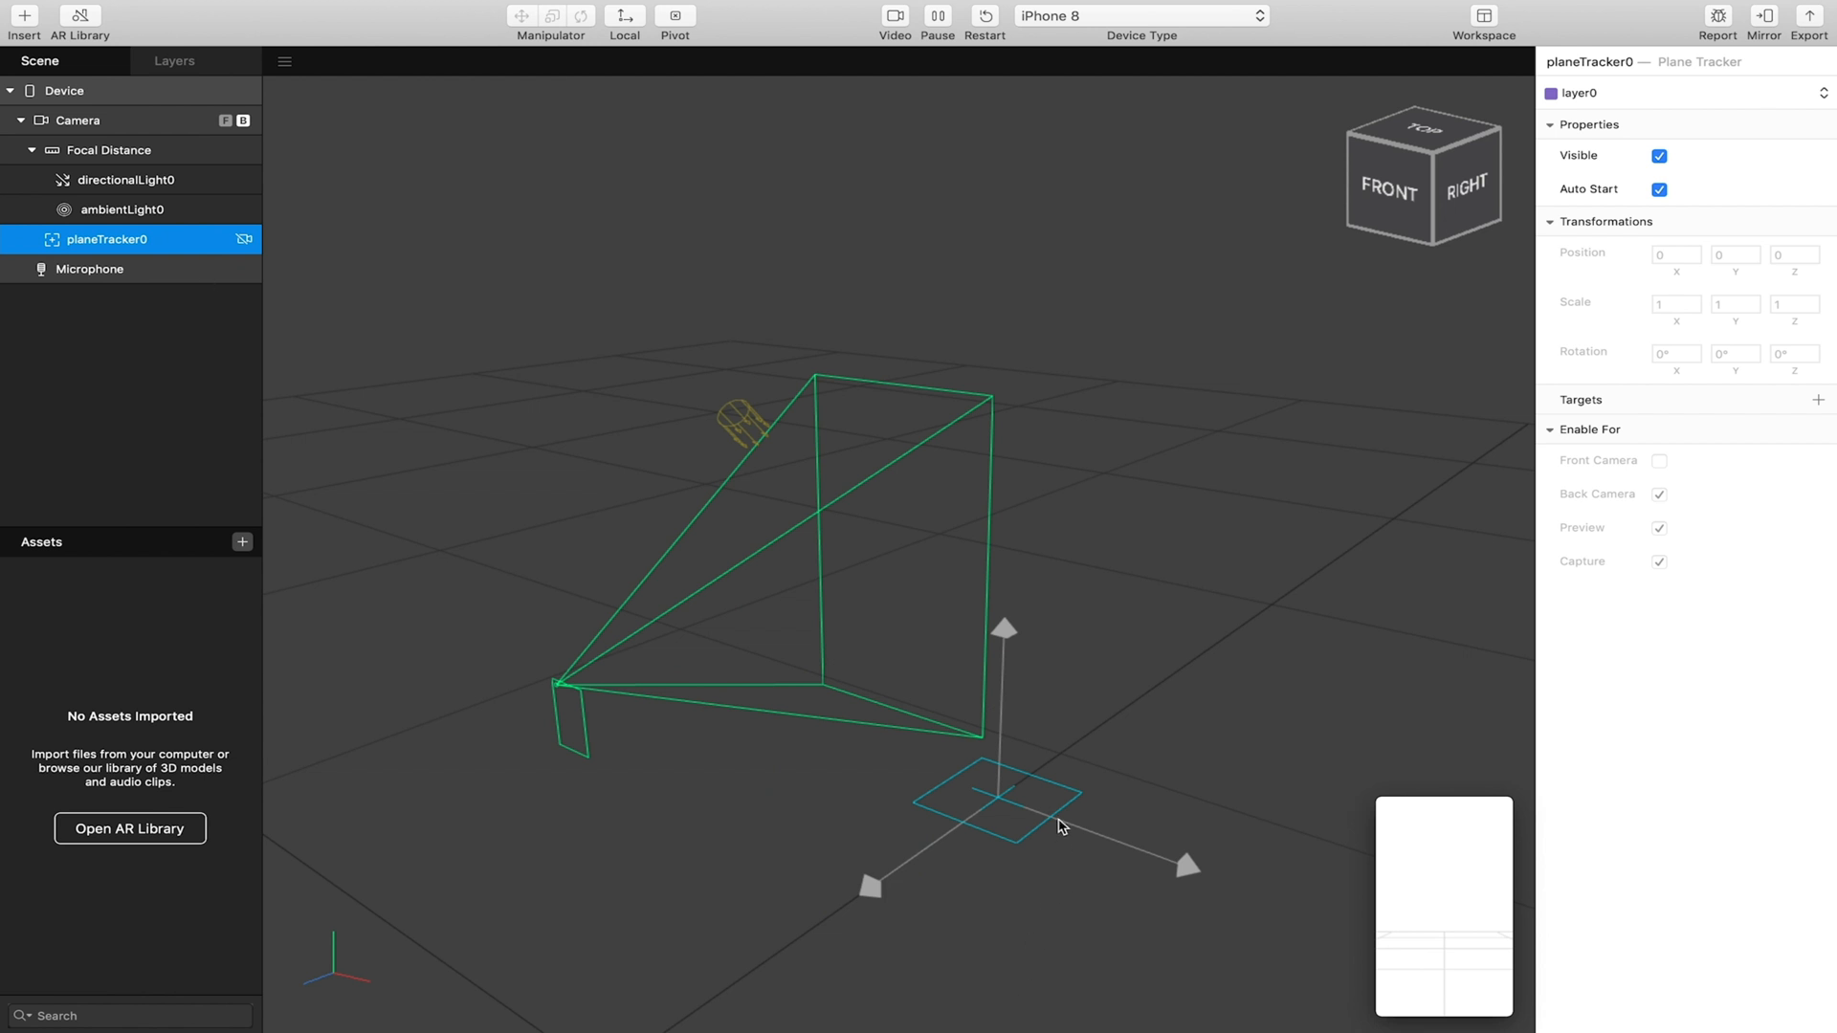
mouse_move(956, 768)
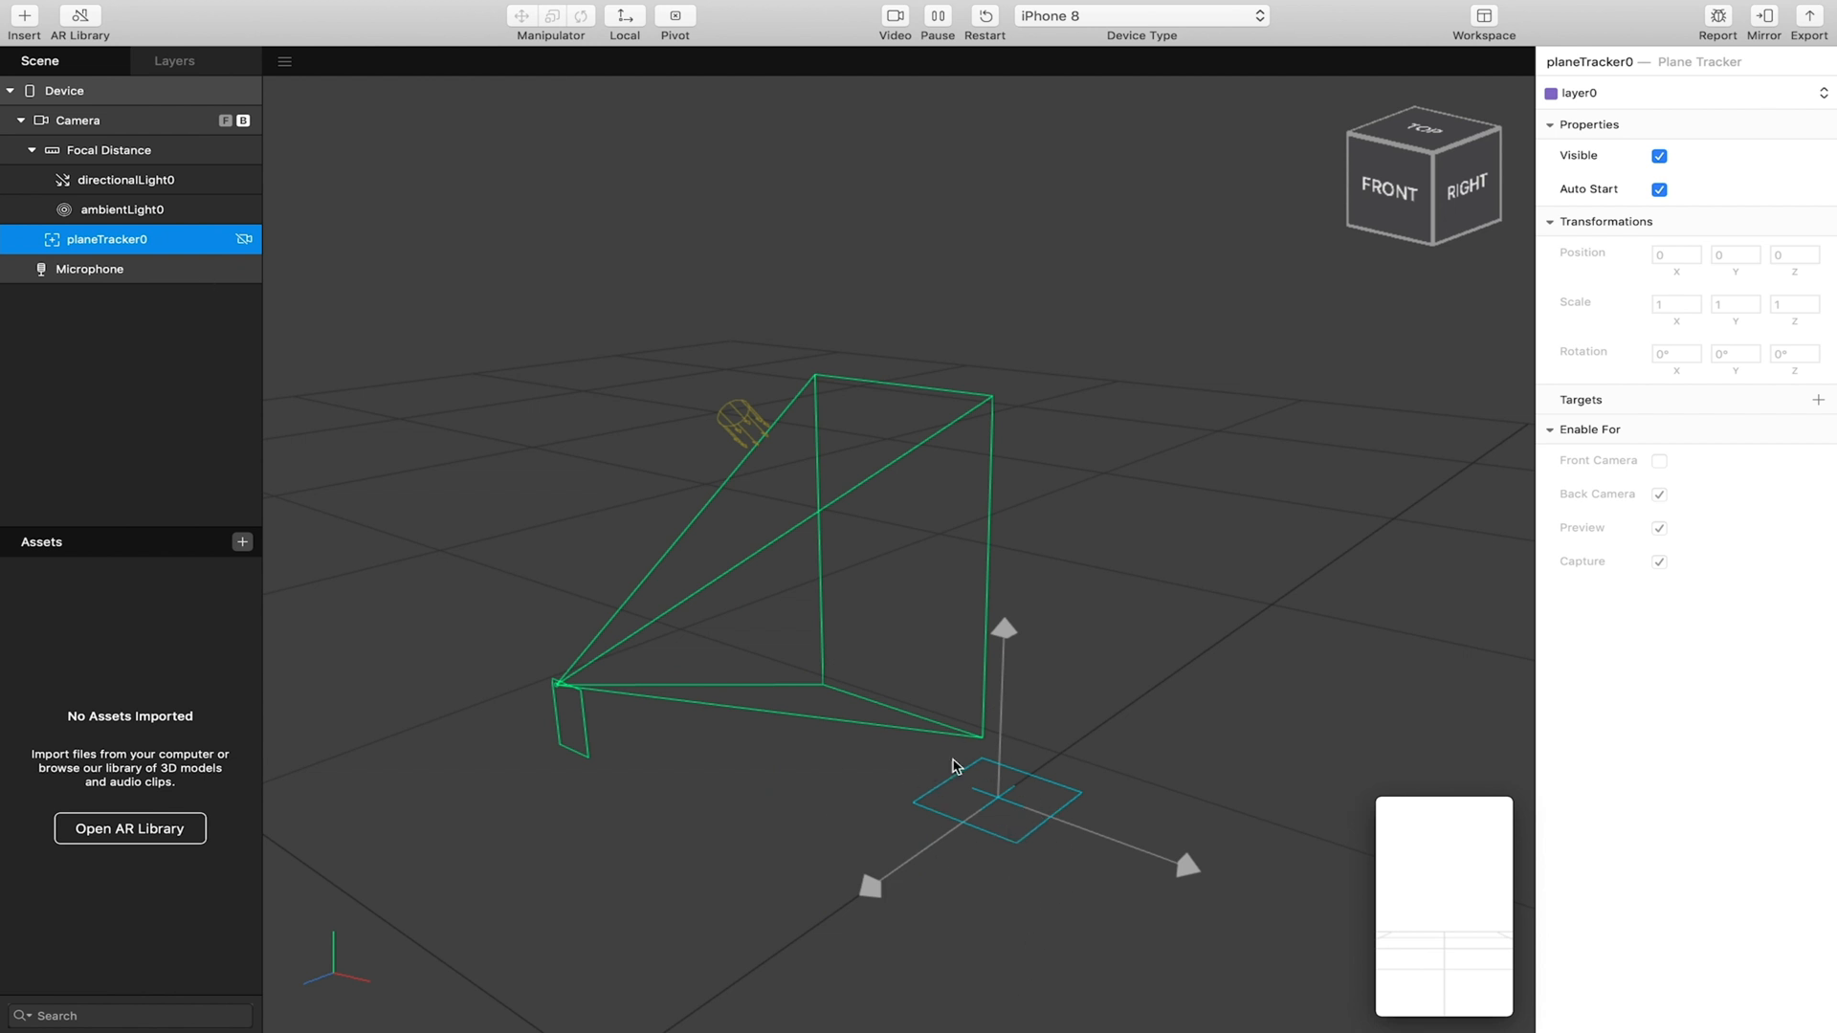
mouse_move(990, 860)
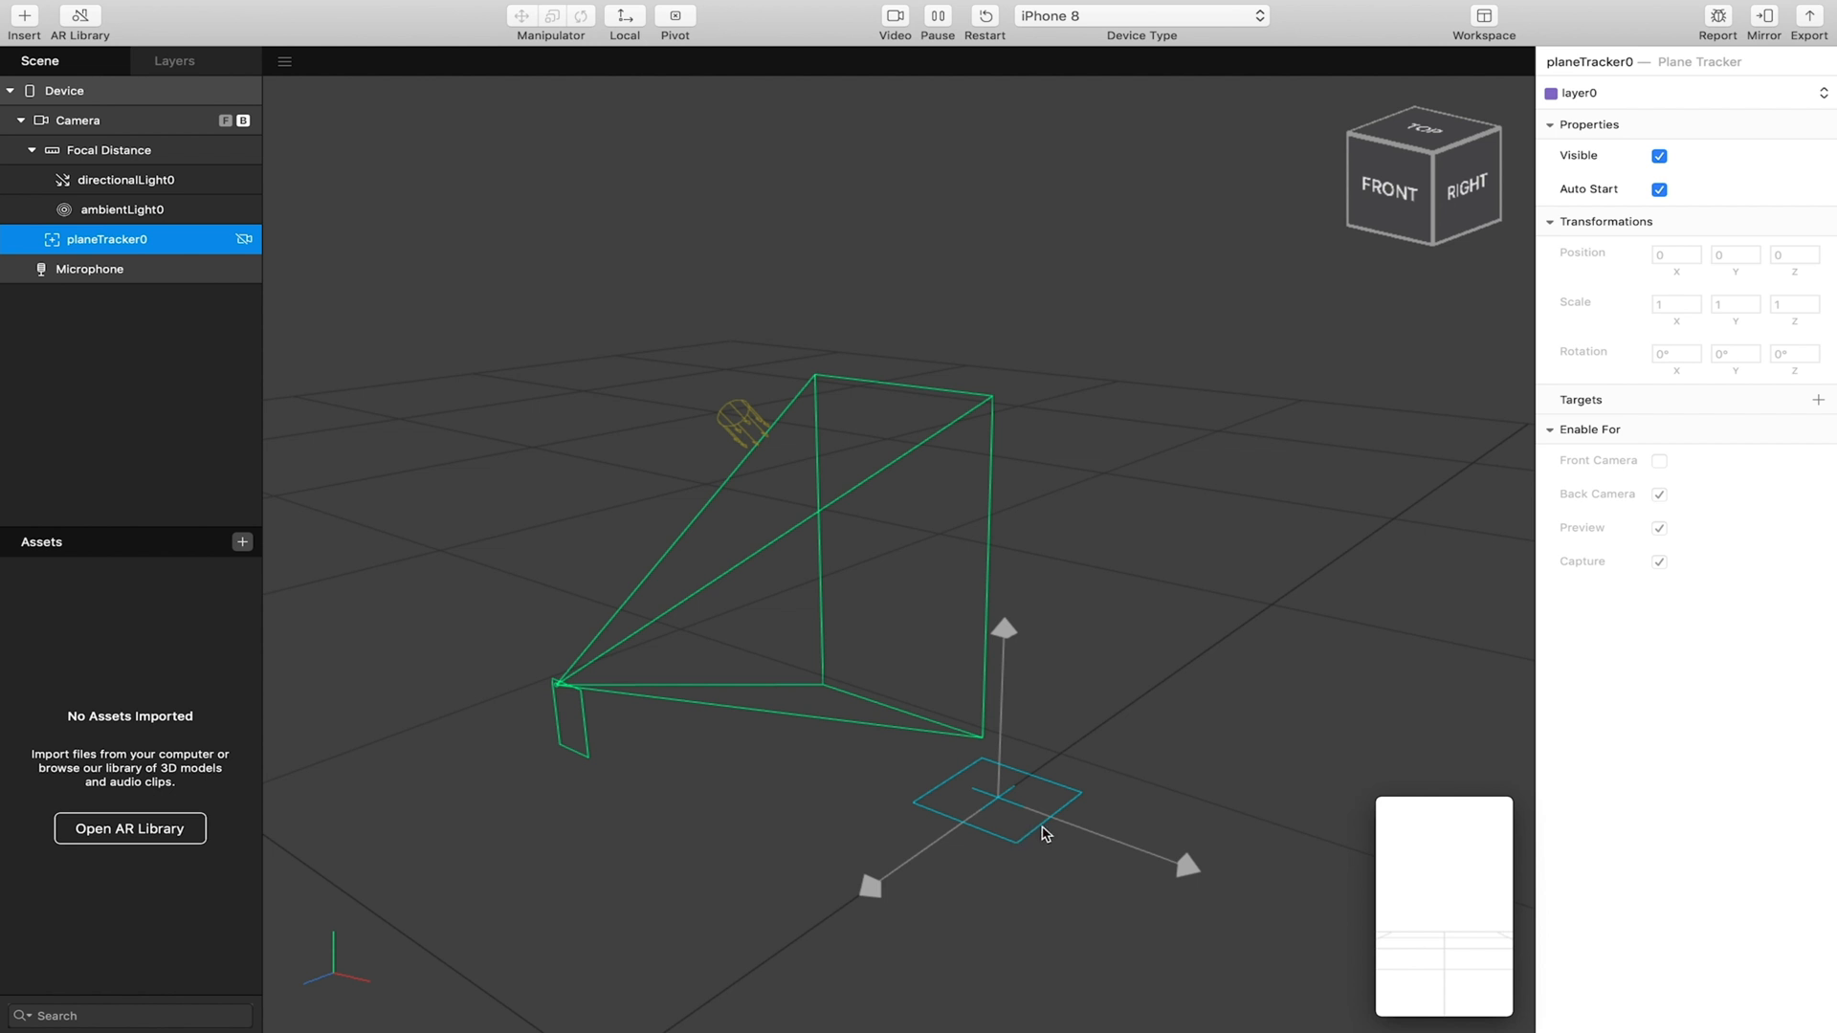
mouse_move(830, 889)
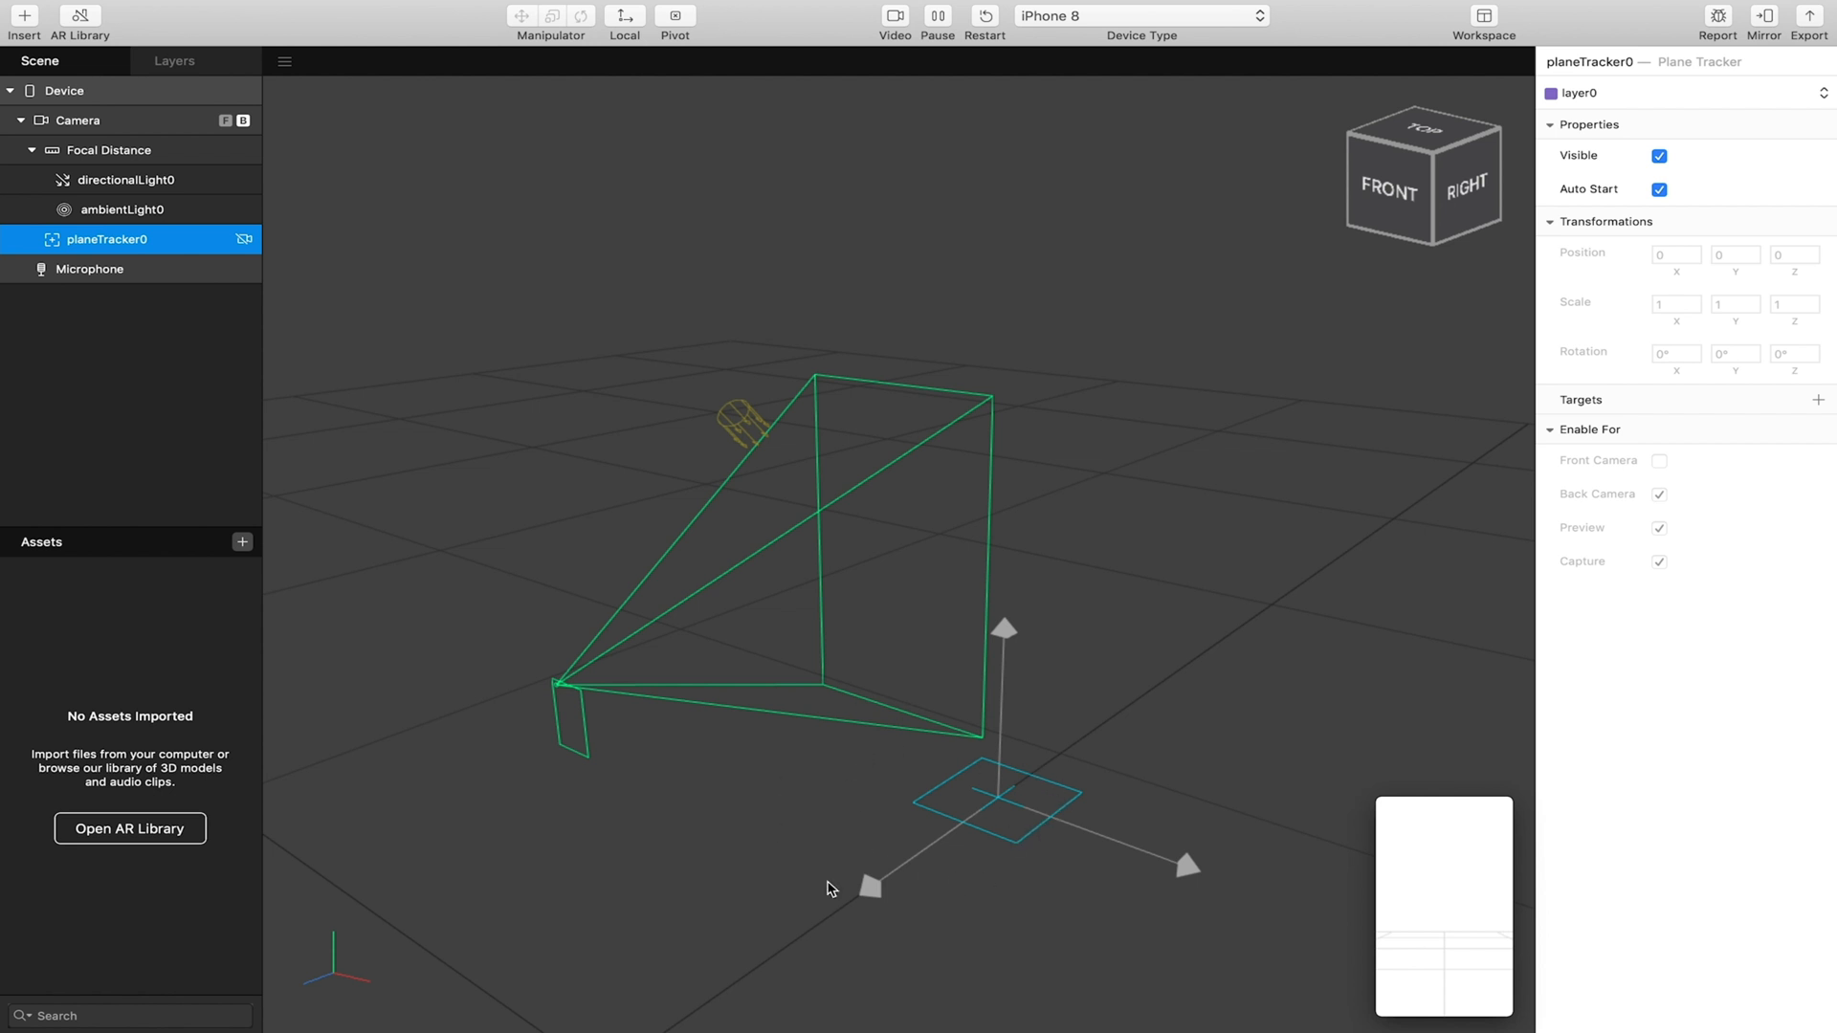
mouse_move(850, 882)
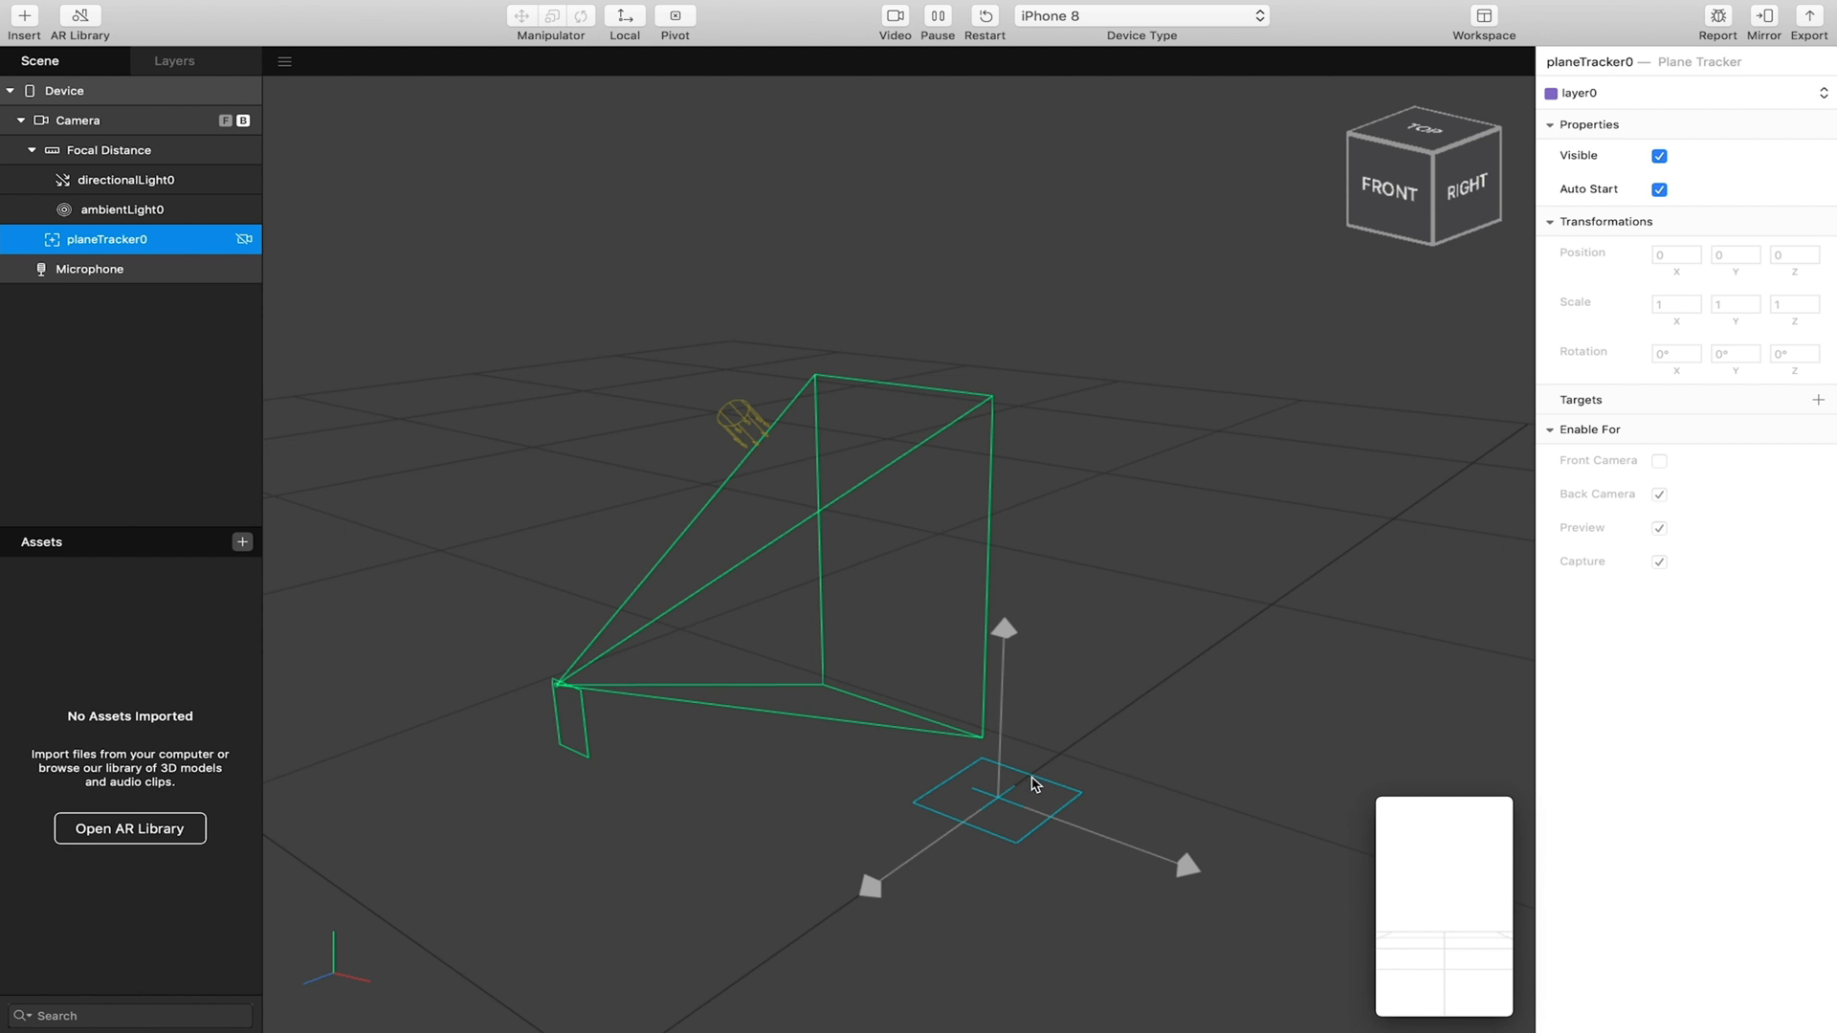
mouse_move(1058, 767)
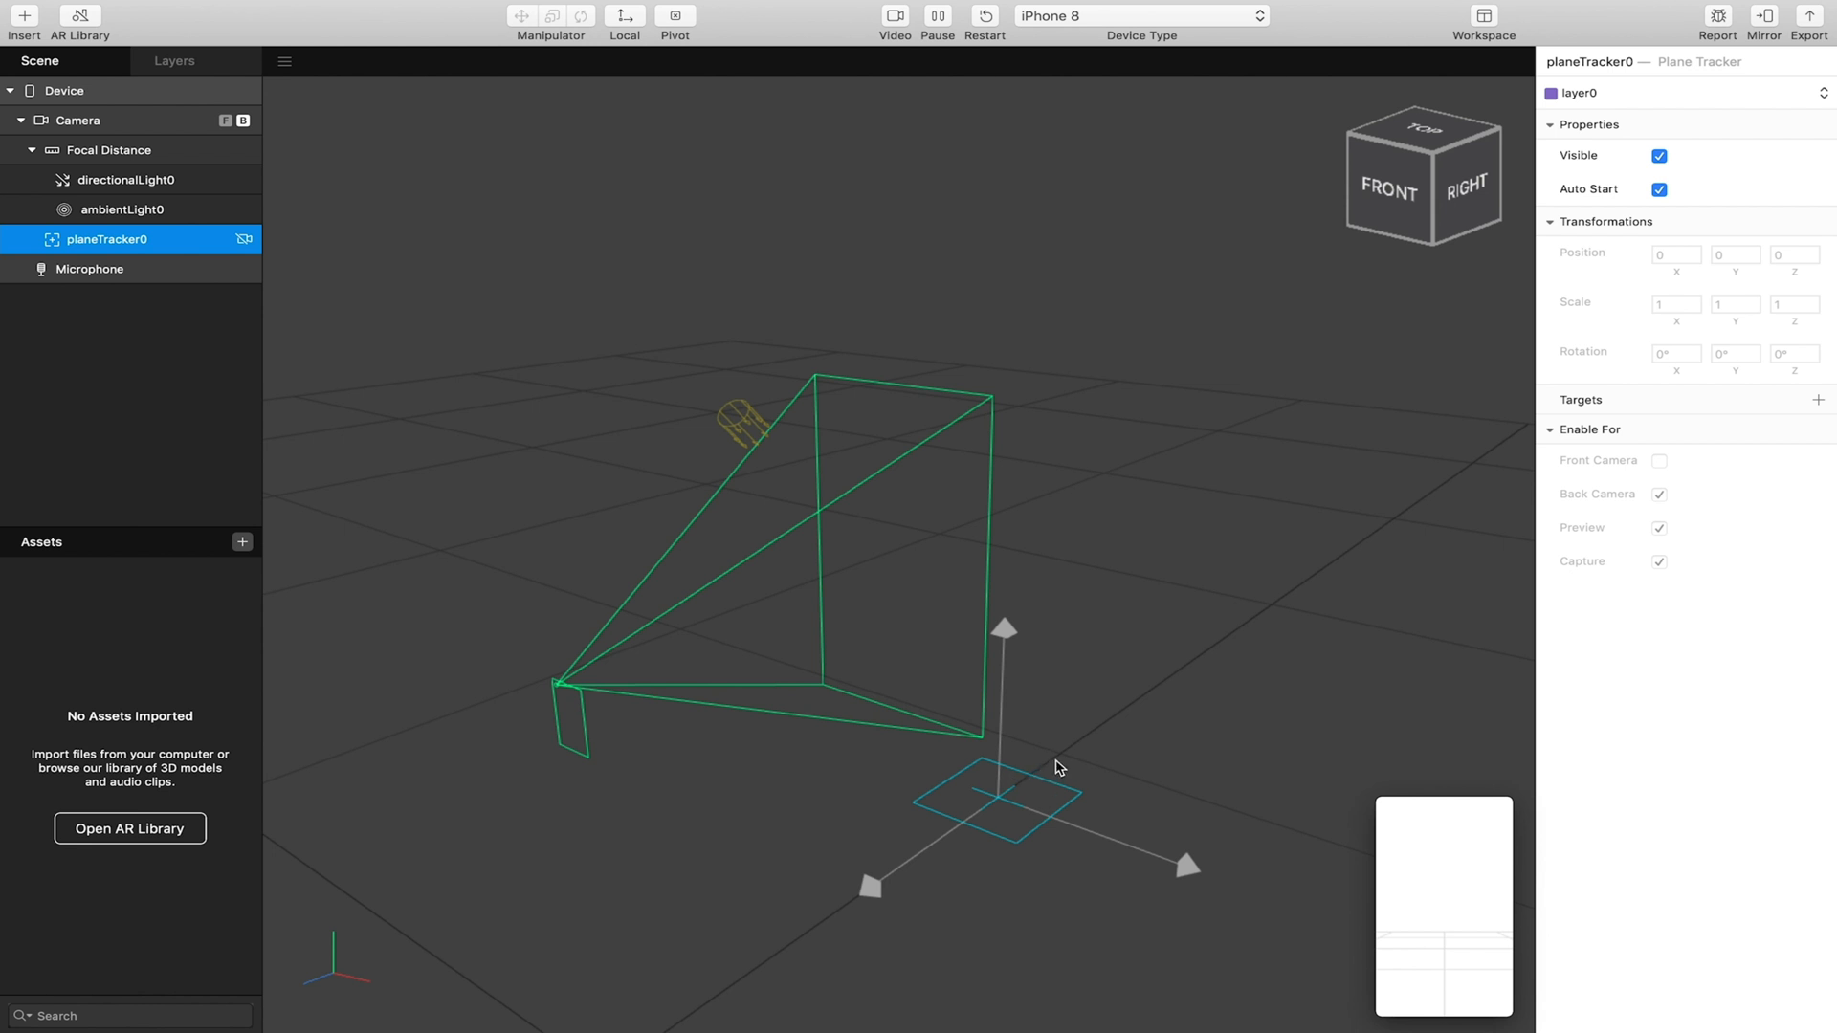
mouse_move(1089, 773)
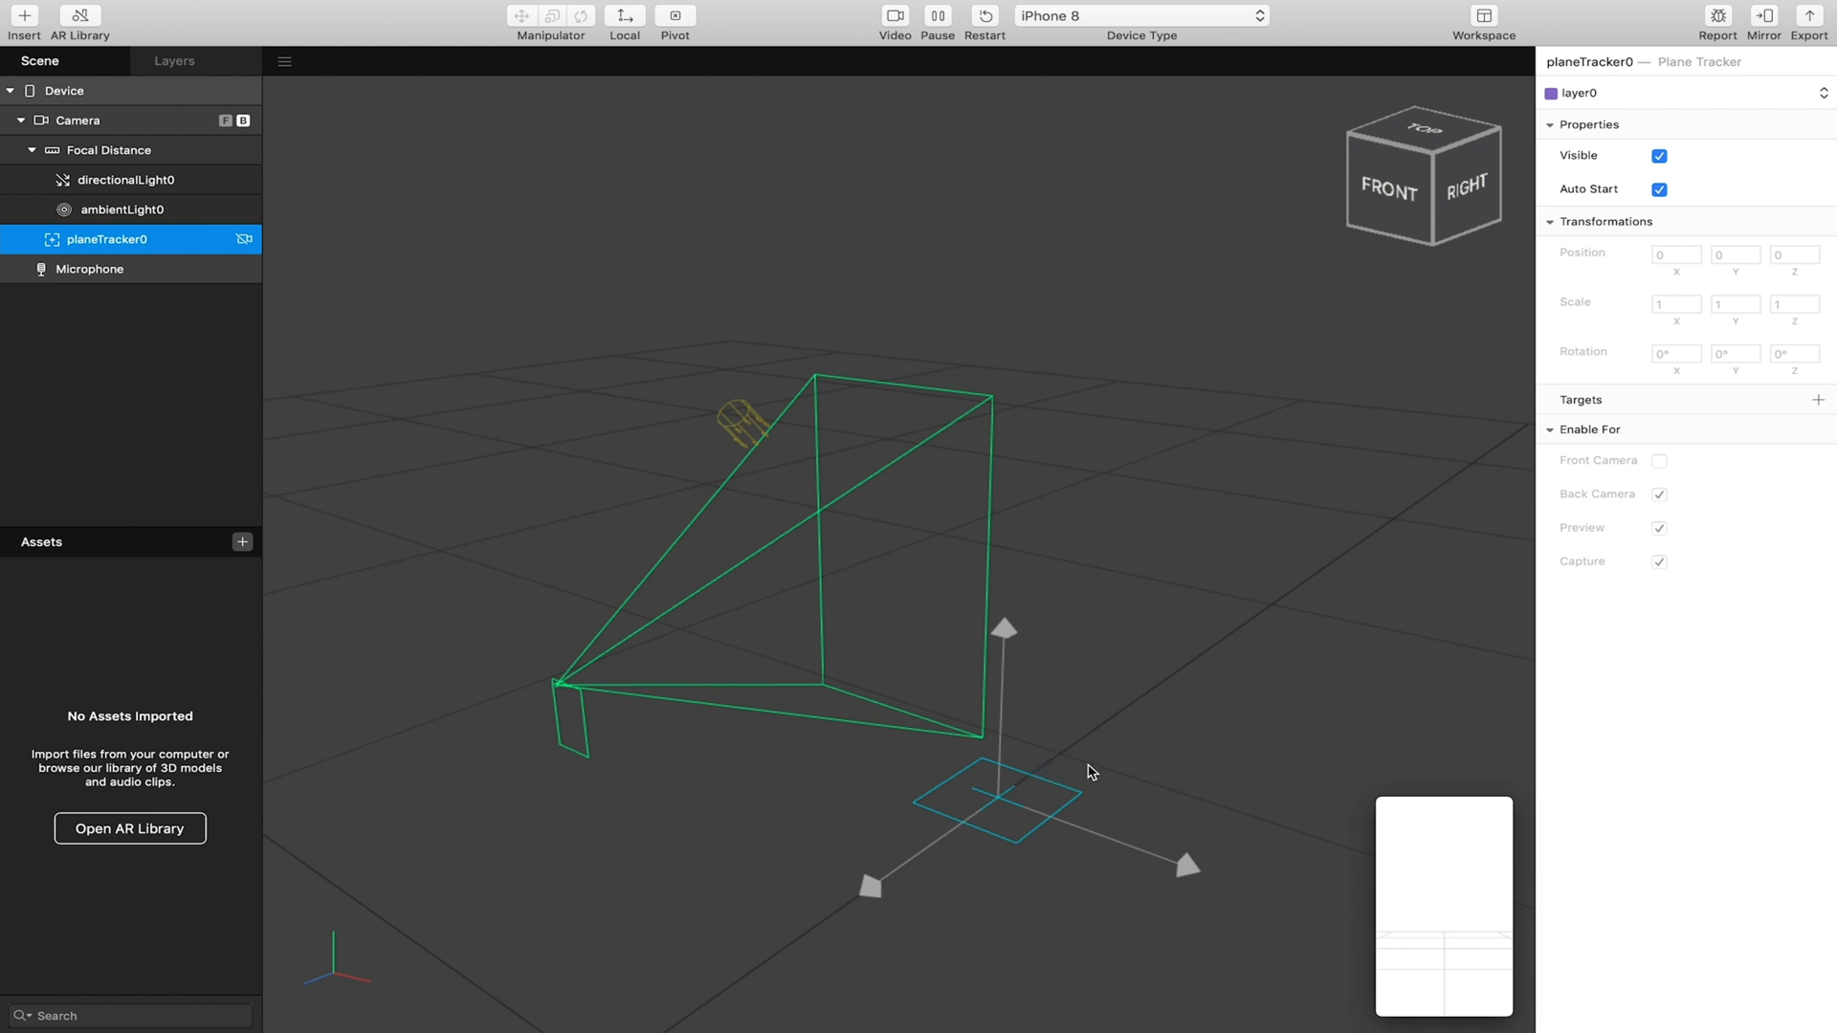
mouse_move(1601, 410)
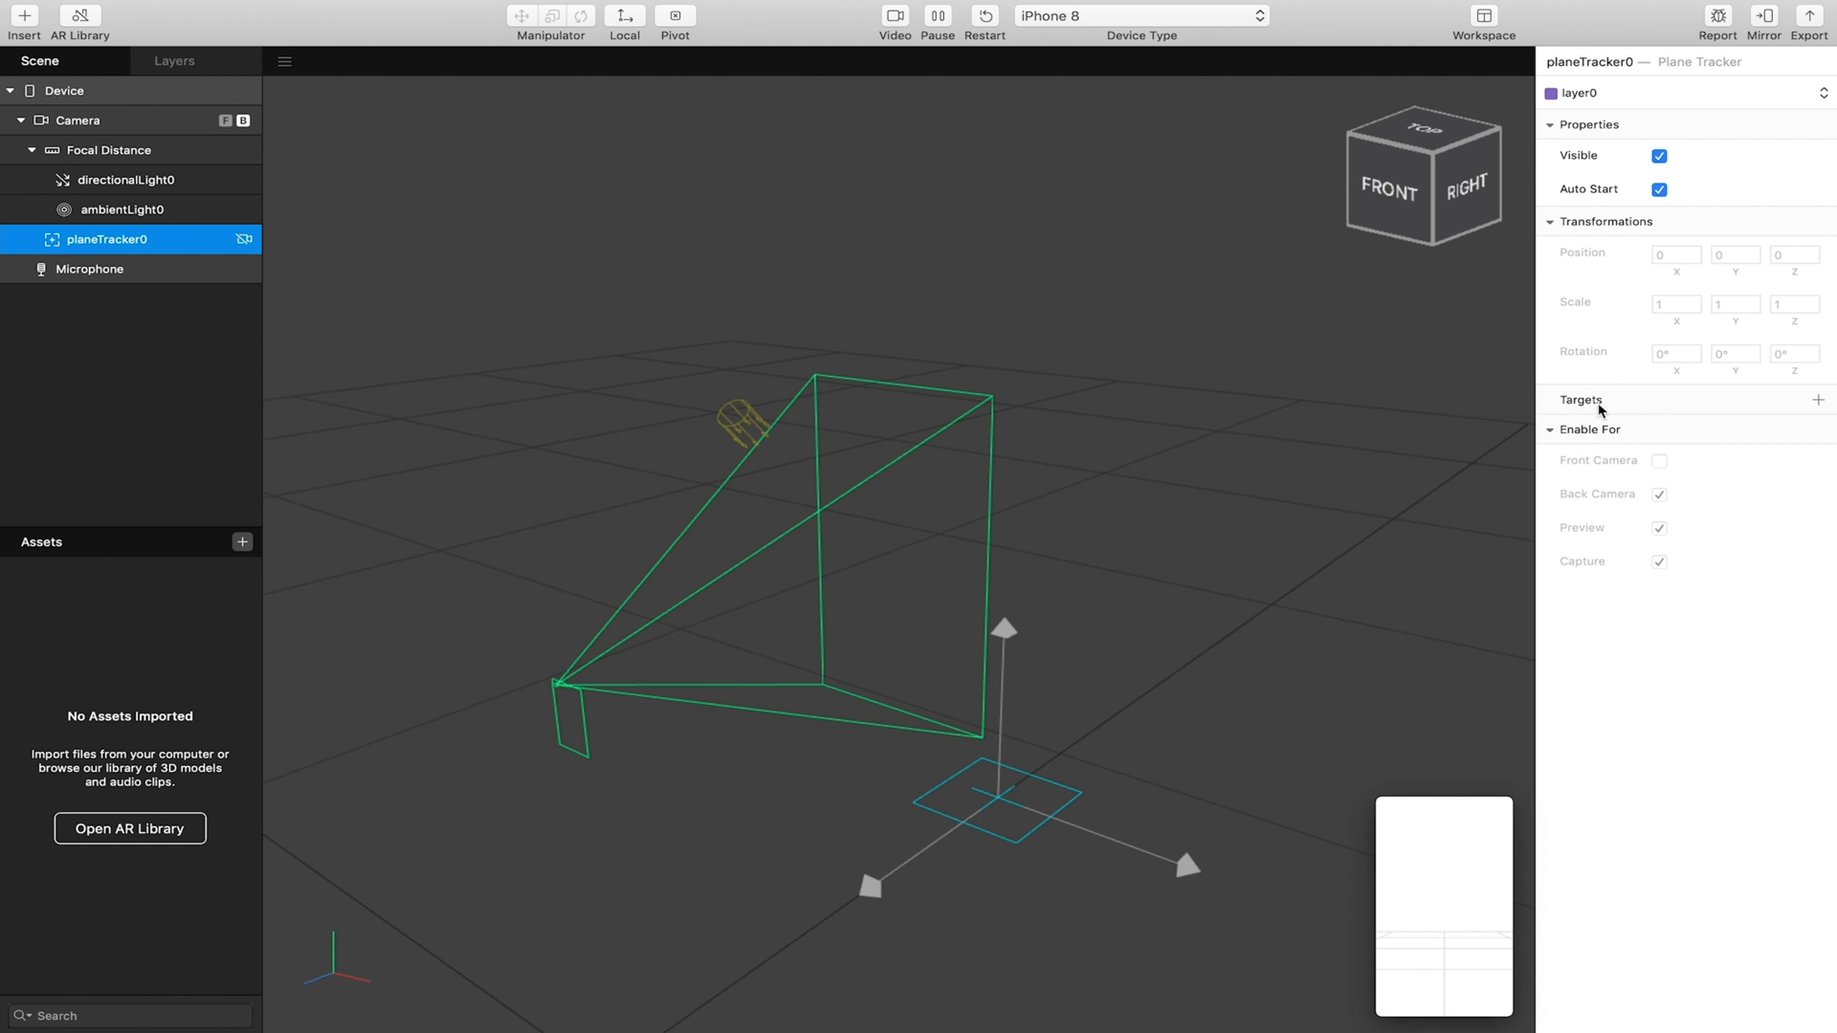
mouse_move(1197, 478)
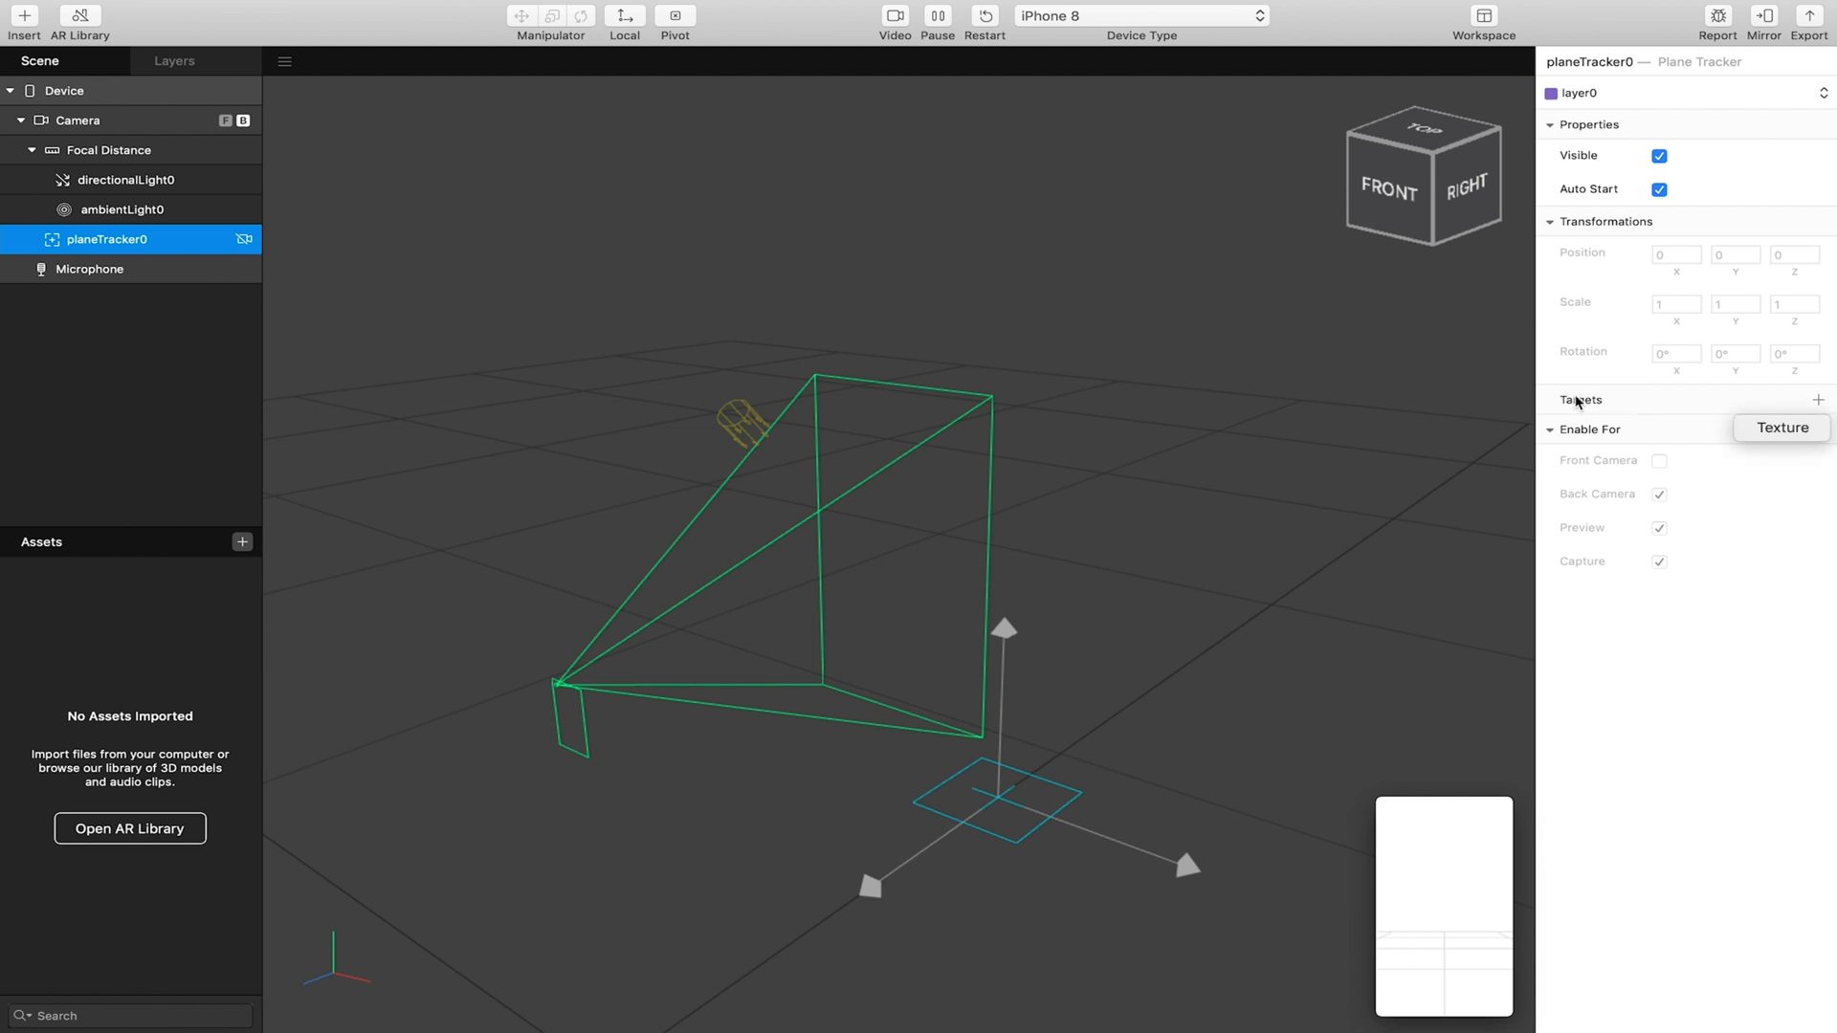
mouse_move(1584, 403)
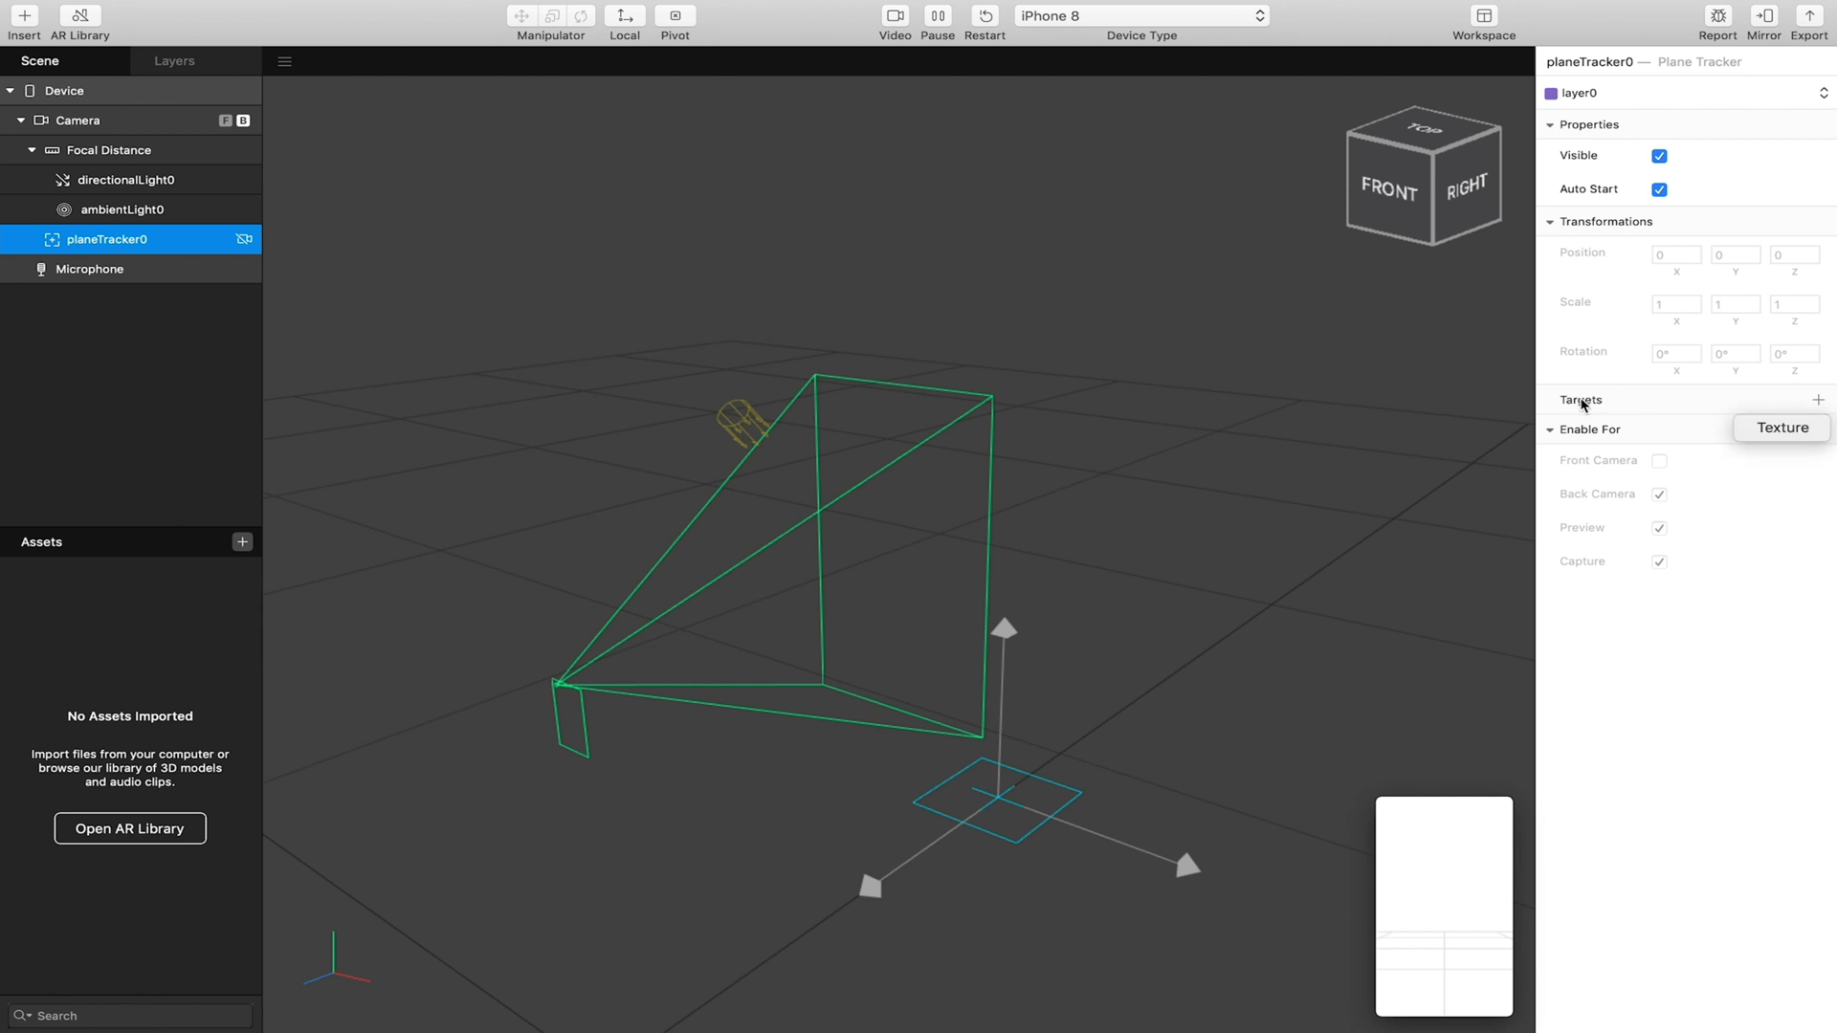
Add a Texture target to the plane tracker using the Red_Mud_Portovesme image.
click(1781, 428)
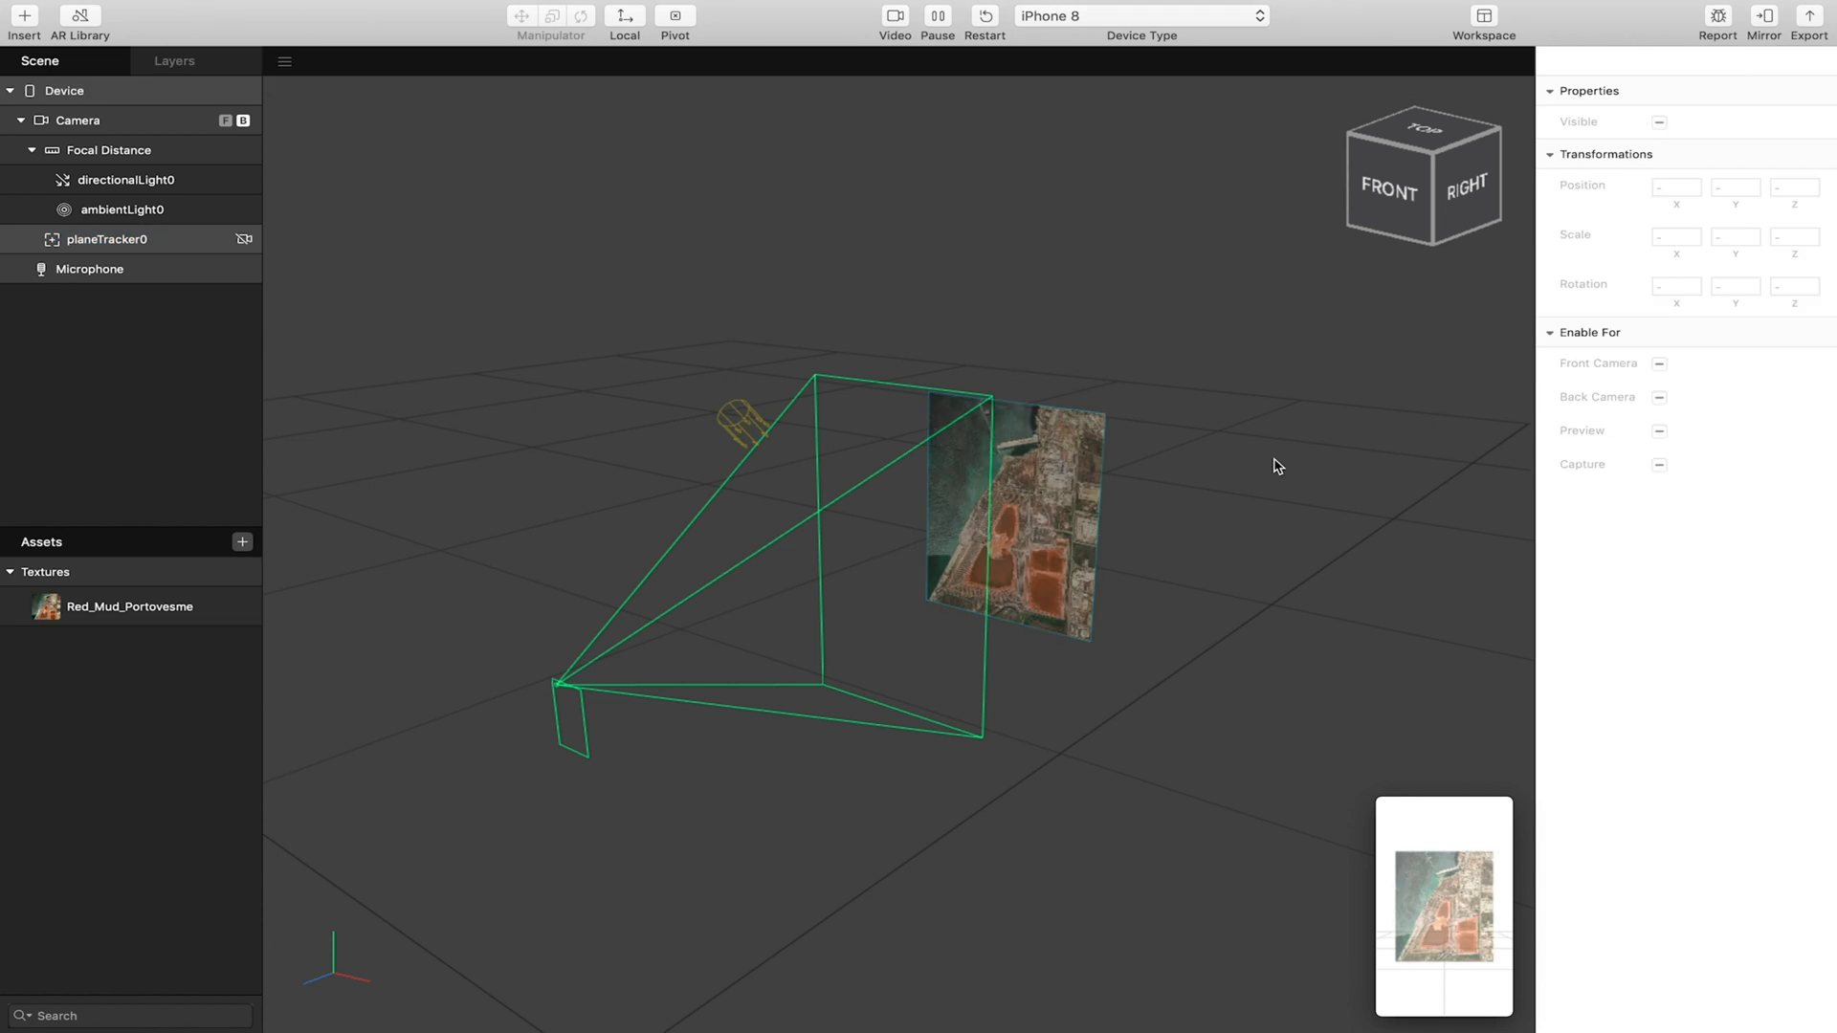
mouse_move(945, 477)
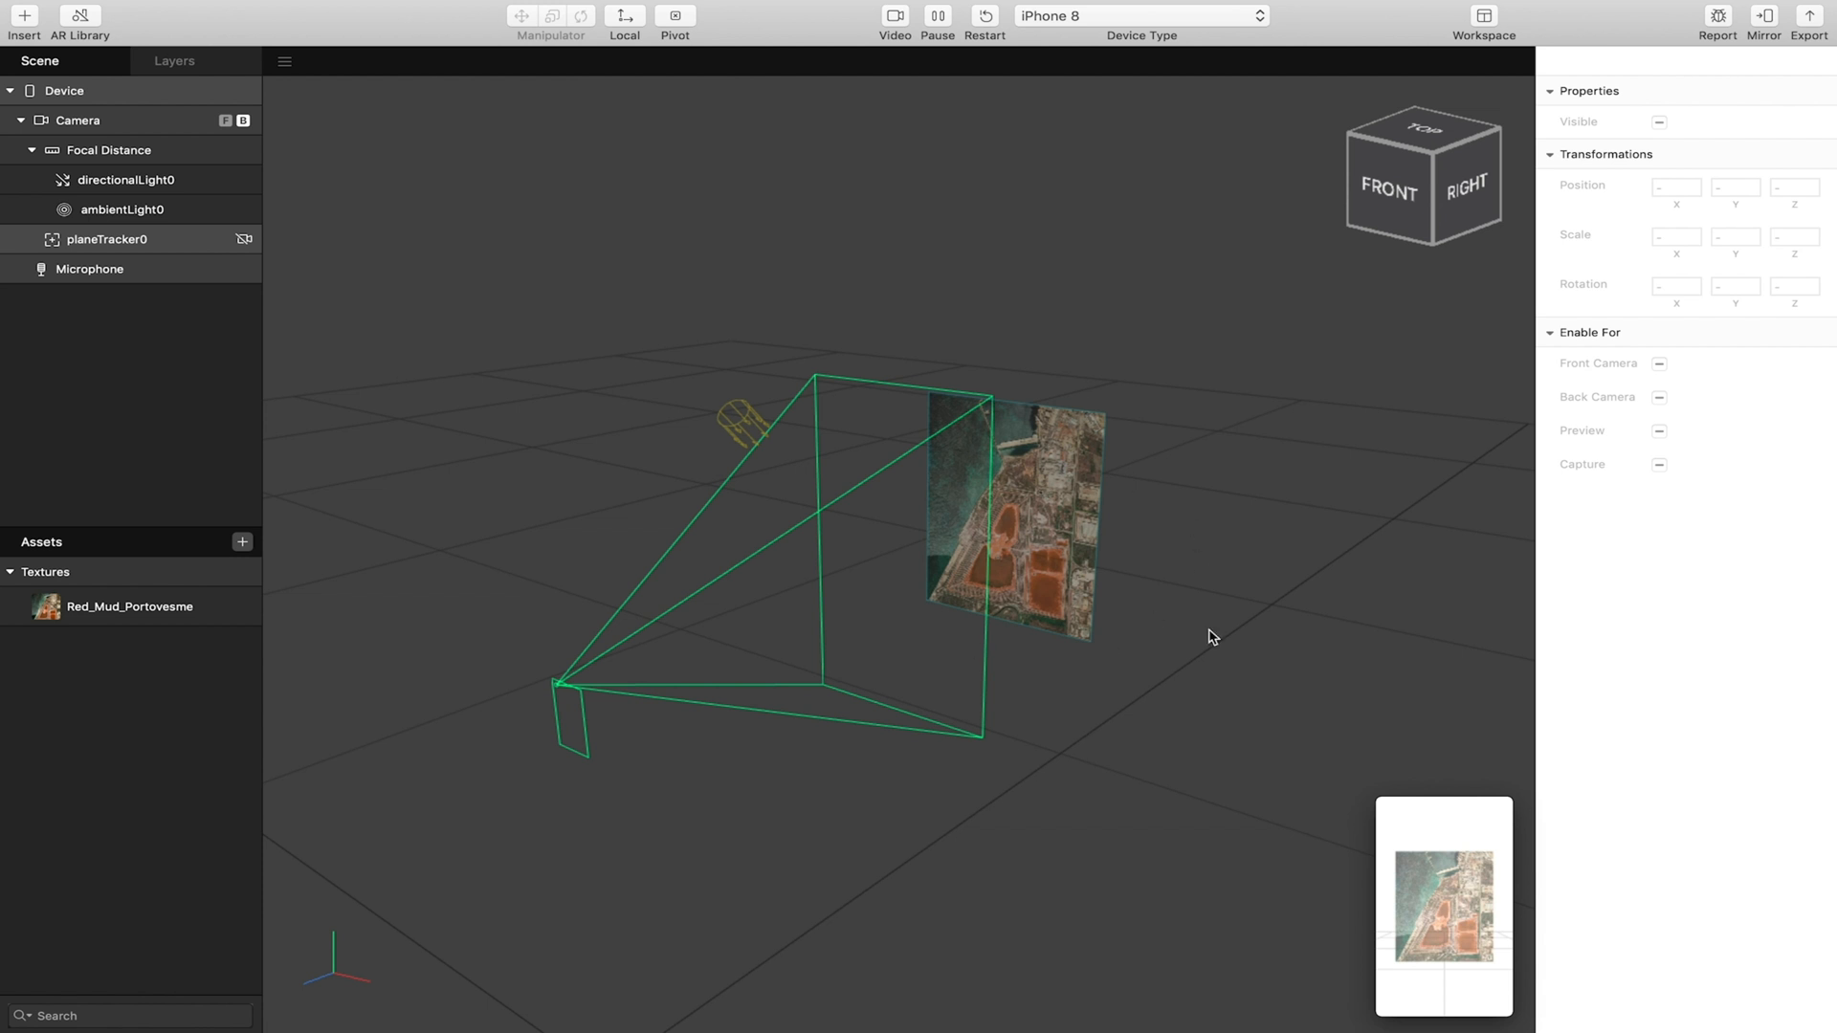
mouse_move(886, 538)
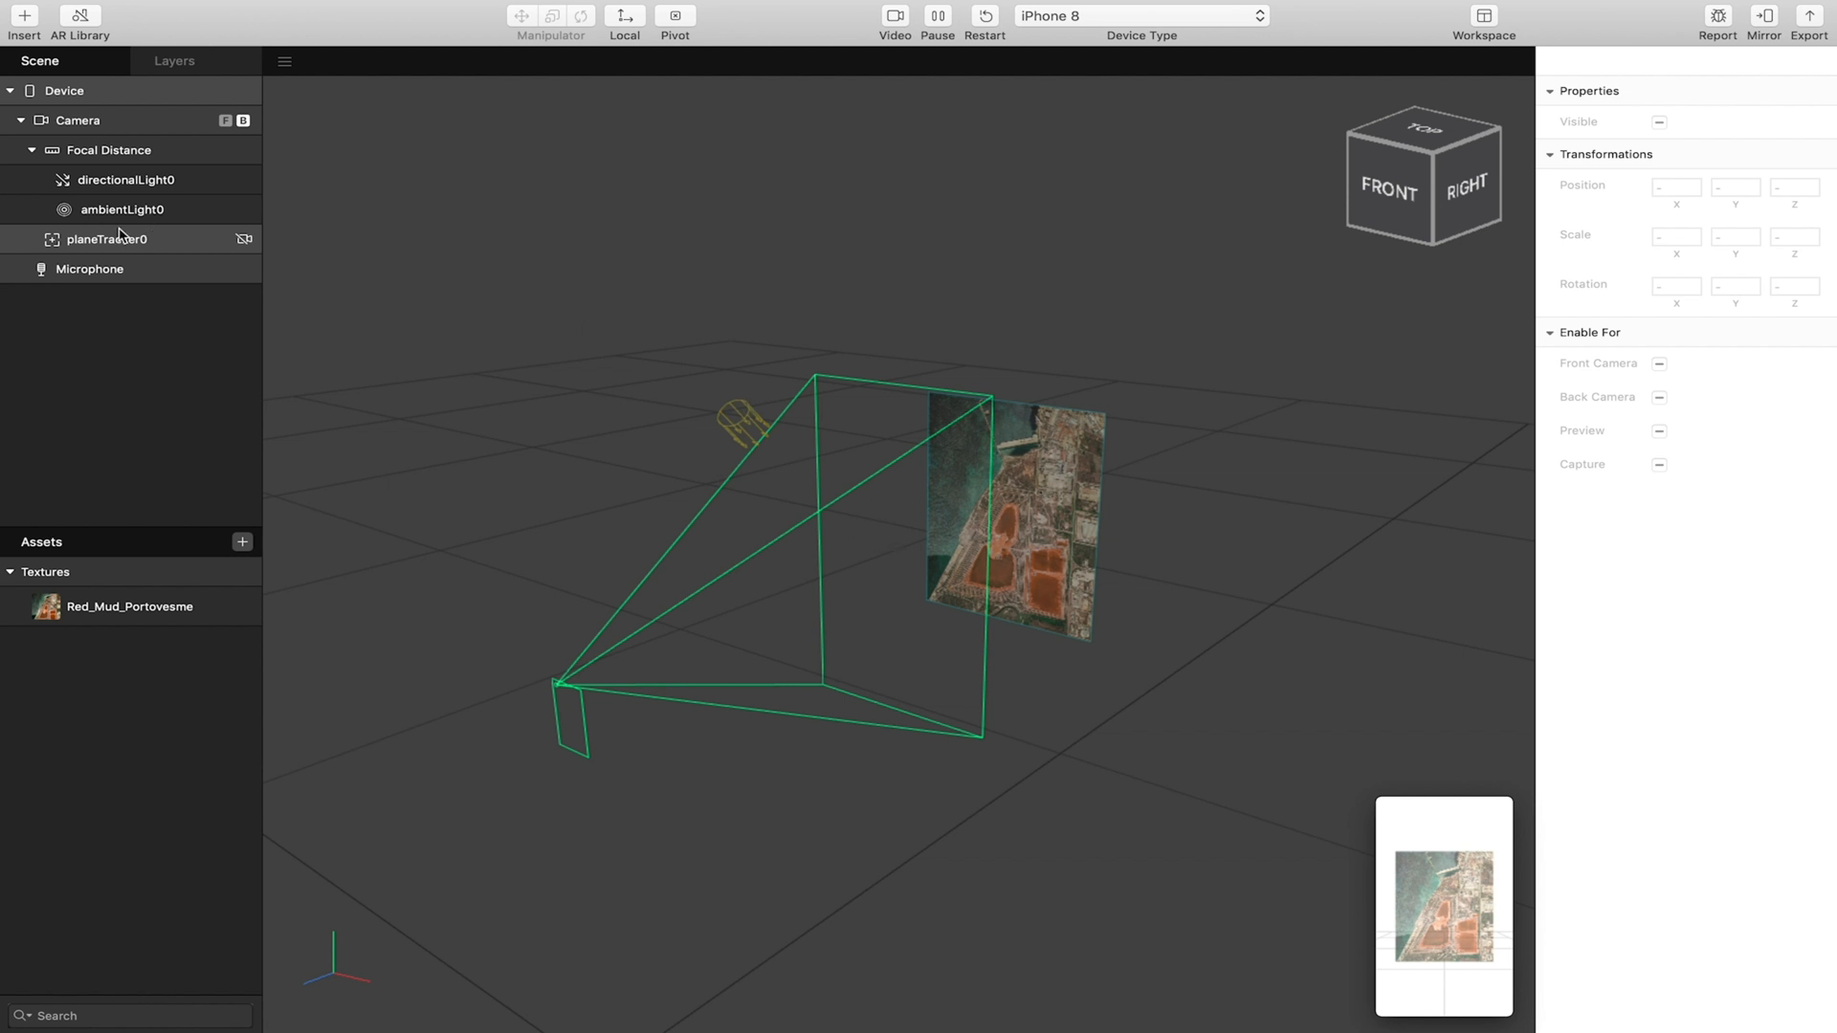
Rename planeTracker0 to 'Picture Frame' and reselect it in the Scene panel.
click(106, 239)
text(Picture)
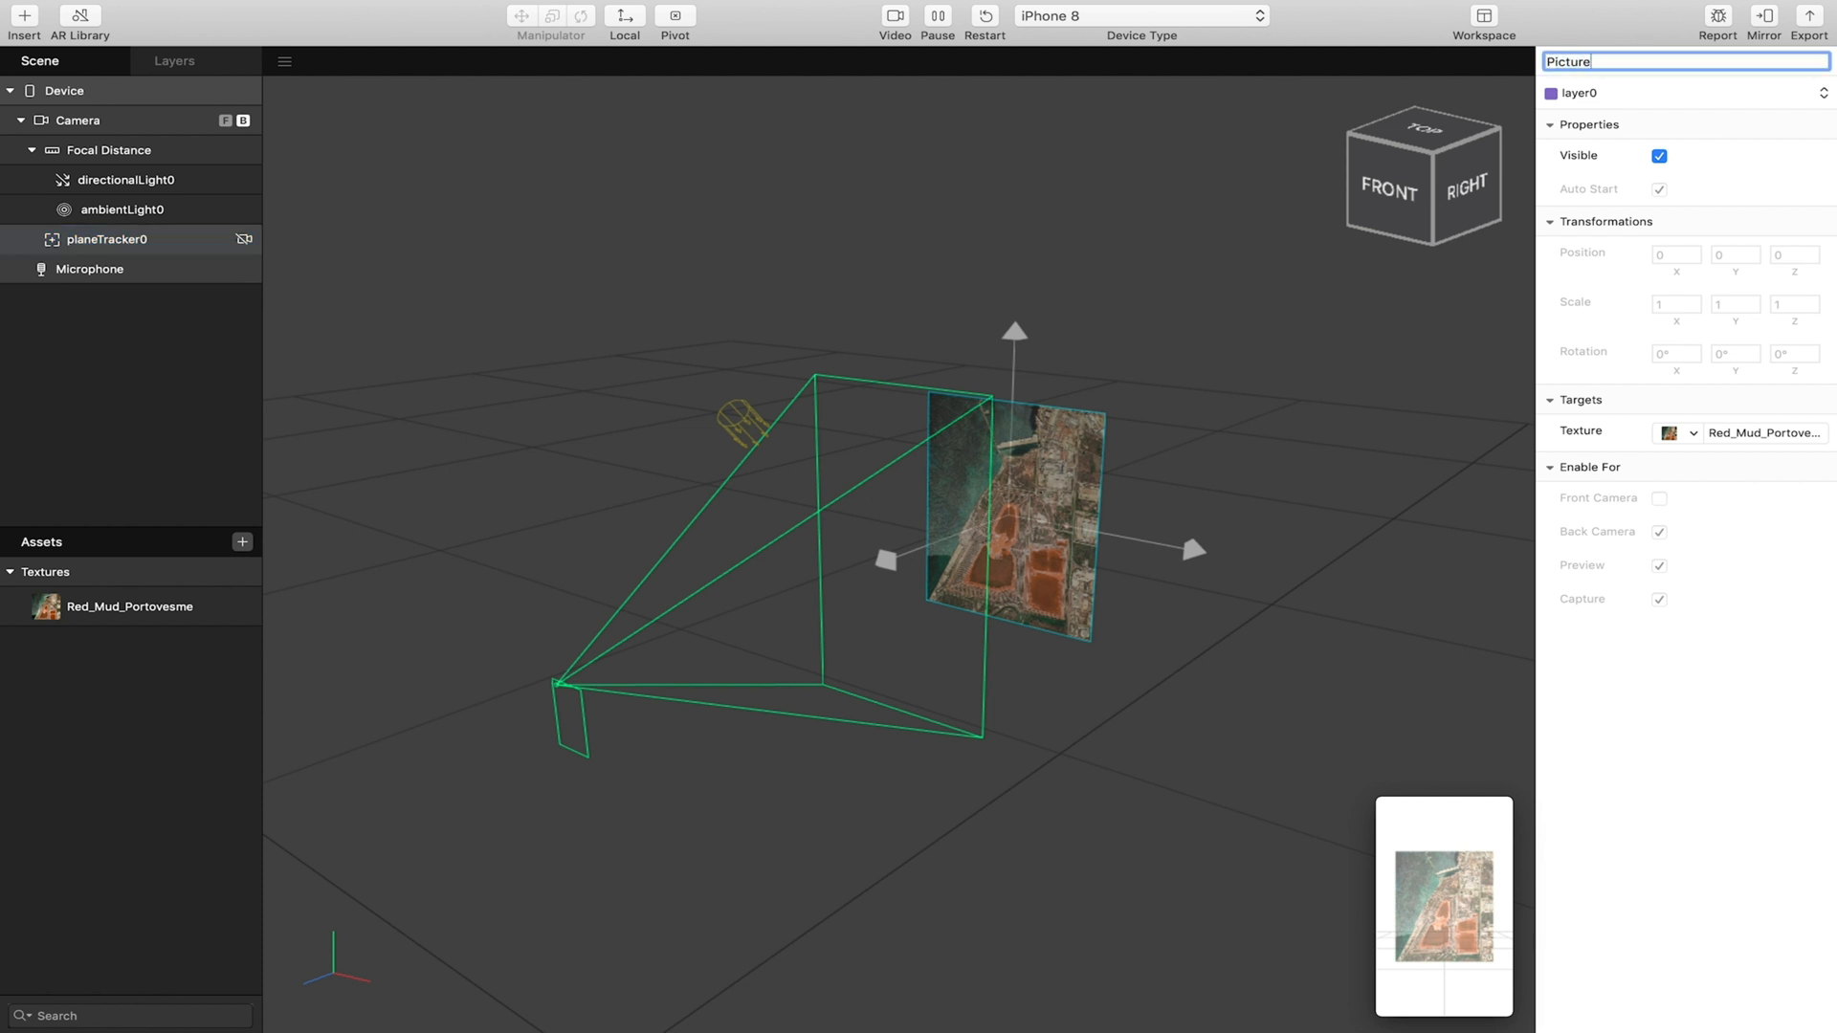
text(Frame)
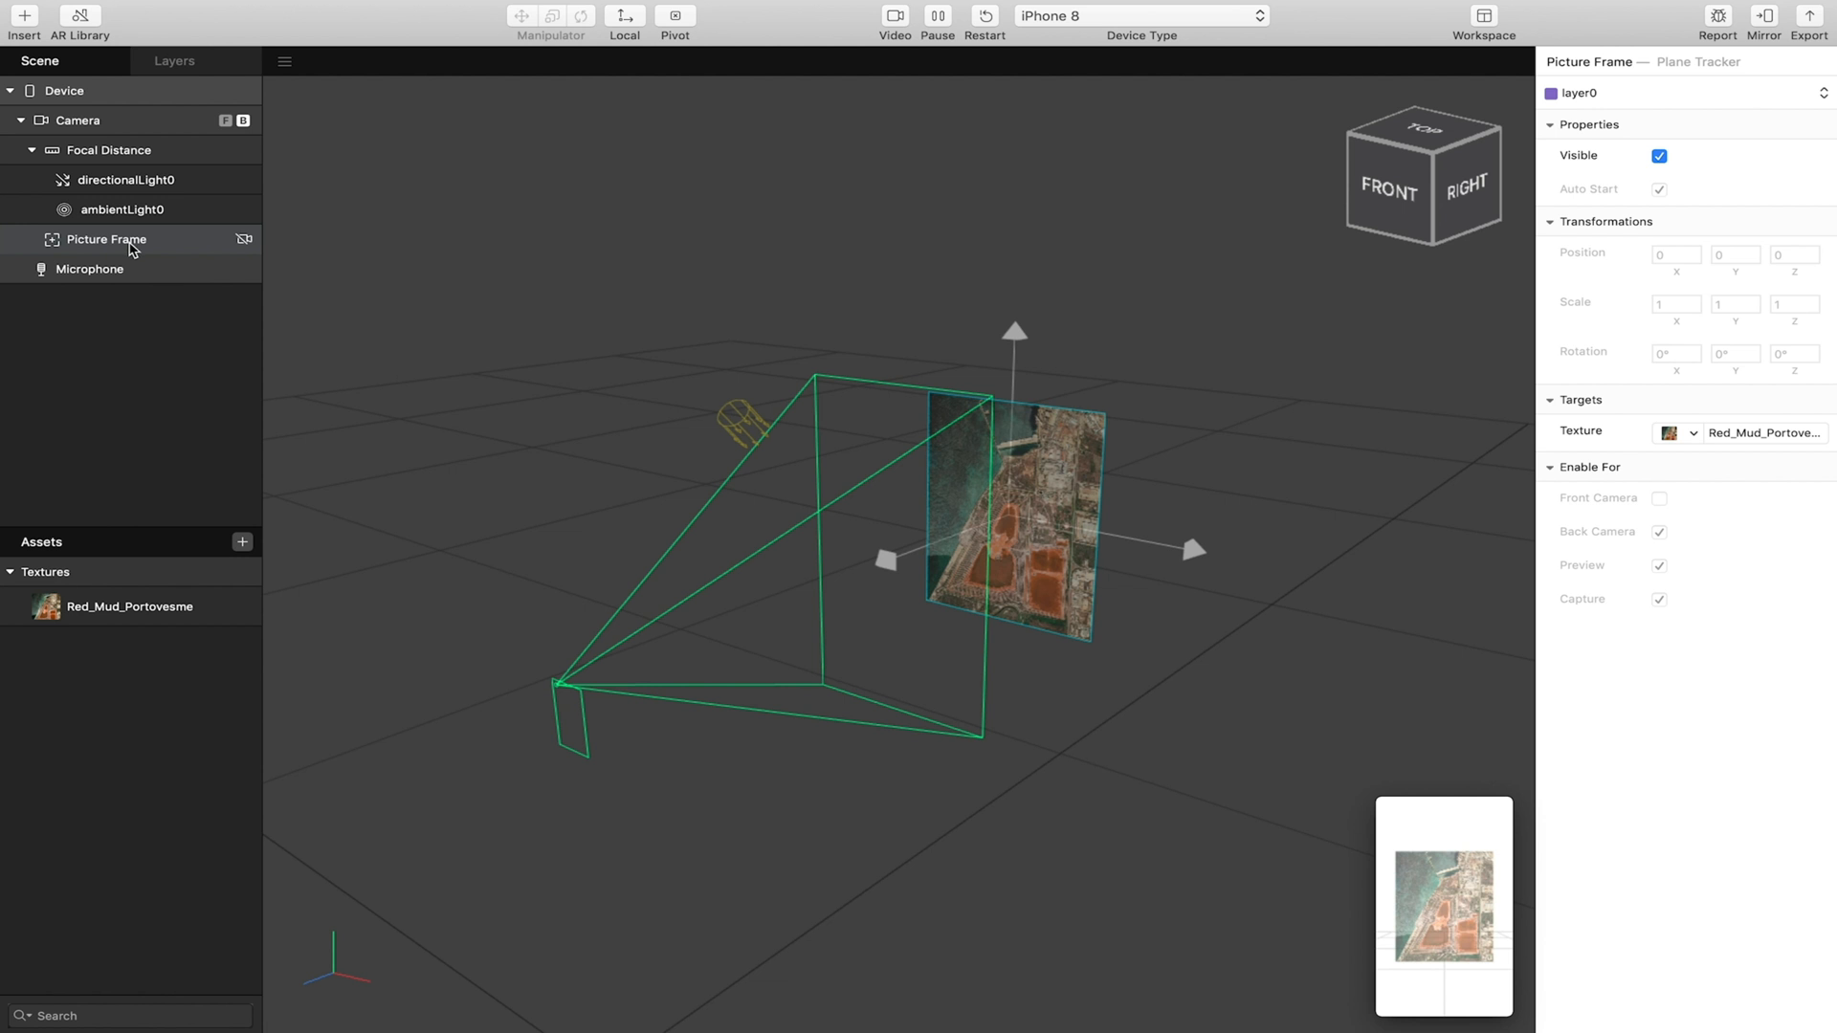
mouse_move(104, 244)
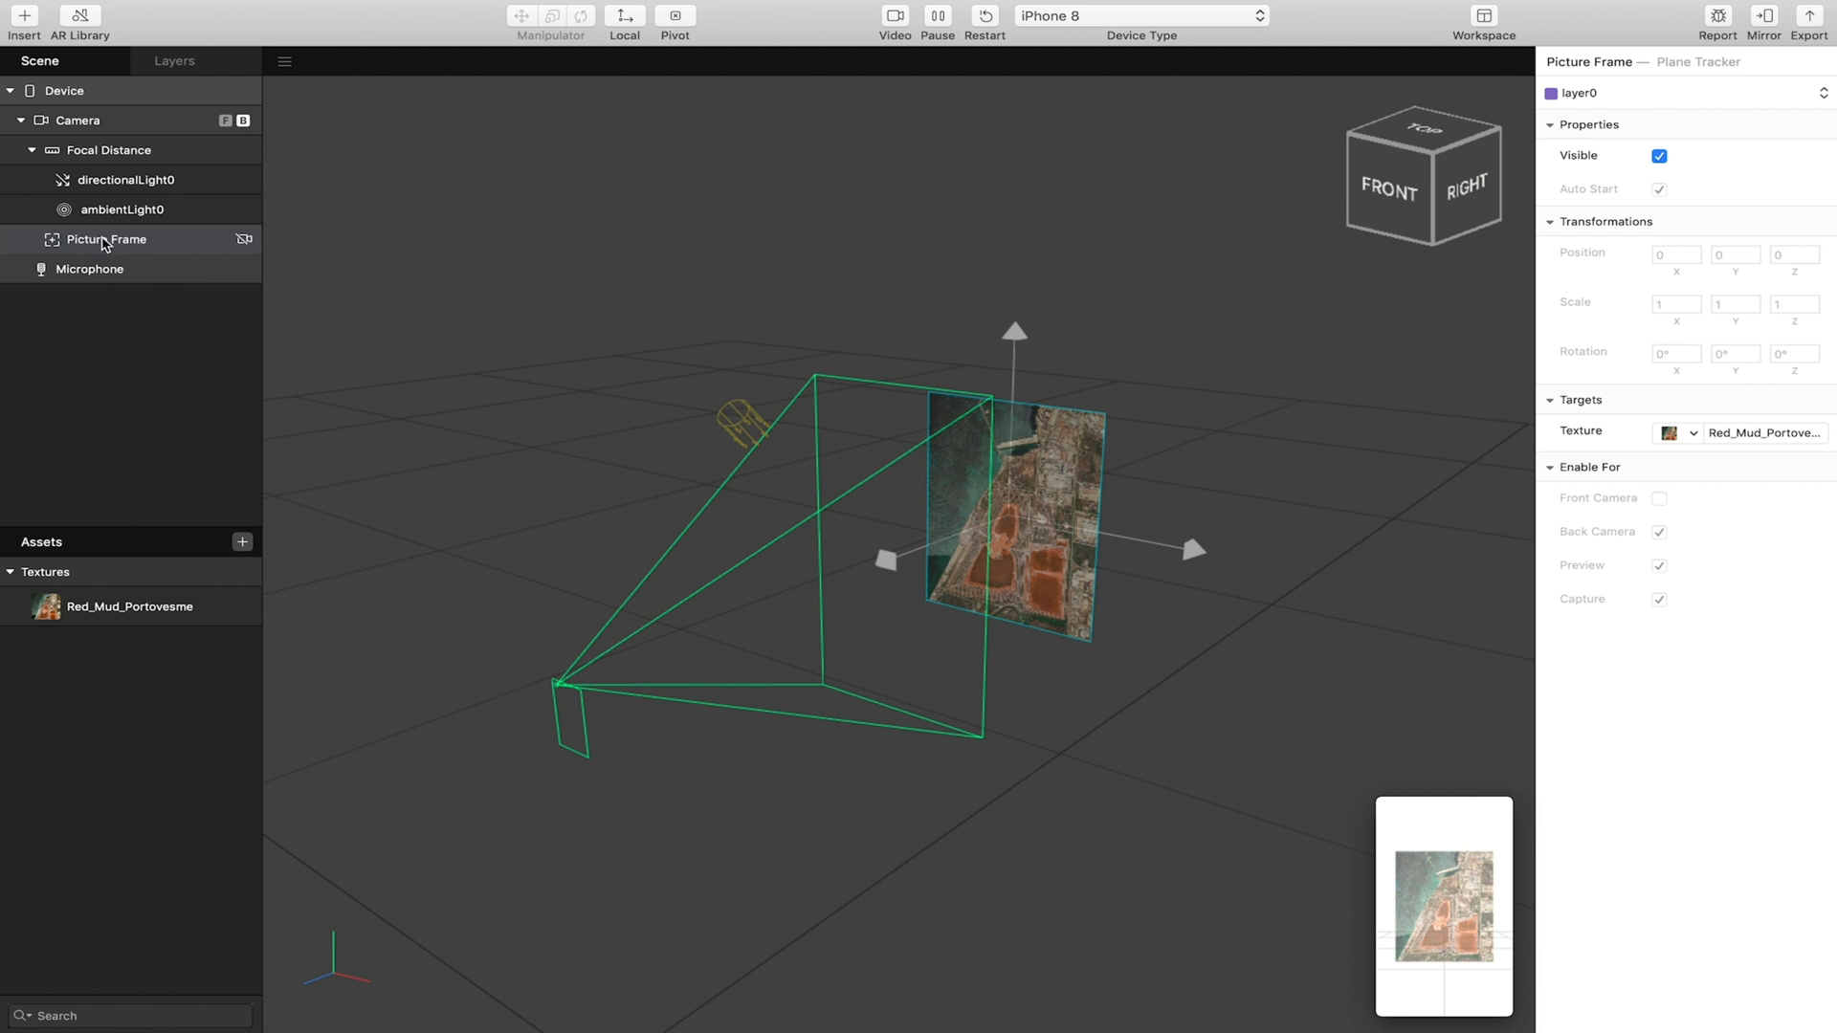
click(106, 239)
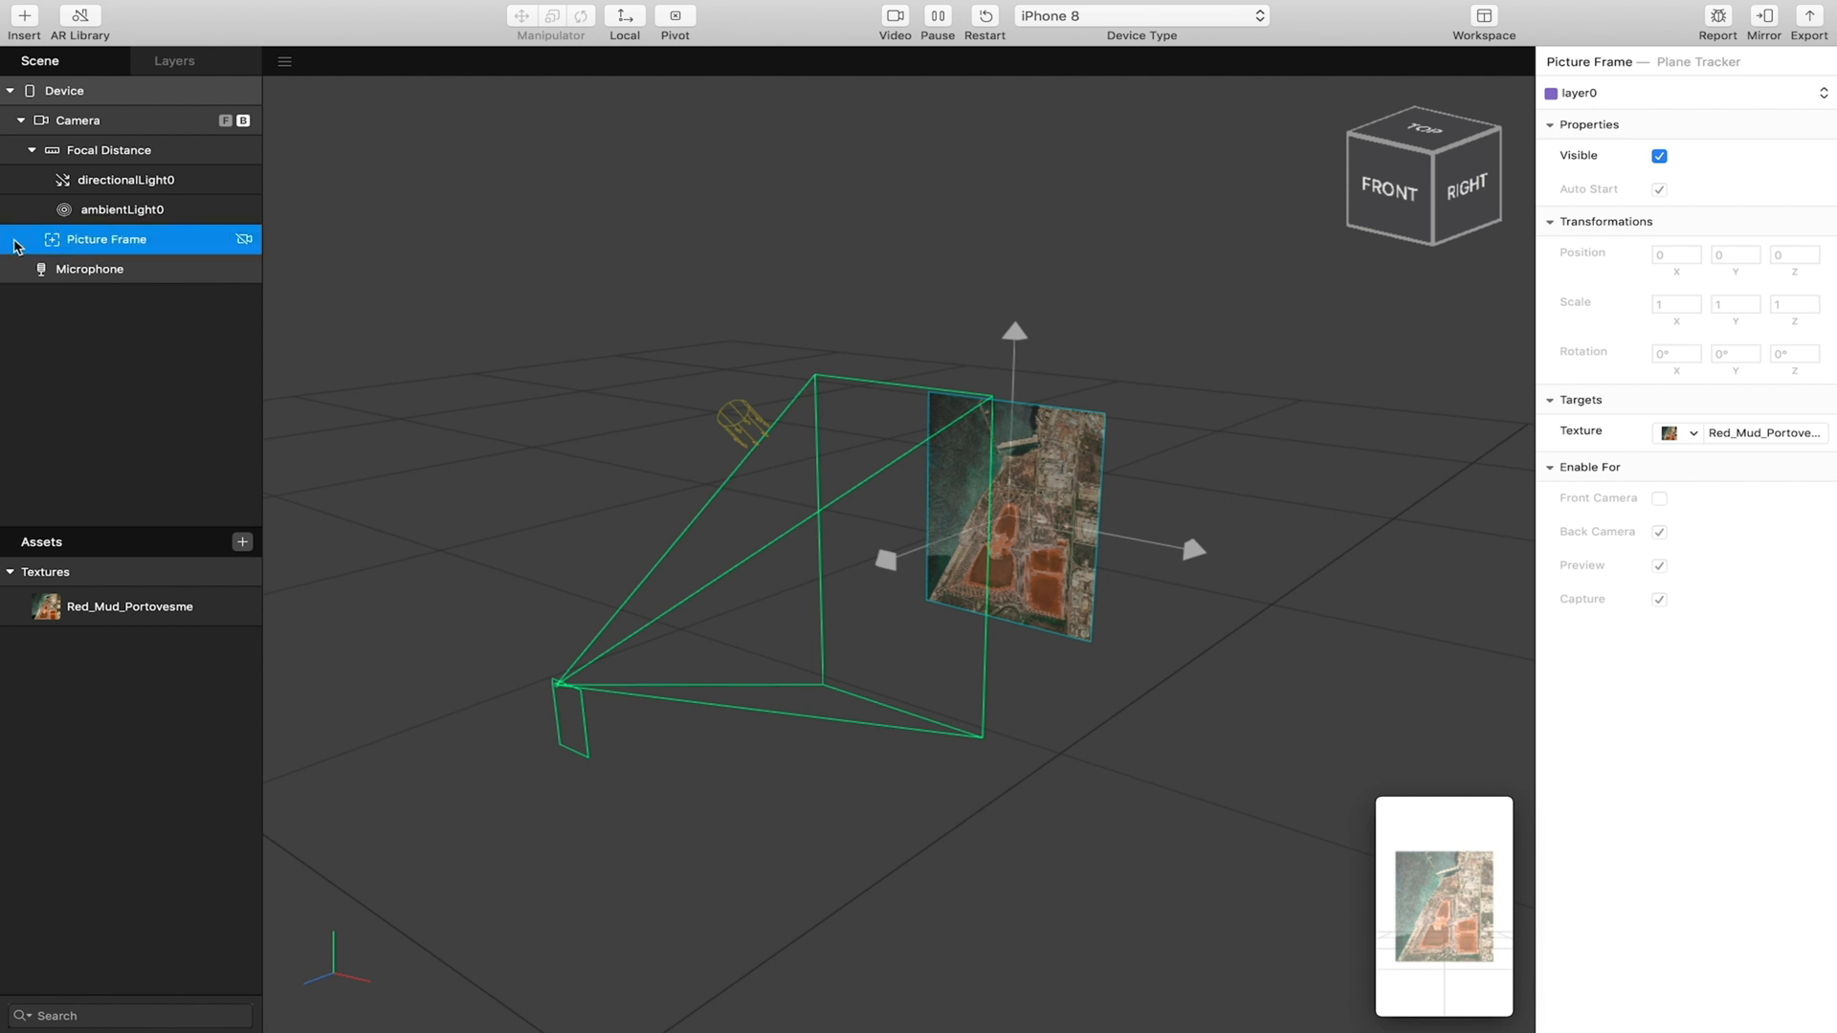
Add plane0 under Picture Frame, stretch it into a tall upright panel, and reselect the tracker.
right_click(105, 239)
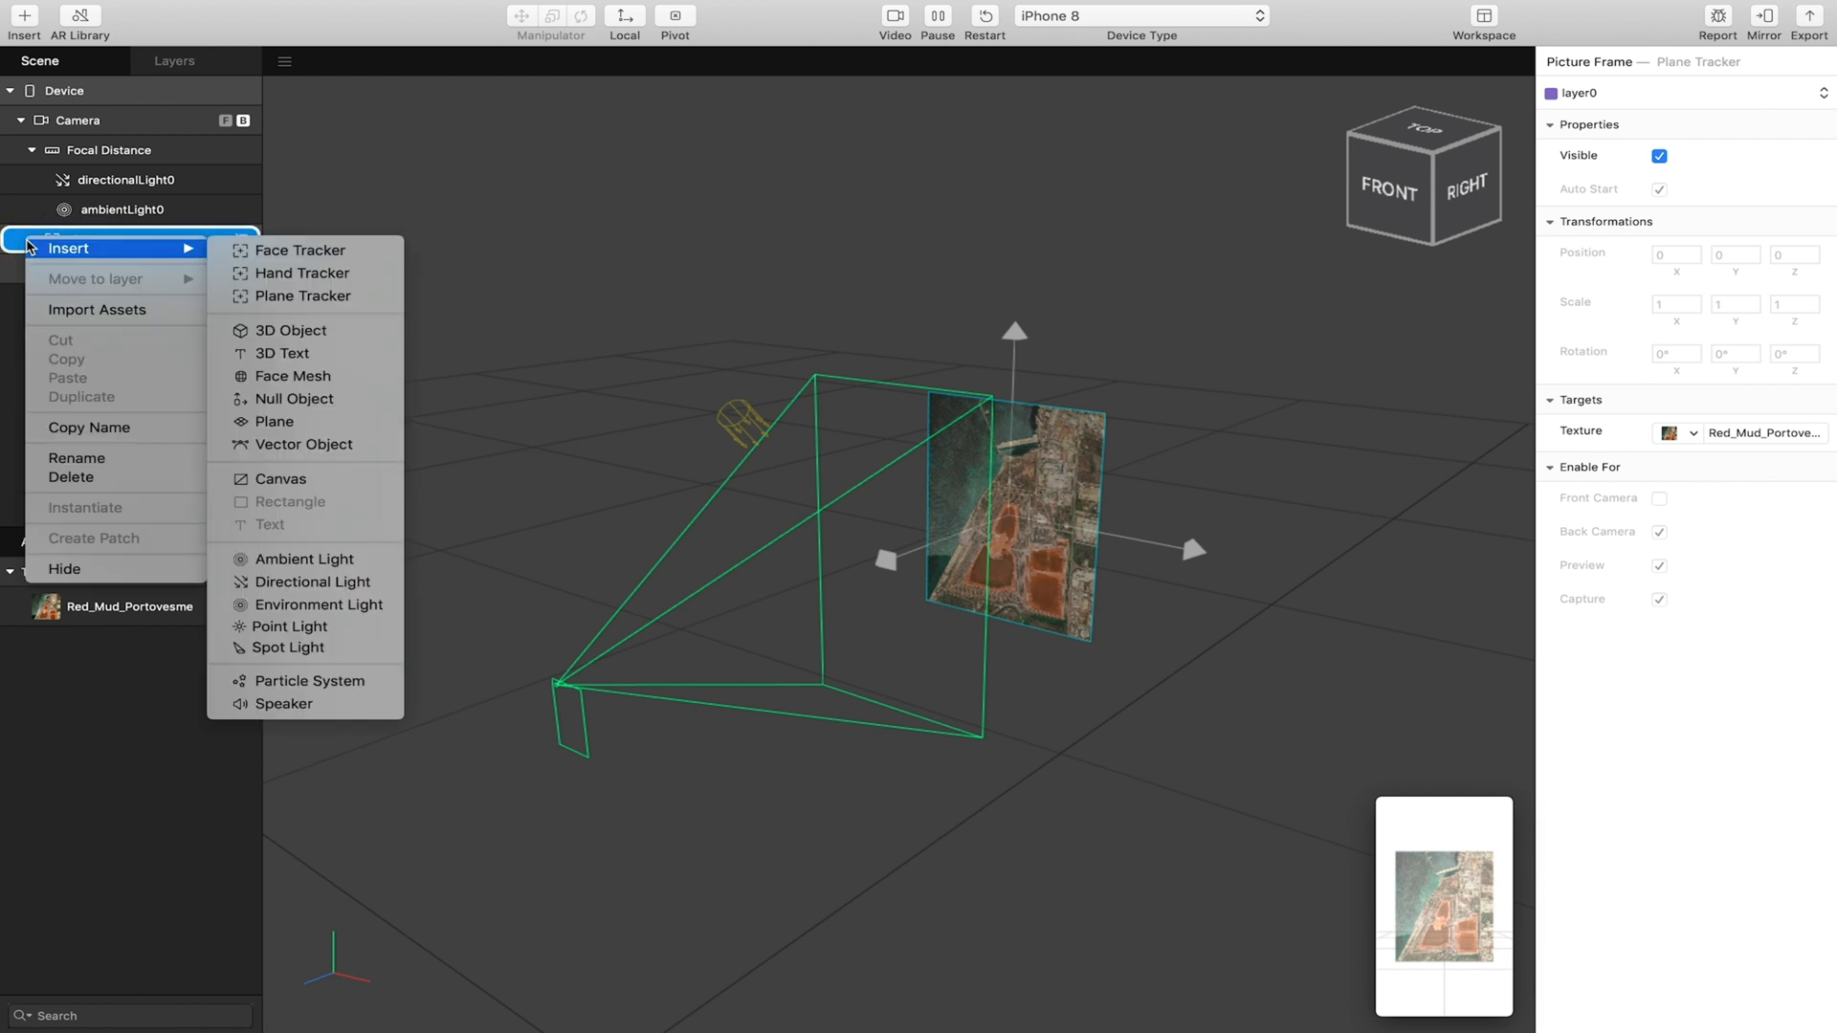
mouse_move(292, 398)
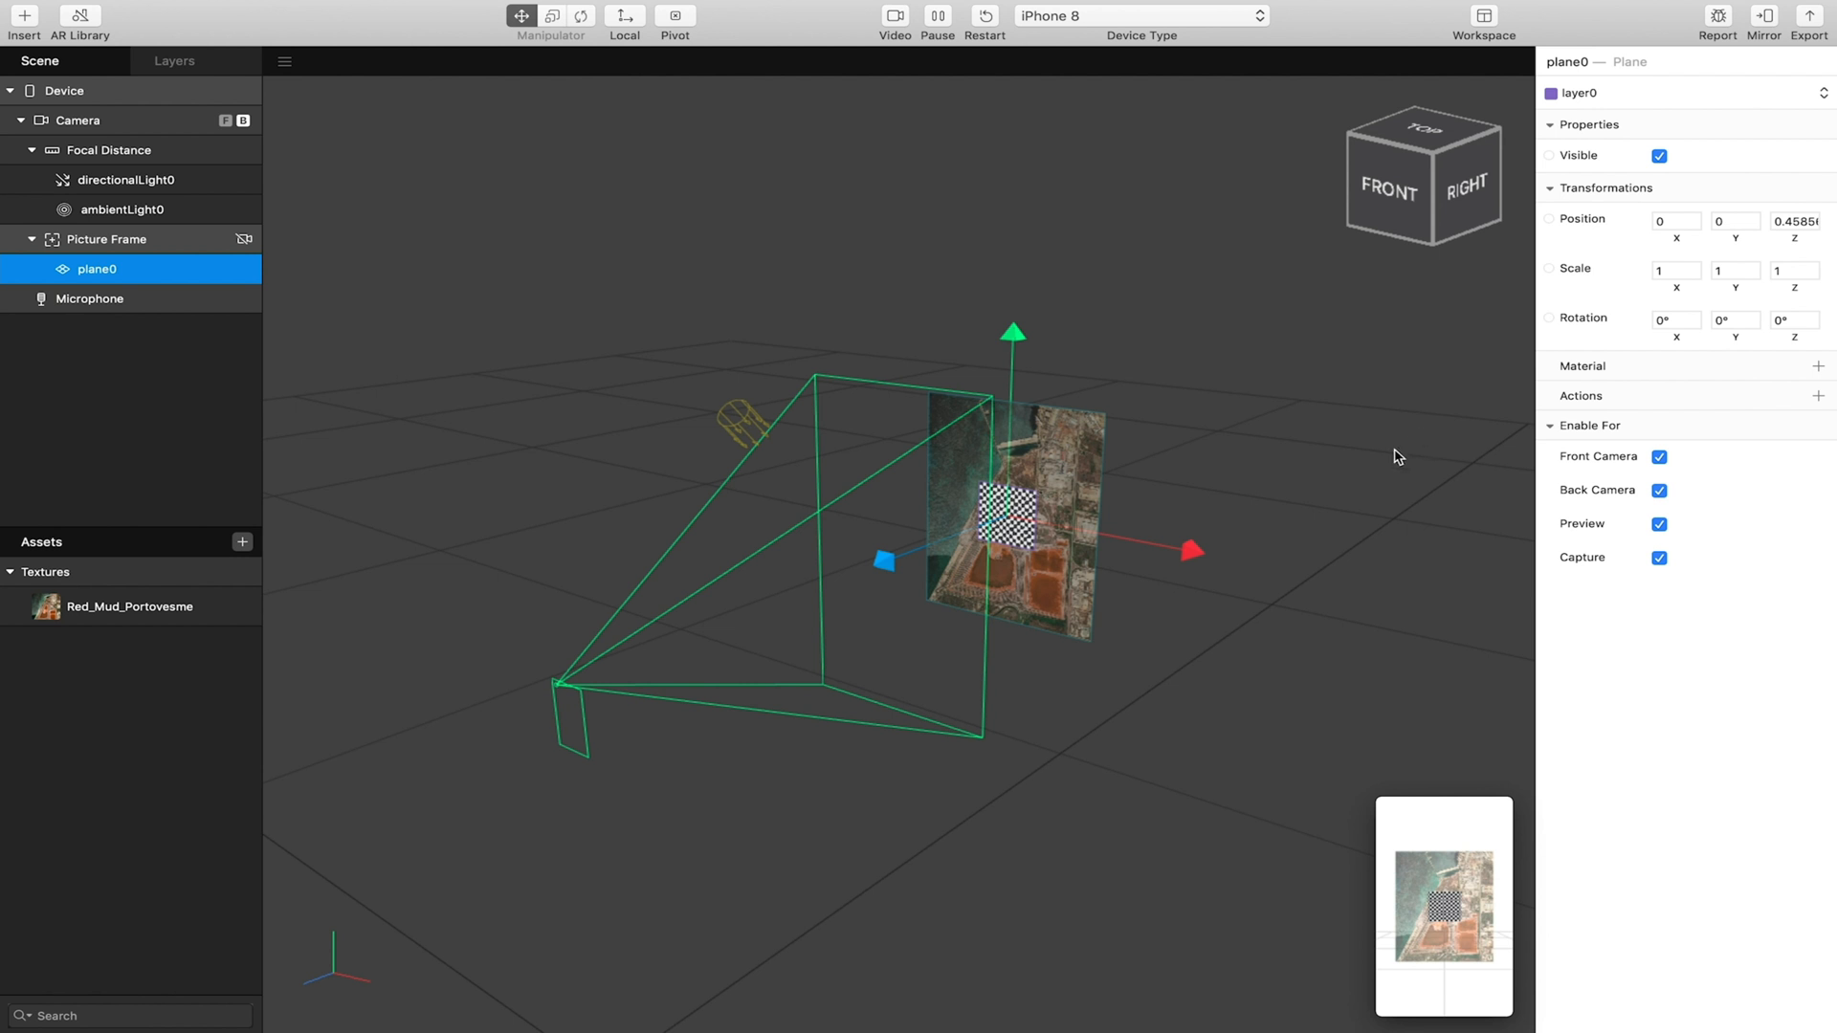
mouse_move(1191, 551)
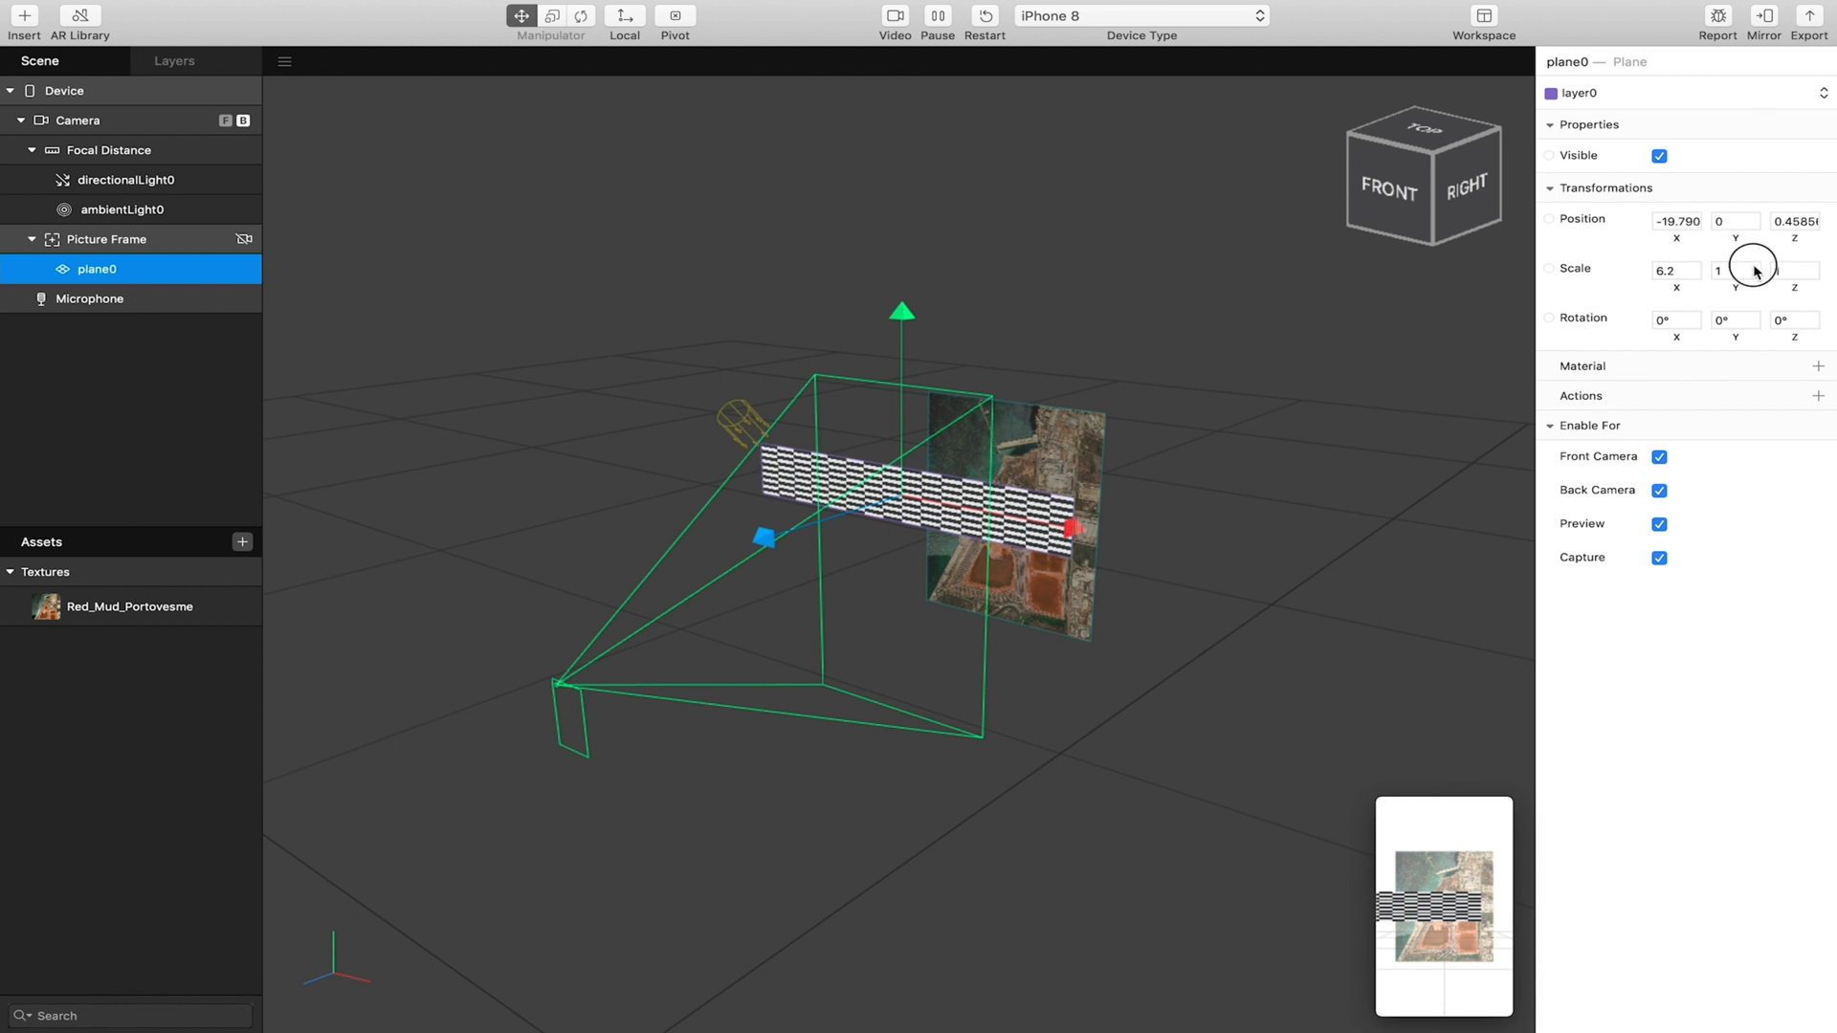
drag(1753, 267, 1754, 266)
text(1.4)
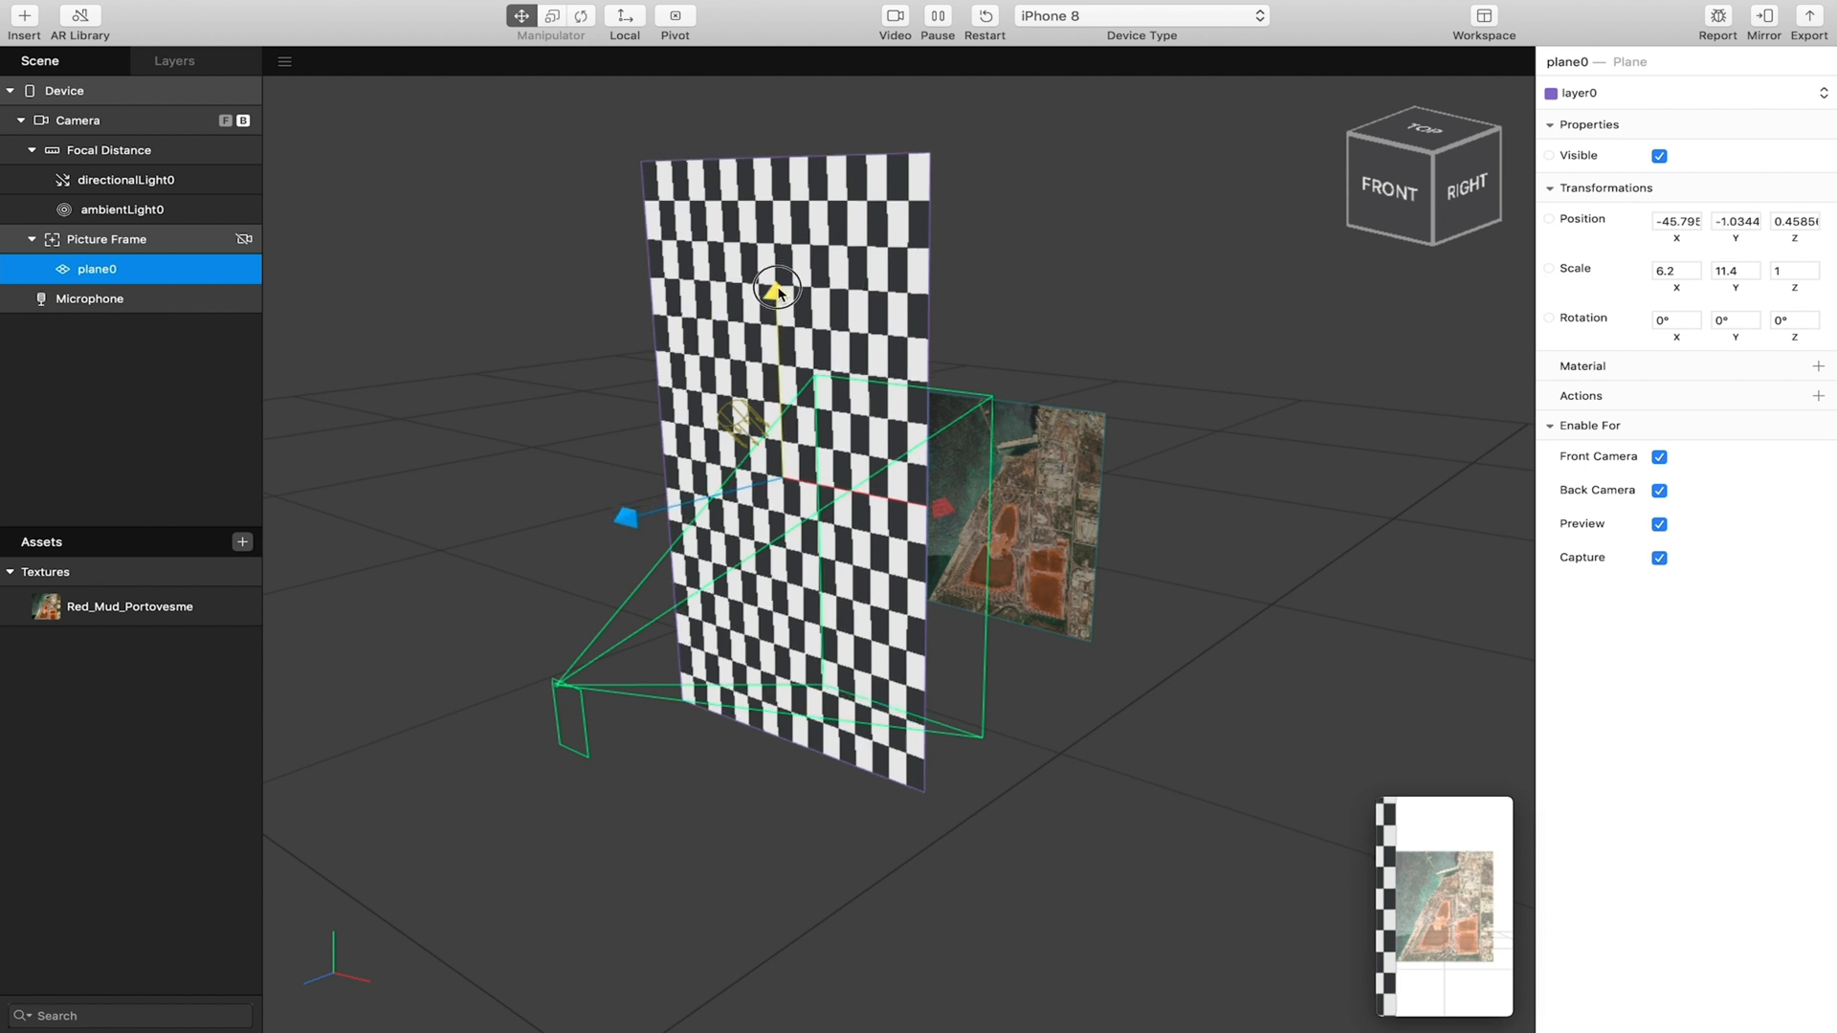
click(106, 239)
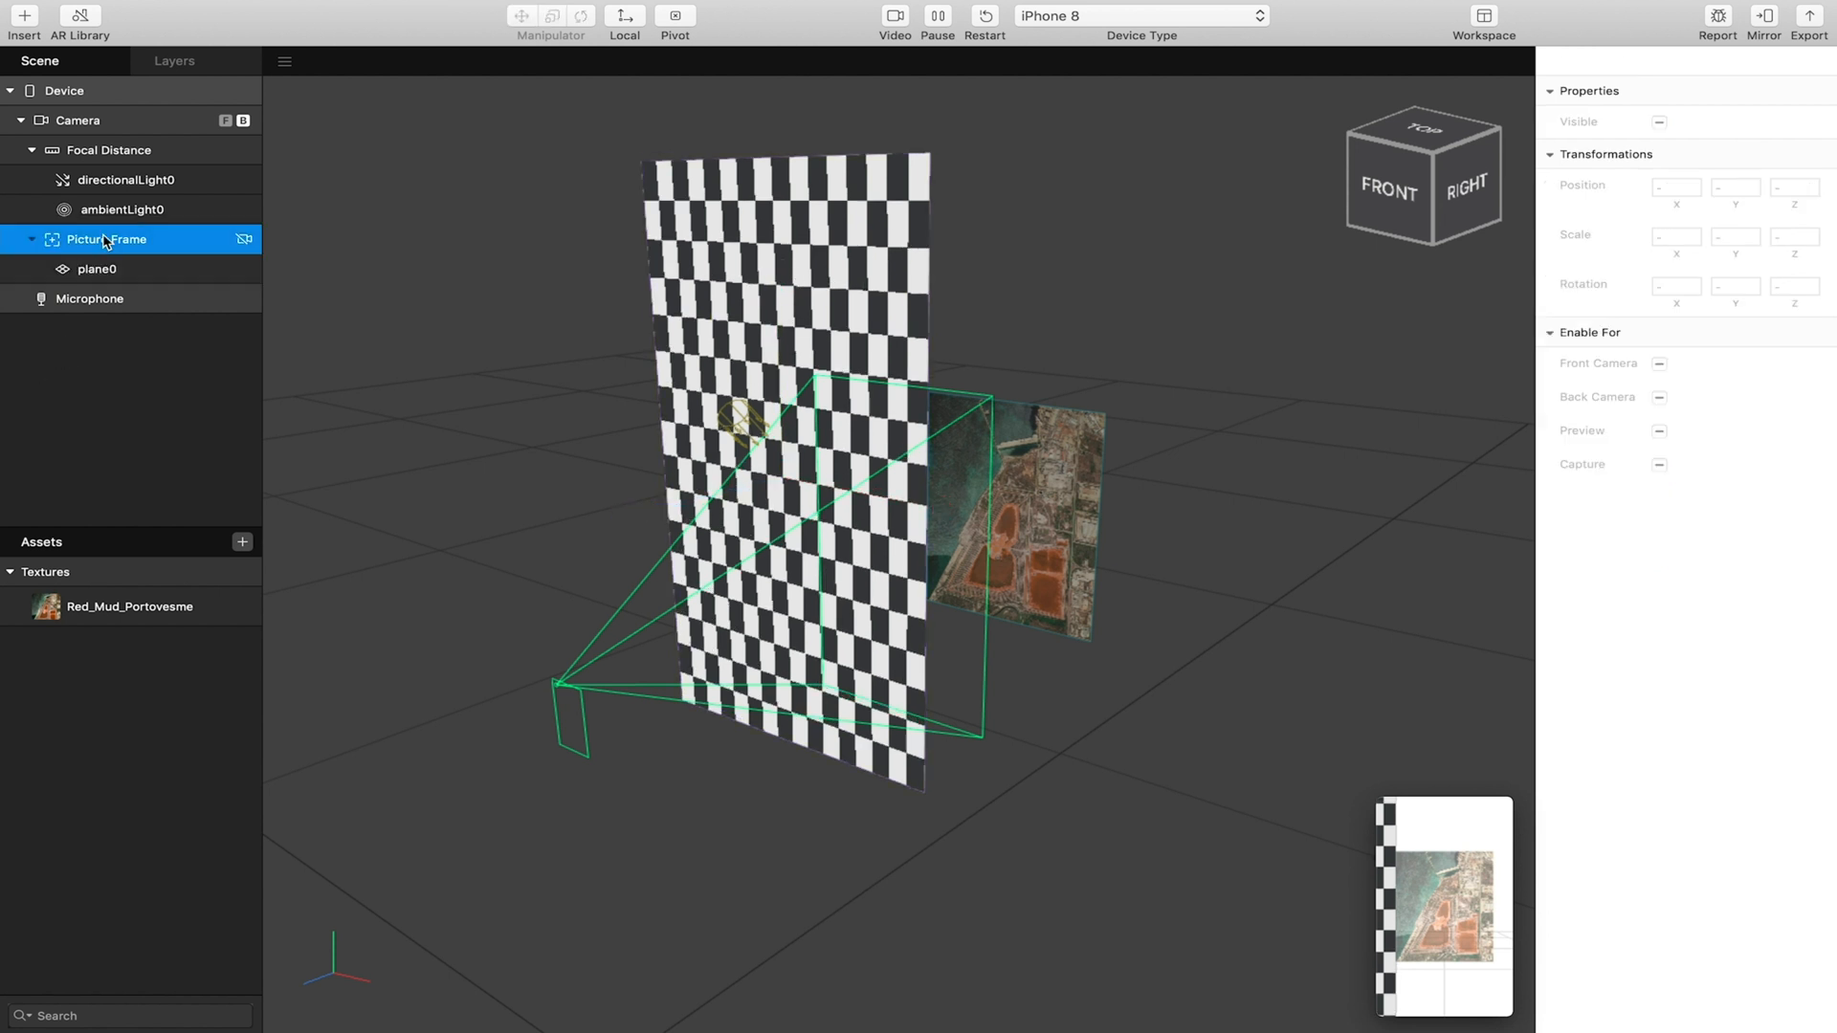
click(106, 239)
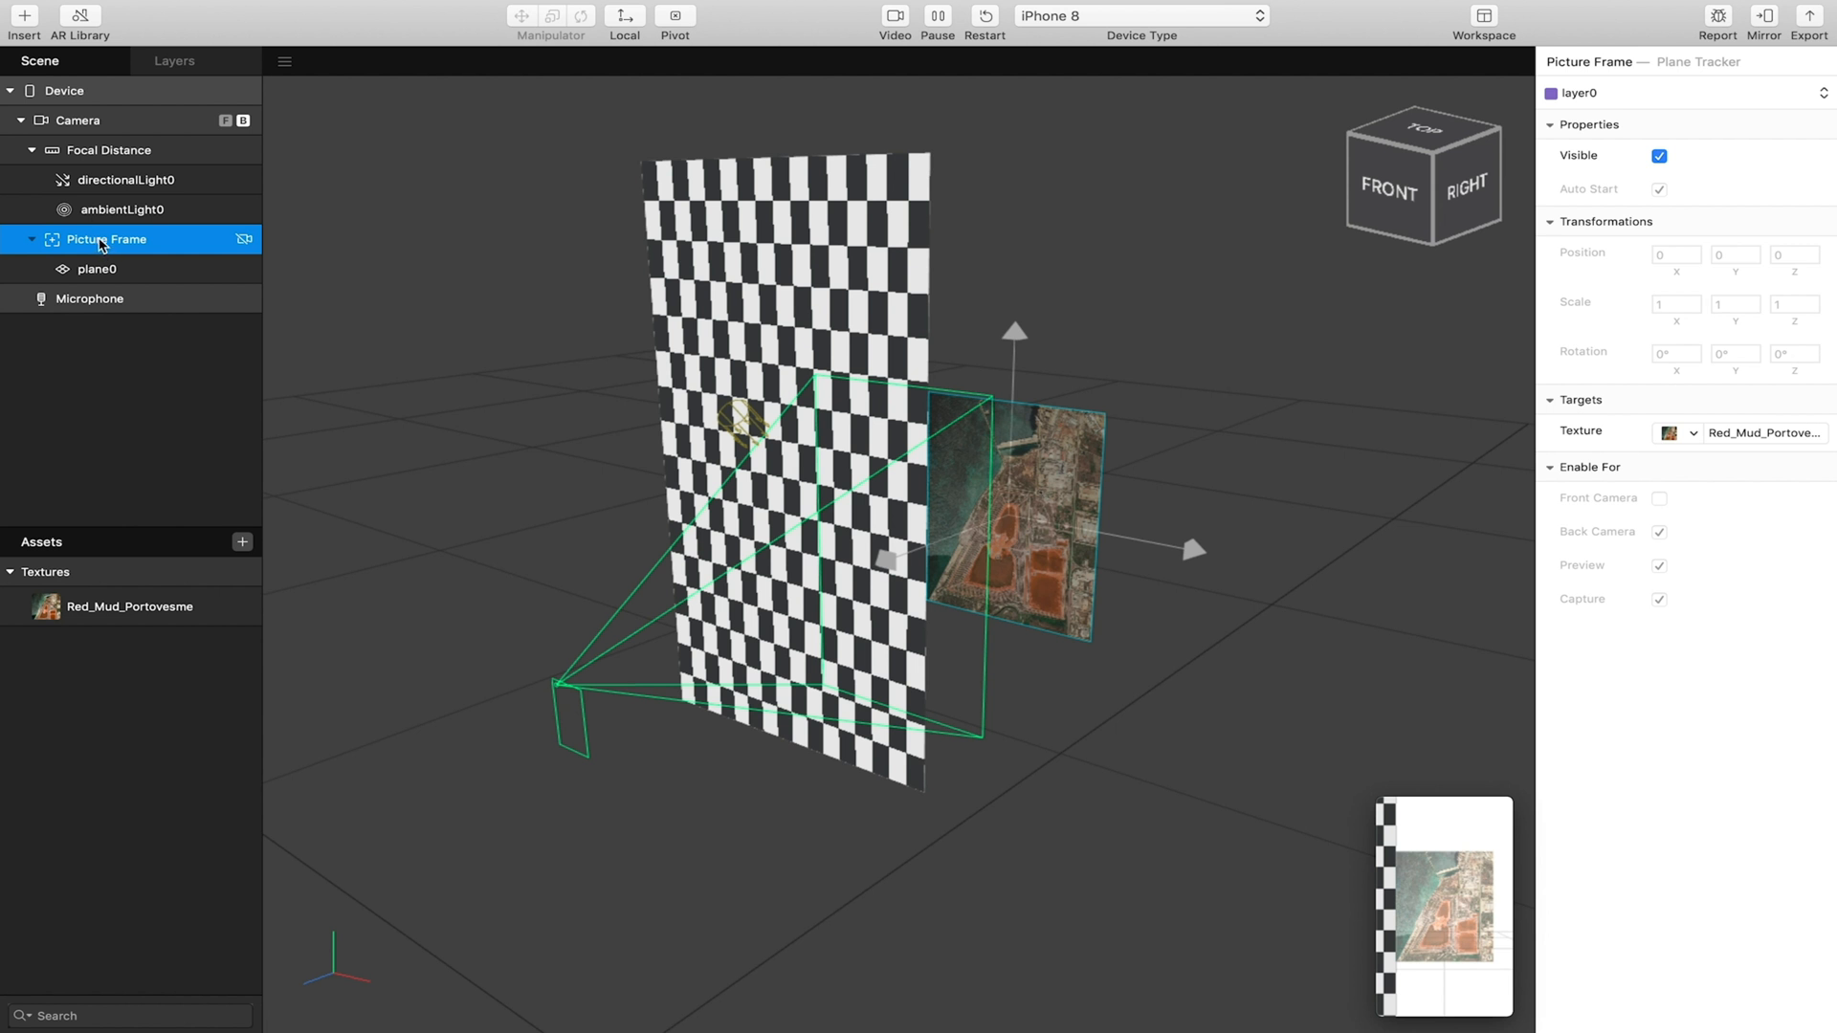
mouse_move(63, 193)
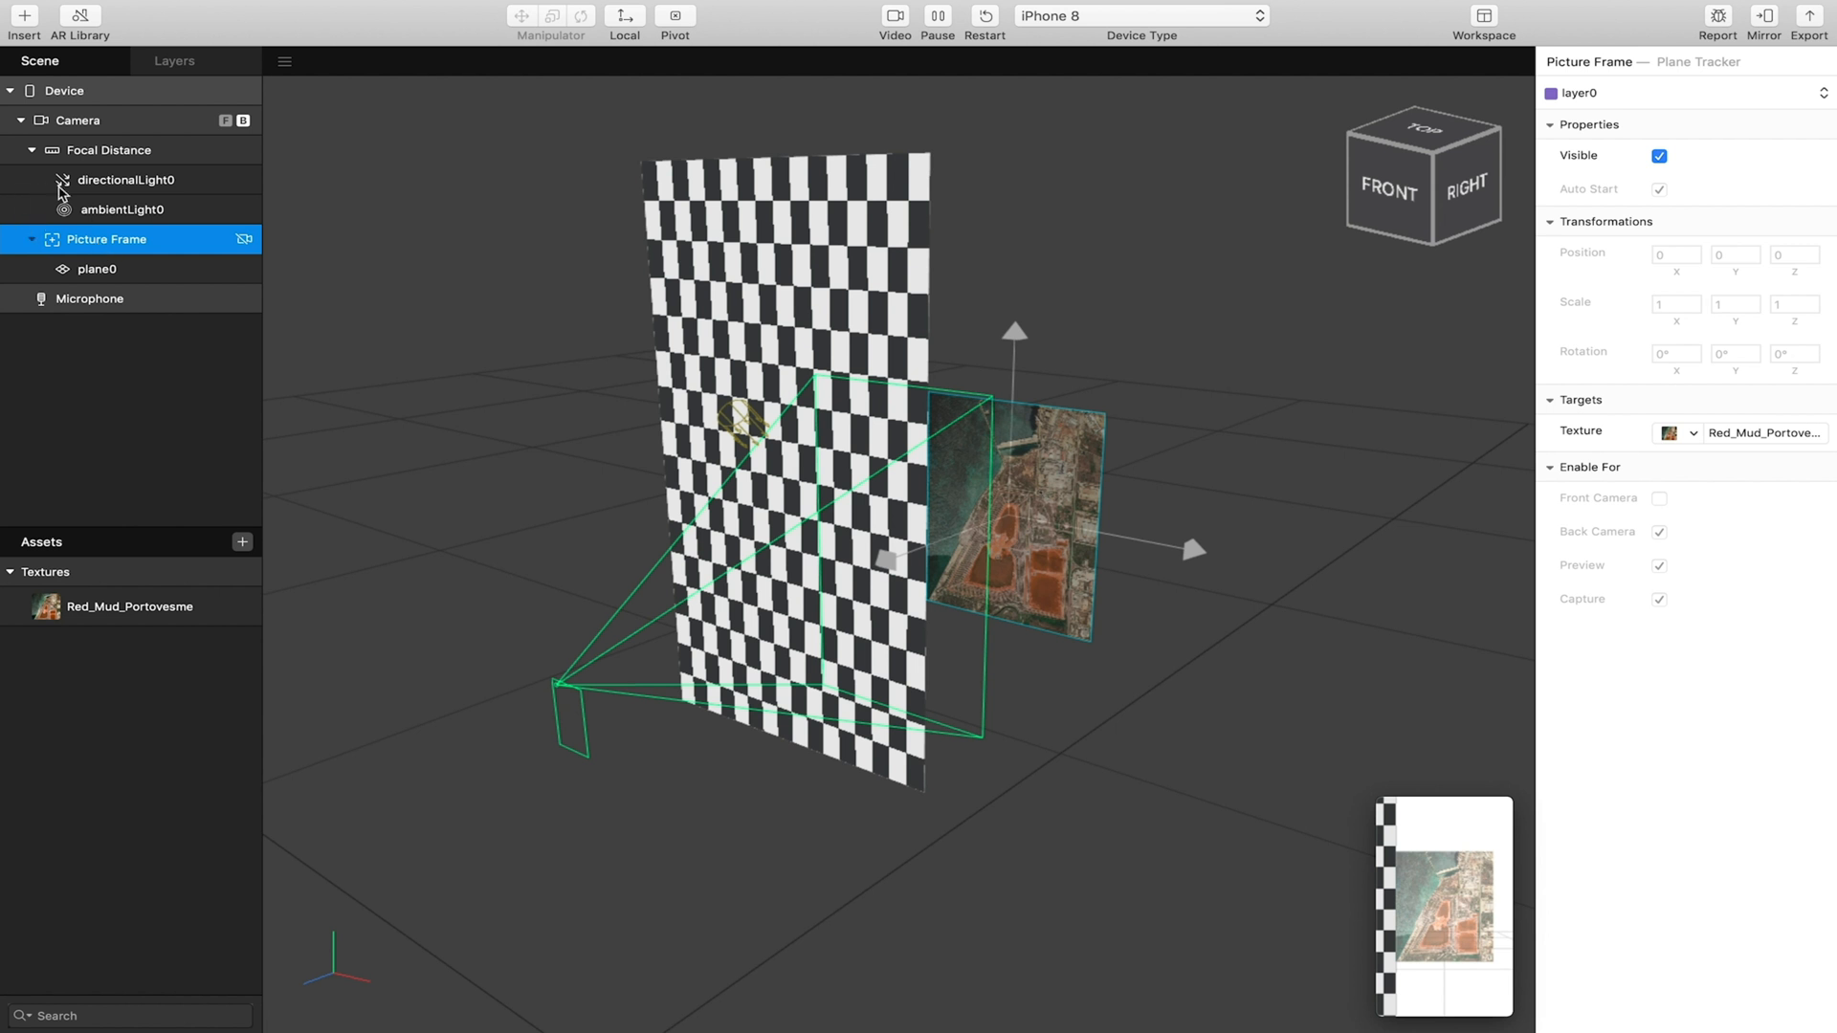
mouse_move(74, 256)
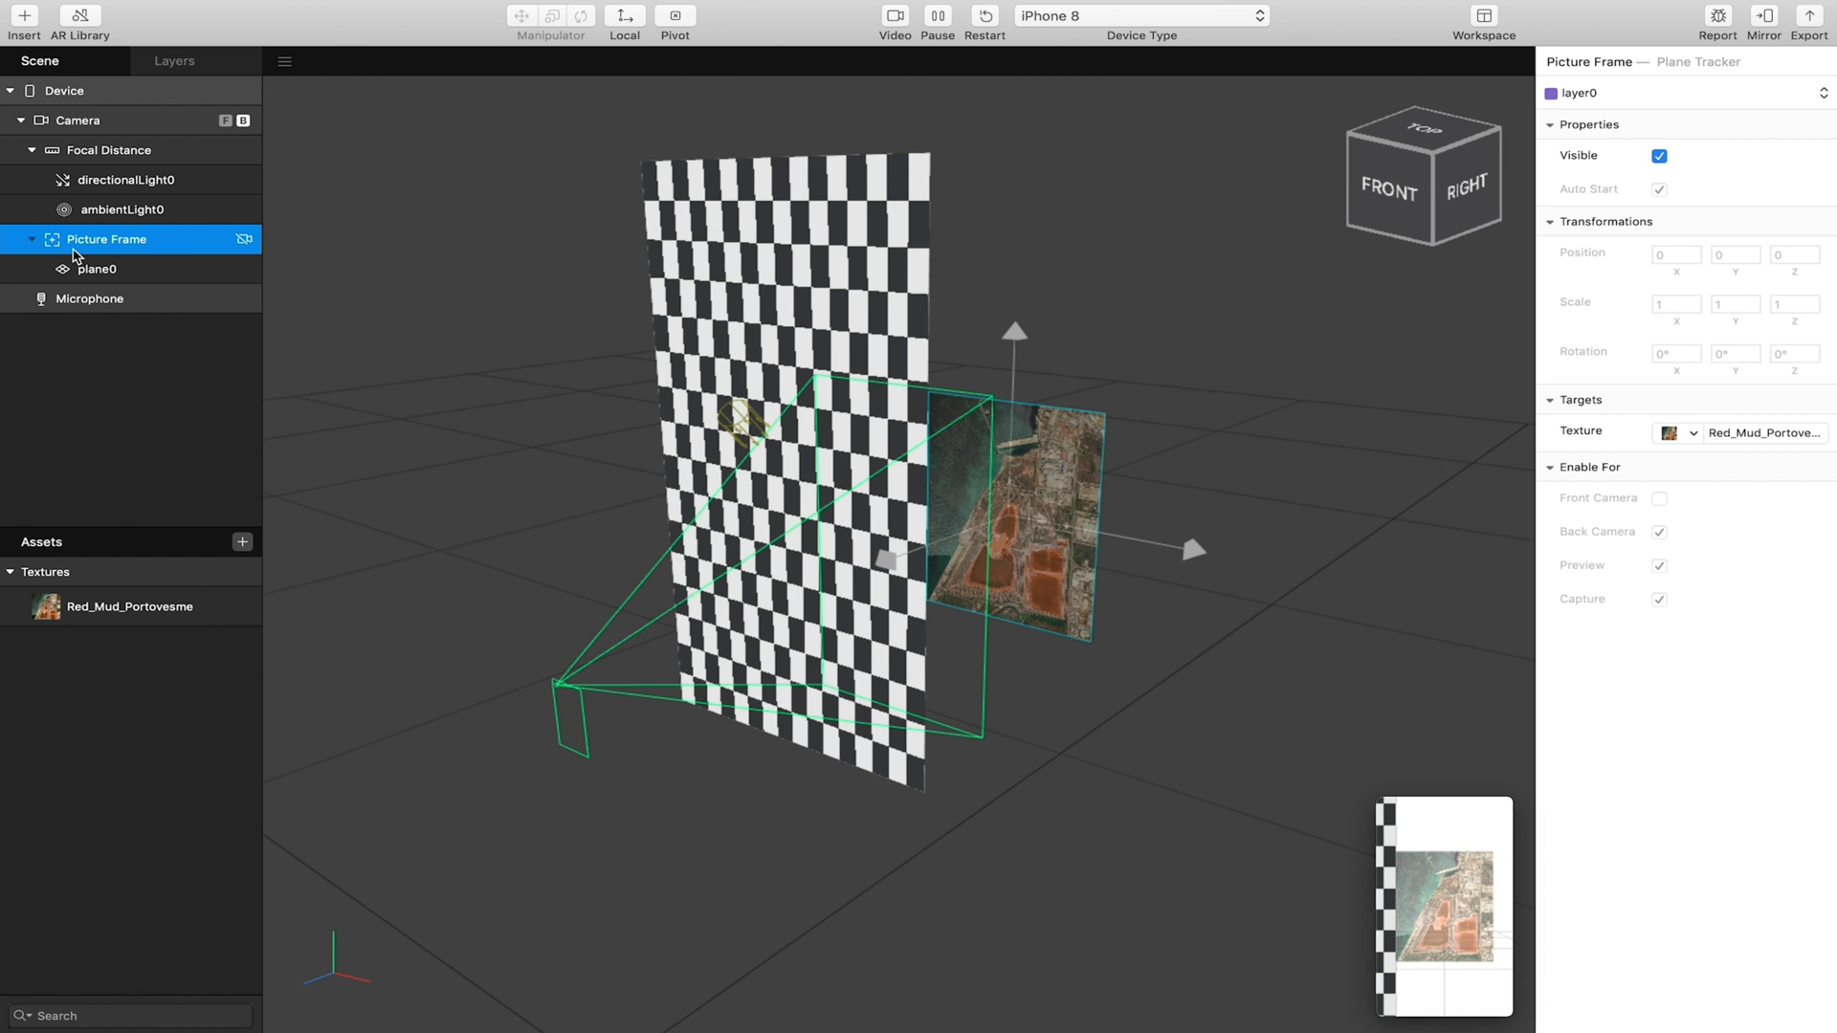
mouse_move(93, 252)
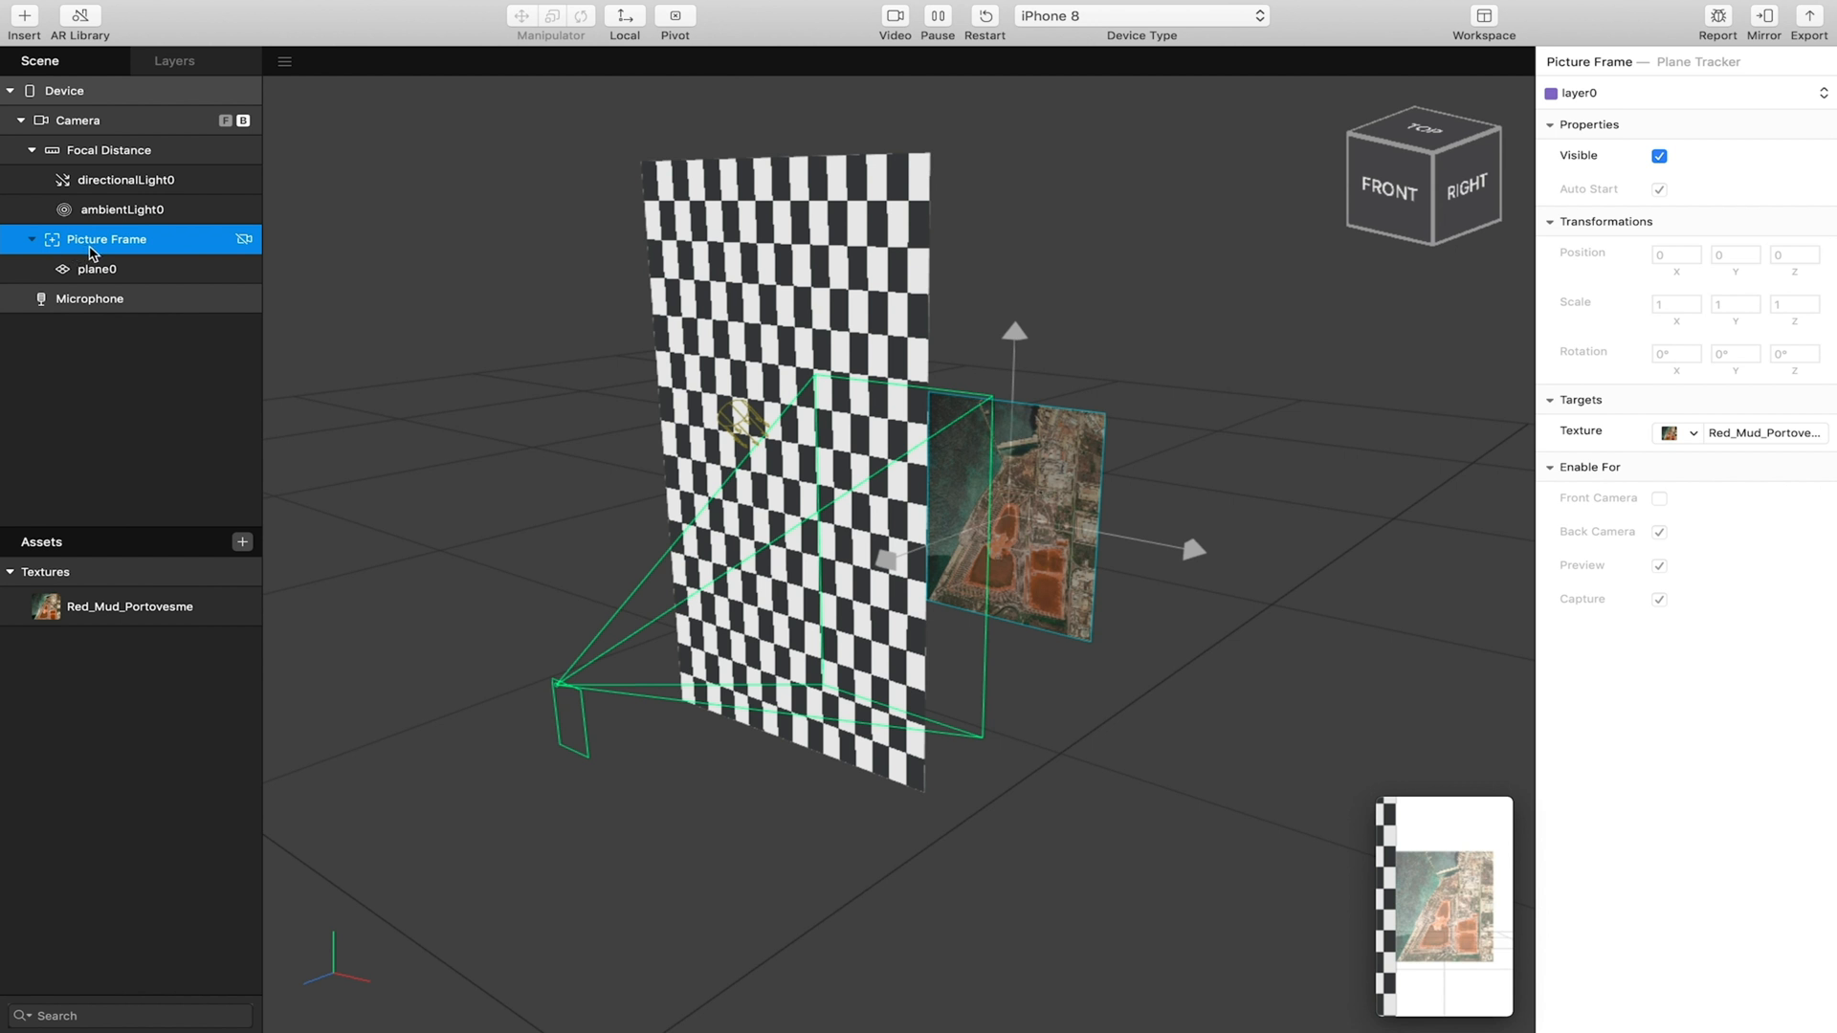
mouse_move(849, 193)
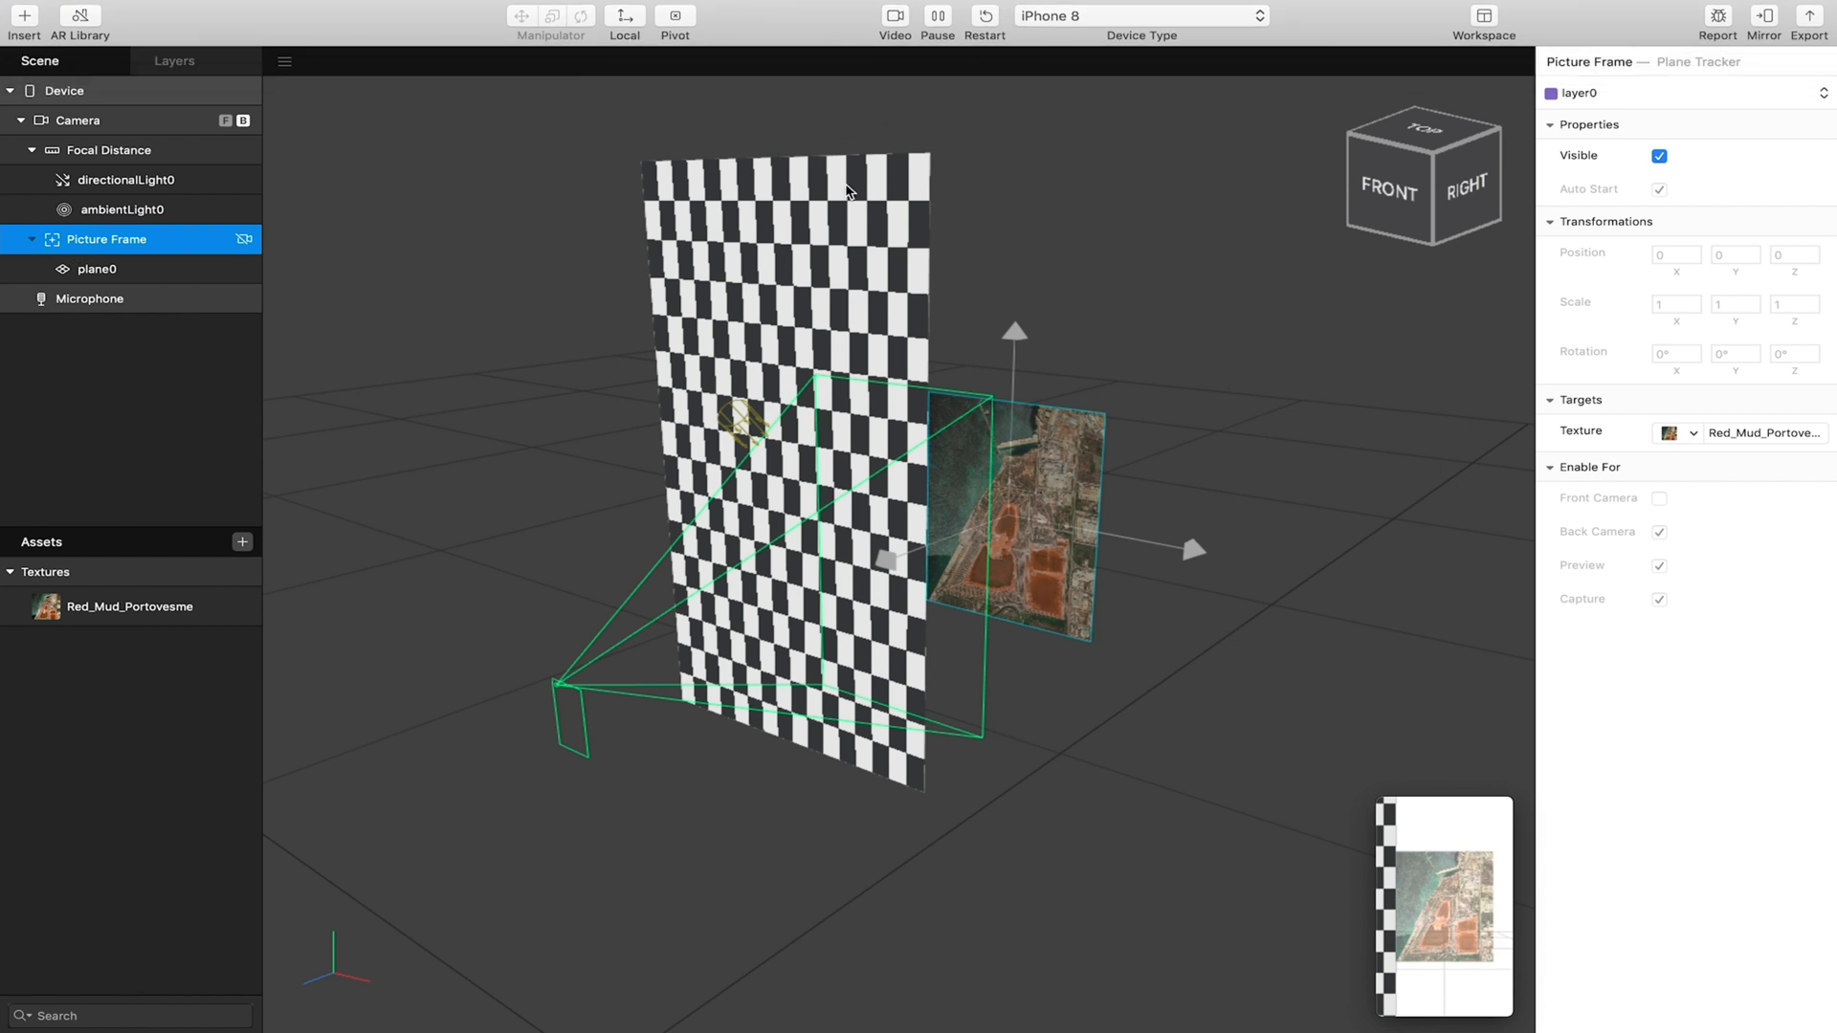
mouse_move(239, 321)
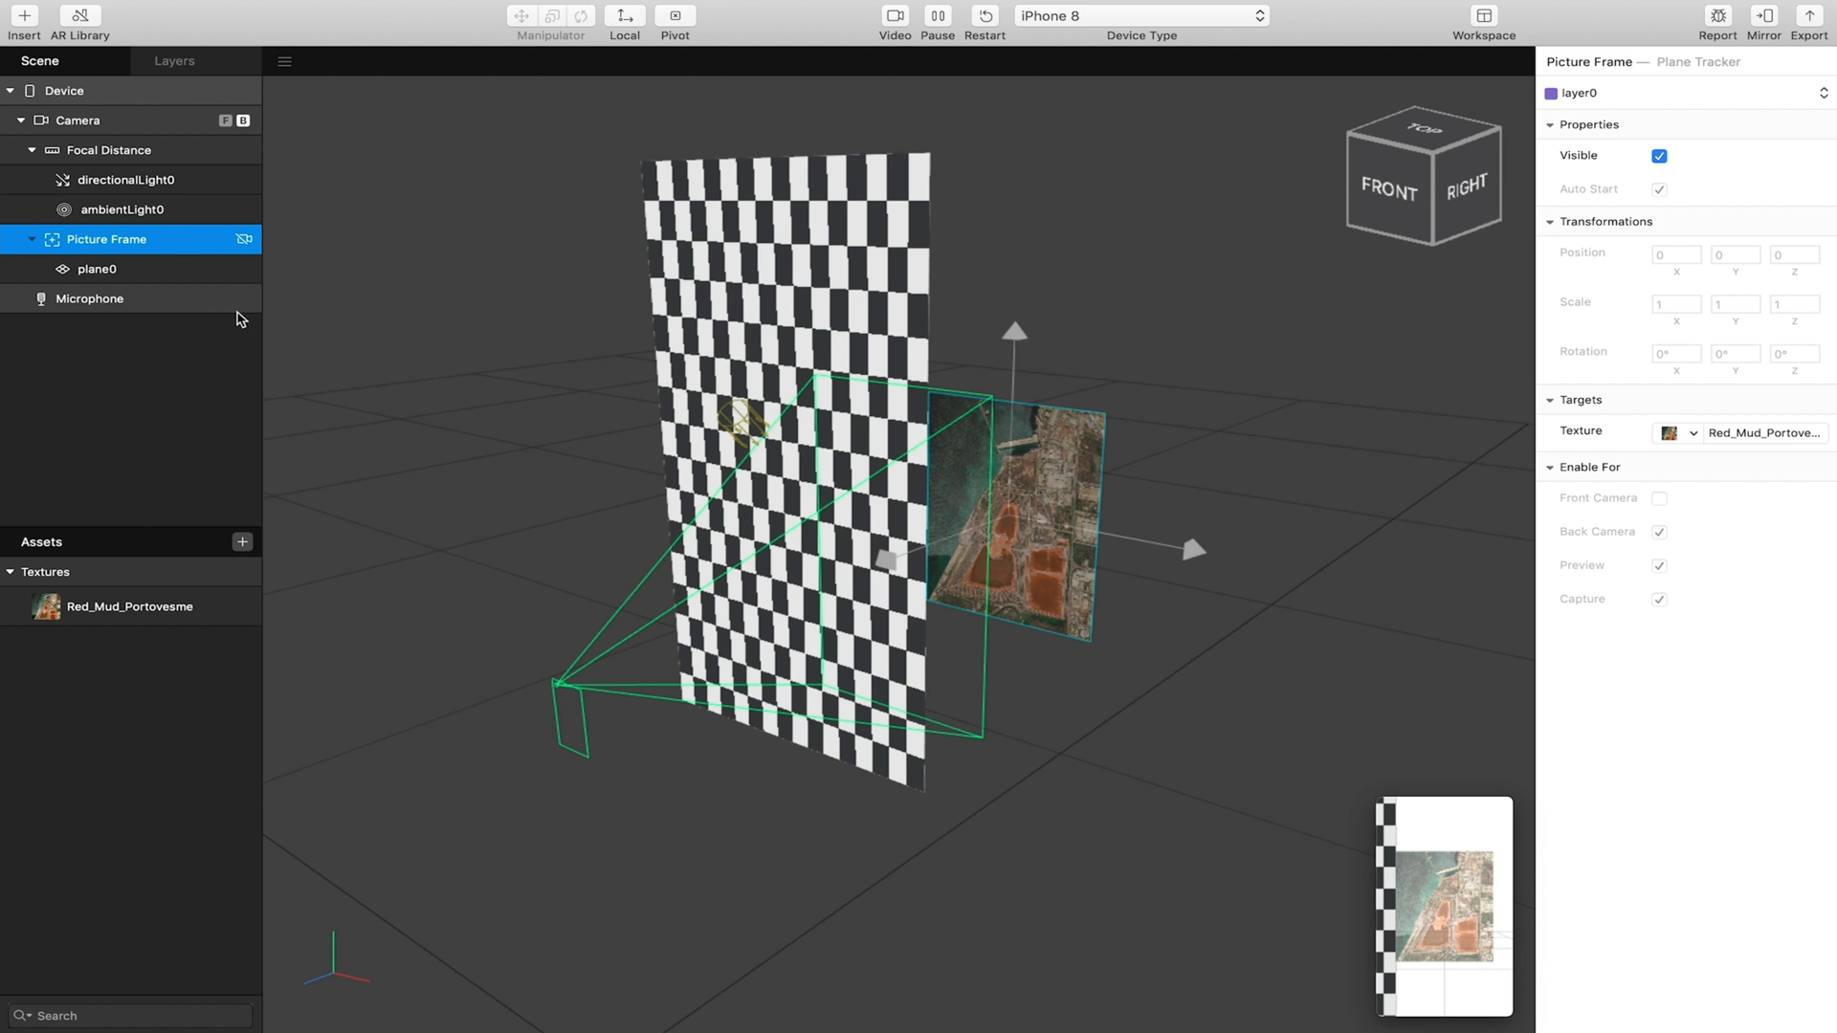
Search the AR Library for 'picture frame' and import Simple Wooden Picture Frame.
click(78, 21)
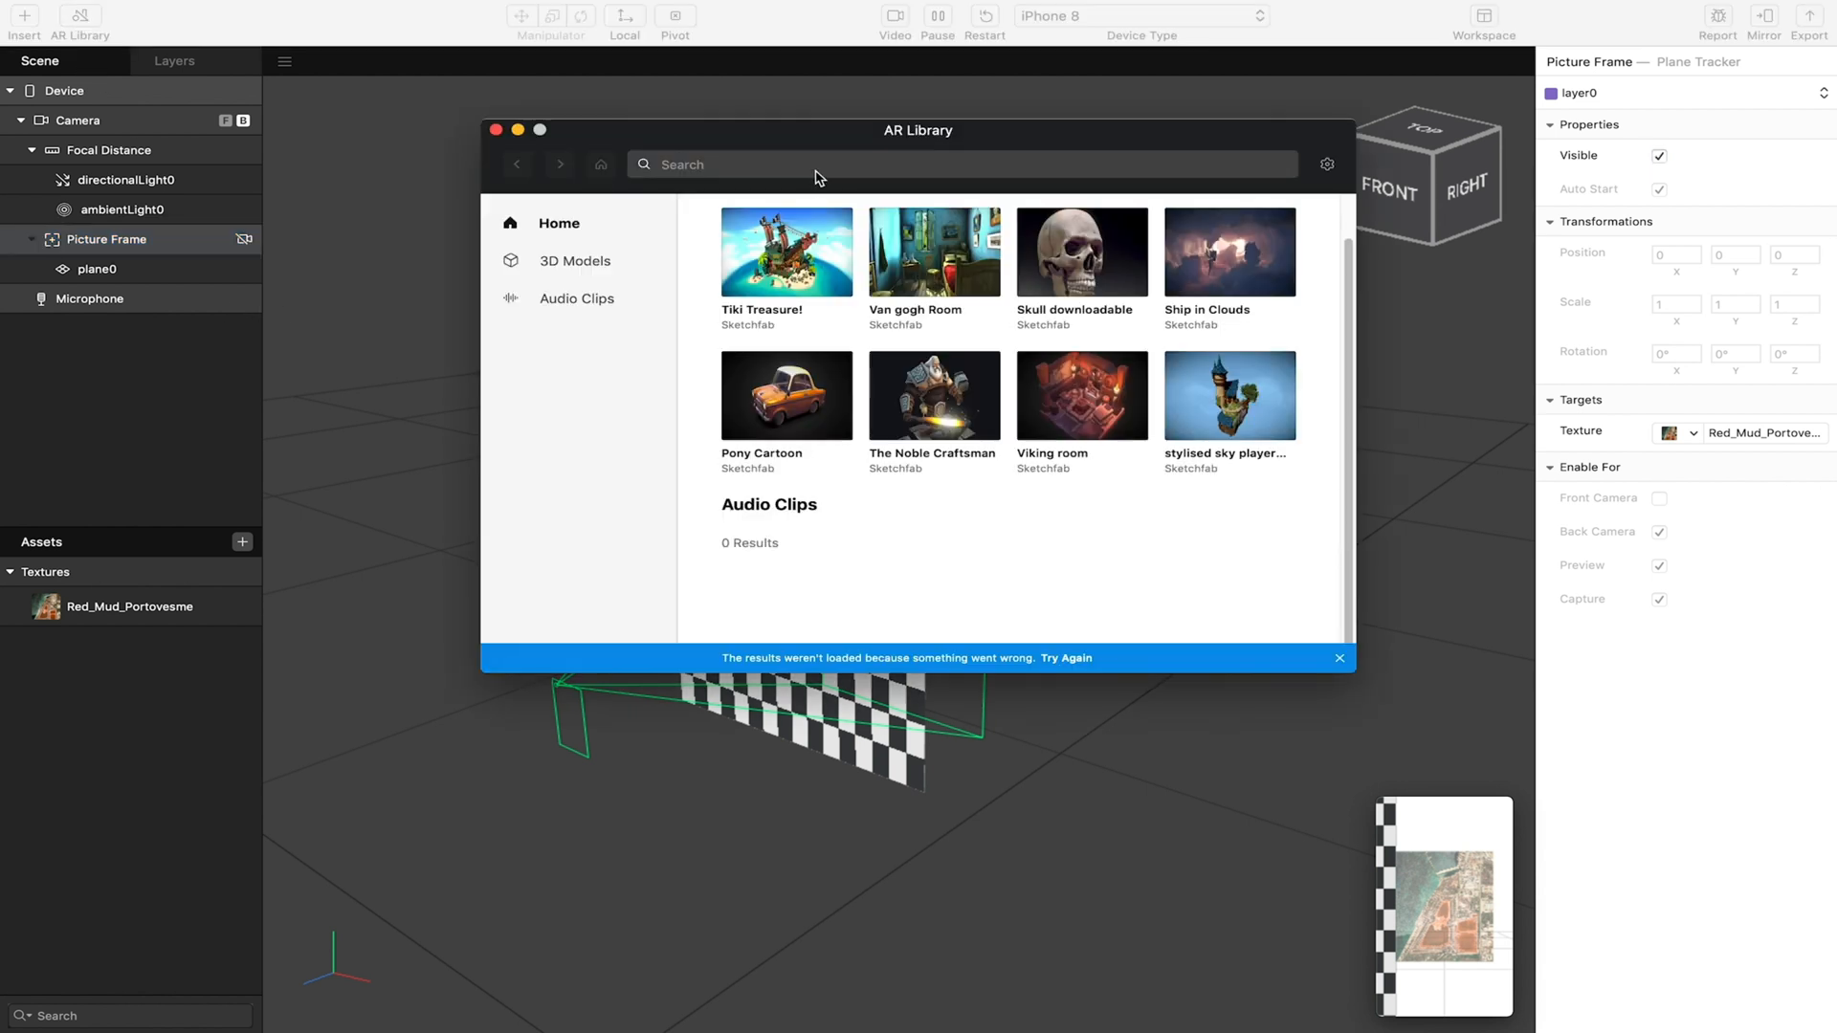
text(frame)
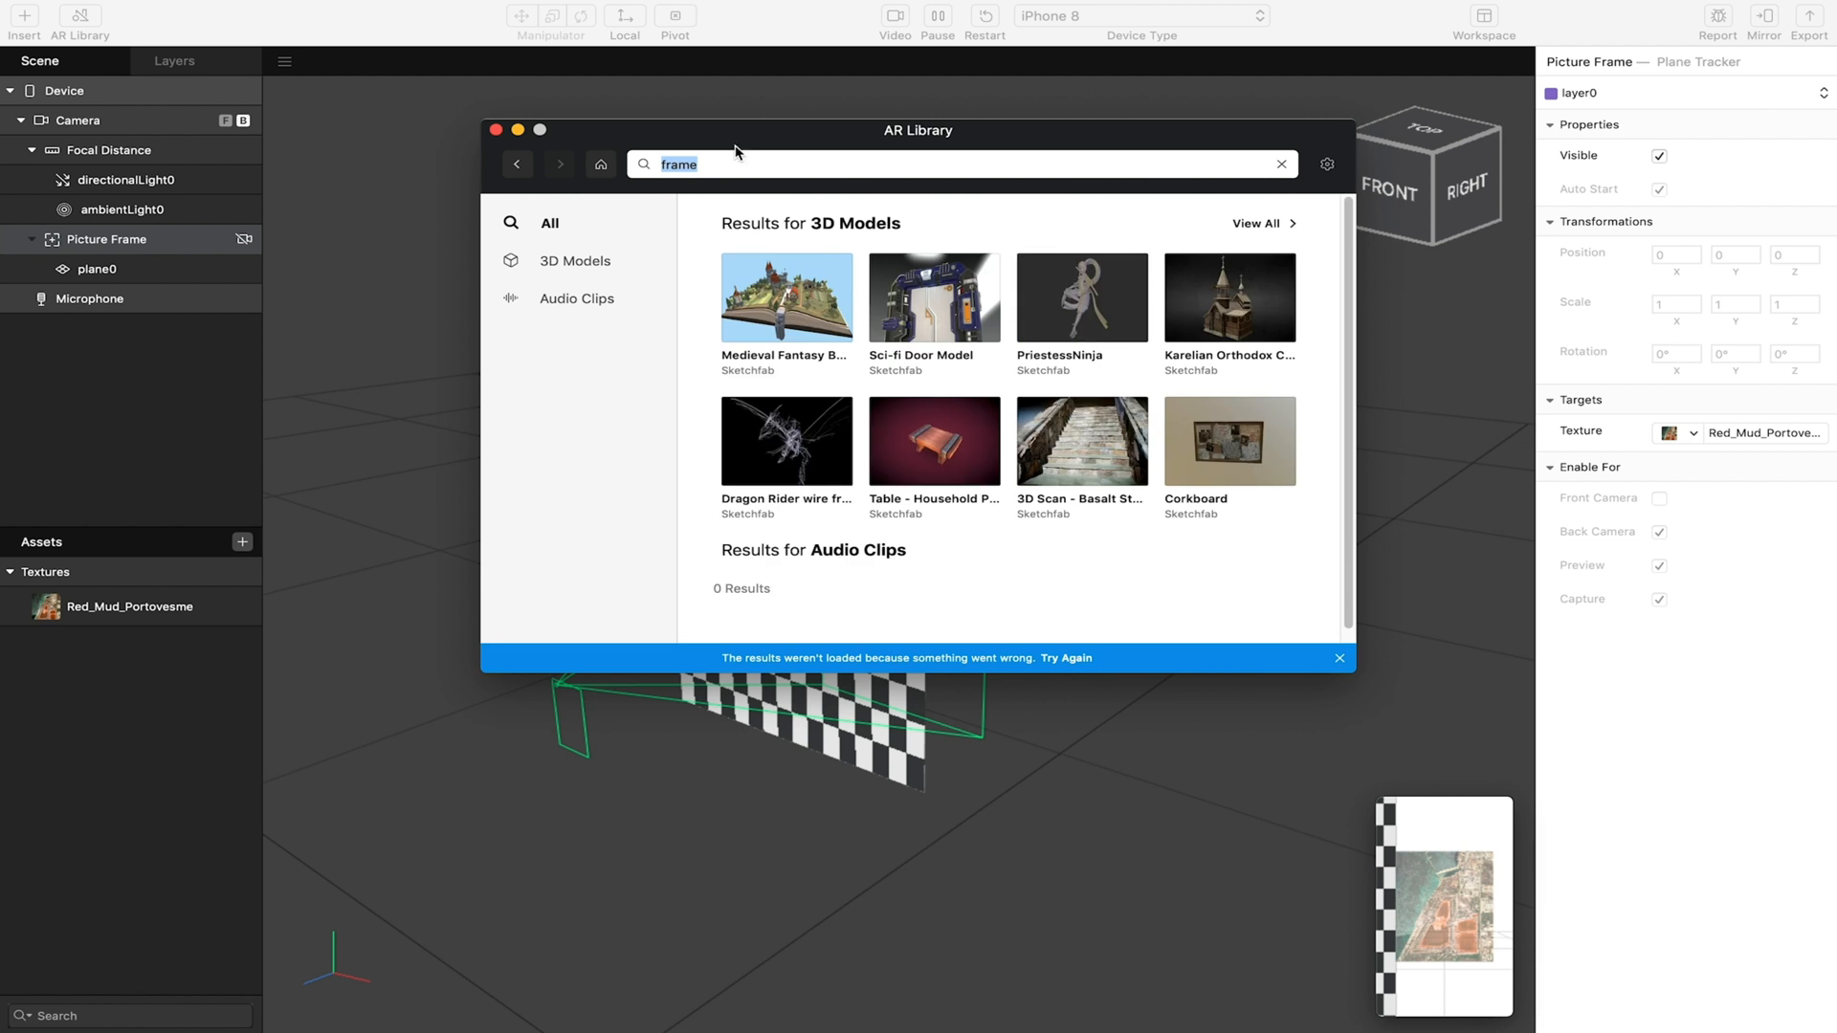
text(picture)
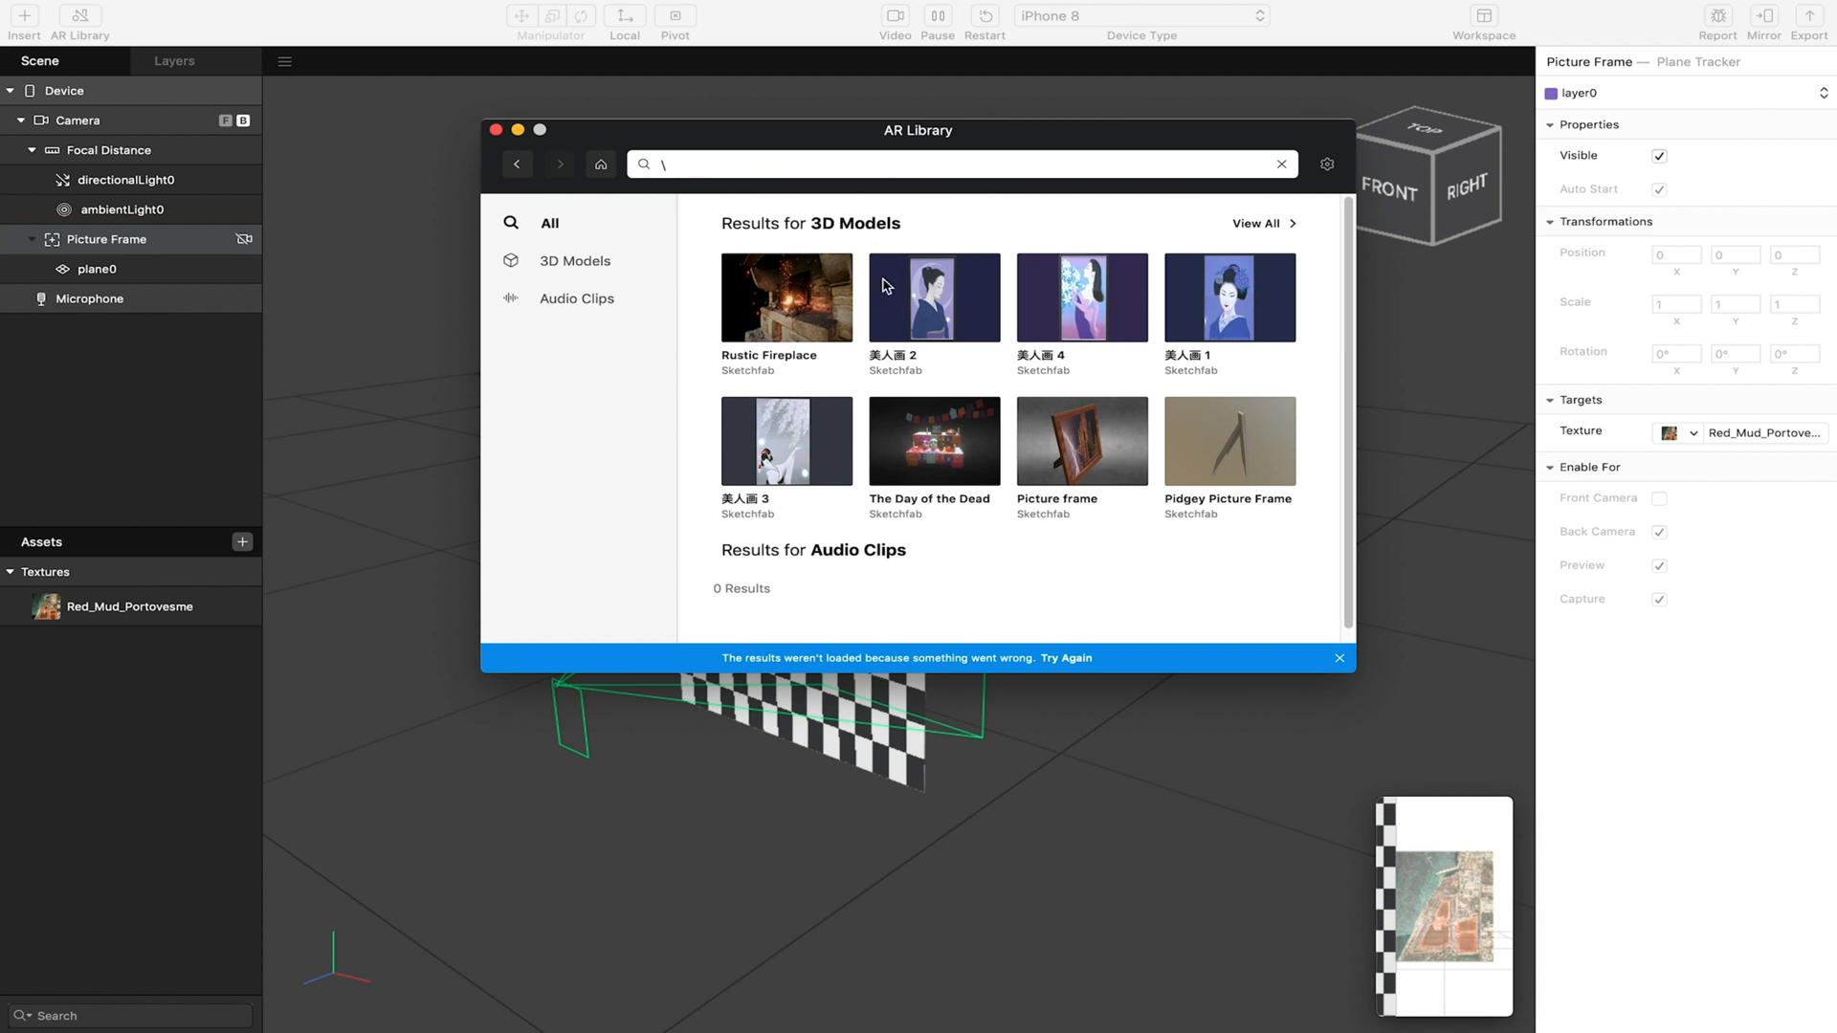
text(picture frame)
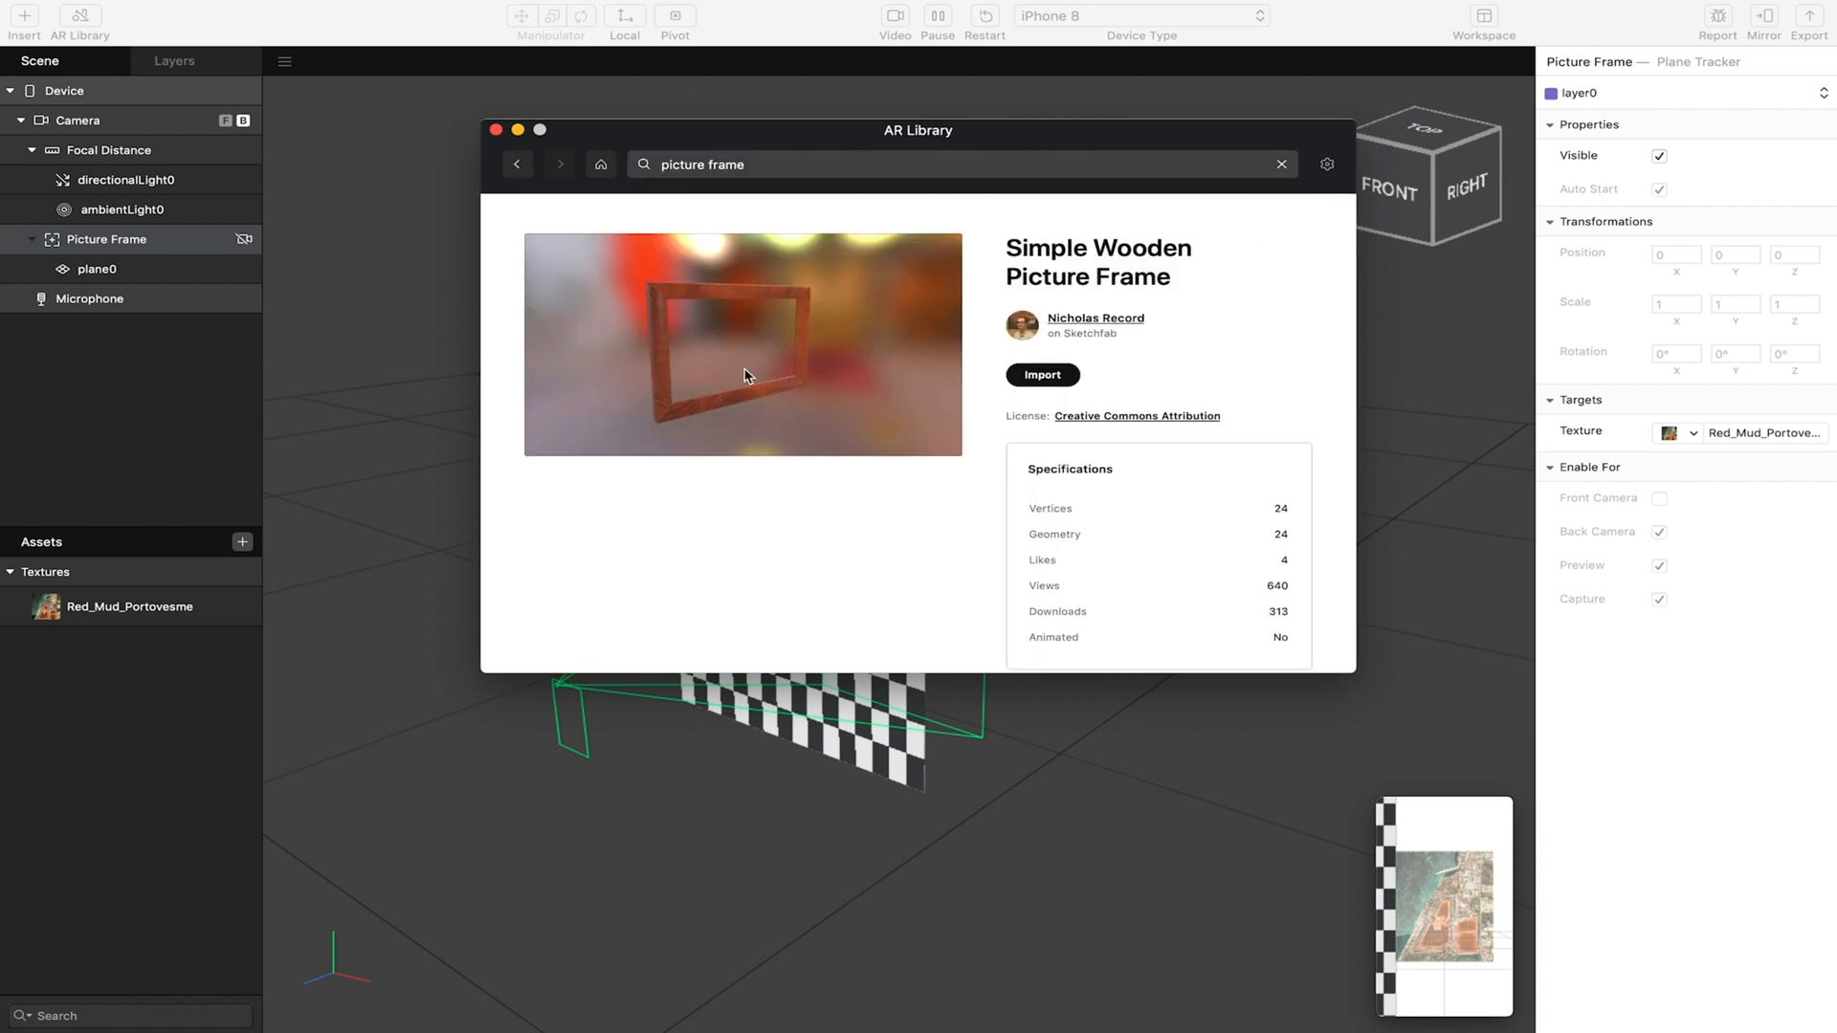
click(1040, 375)
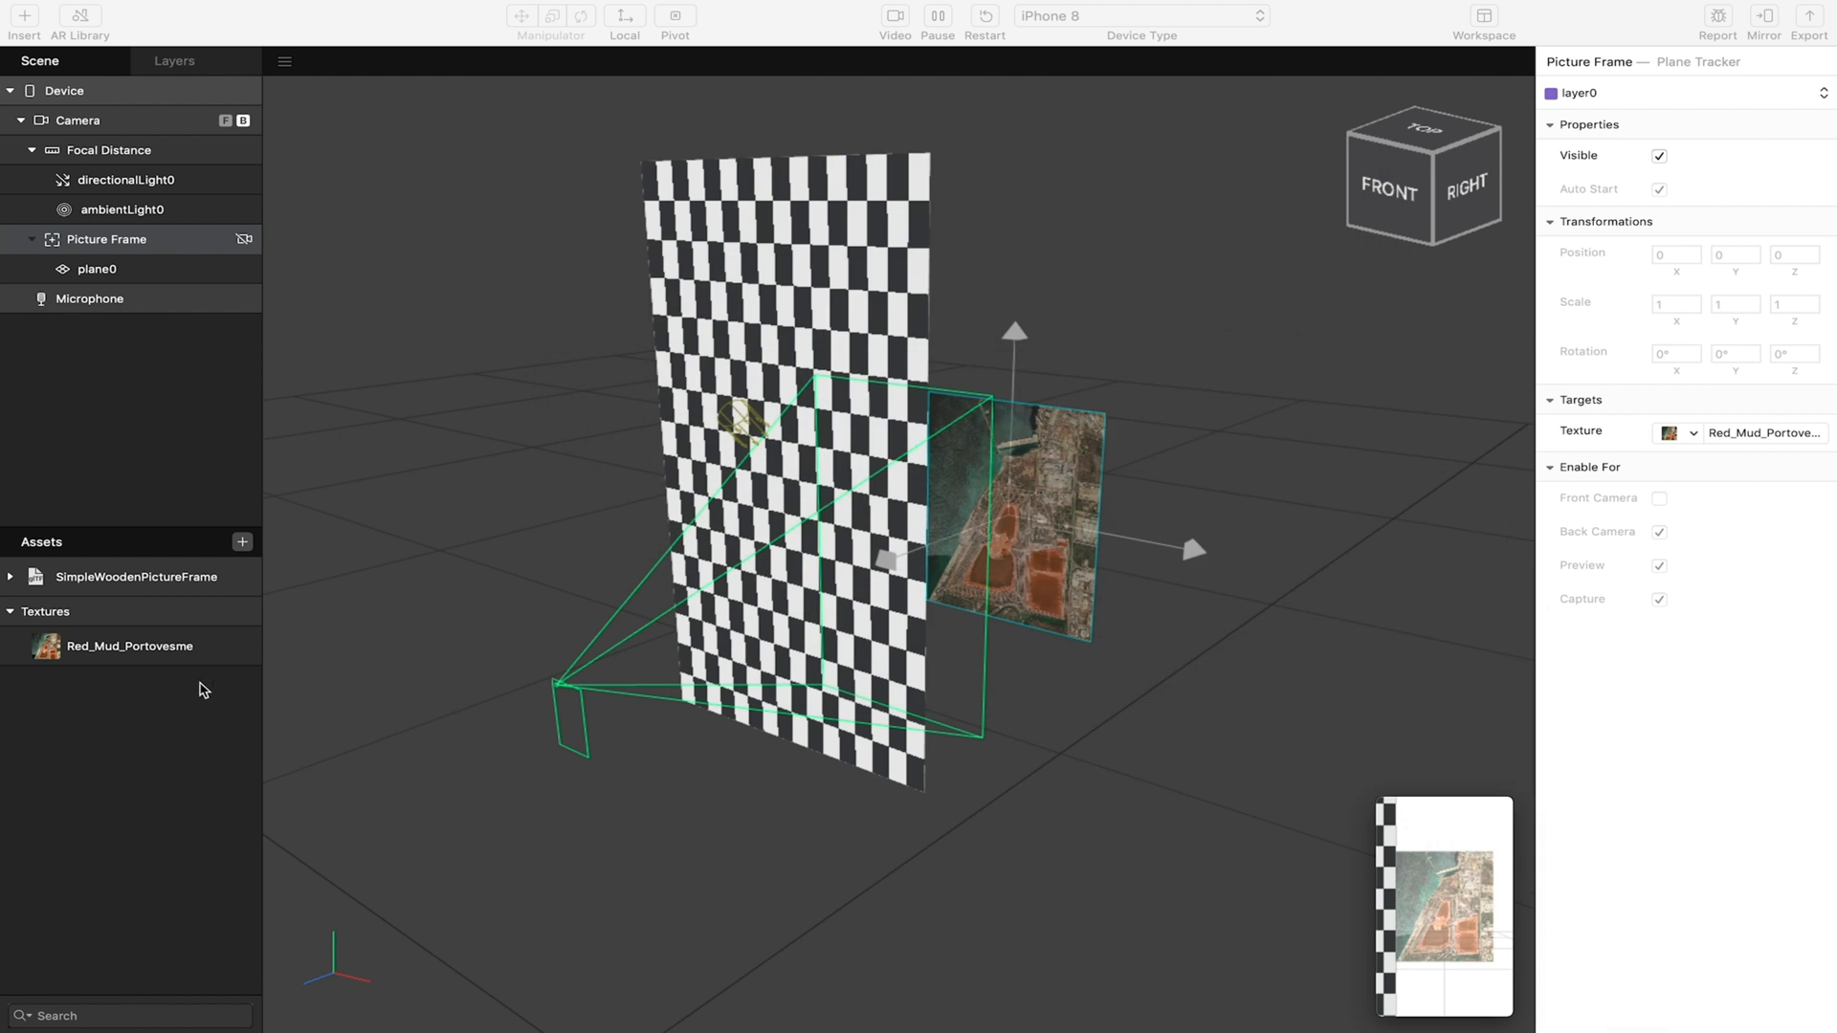
Drag SimpleWoodenPictureFrame from Assets onto the Picture Frame tracker.
click(137, 576)
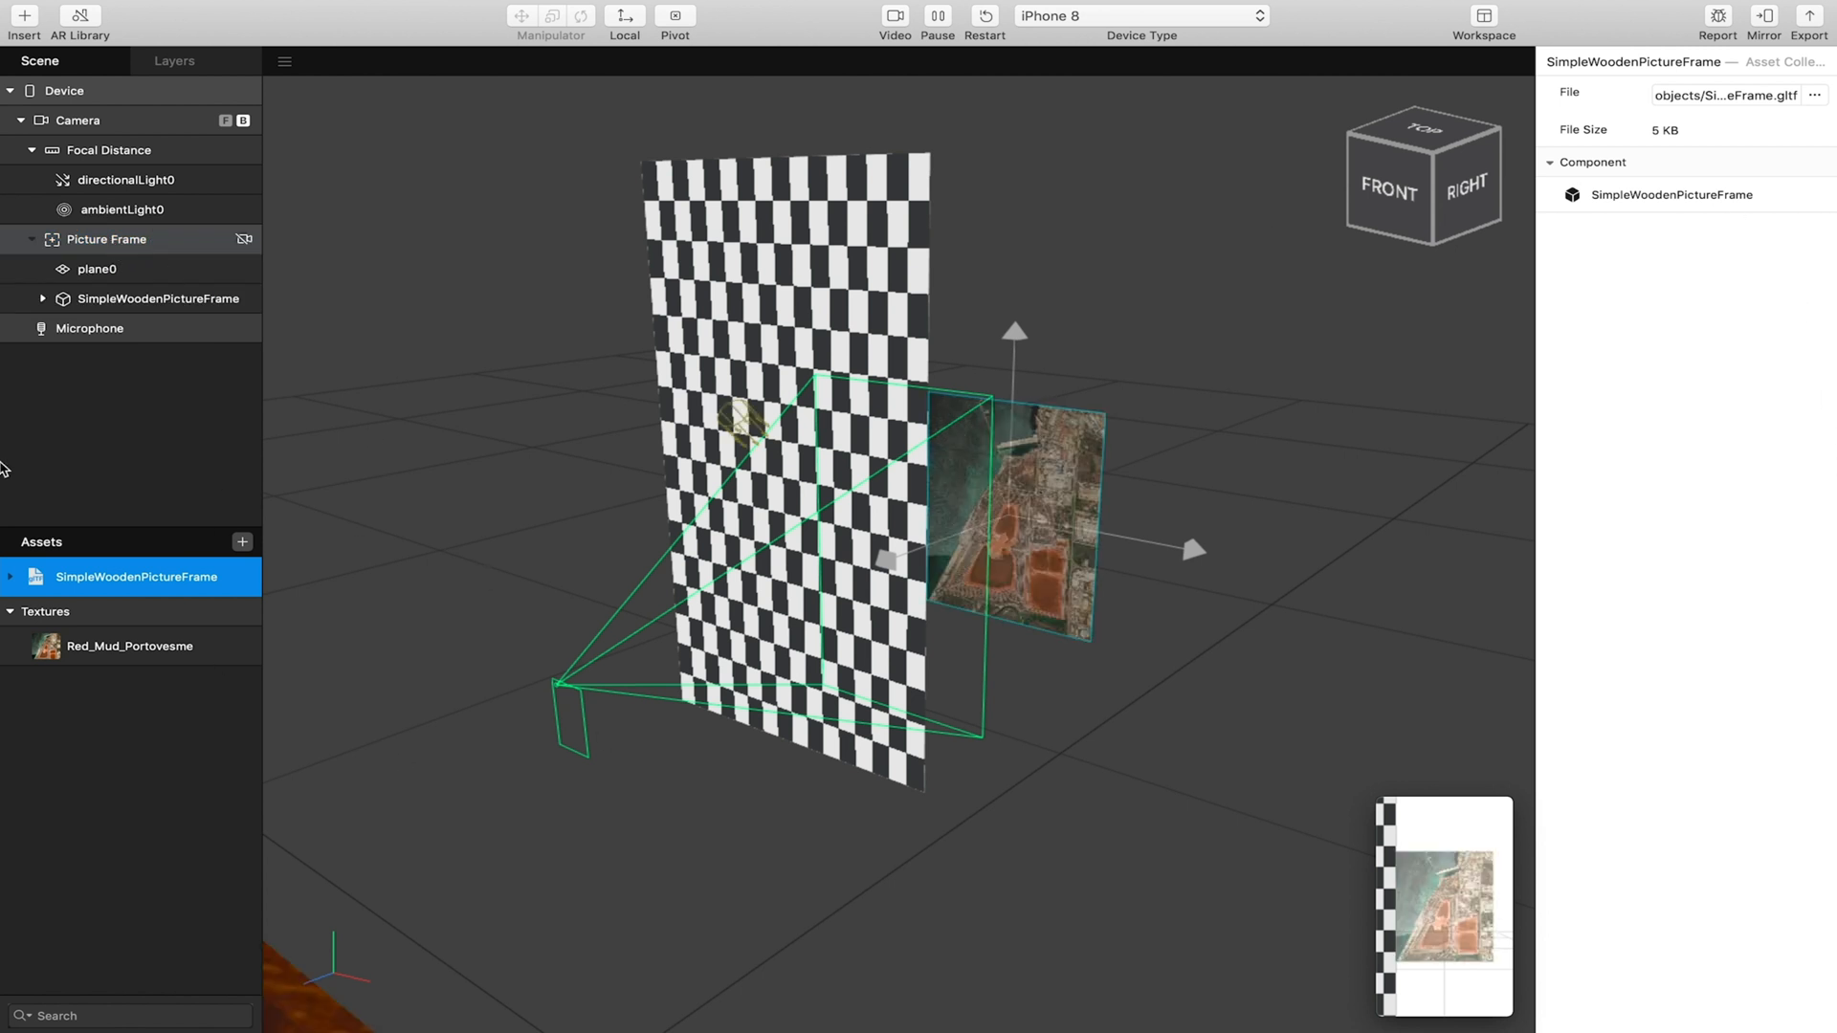
Set the frame's depth scale to 0.02 and height to 0.08, nudging it forward along its depth.
click(161, 298)
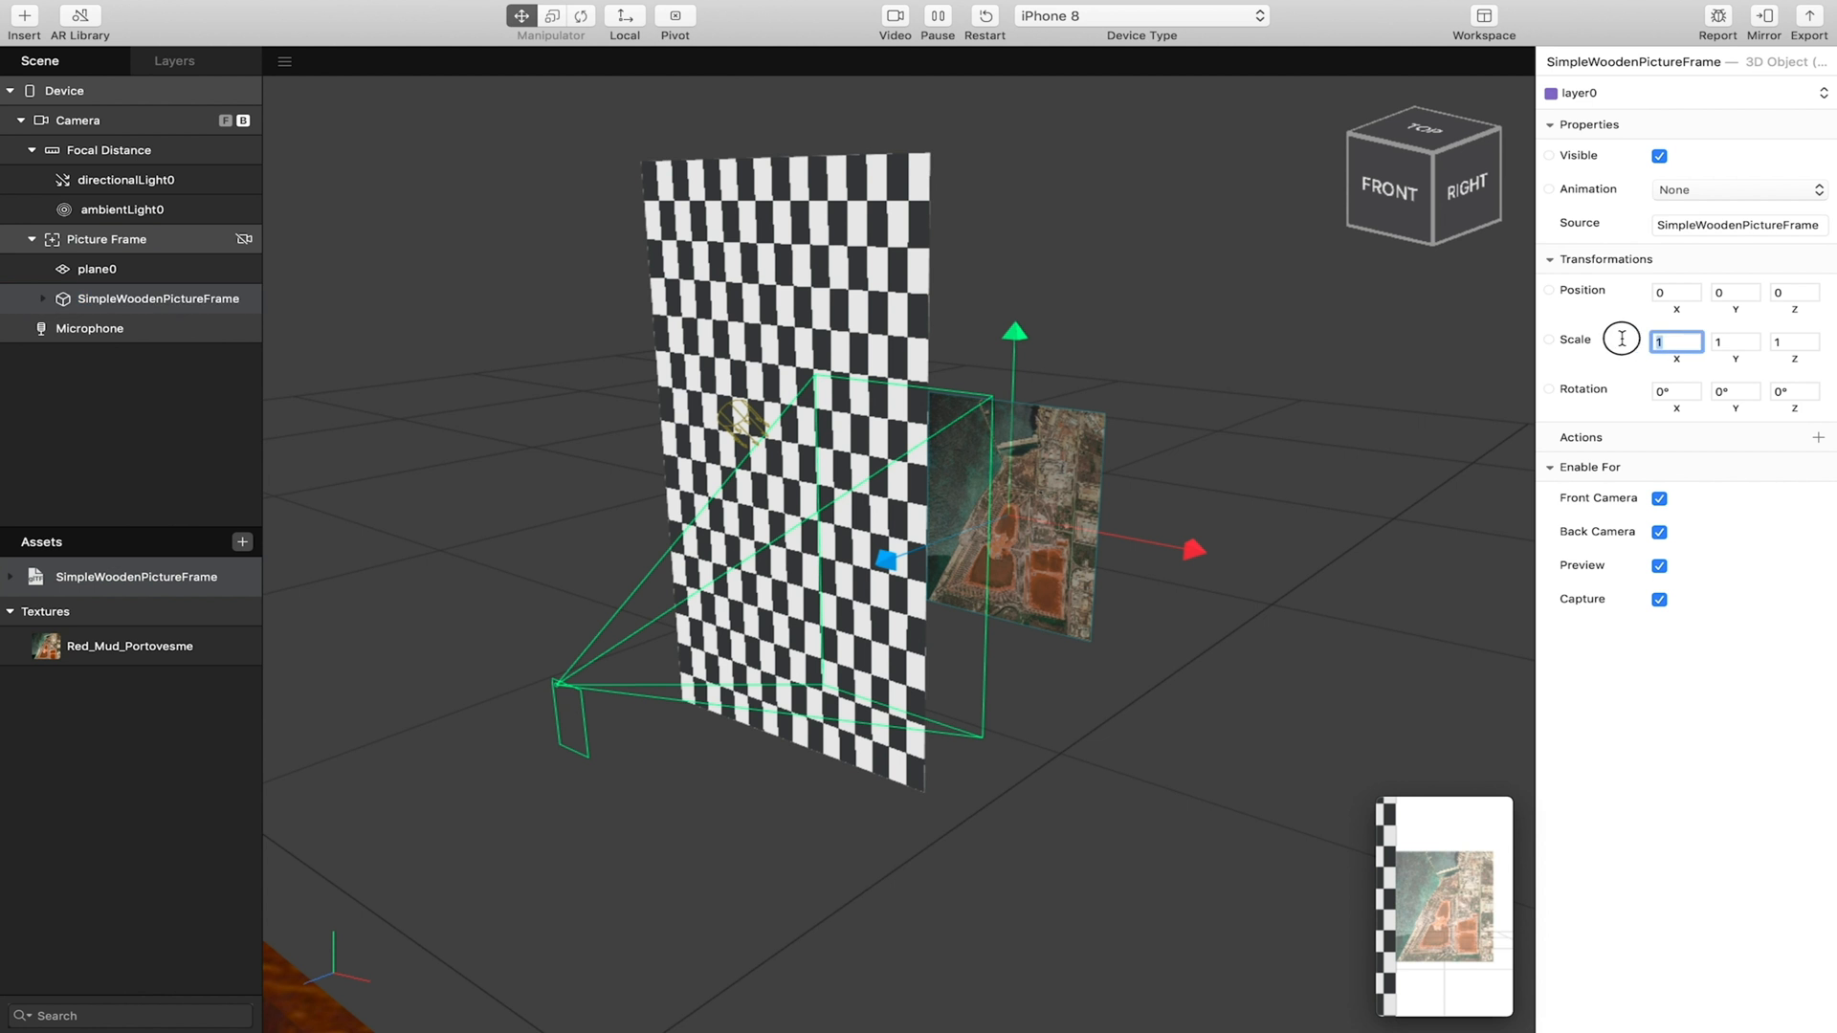
text(0.2)
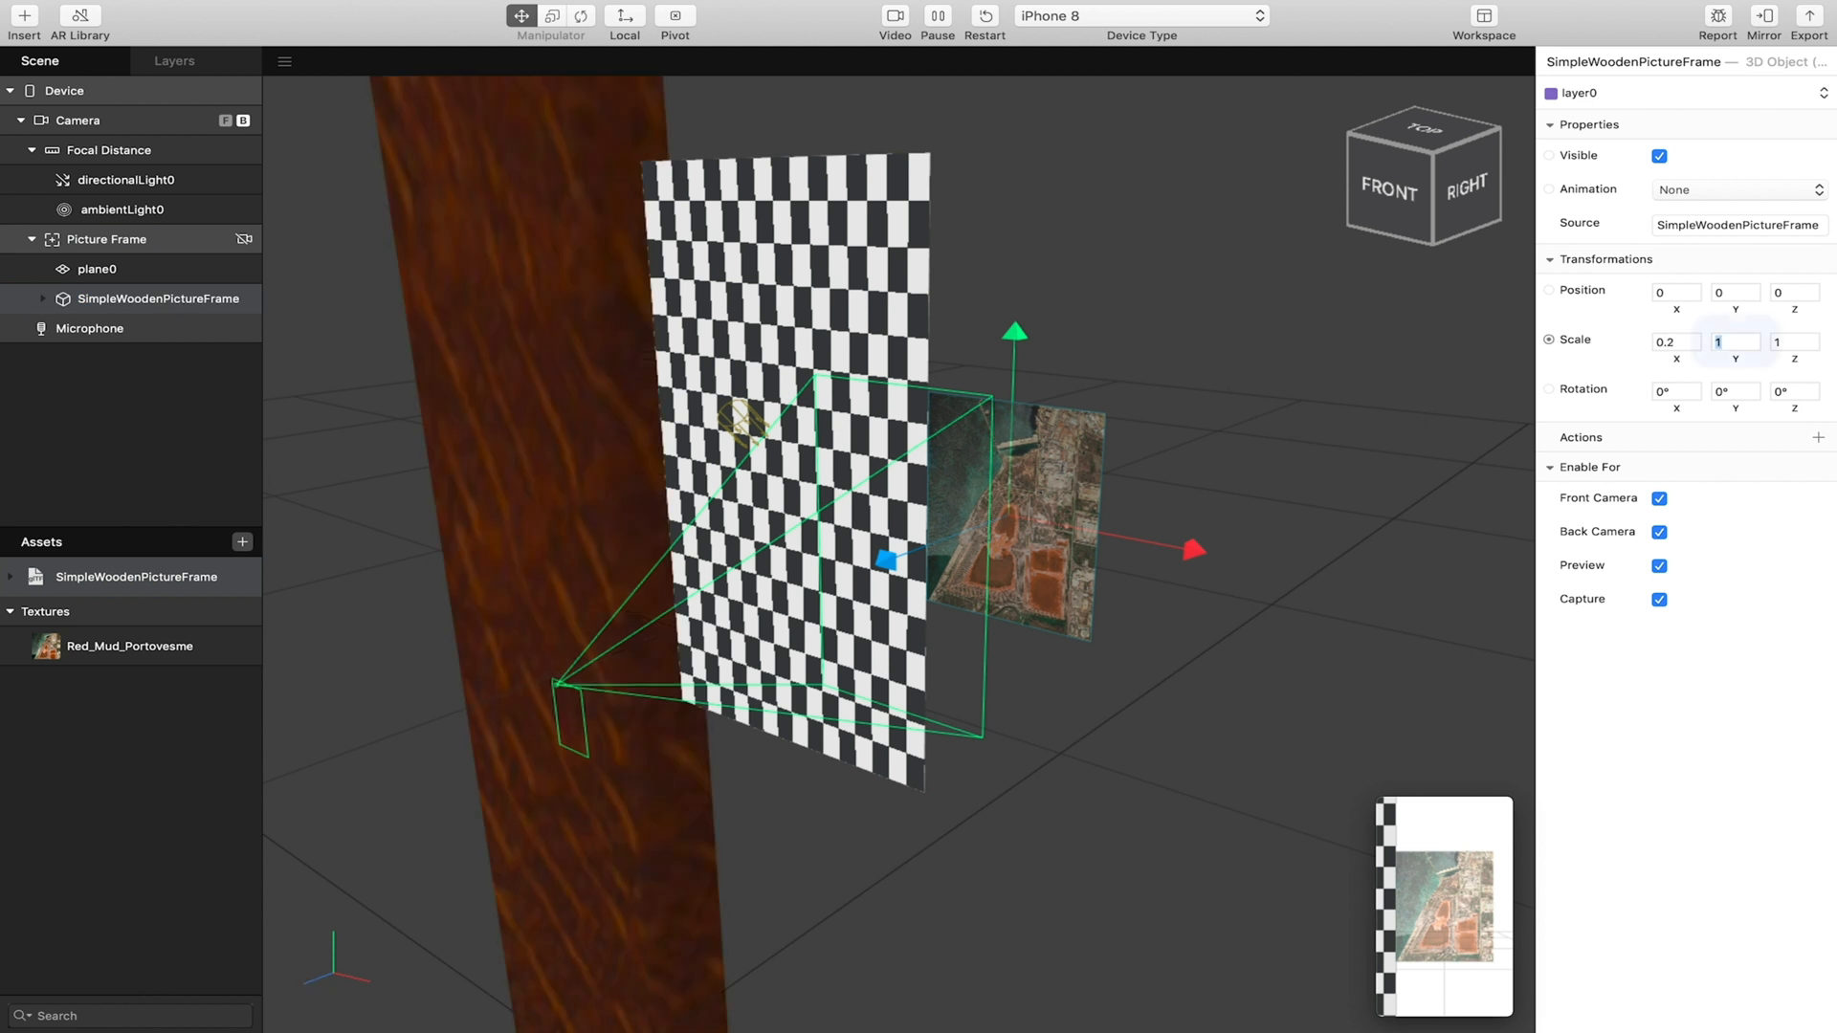
text(0.2)
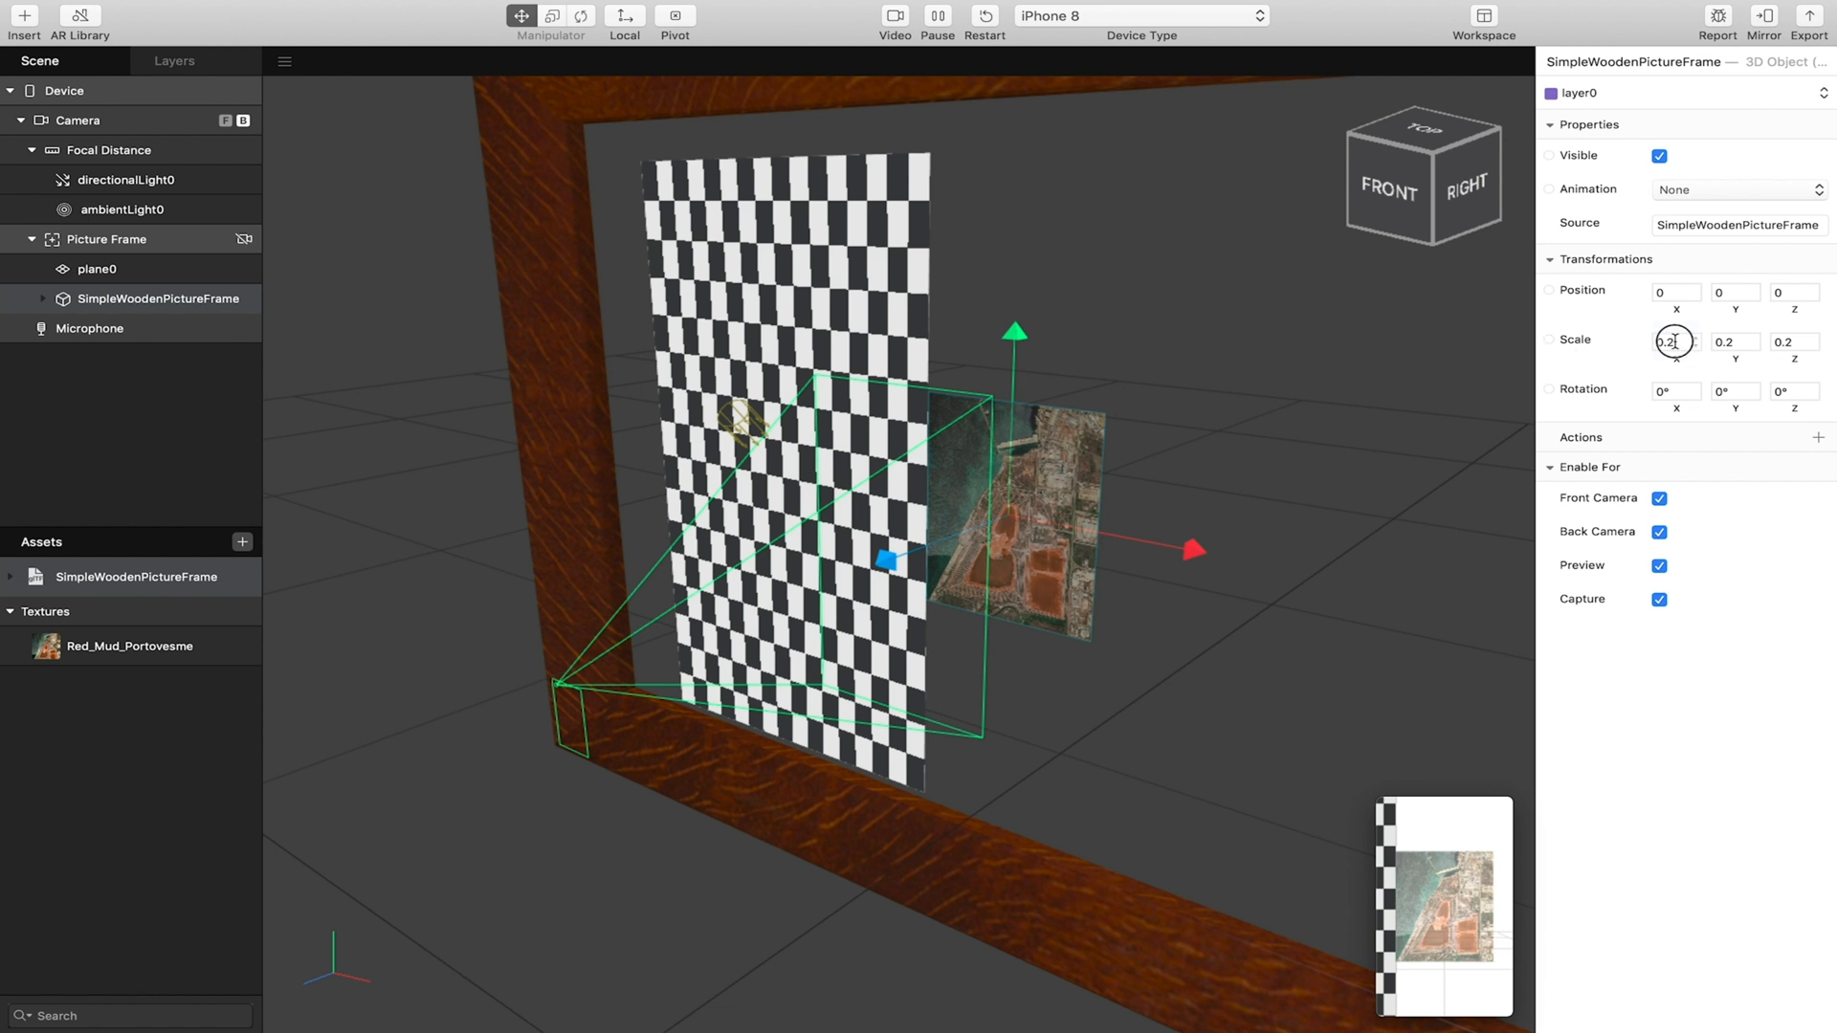
text(0.02)
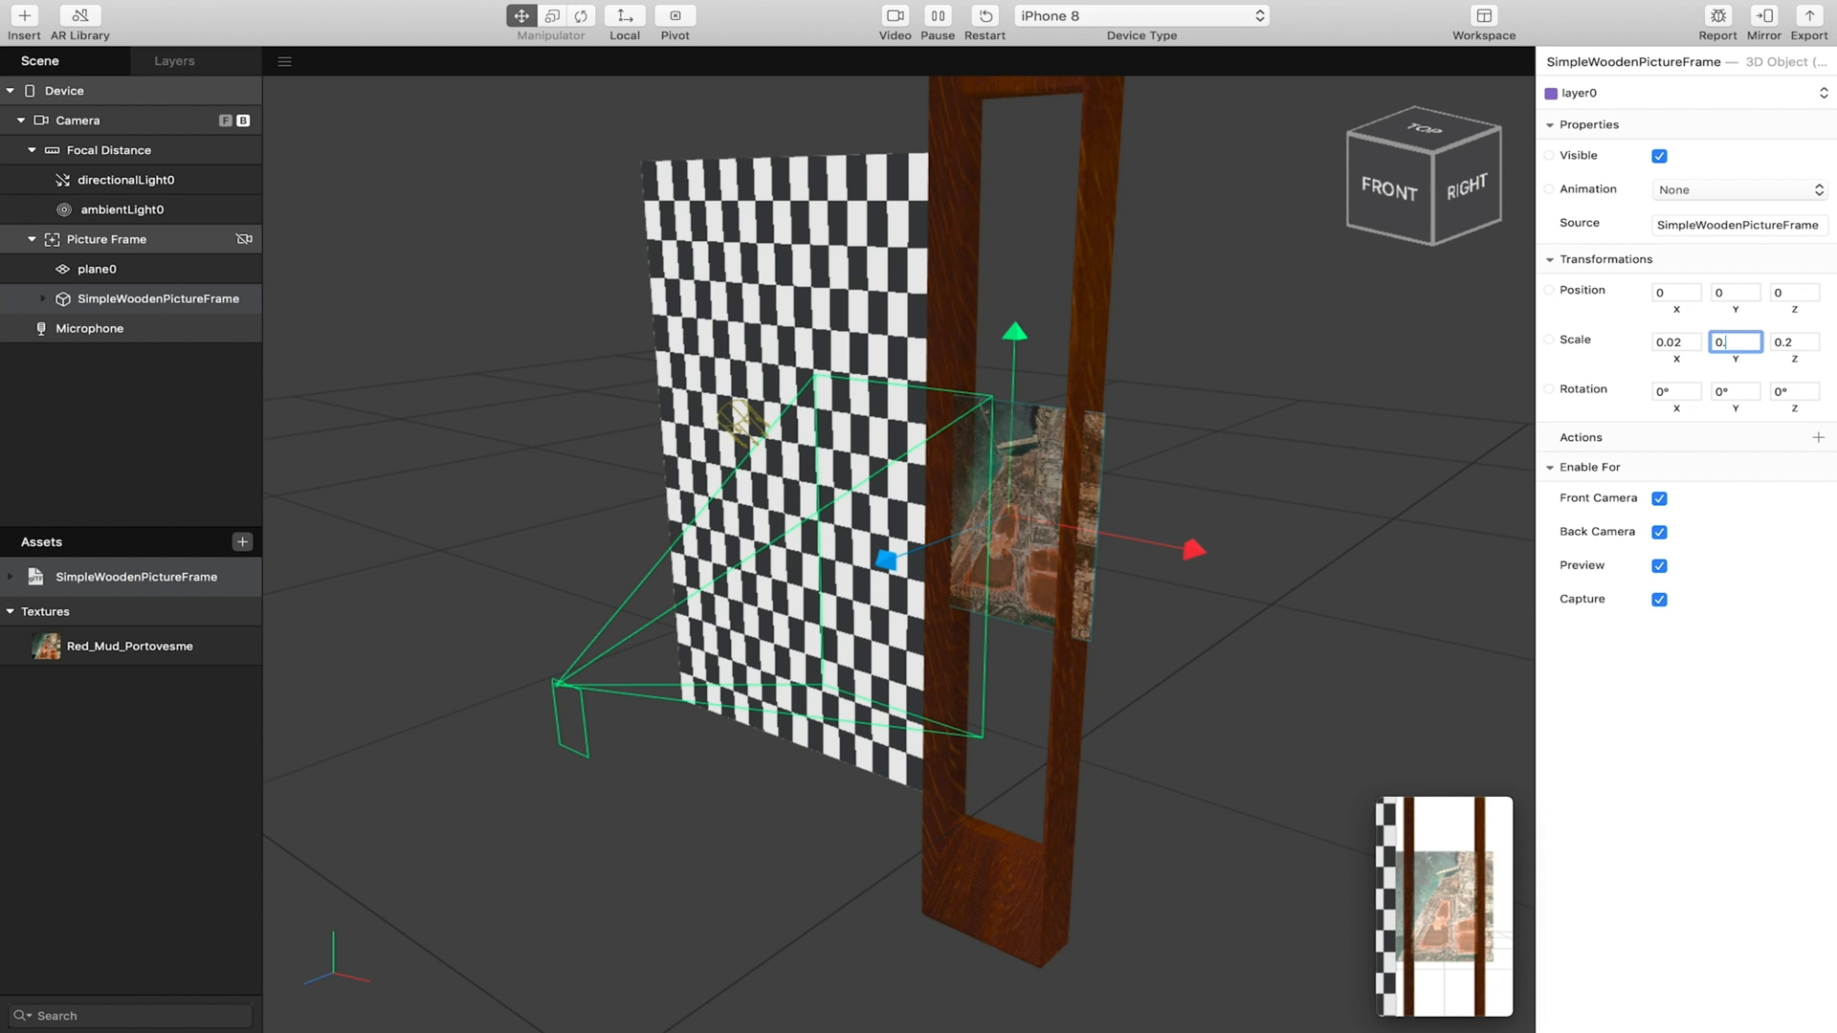
text(0.02)
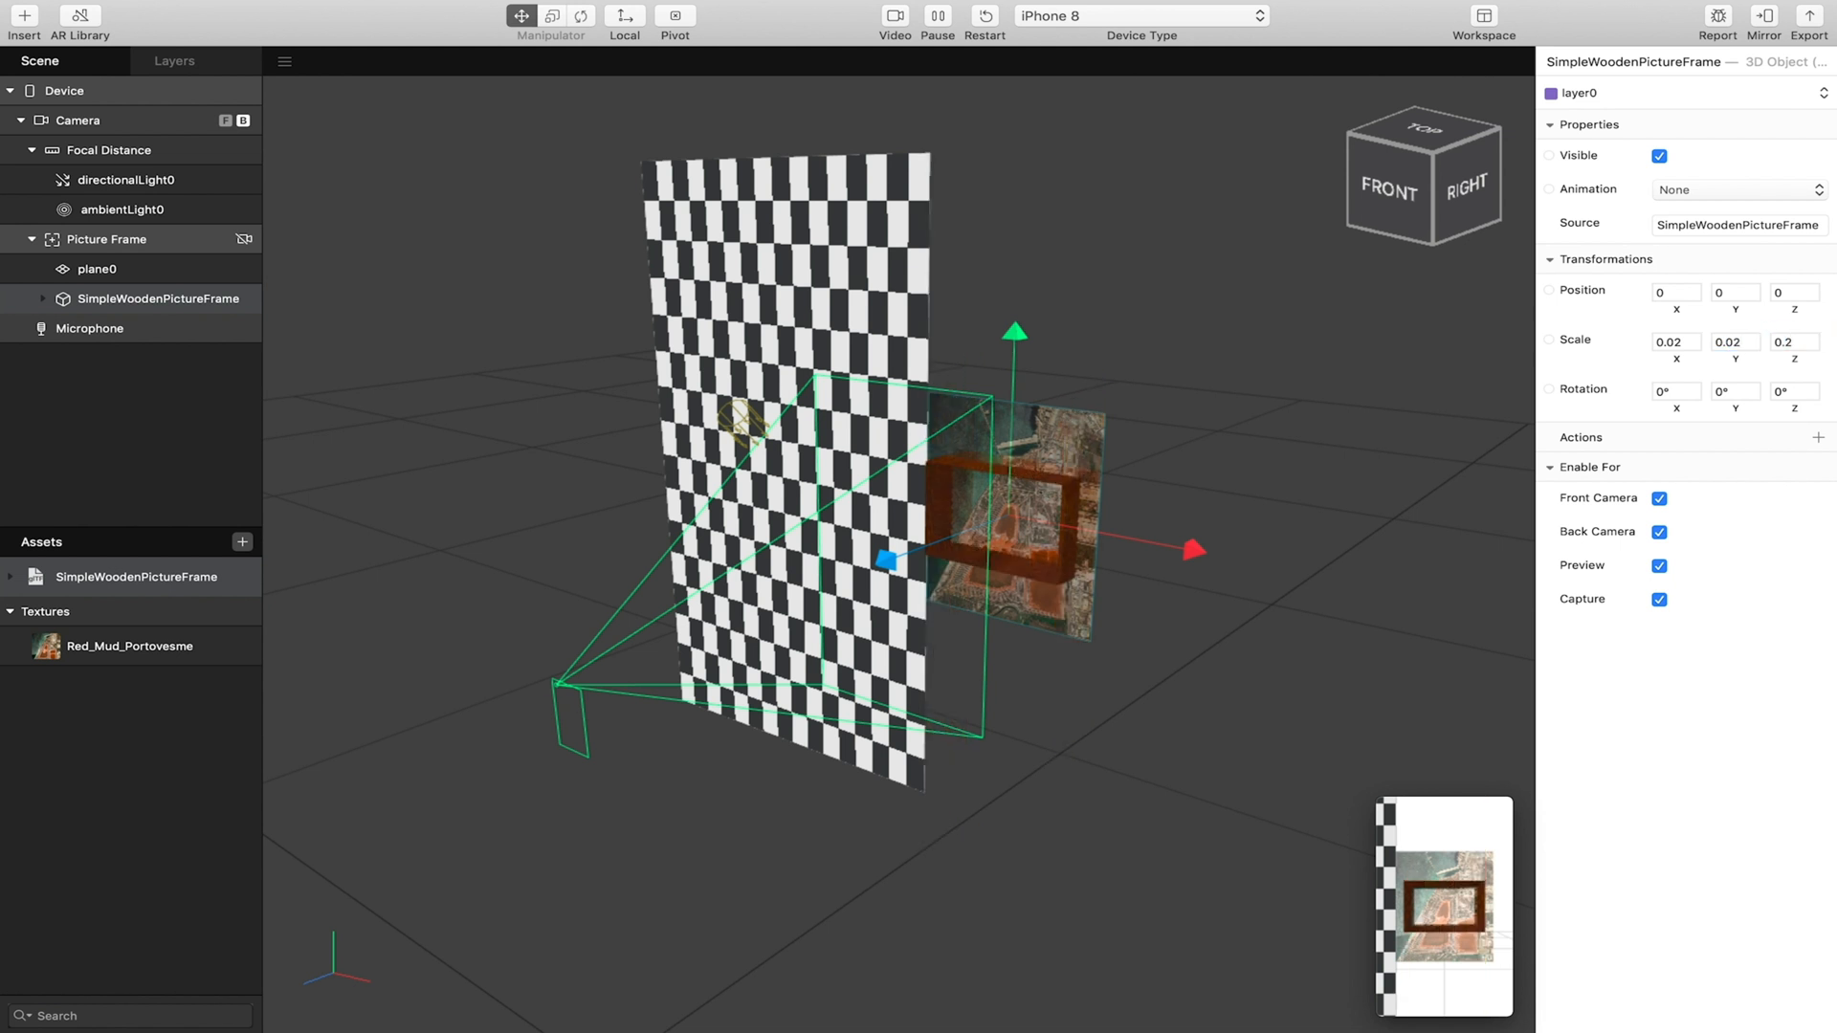
click(1791, 341)
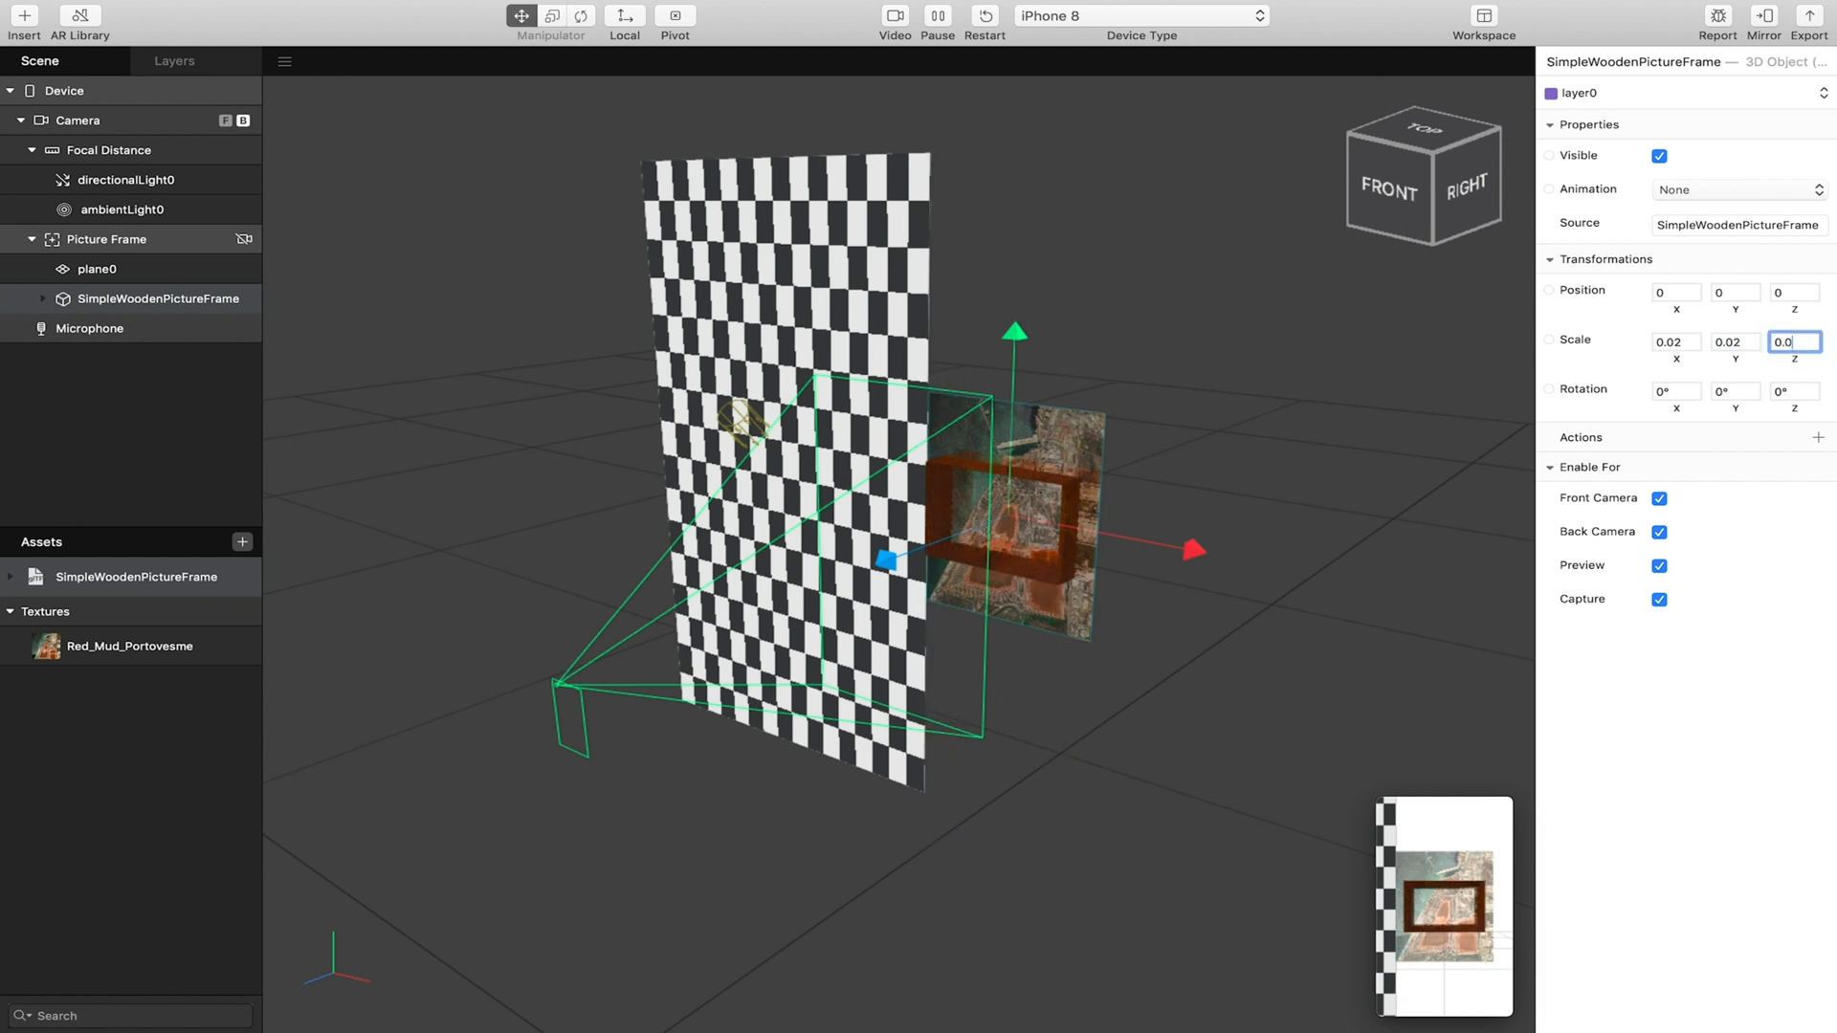
text(0.02)
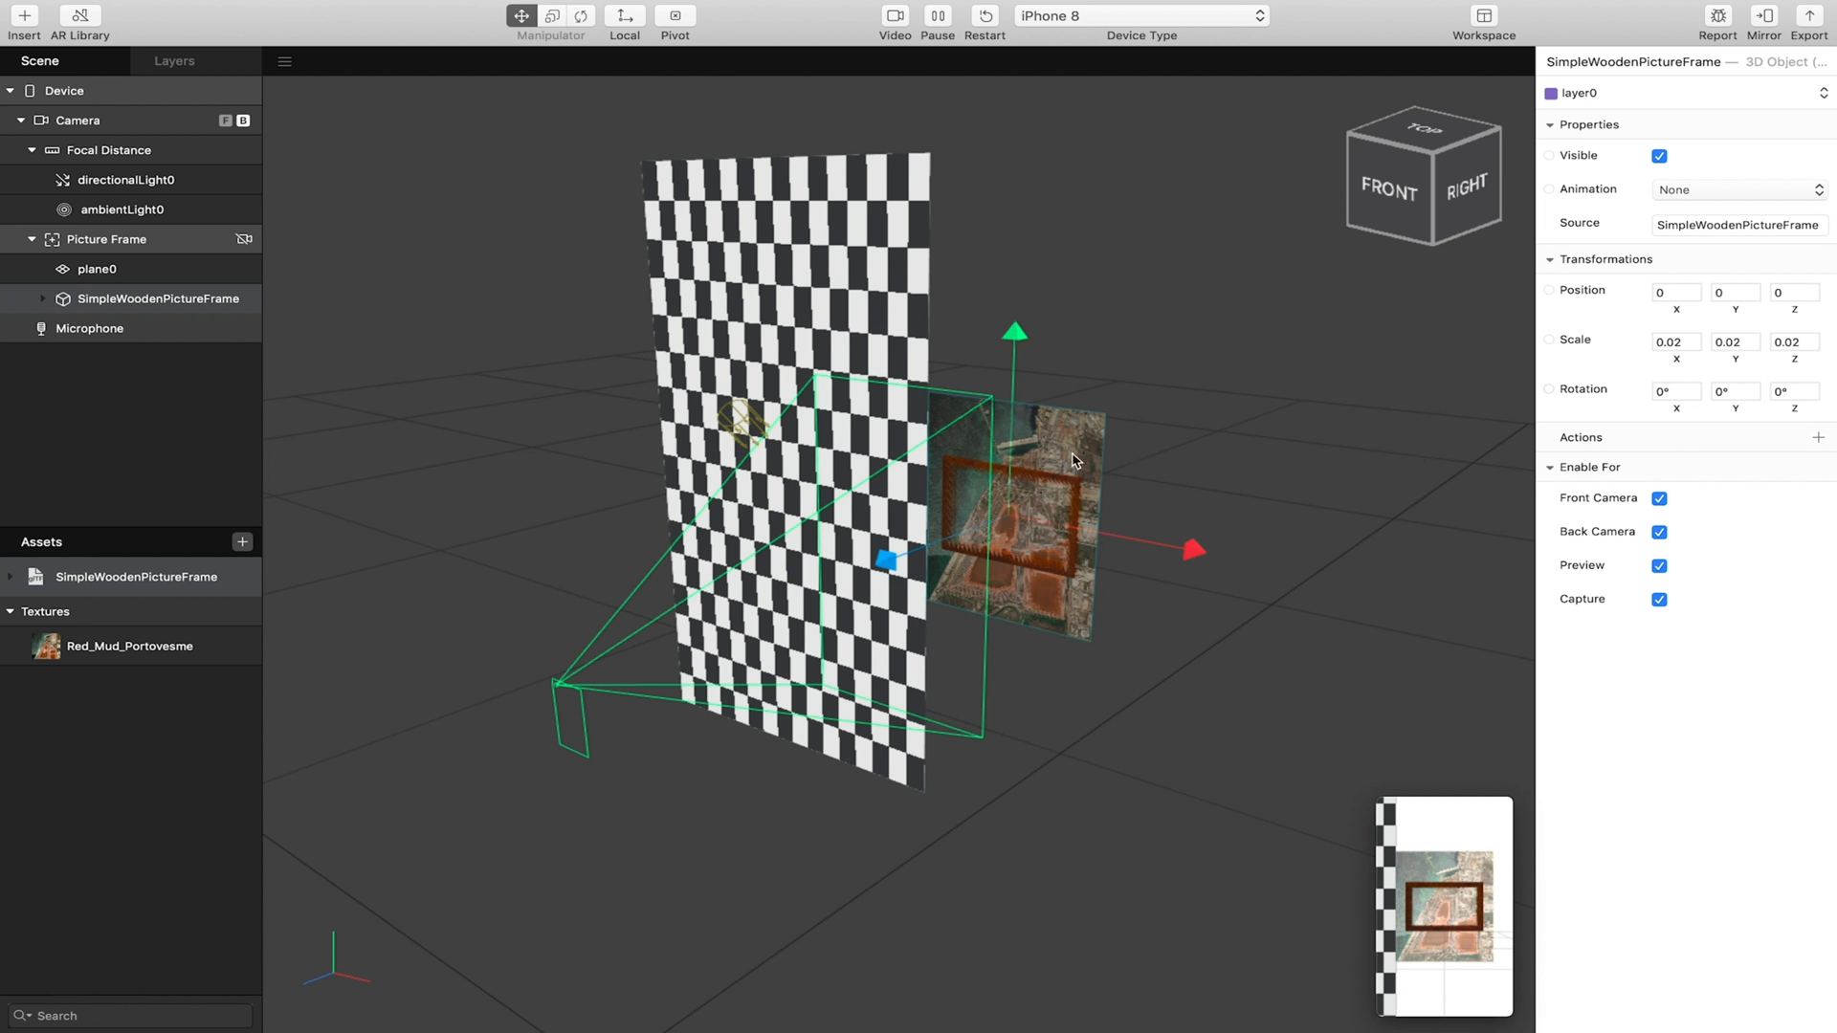
drag(887, 558, 880, 564)
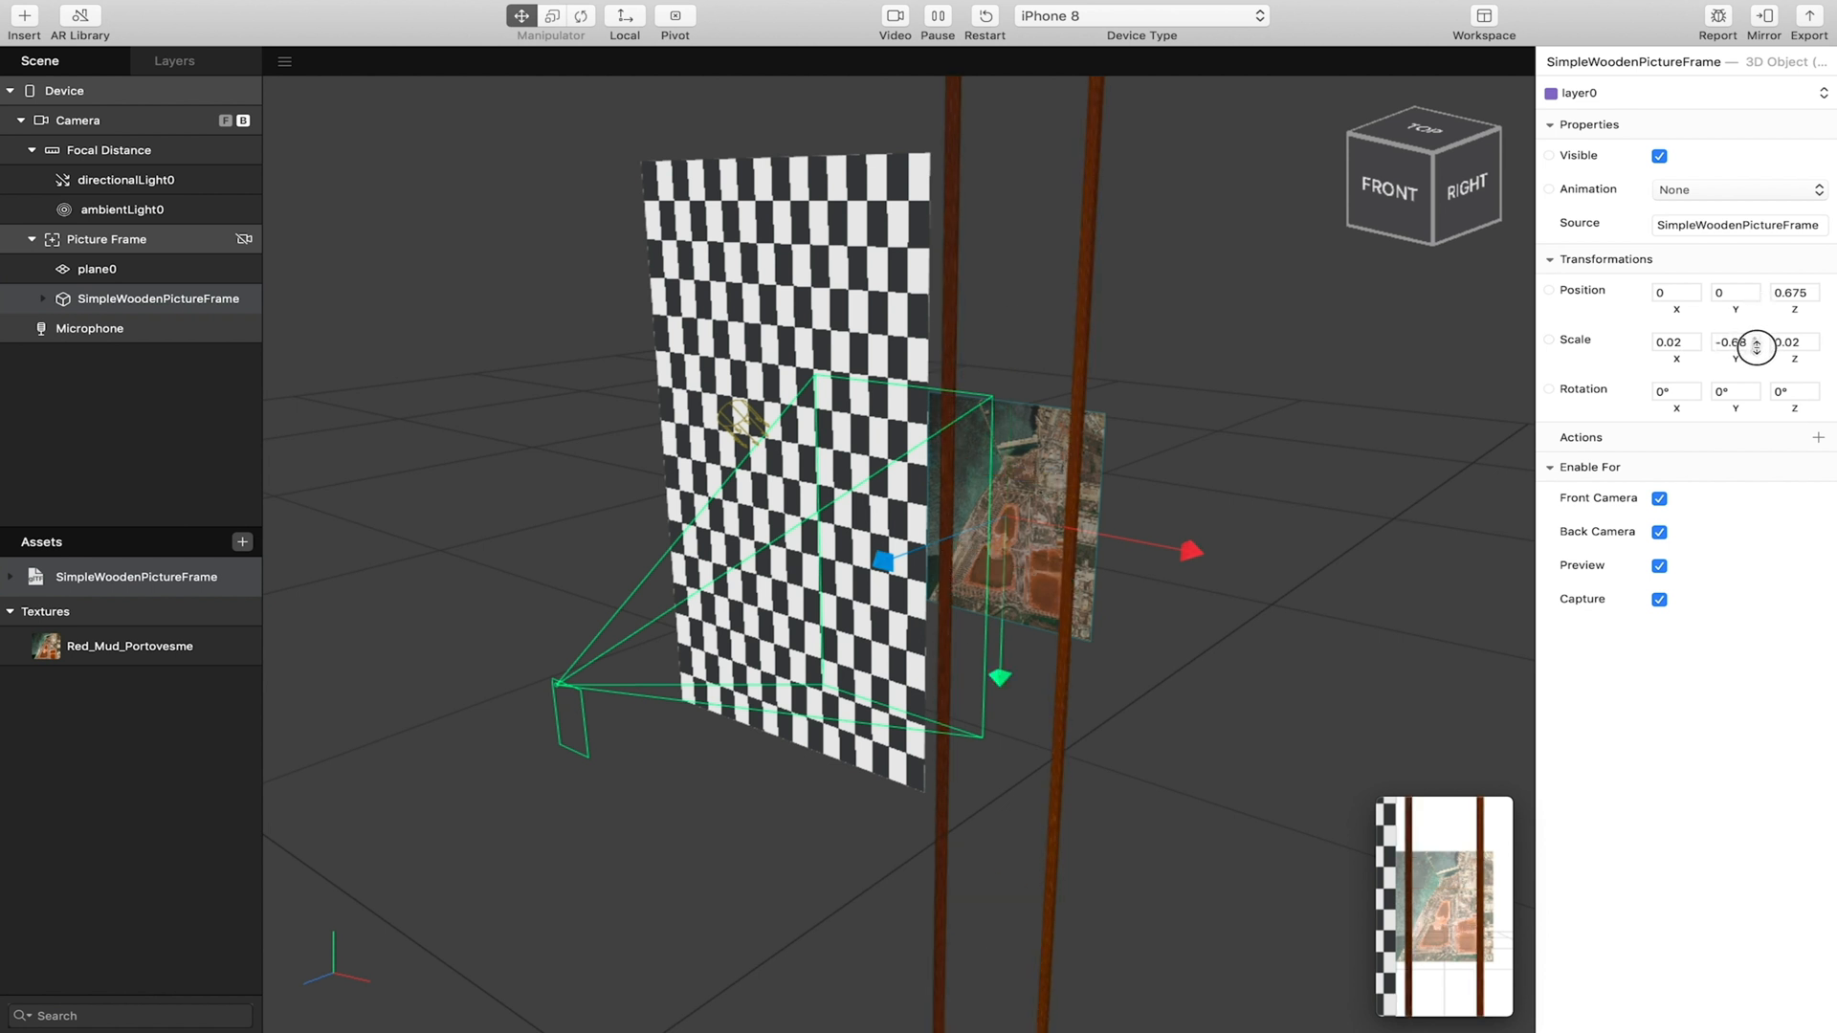
click(1758, 346)
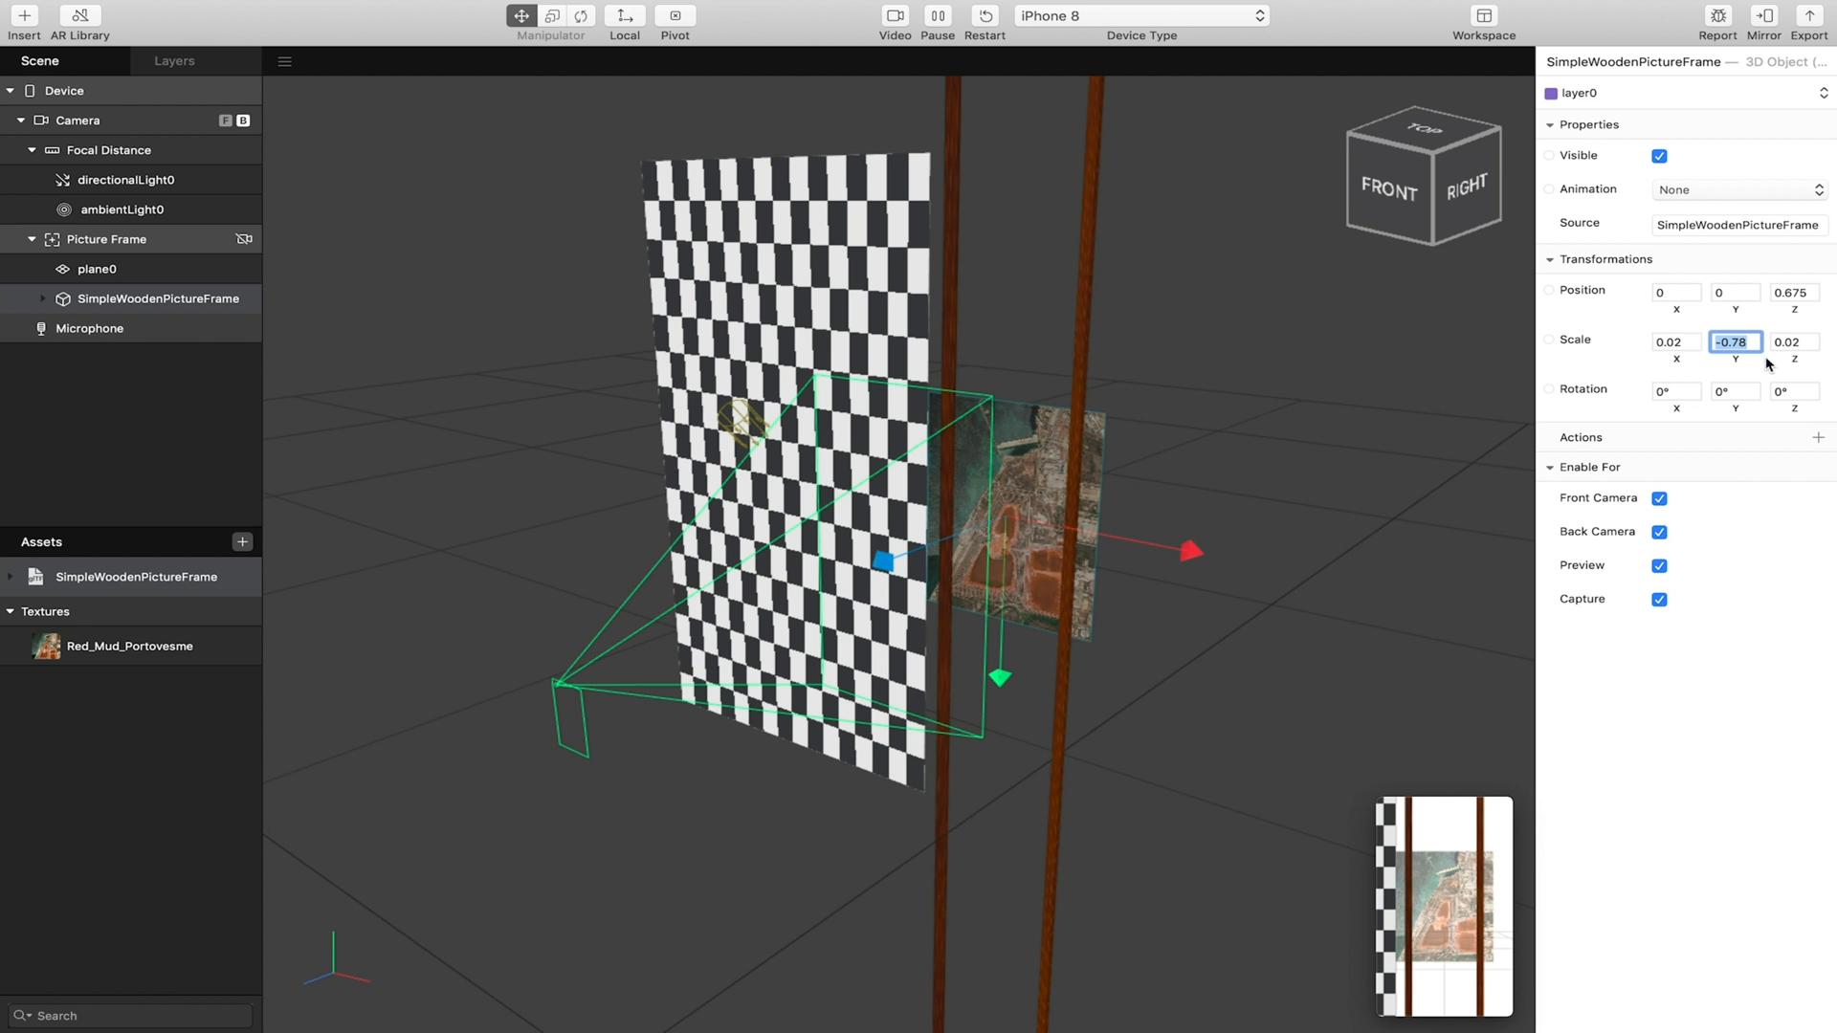
text(0.08)
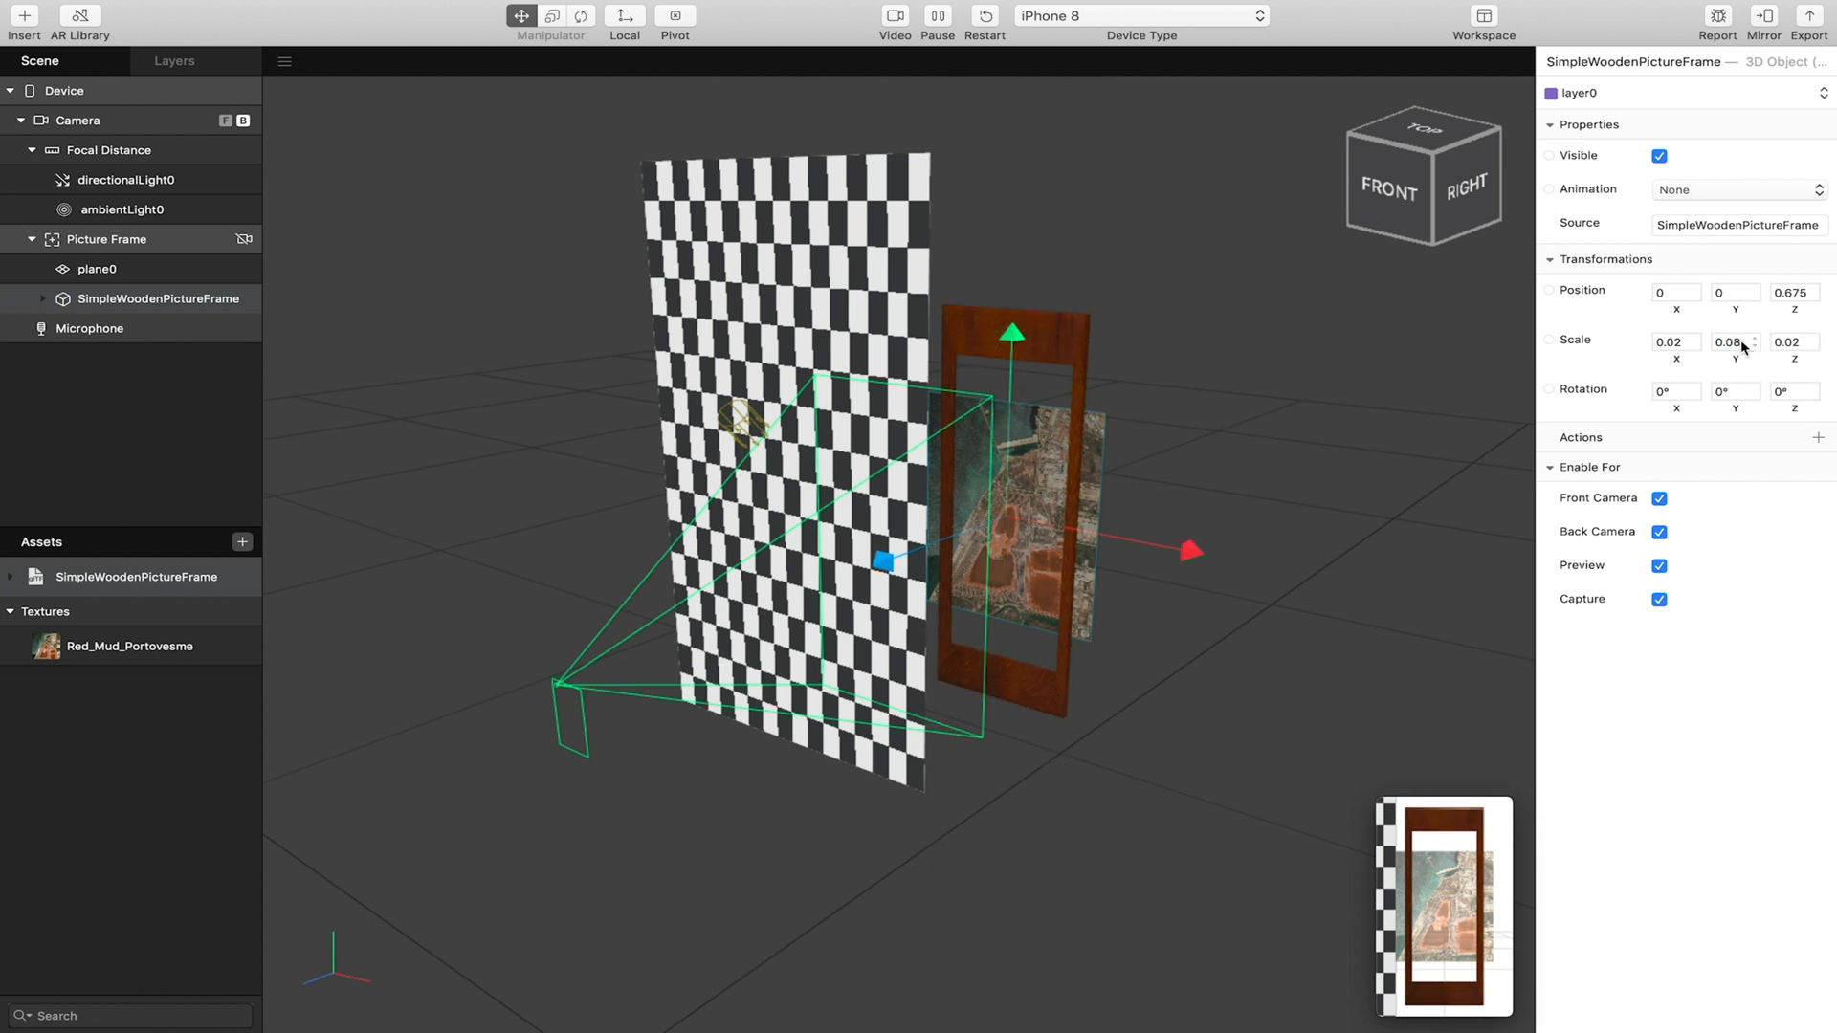
click(1755, 347)
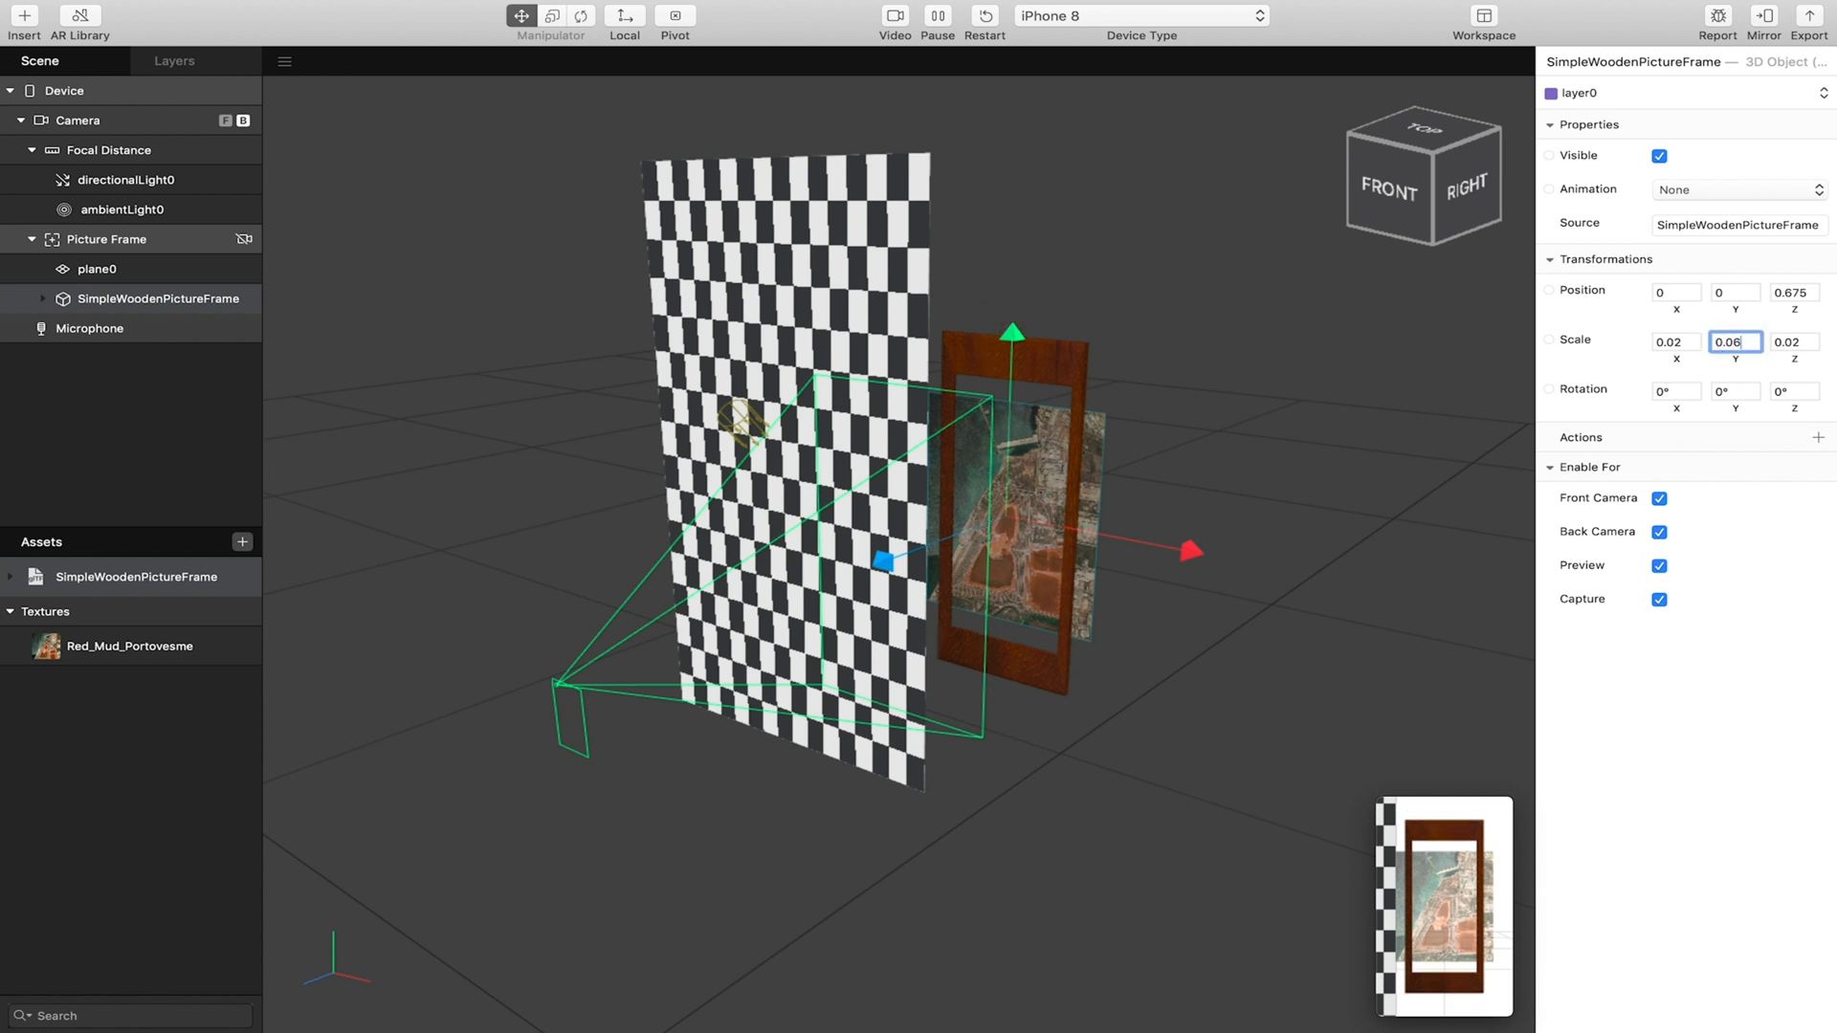
Refine the frame's X scale through 0.12, 0.05, 0.0356, 0.032 down to a final 0.03.
click(1674, 341)
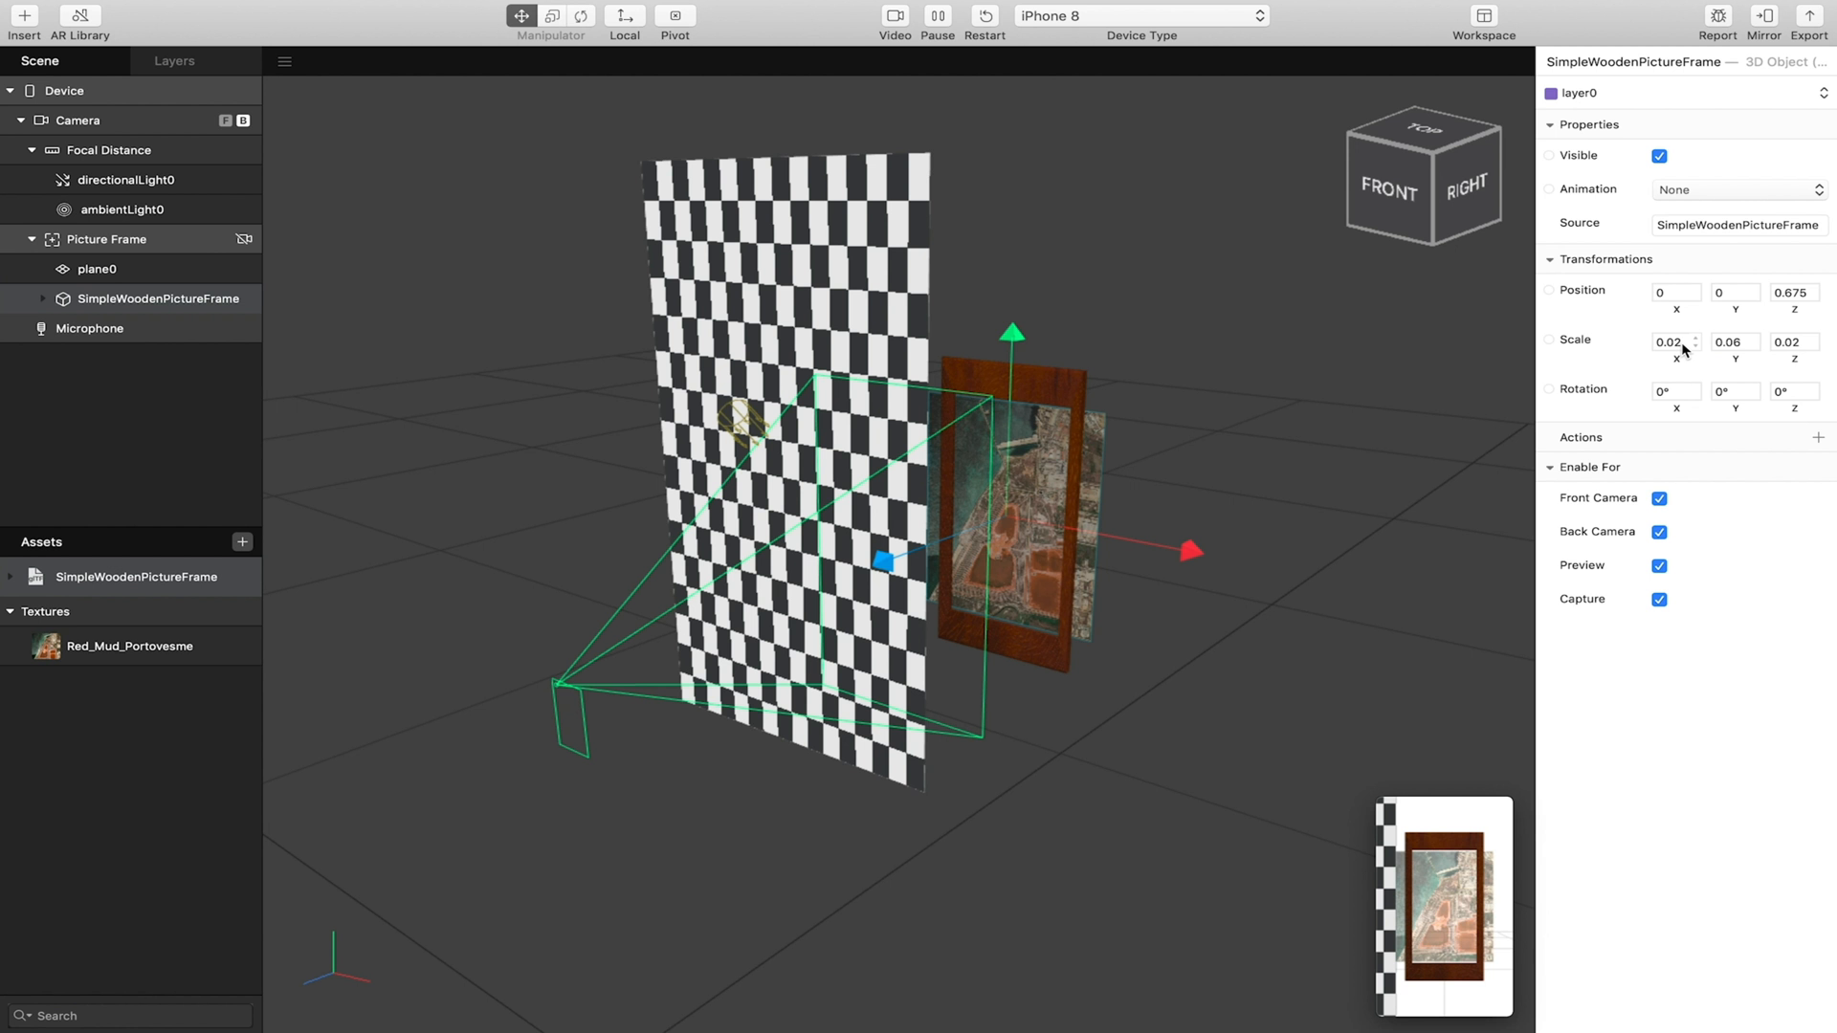
text(0.12)
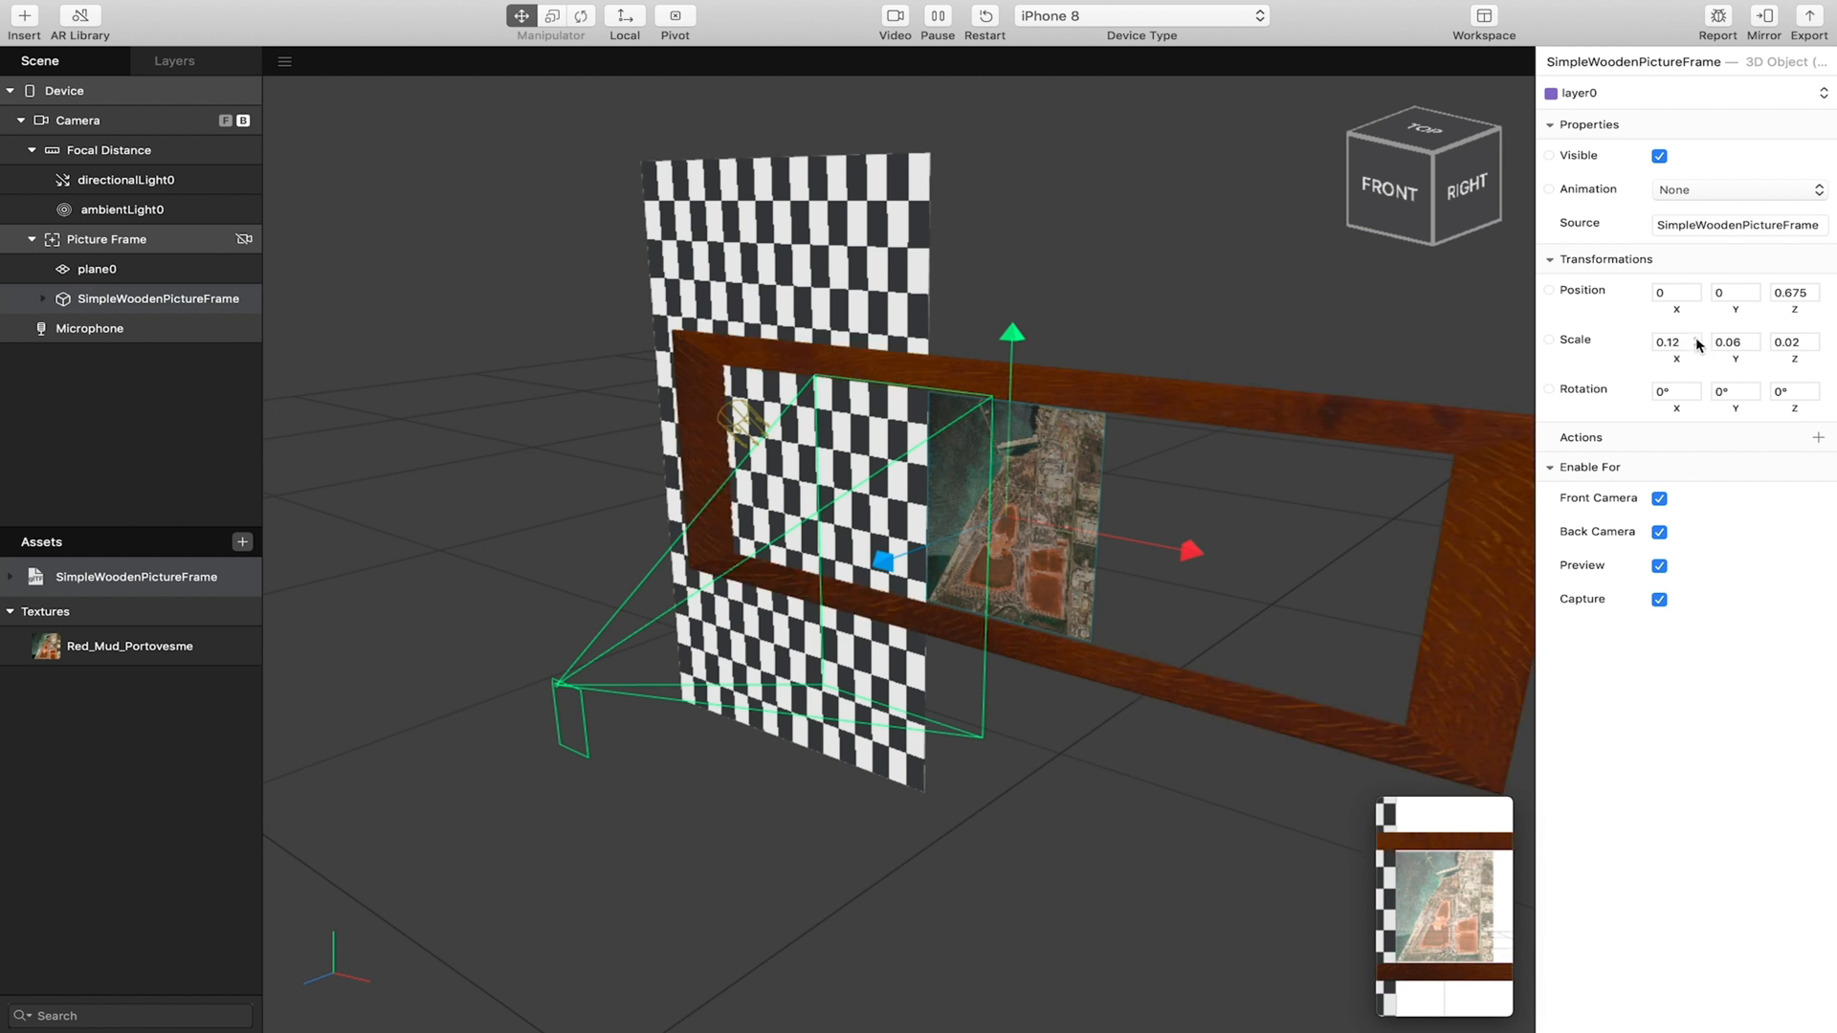
click(1675, 341)
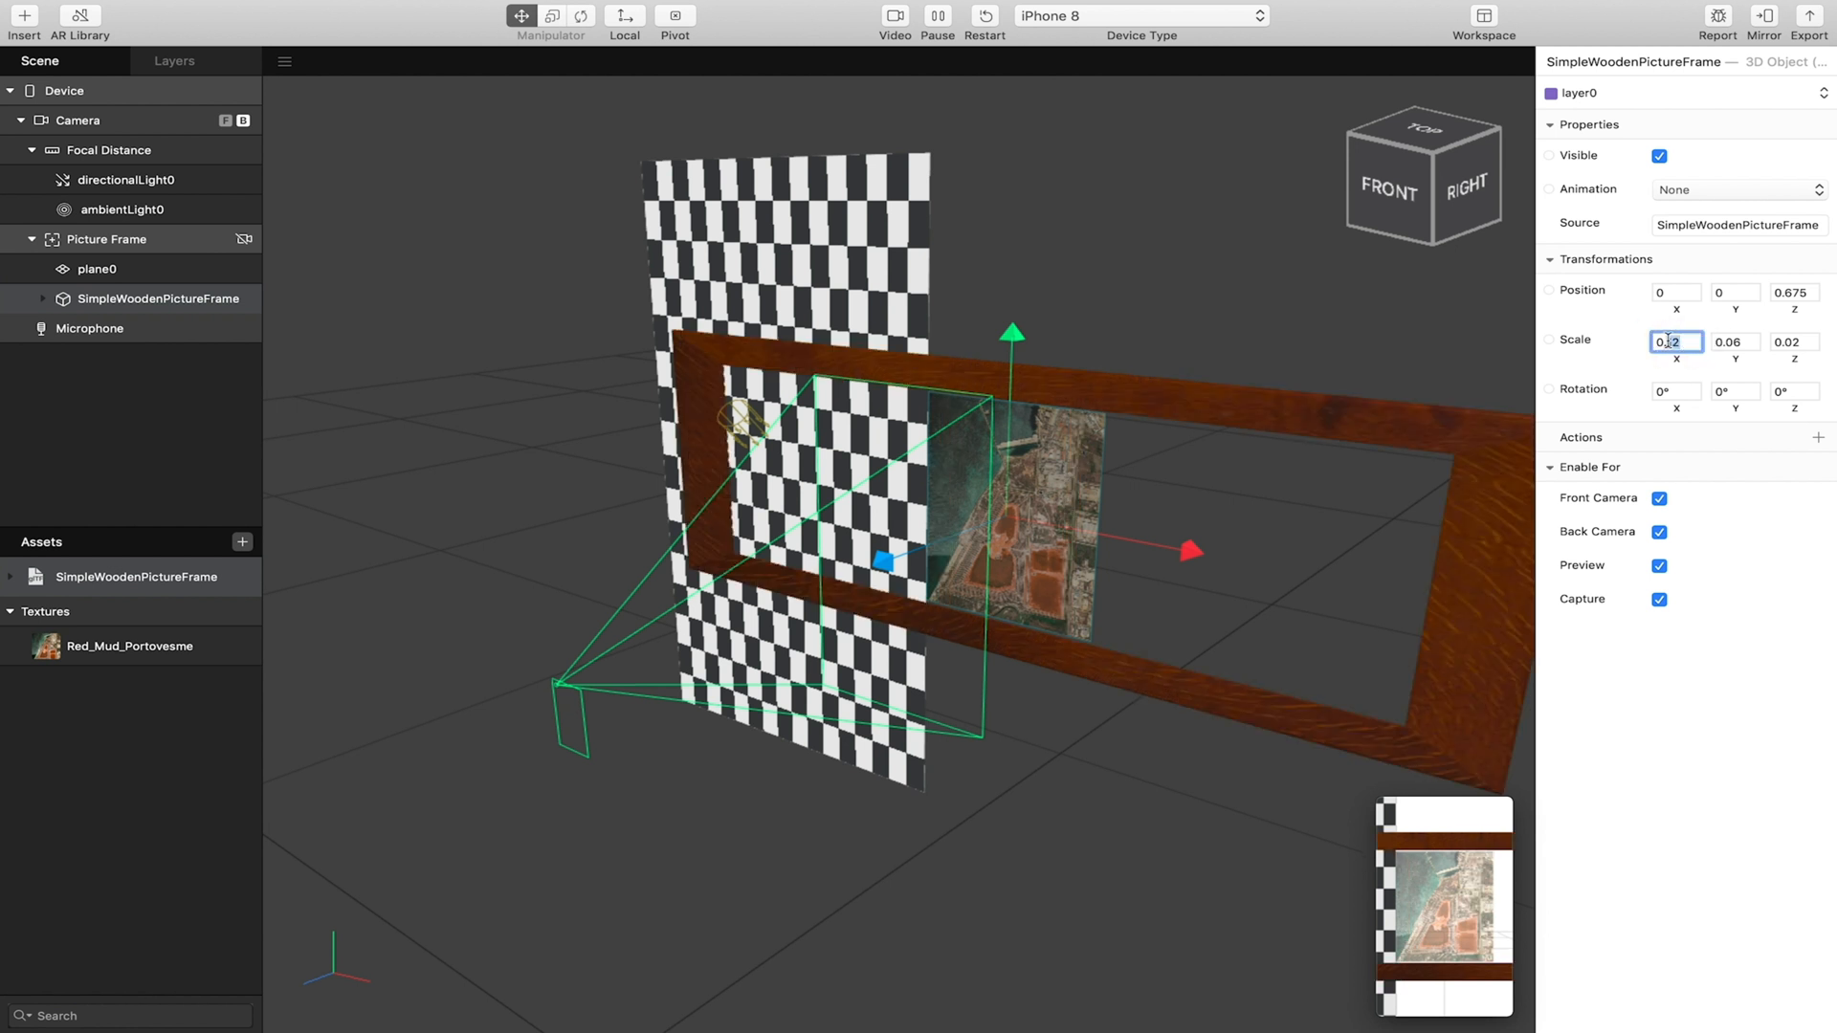
text(0.05)
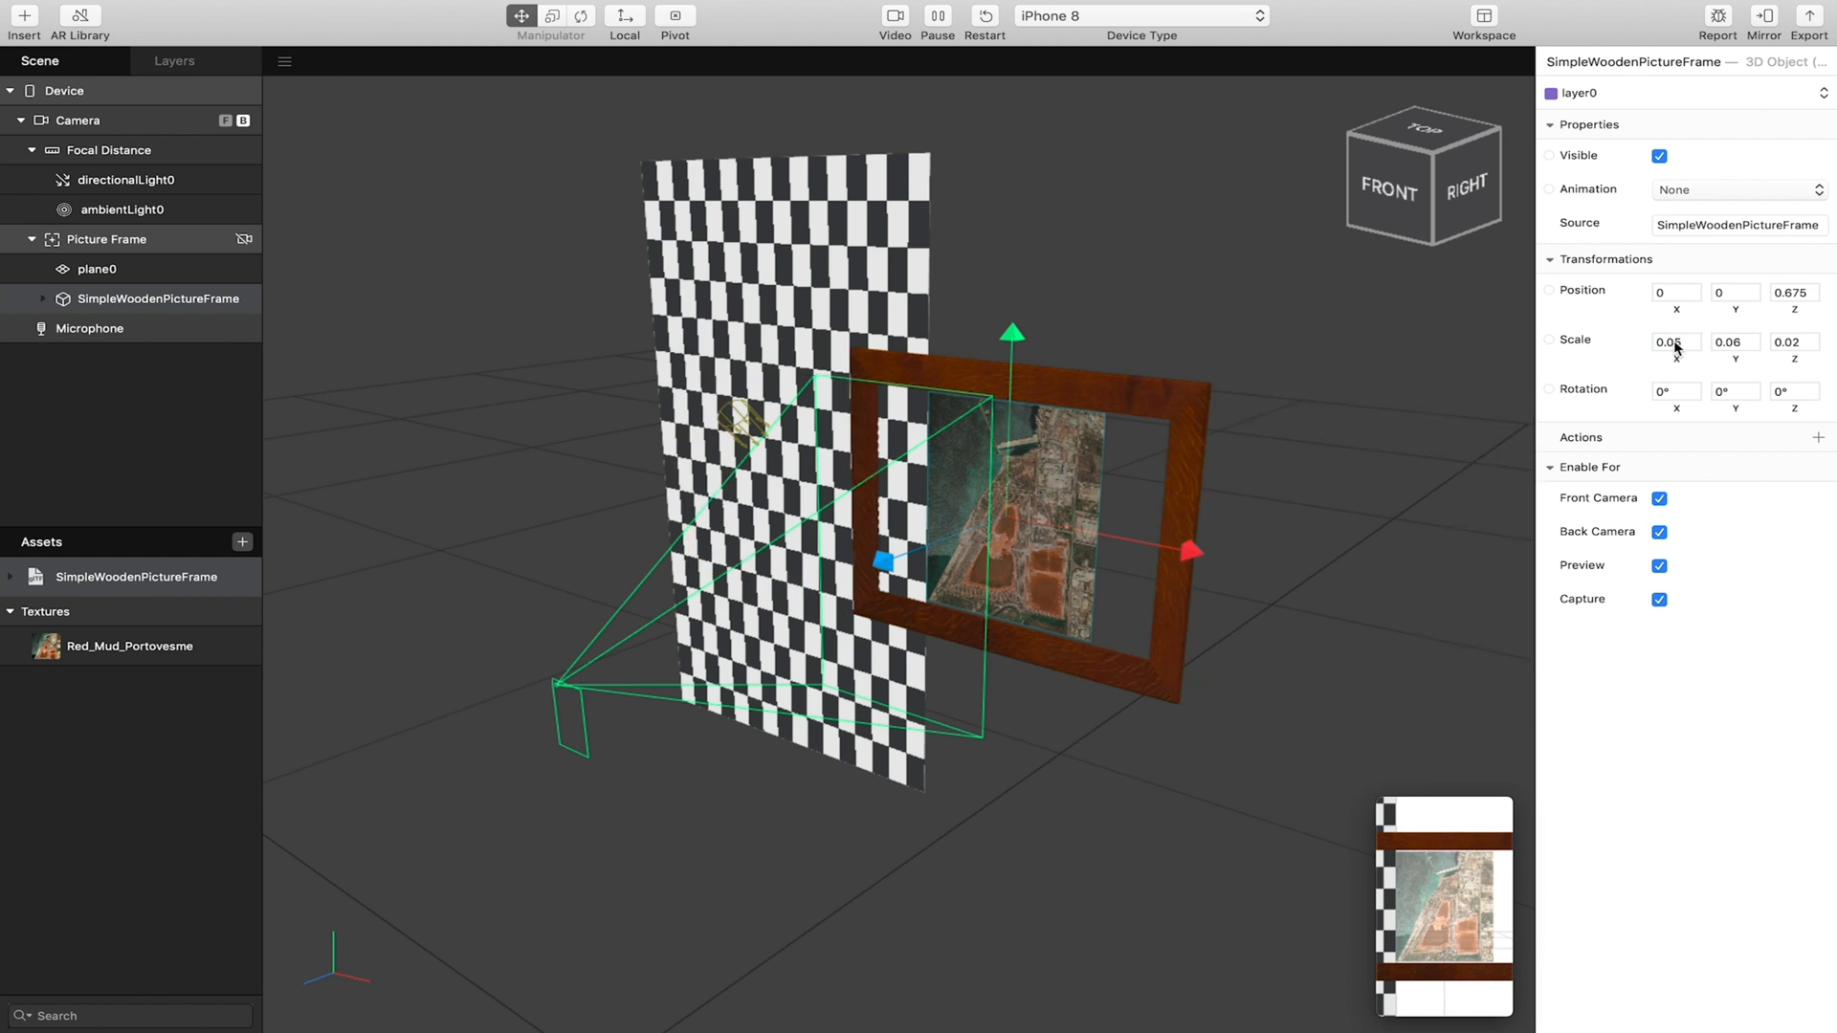
click(1674, 342)
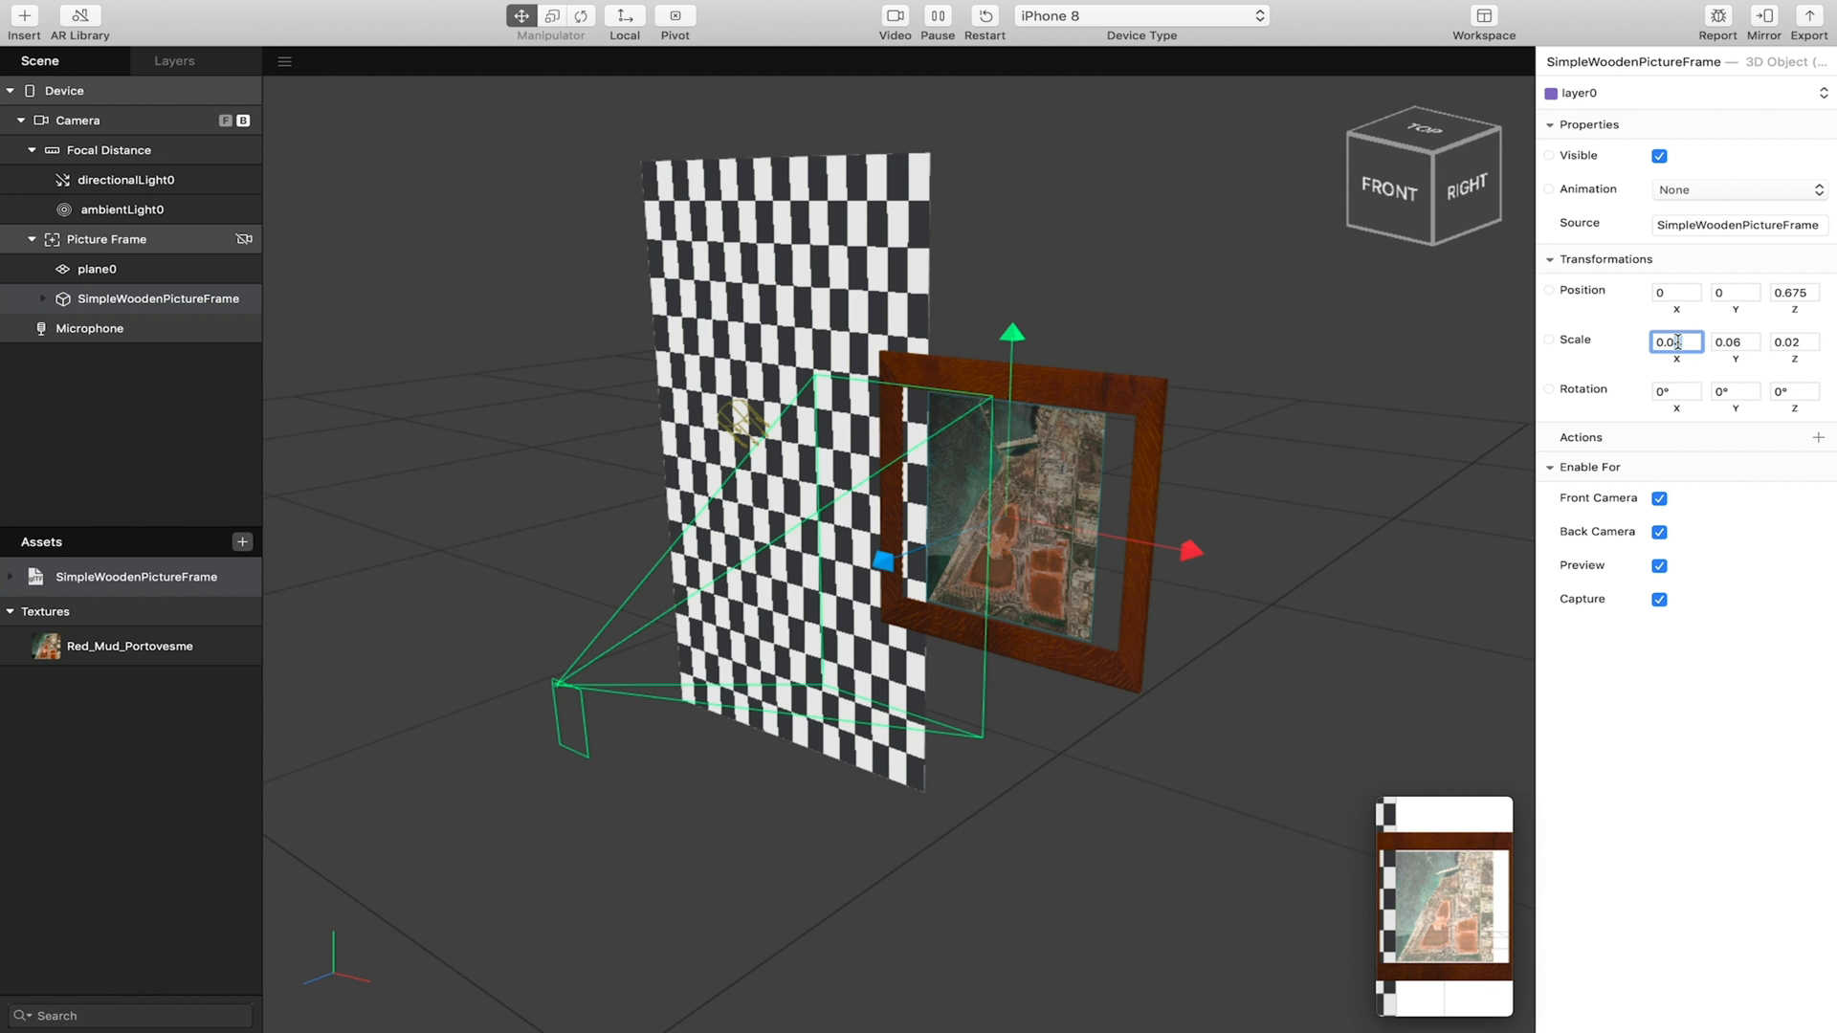
text(0.0356)
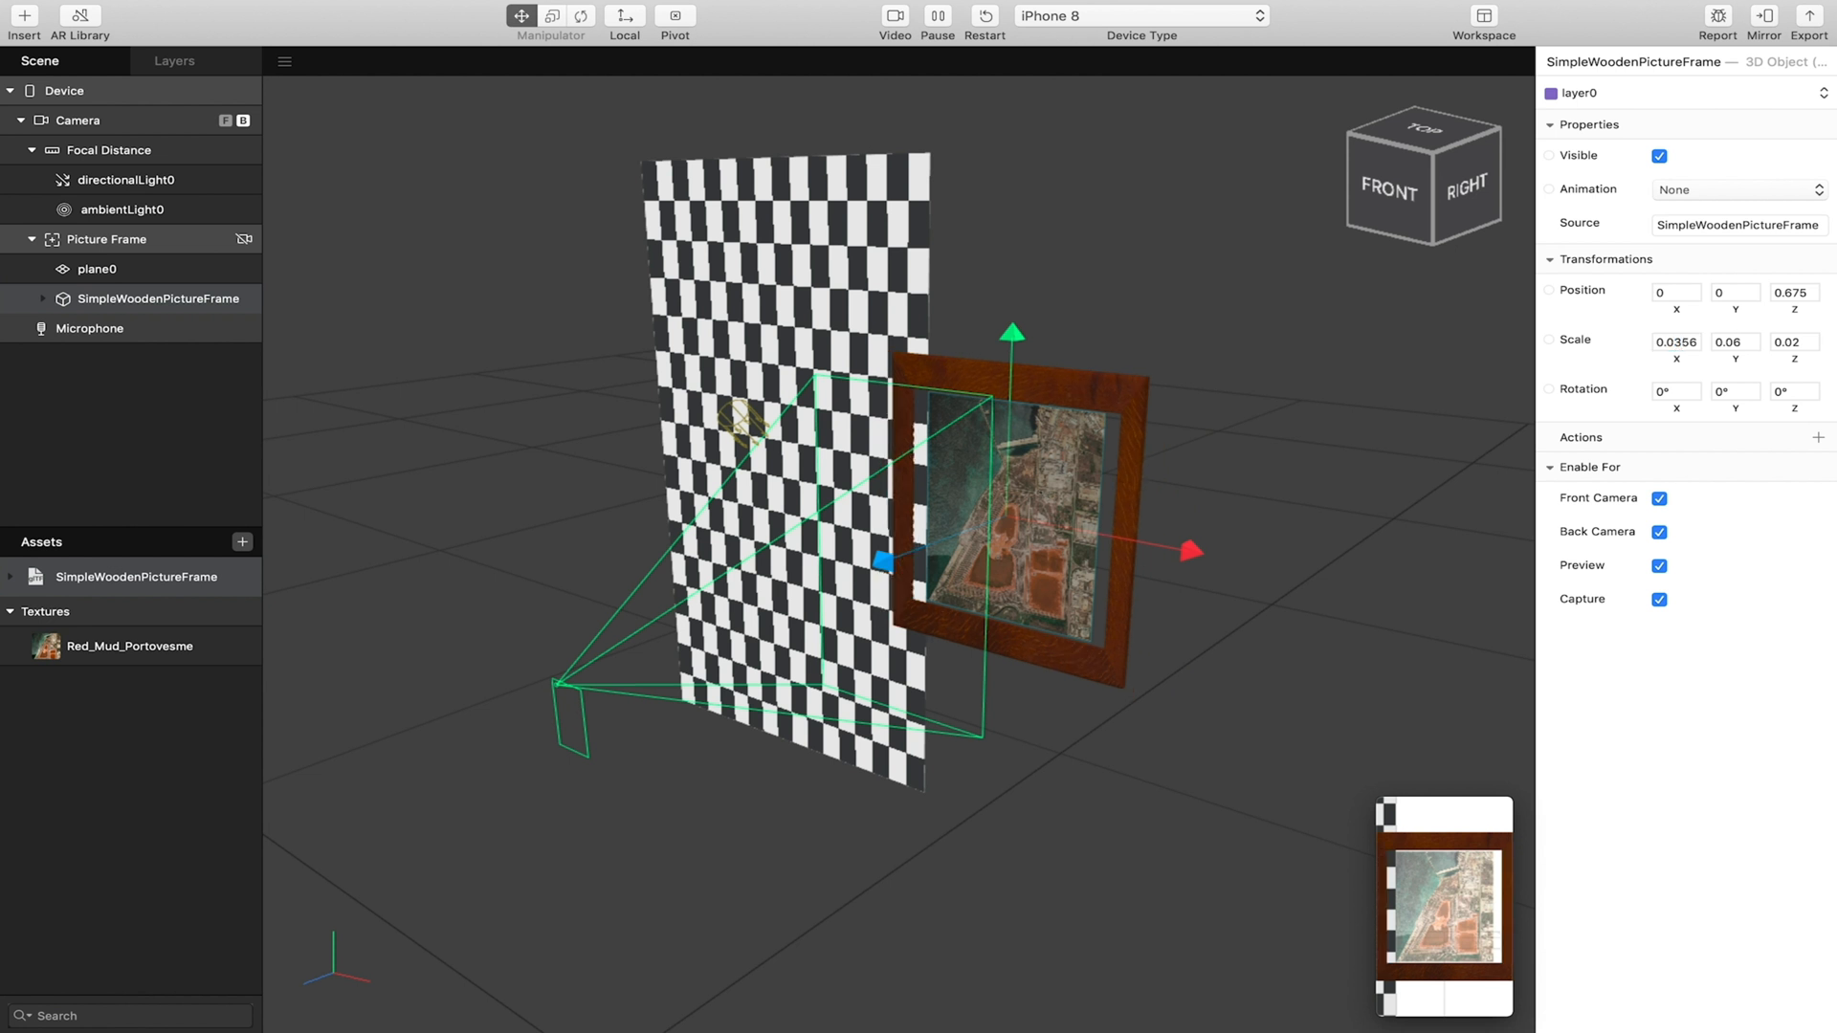
click(1675, 340)
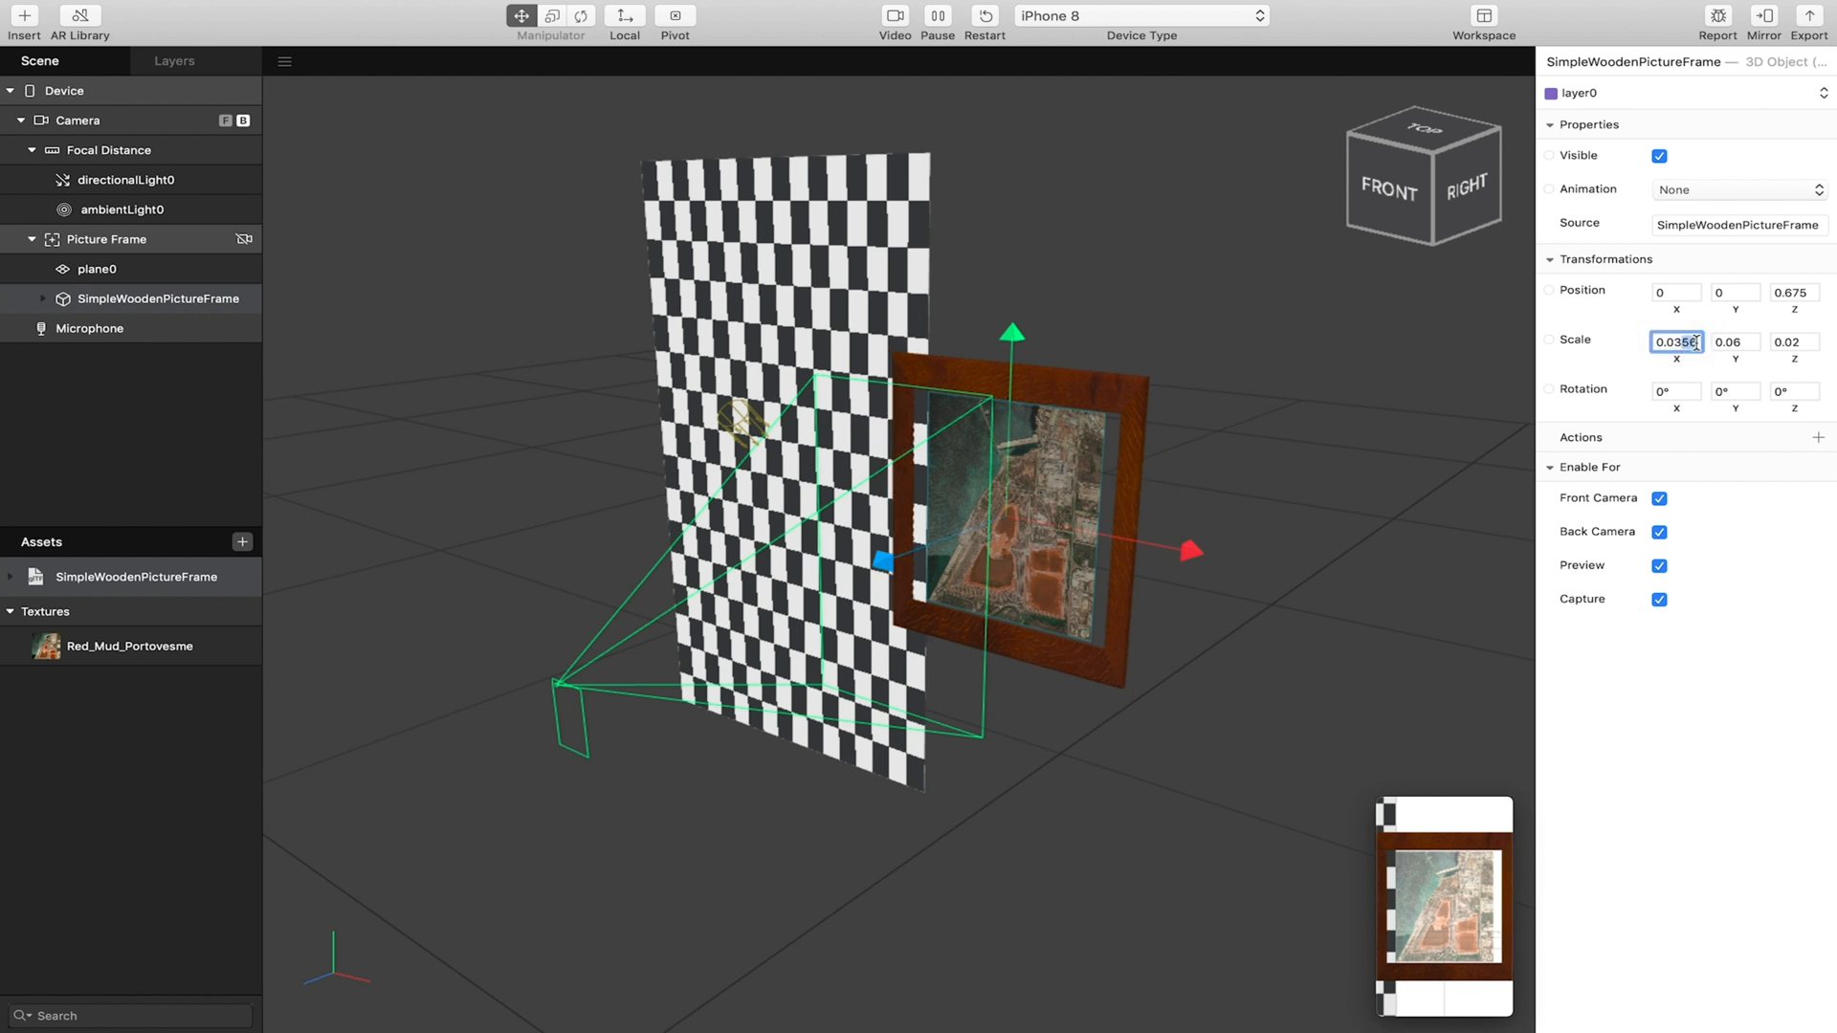
text(0.032)
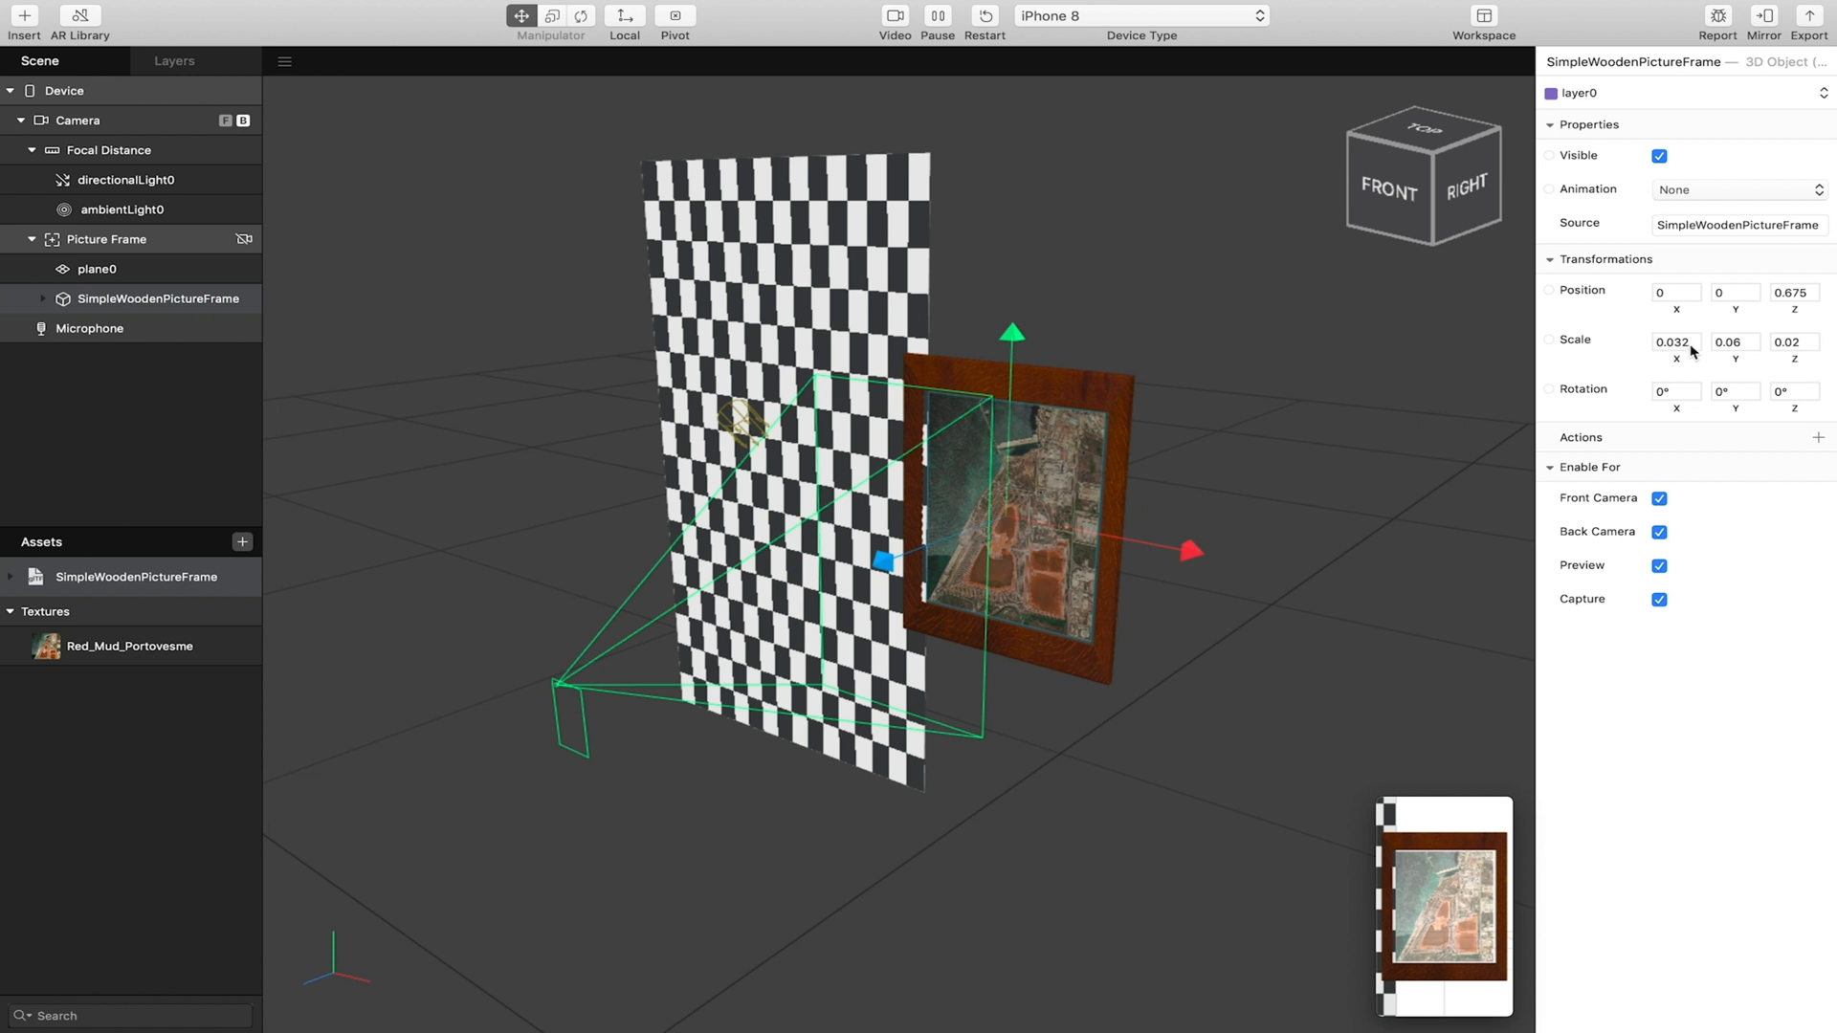
click(1674, 341)
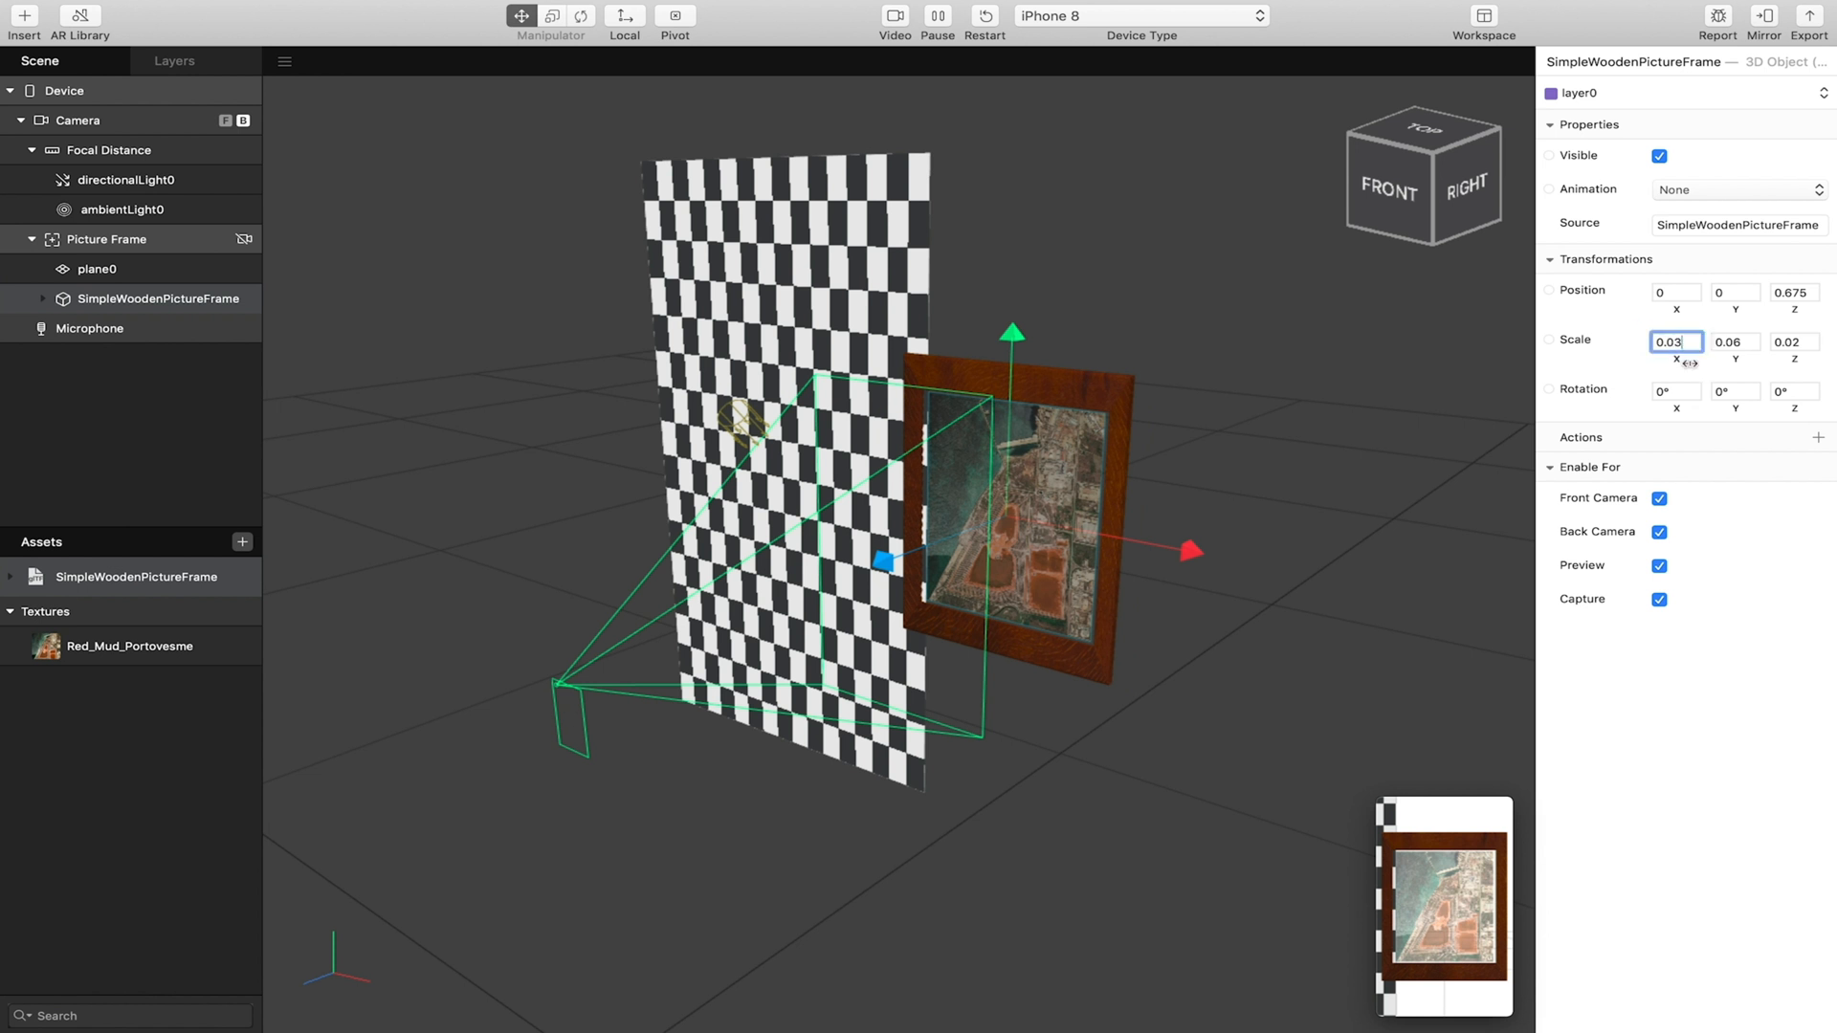
click(1698, 338)
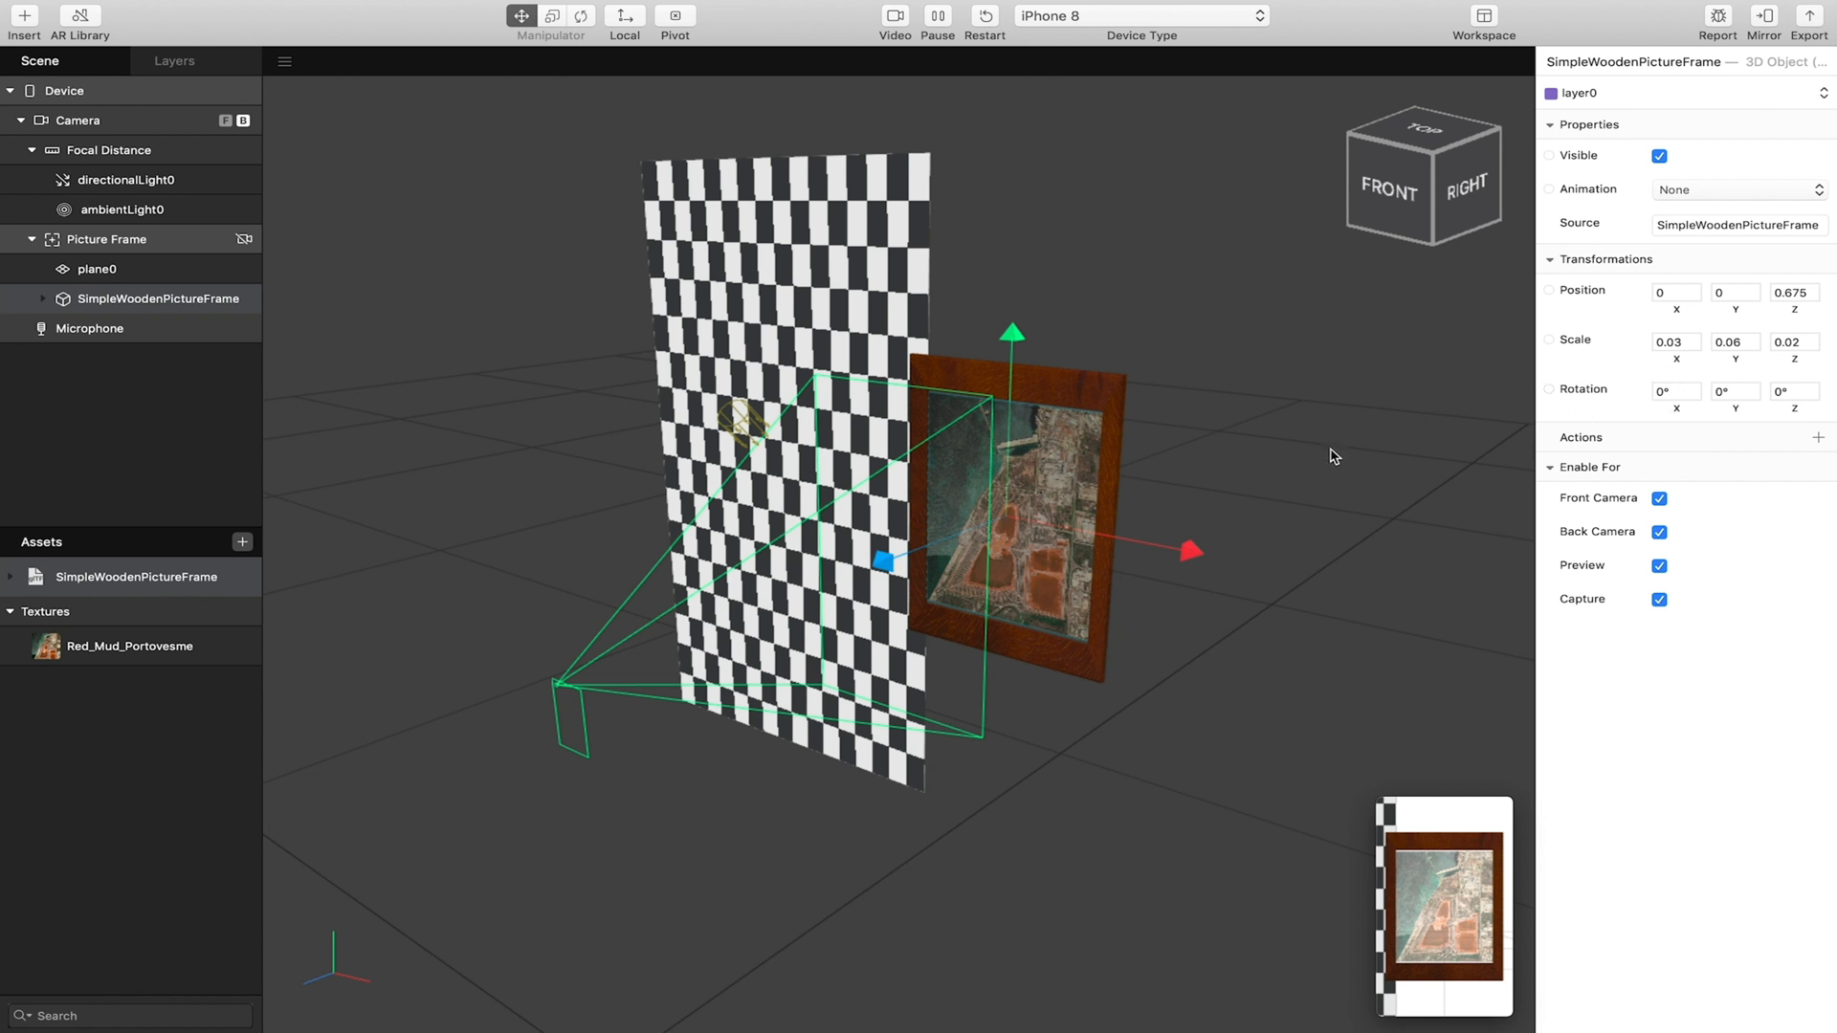
mouse_move(946, 328)
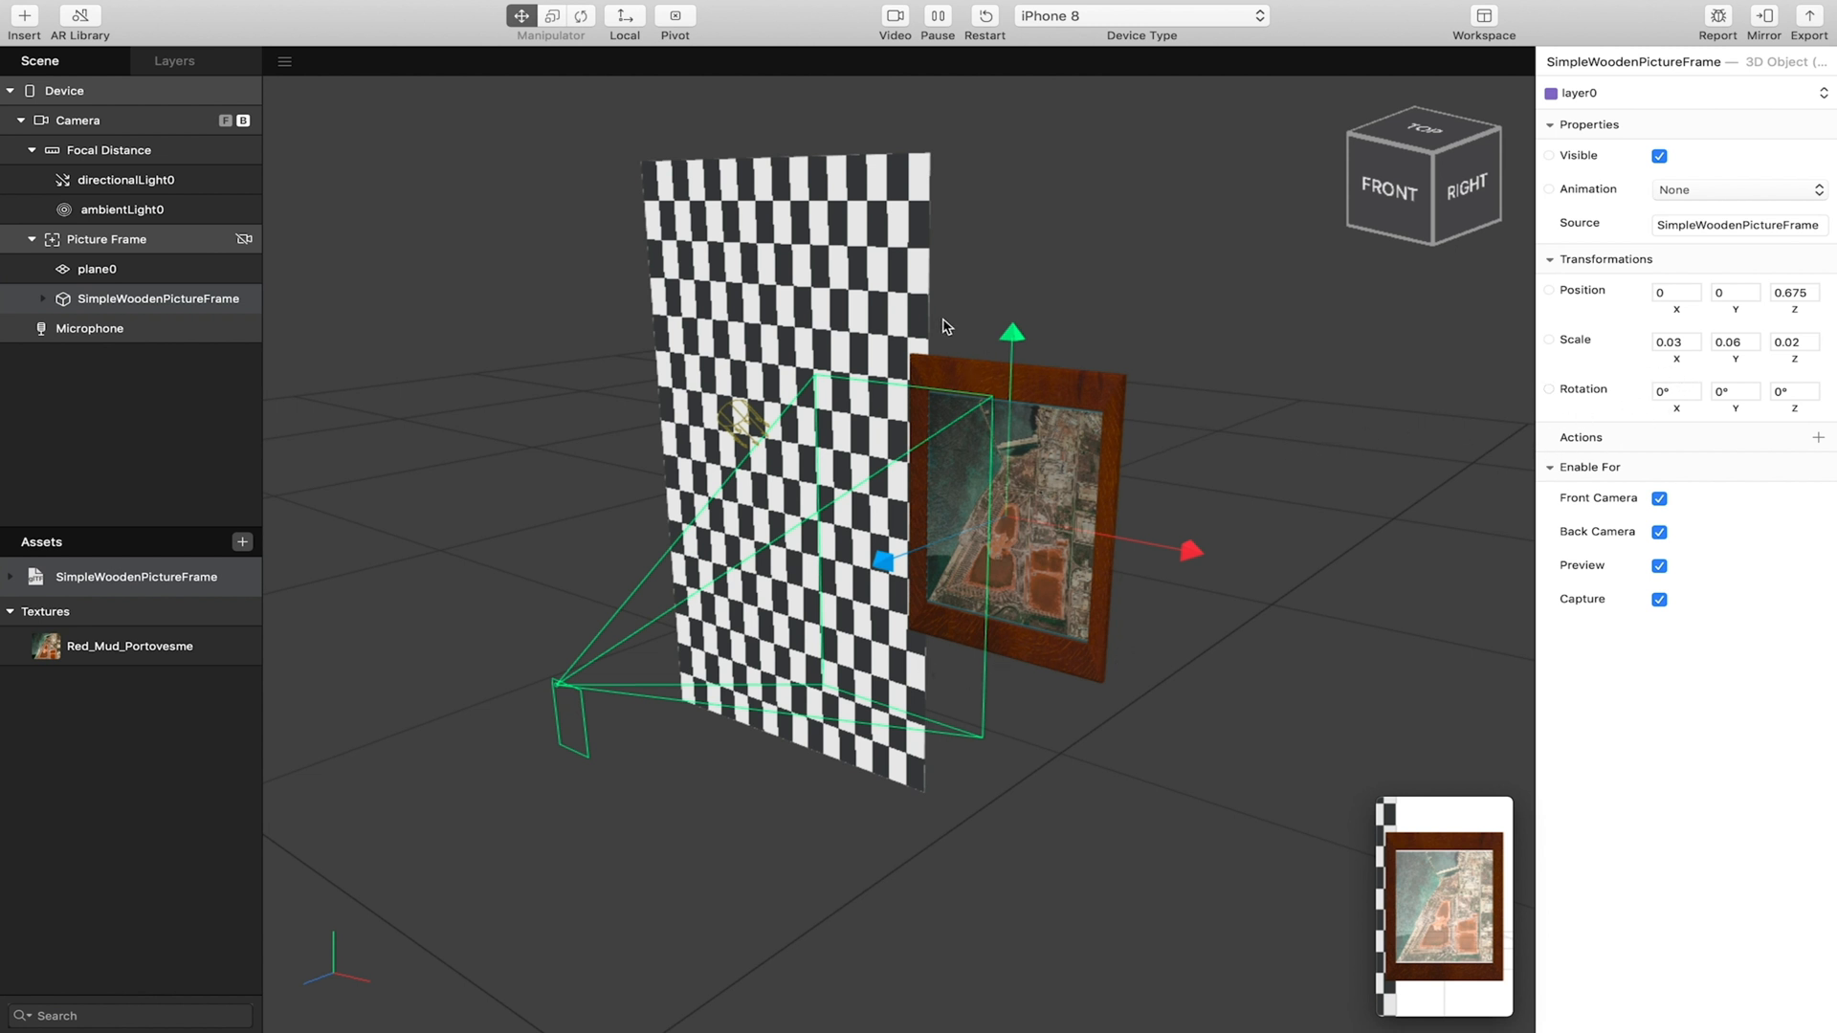
mouse_move(878, 384)
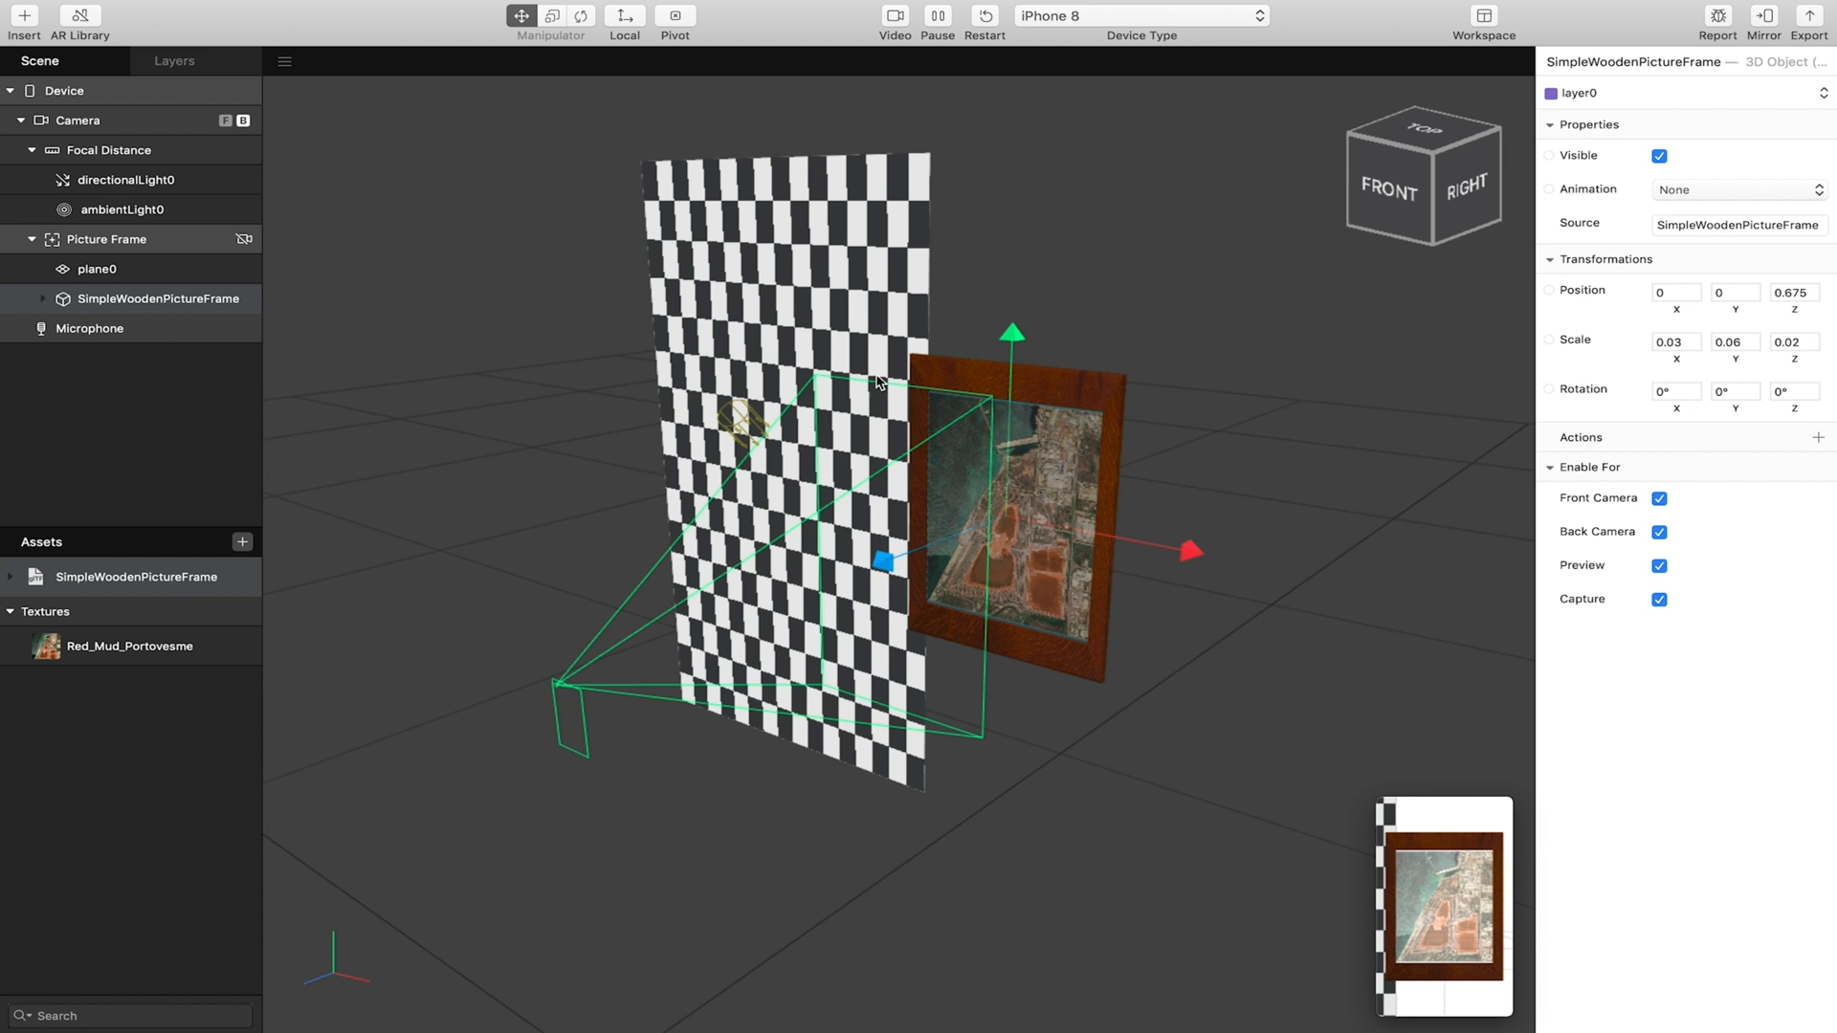
mouse_move(963, 301)
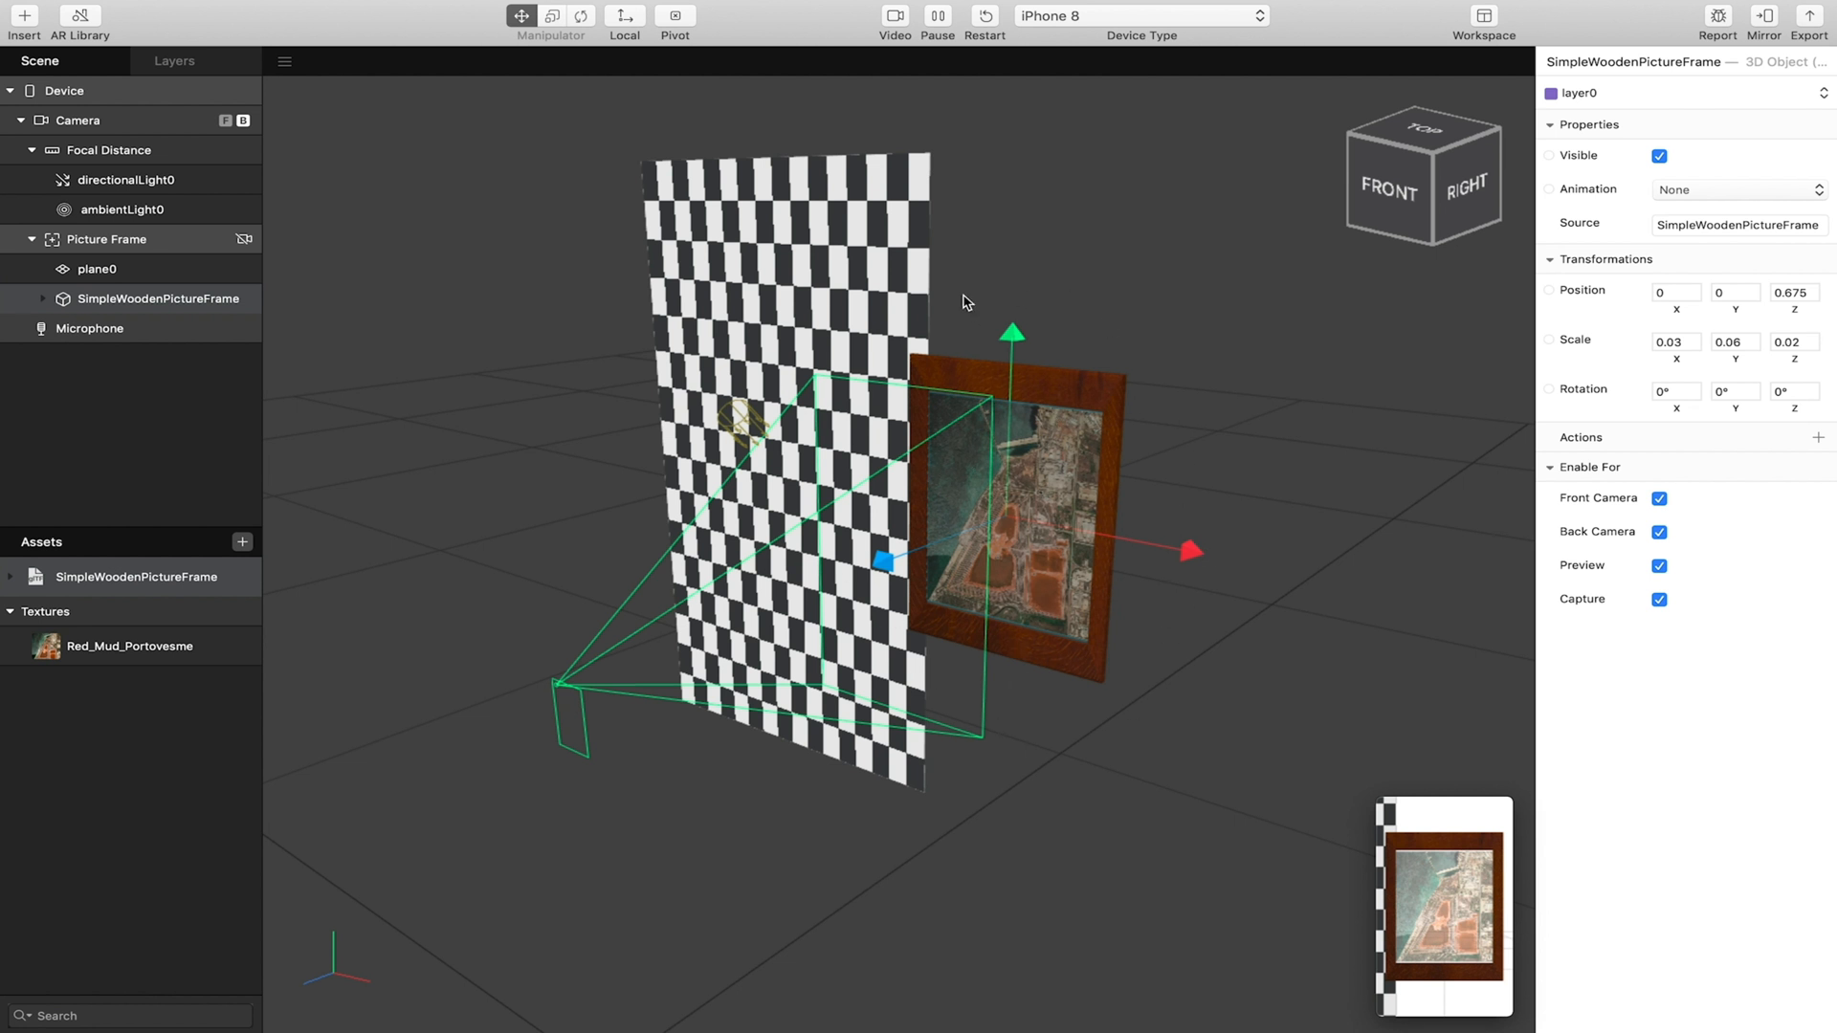
mouse_move(916, 448)
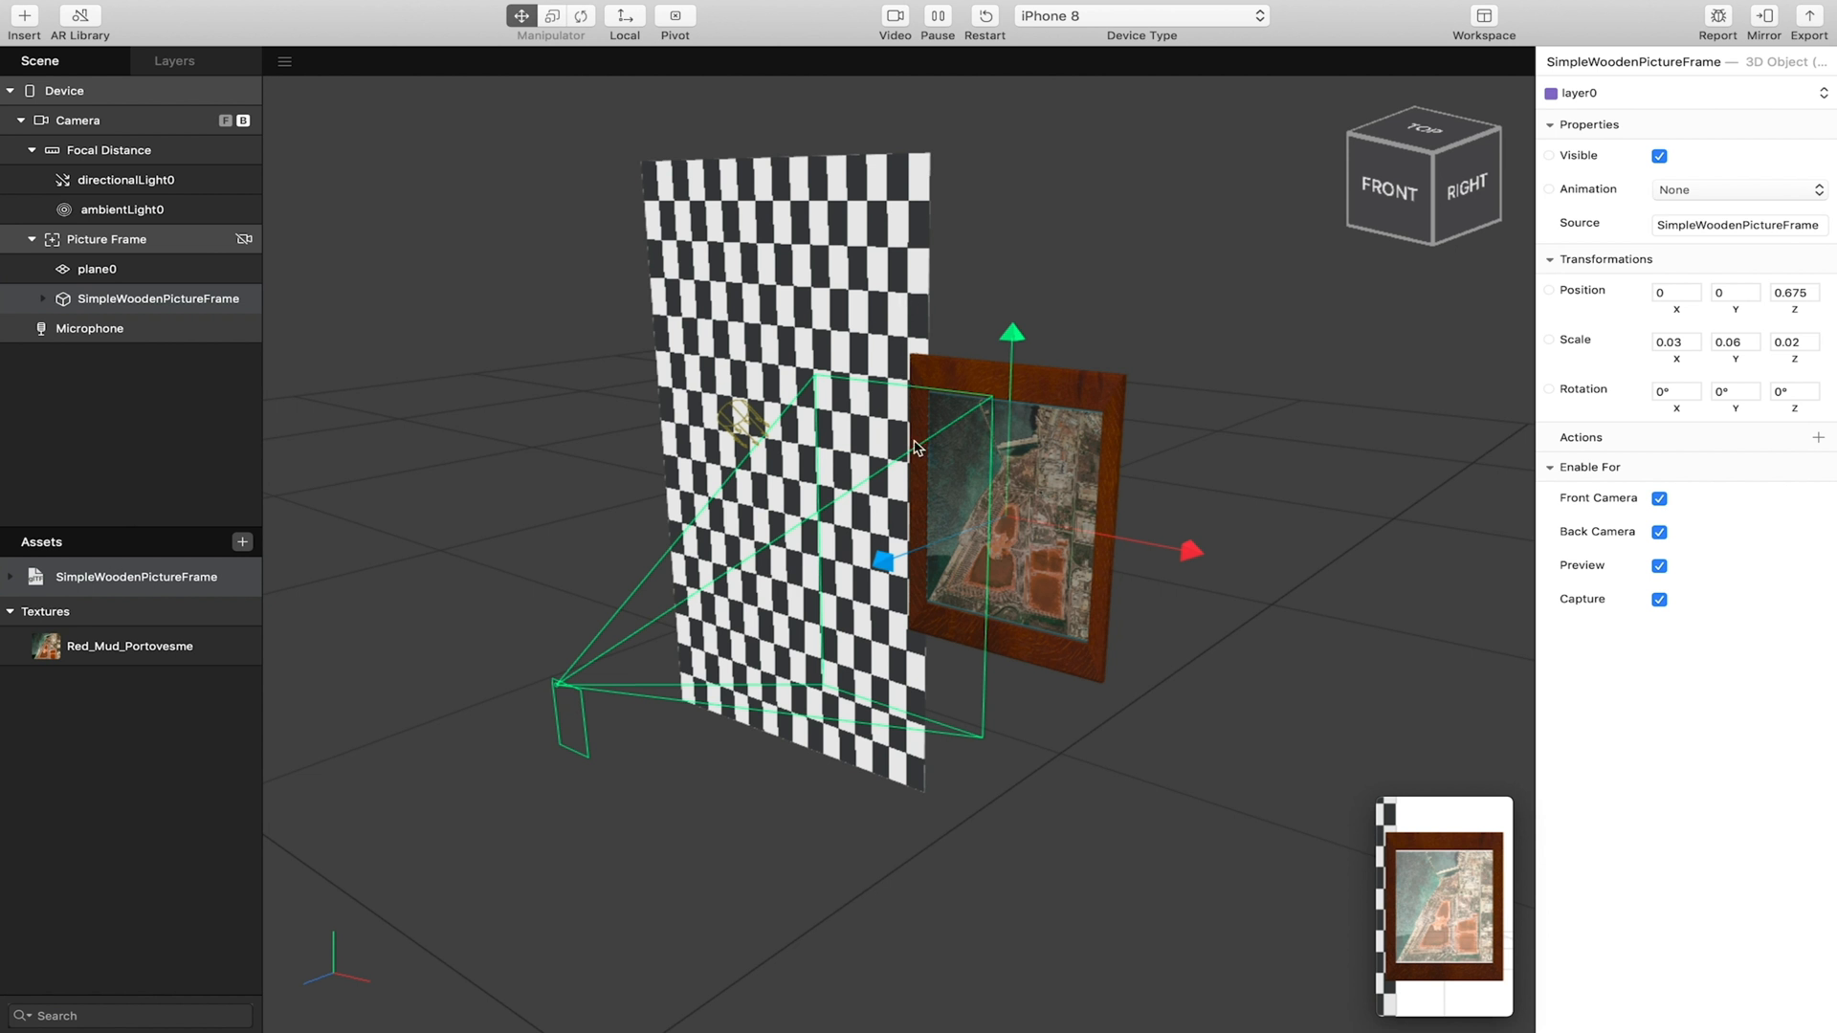
mouse_move(757, 504)
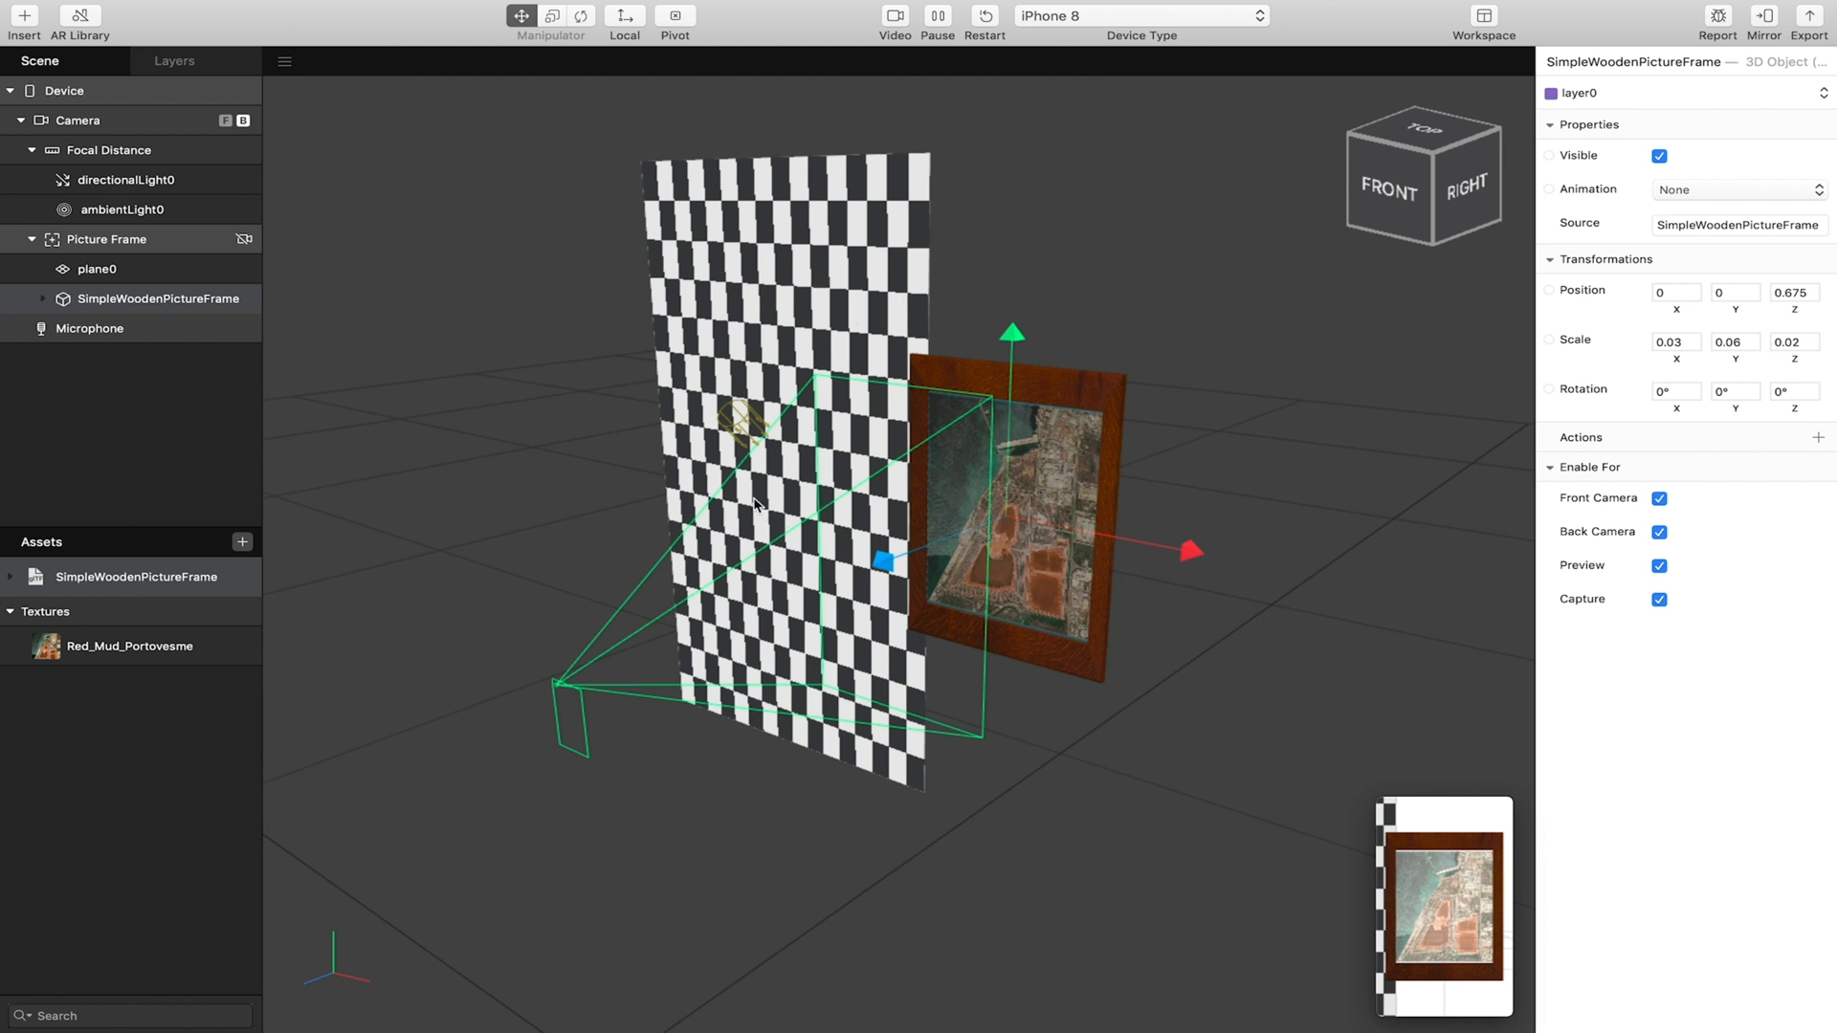
Duplicate plane0 to create plane1 beside the picture frame.
click(99, 268)
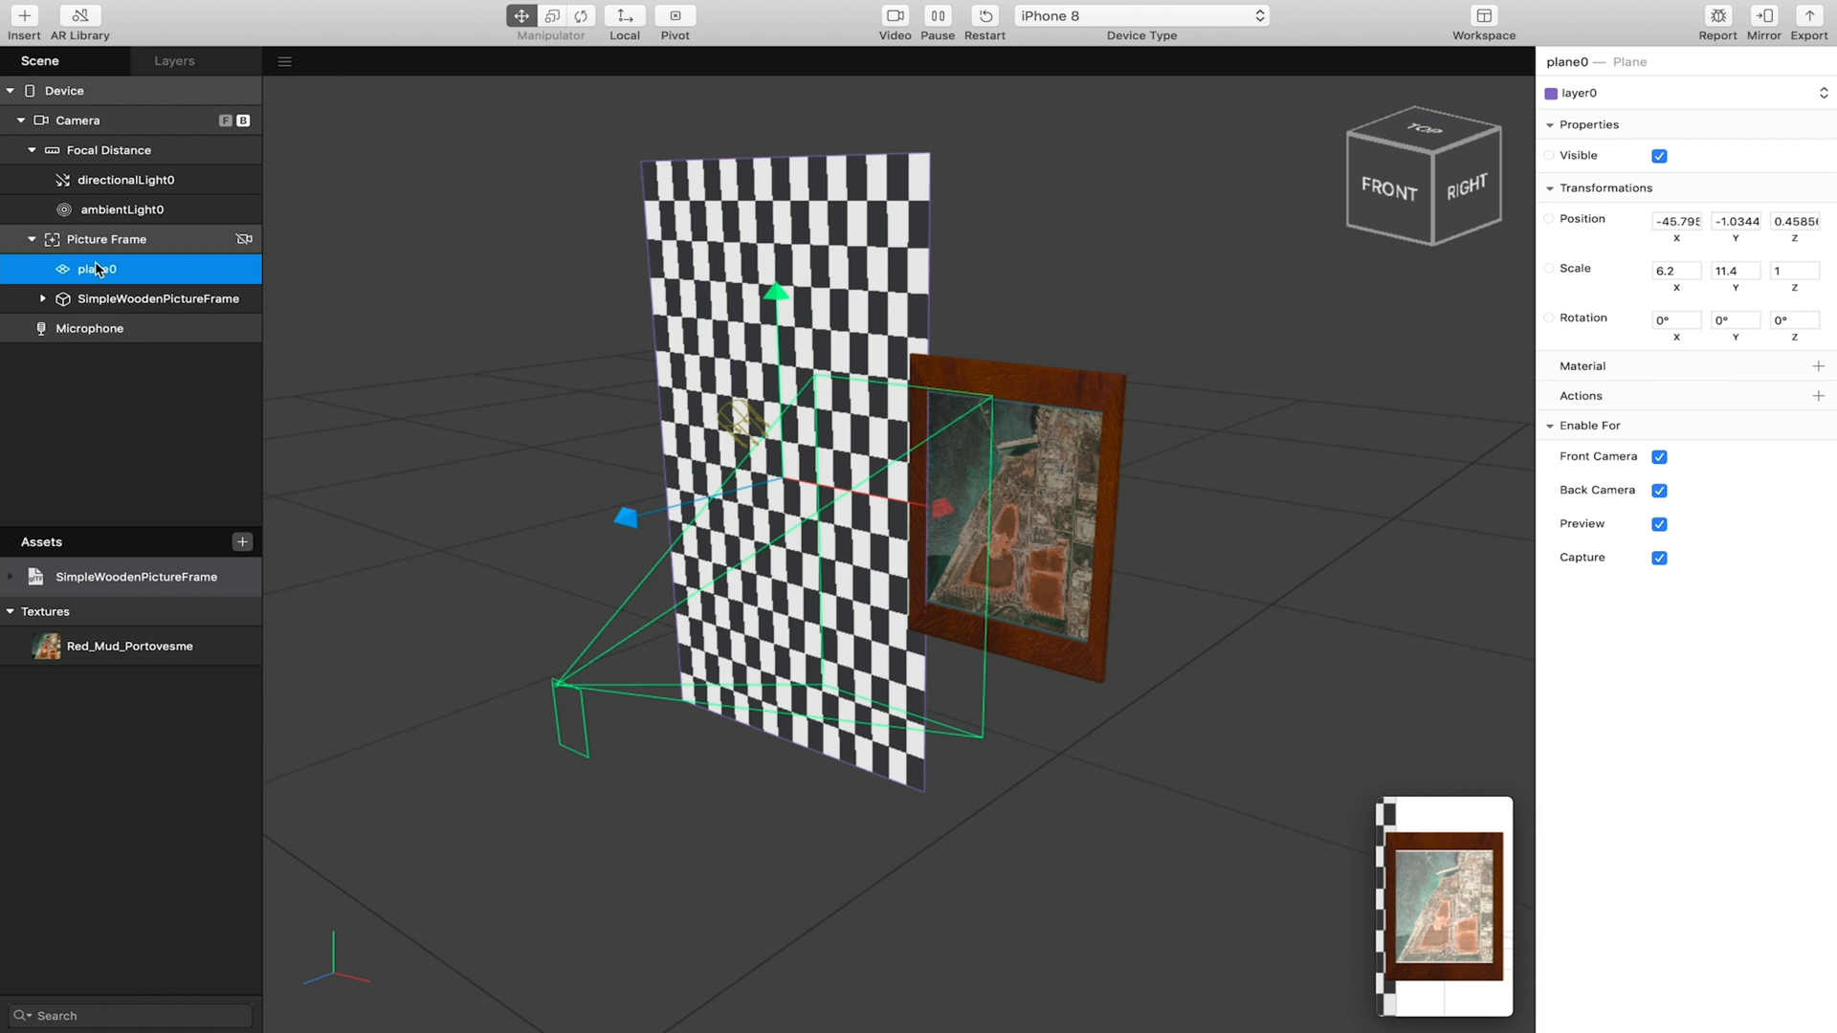
mouse_move(99, 267)
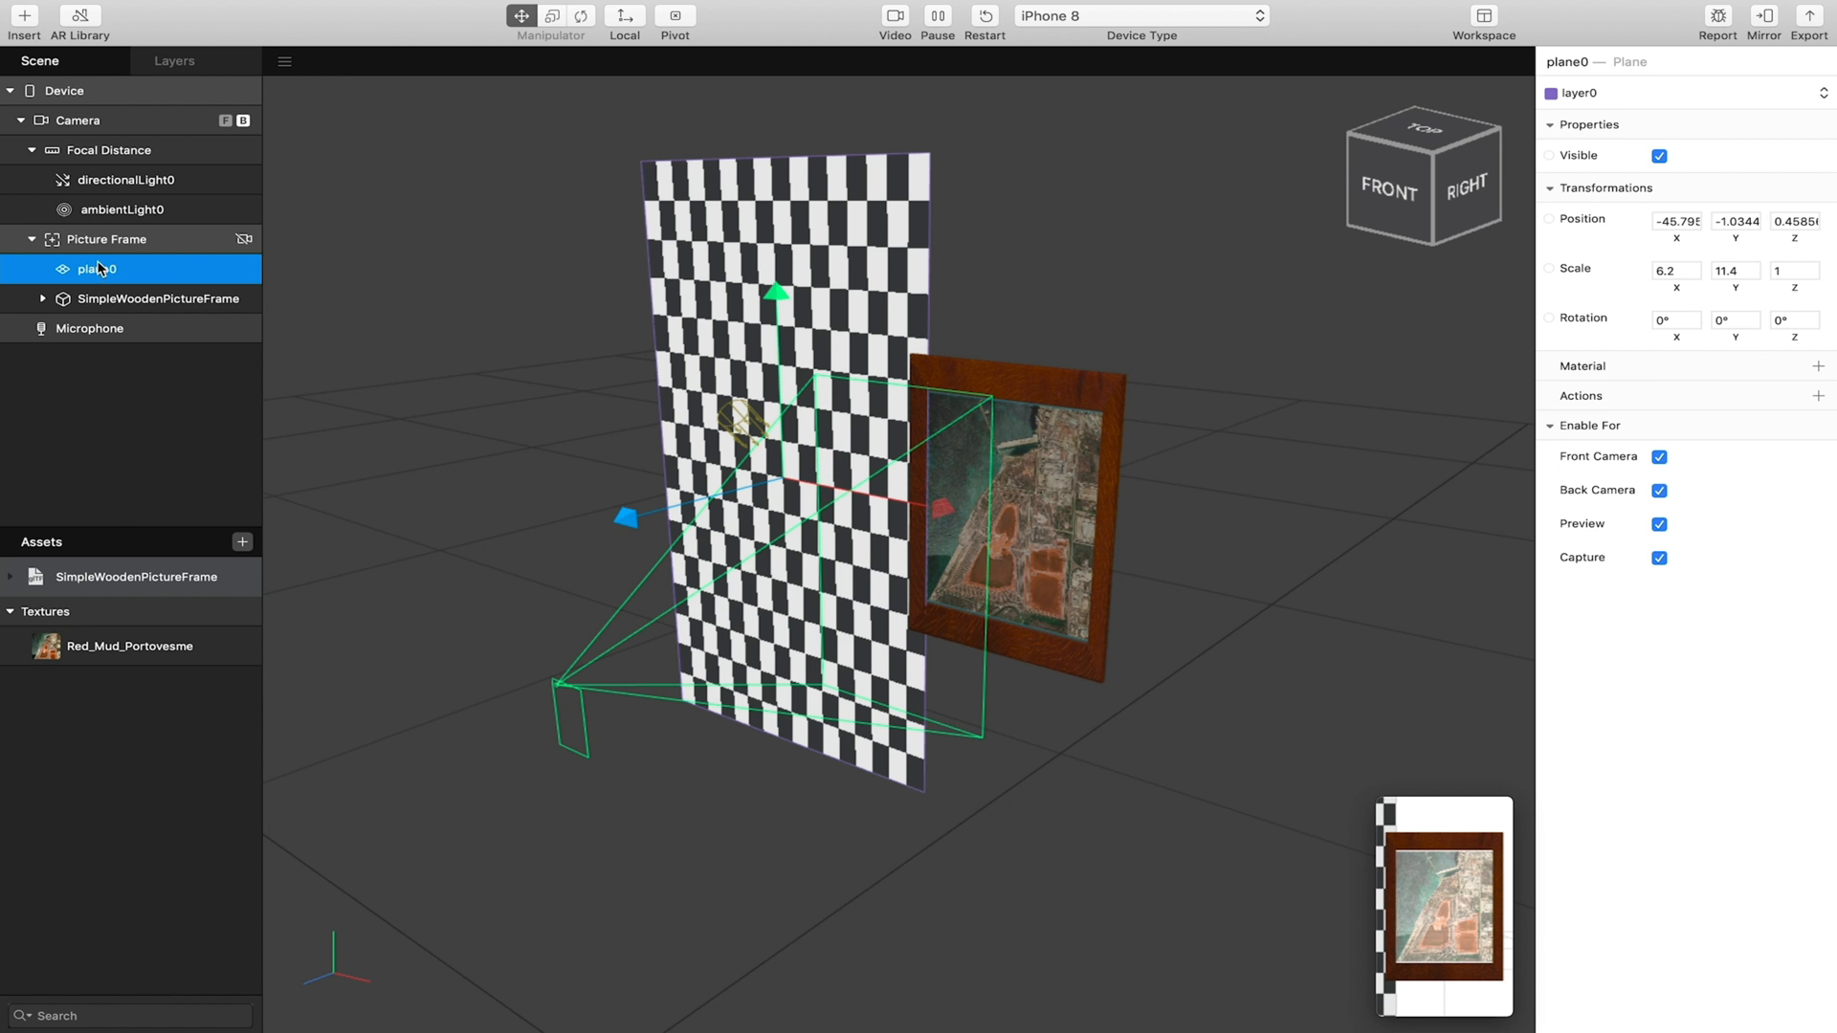
right_click(98, 268)
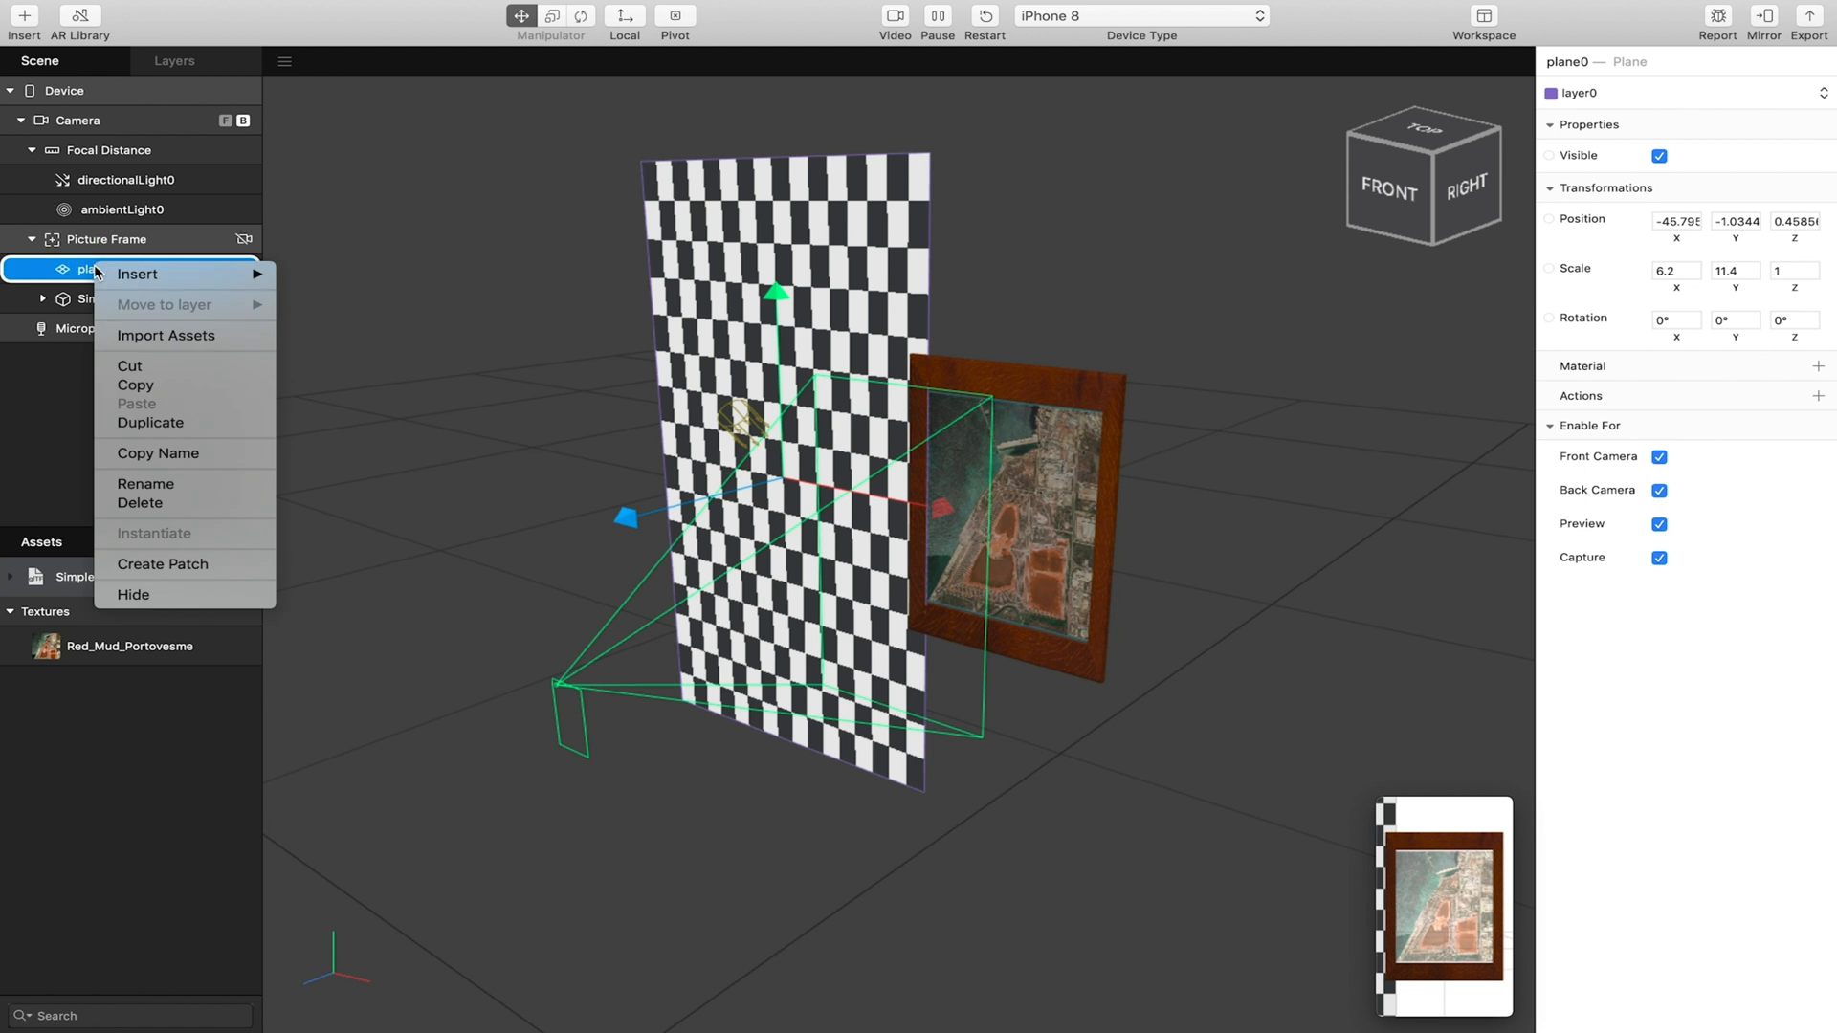
click(150, 423)
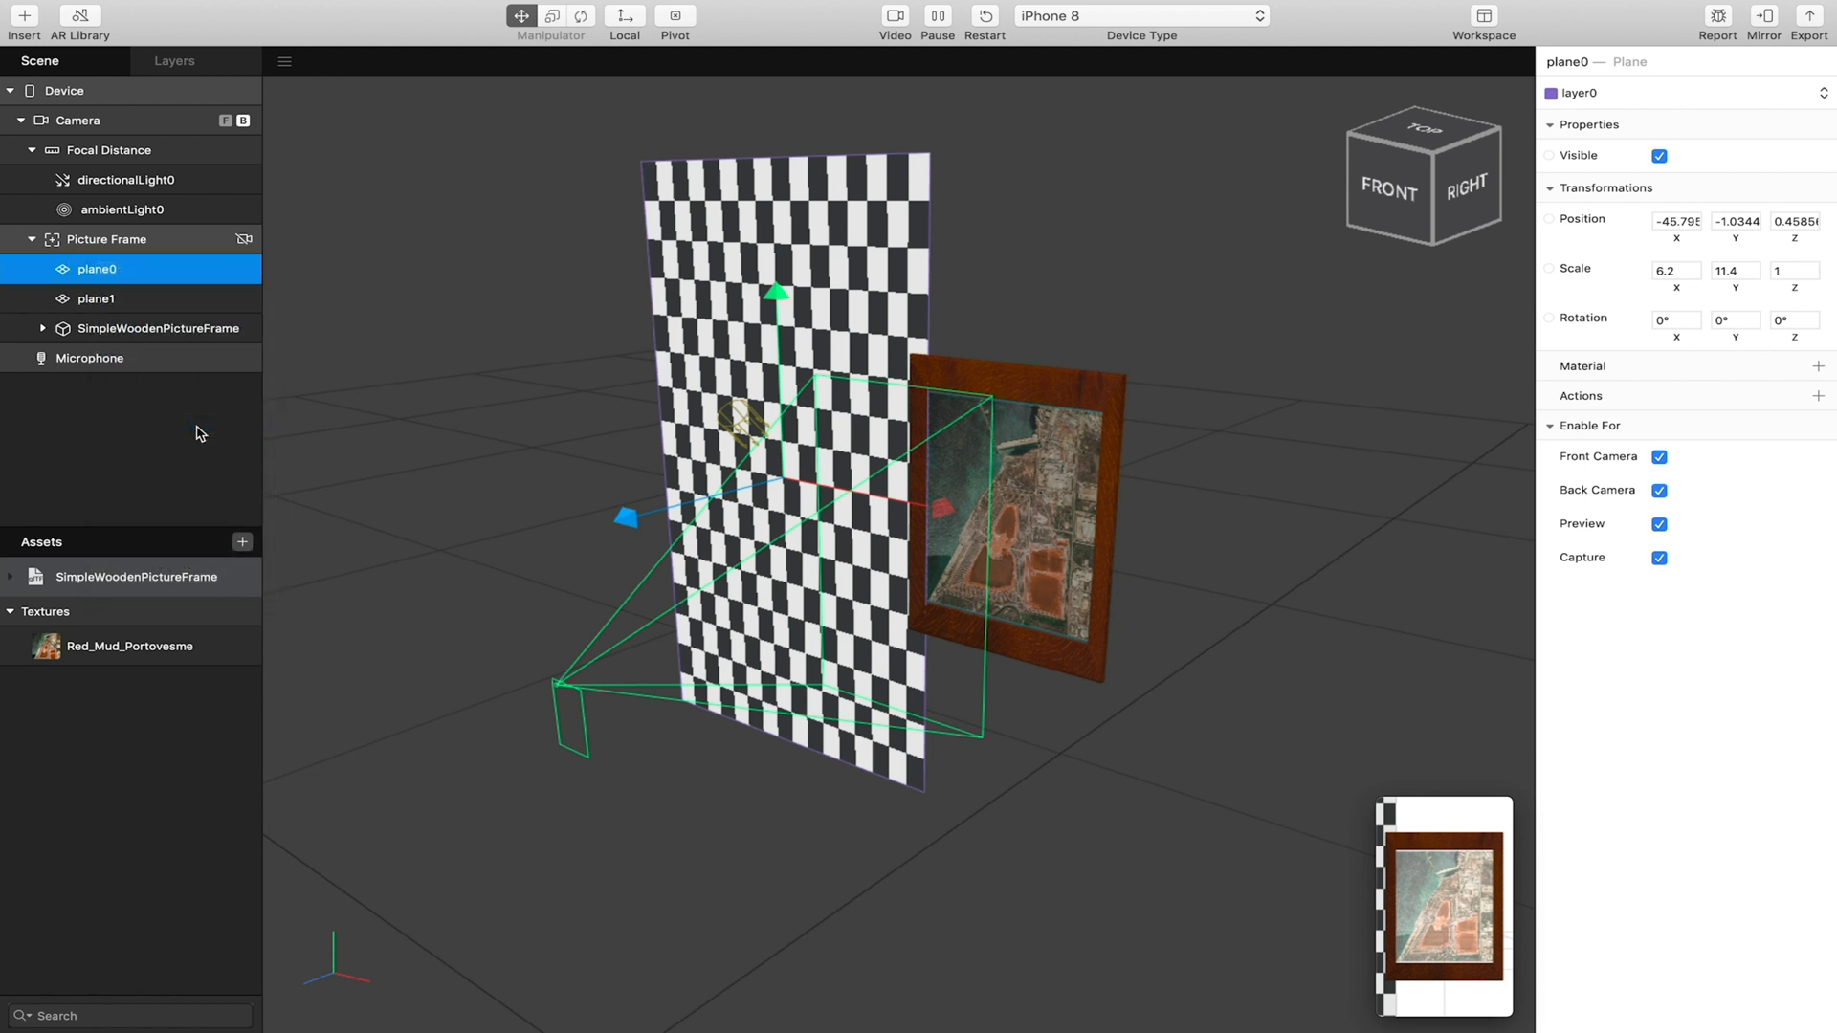
mouse_move(939, 518)
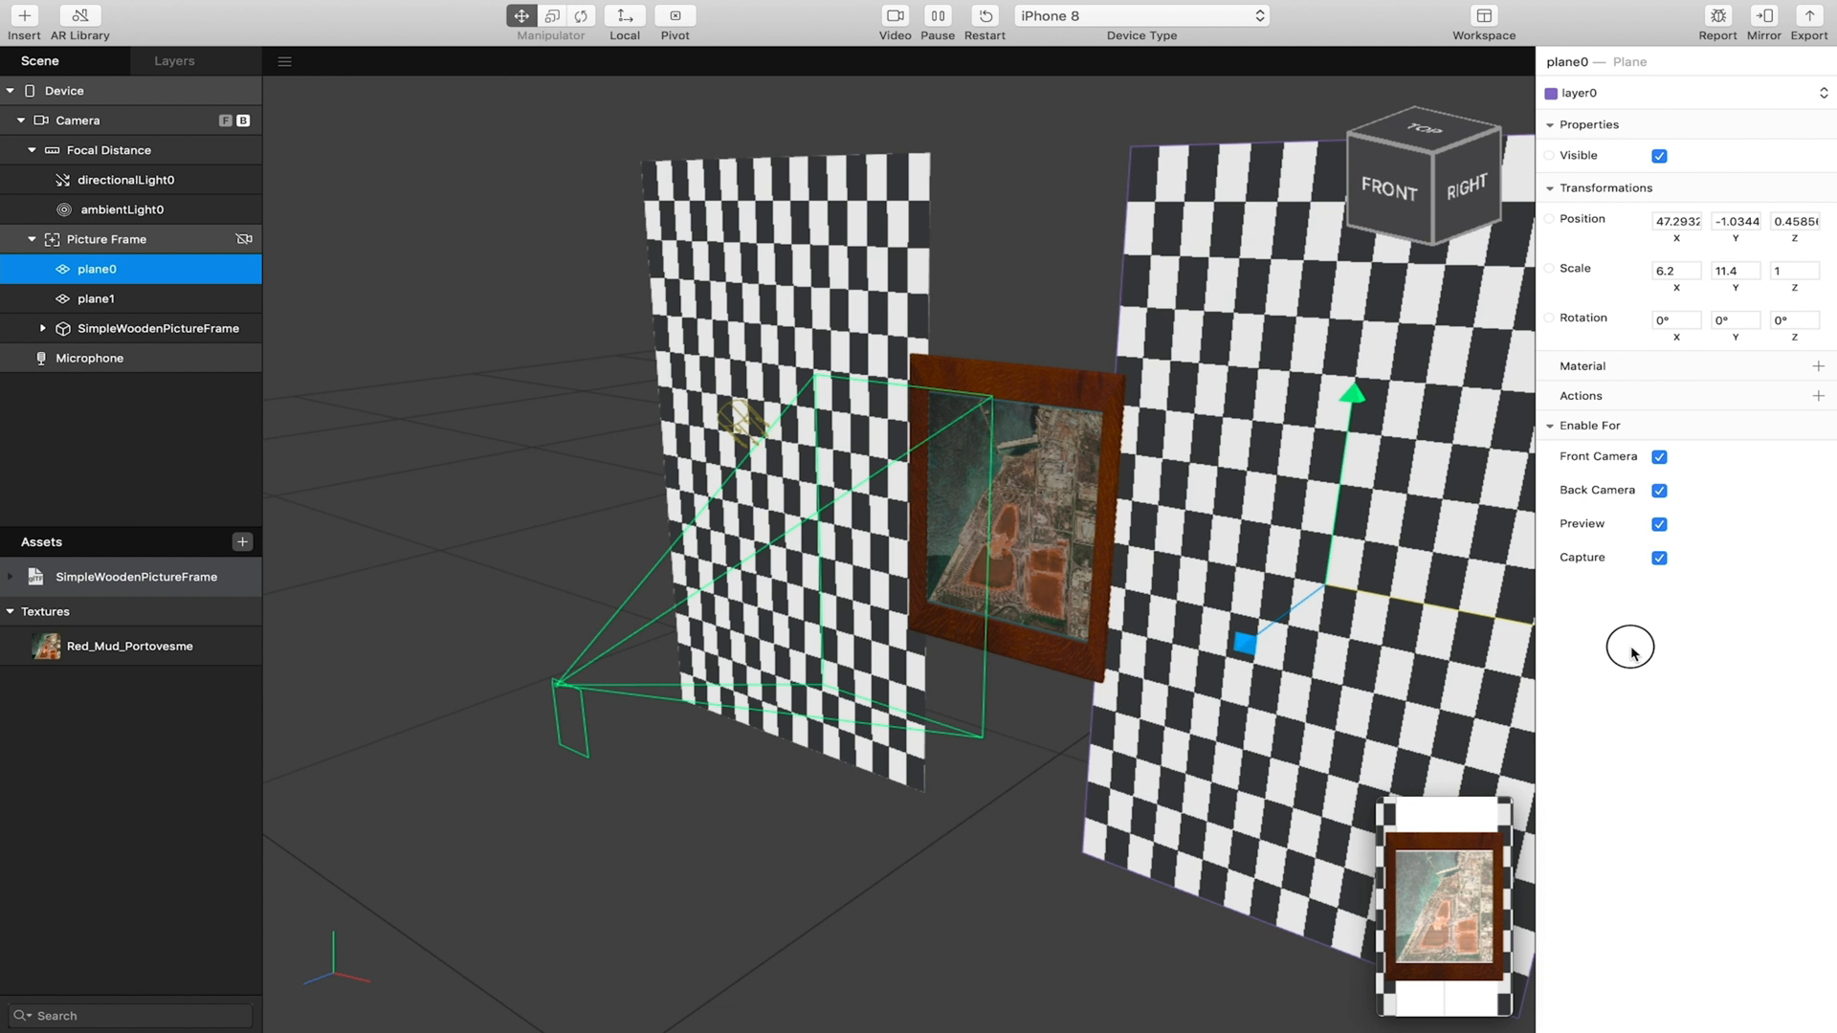
Duplicate plane0 again to make plane2 and set its Y rotation to 90 degrees.
right_click(98, 268)
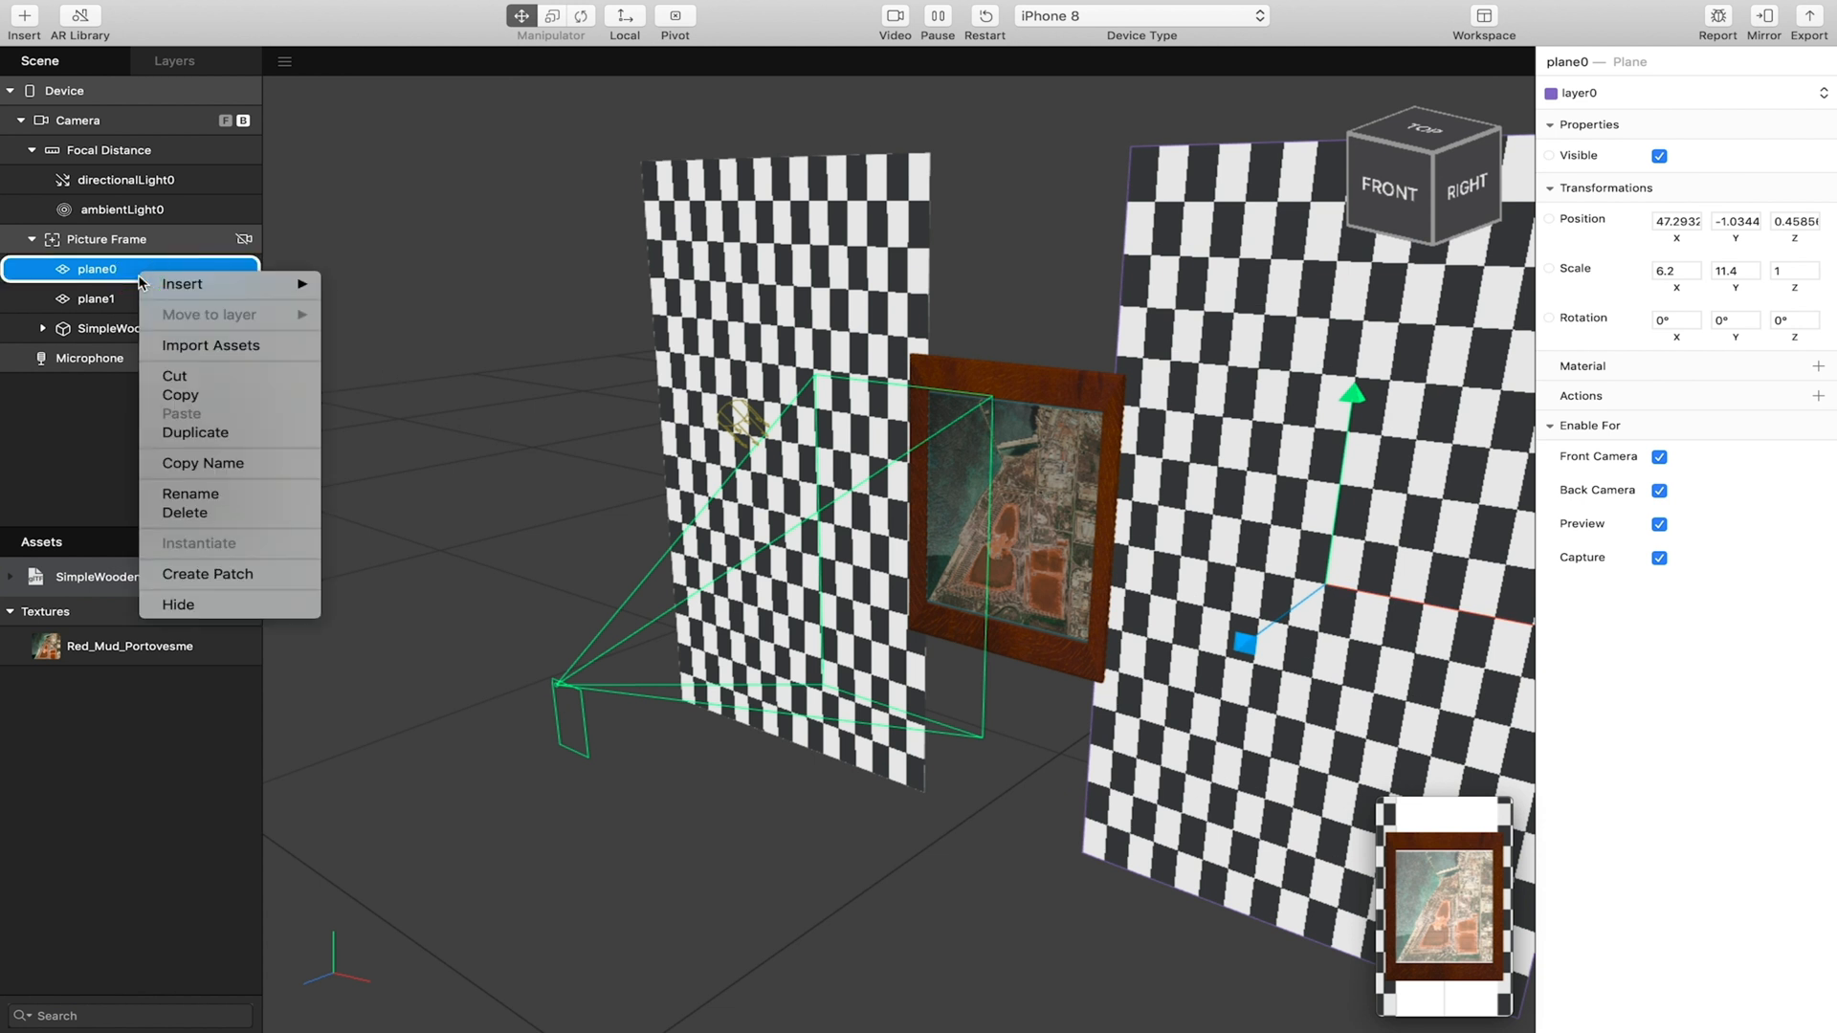
click(195, 432)
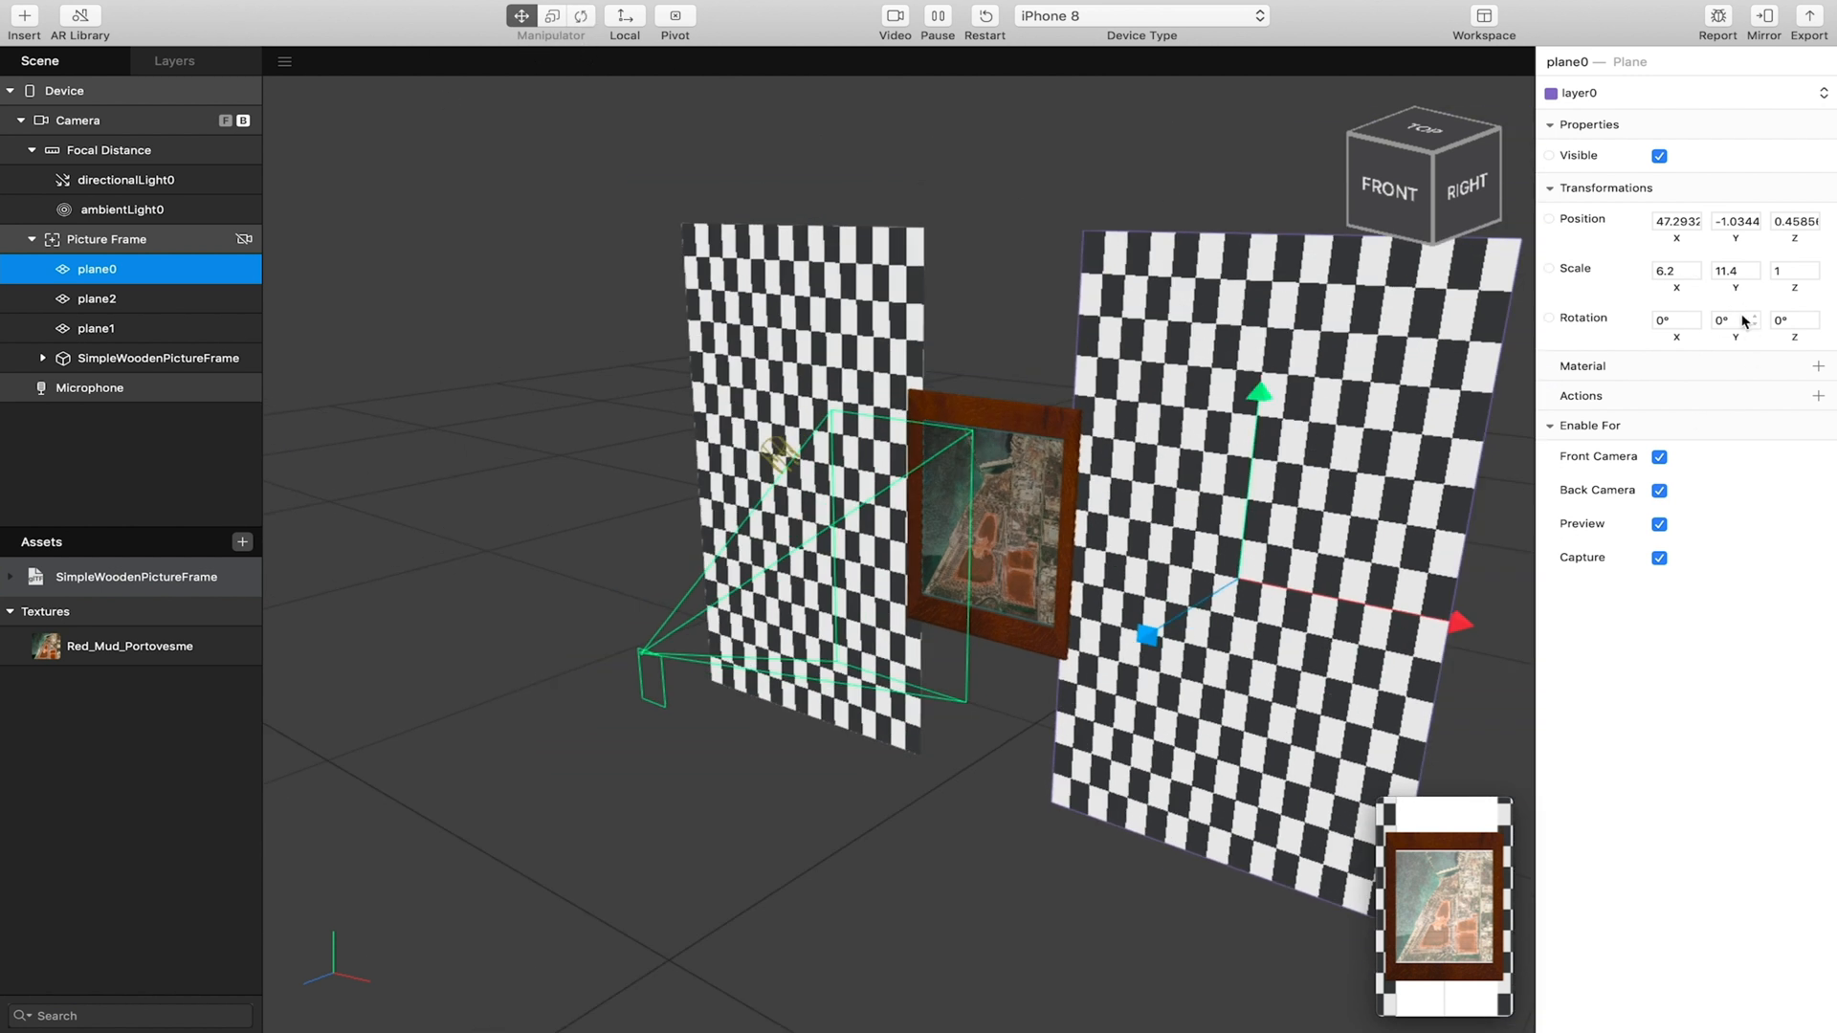
click(1734, 318)
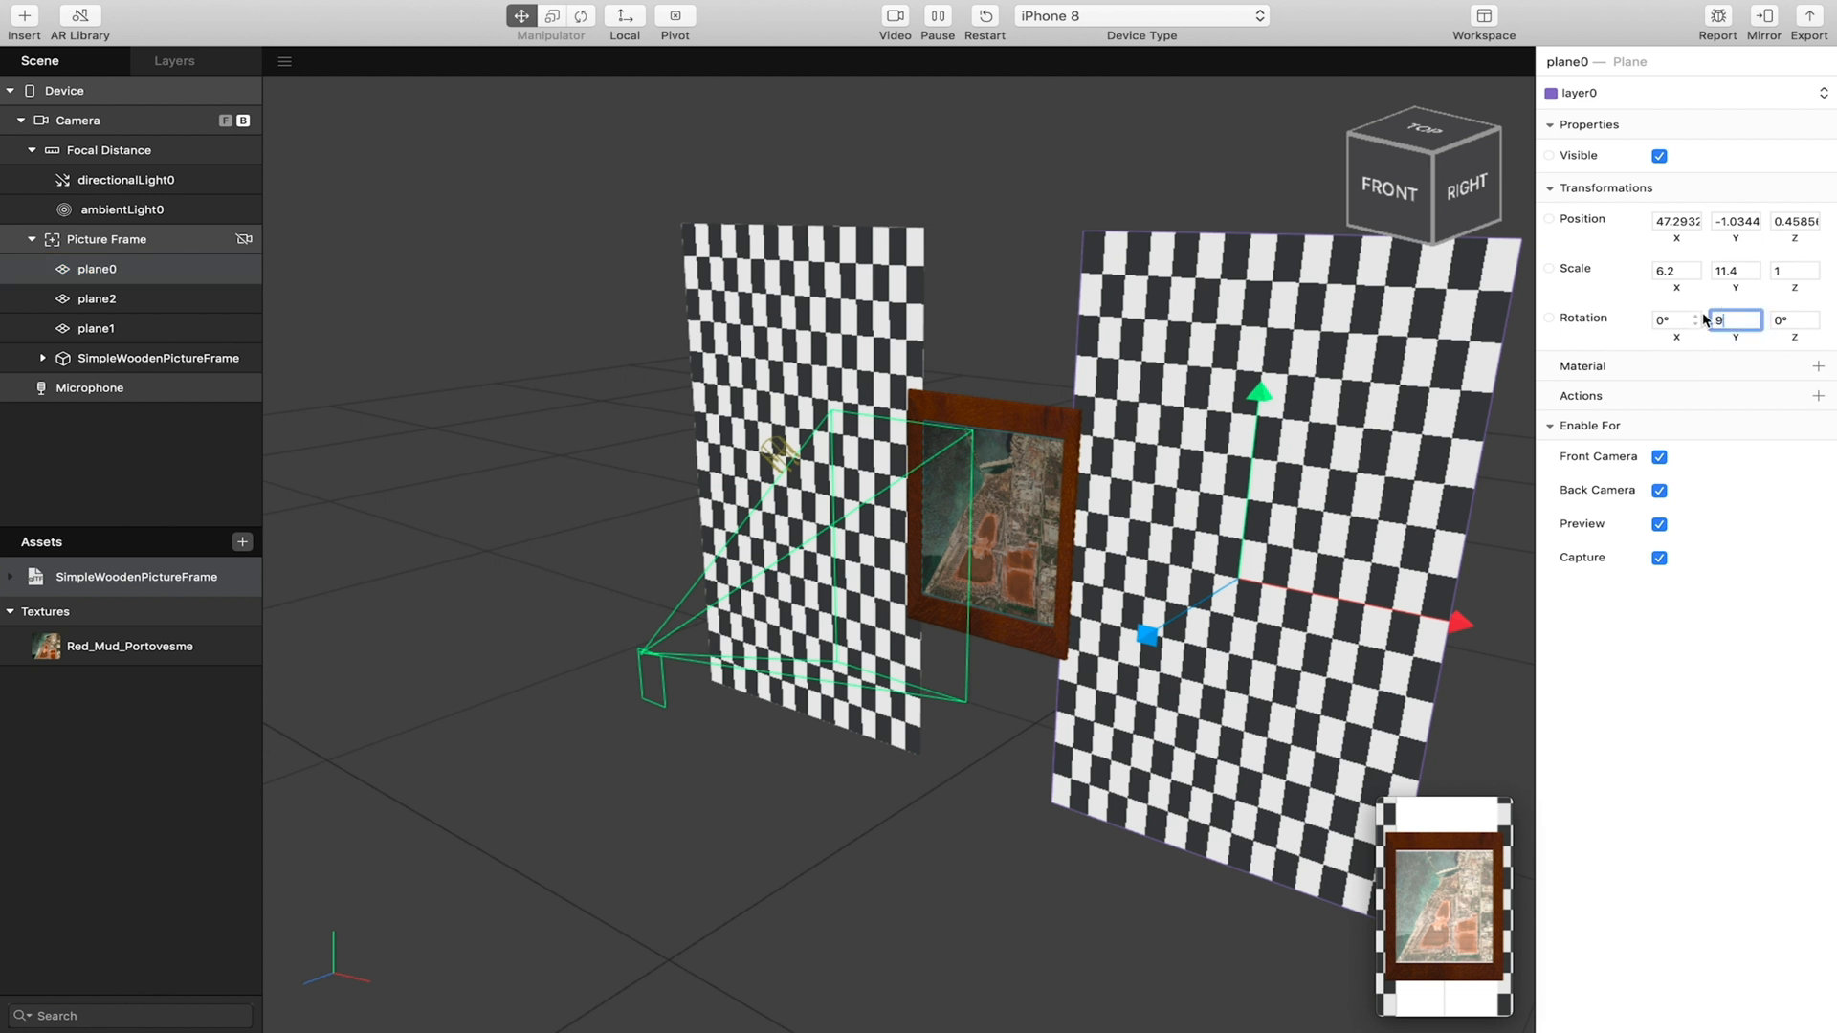
text(90°)
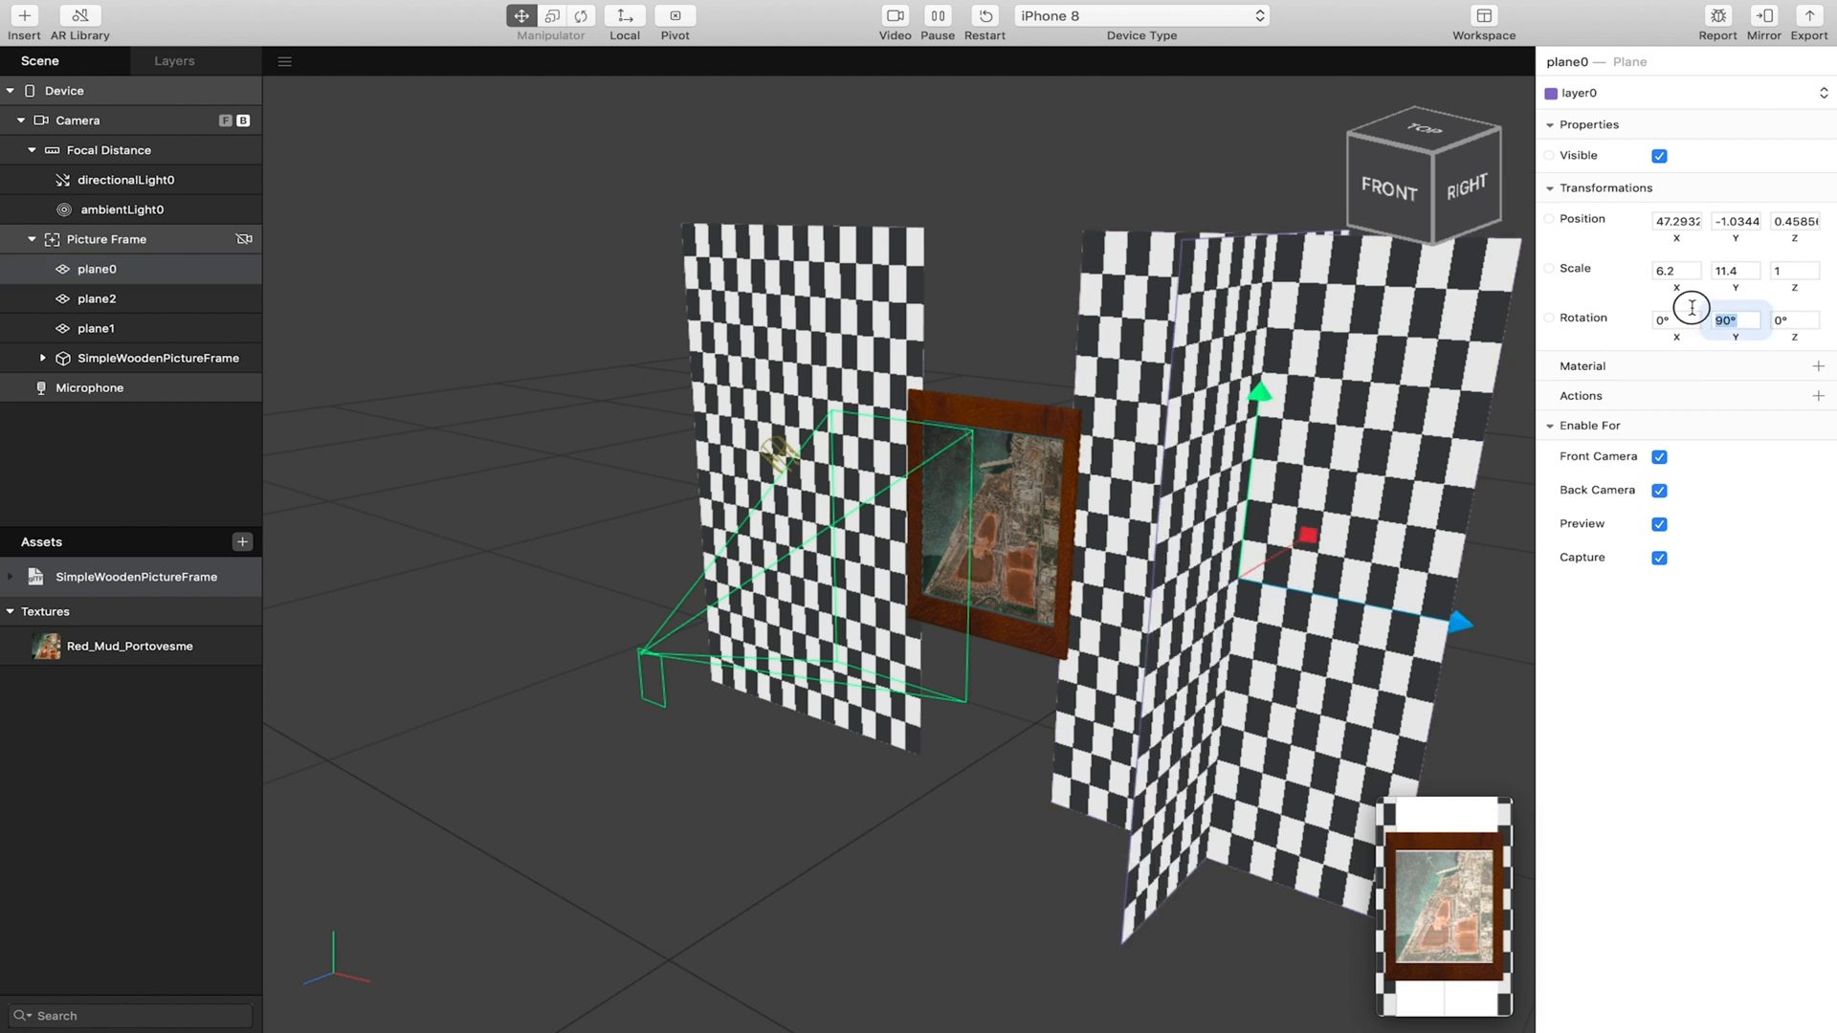
text(0)
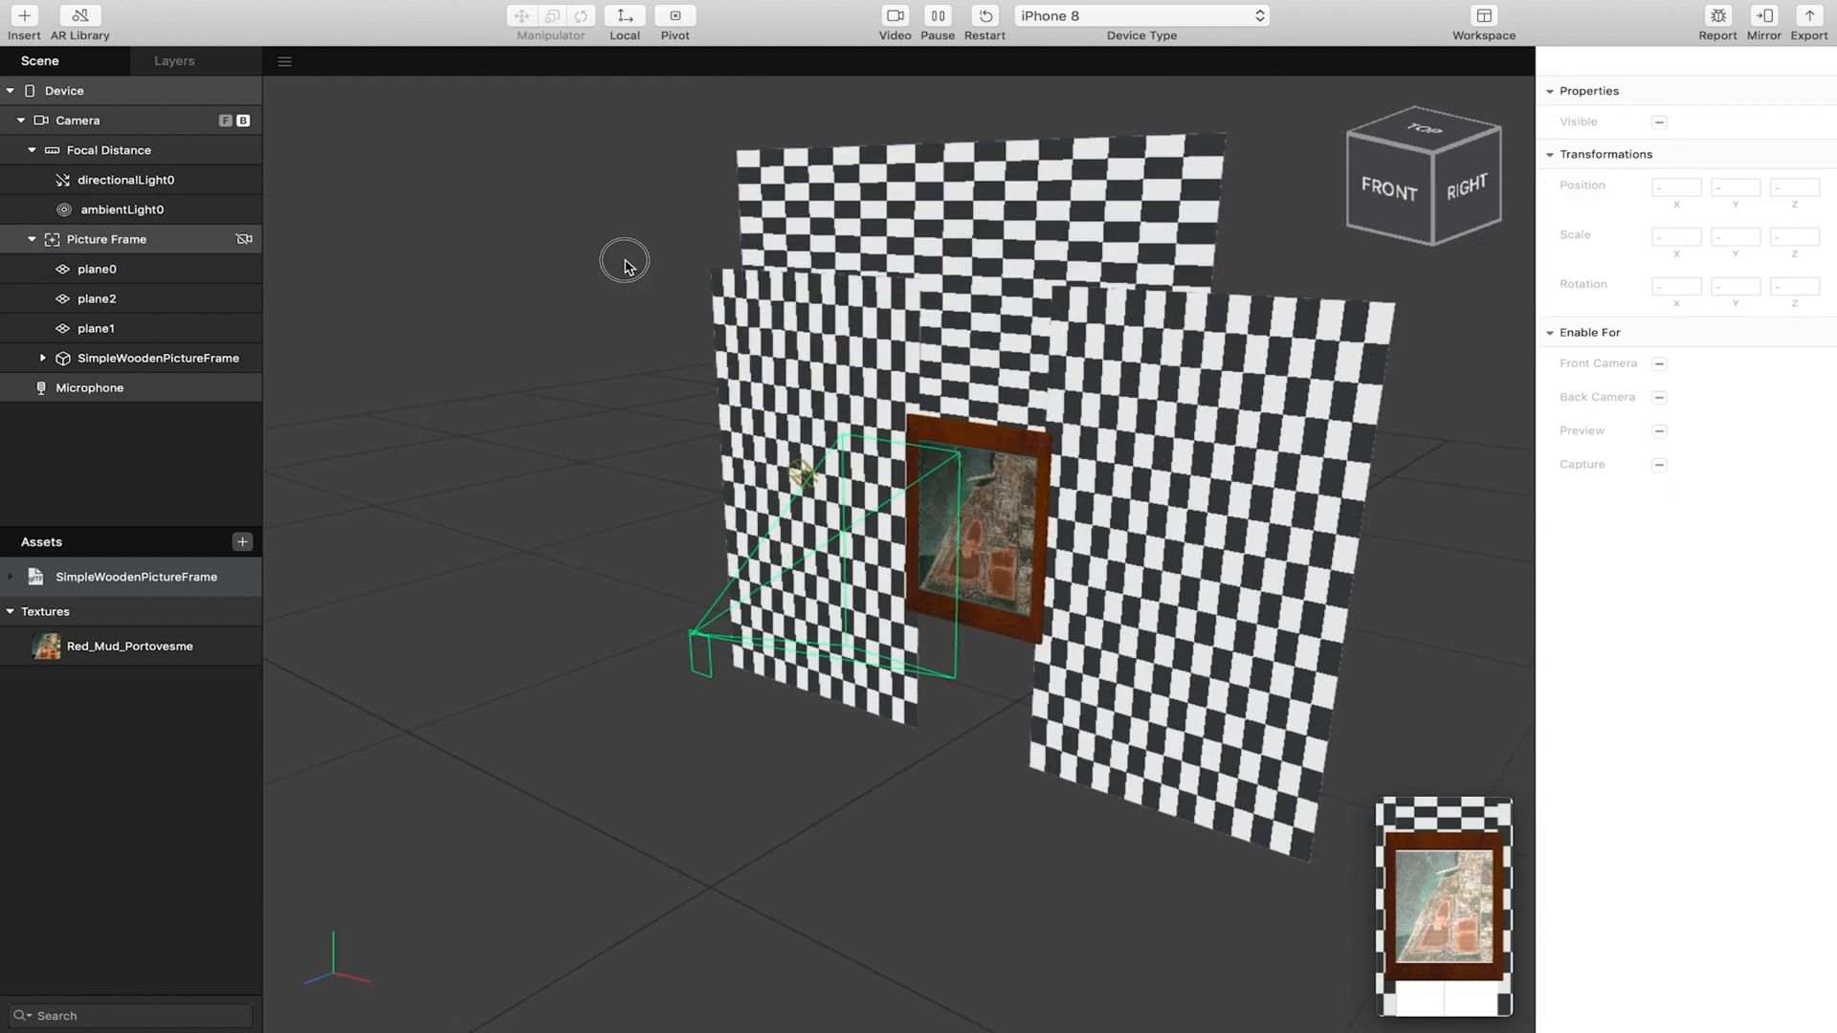
Copy the top checkered plane below the frame and nudge it up to close the bottom.
click(95, 268)
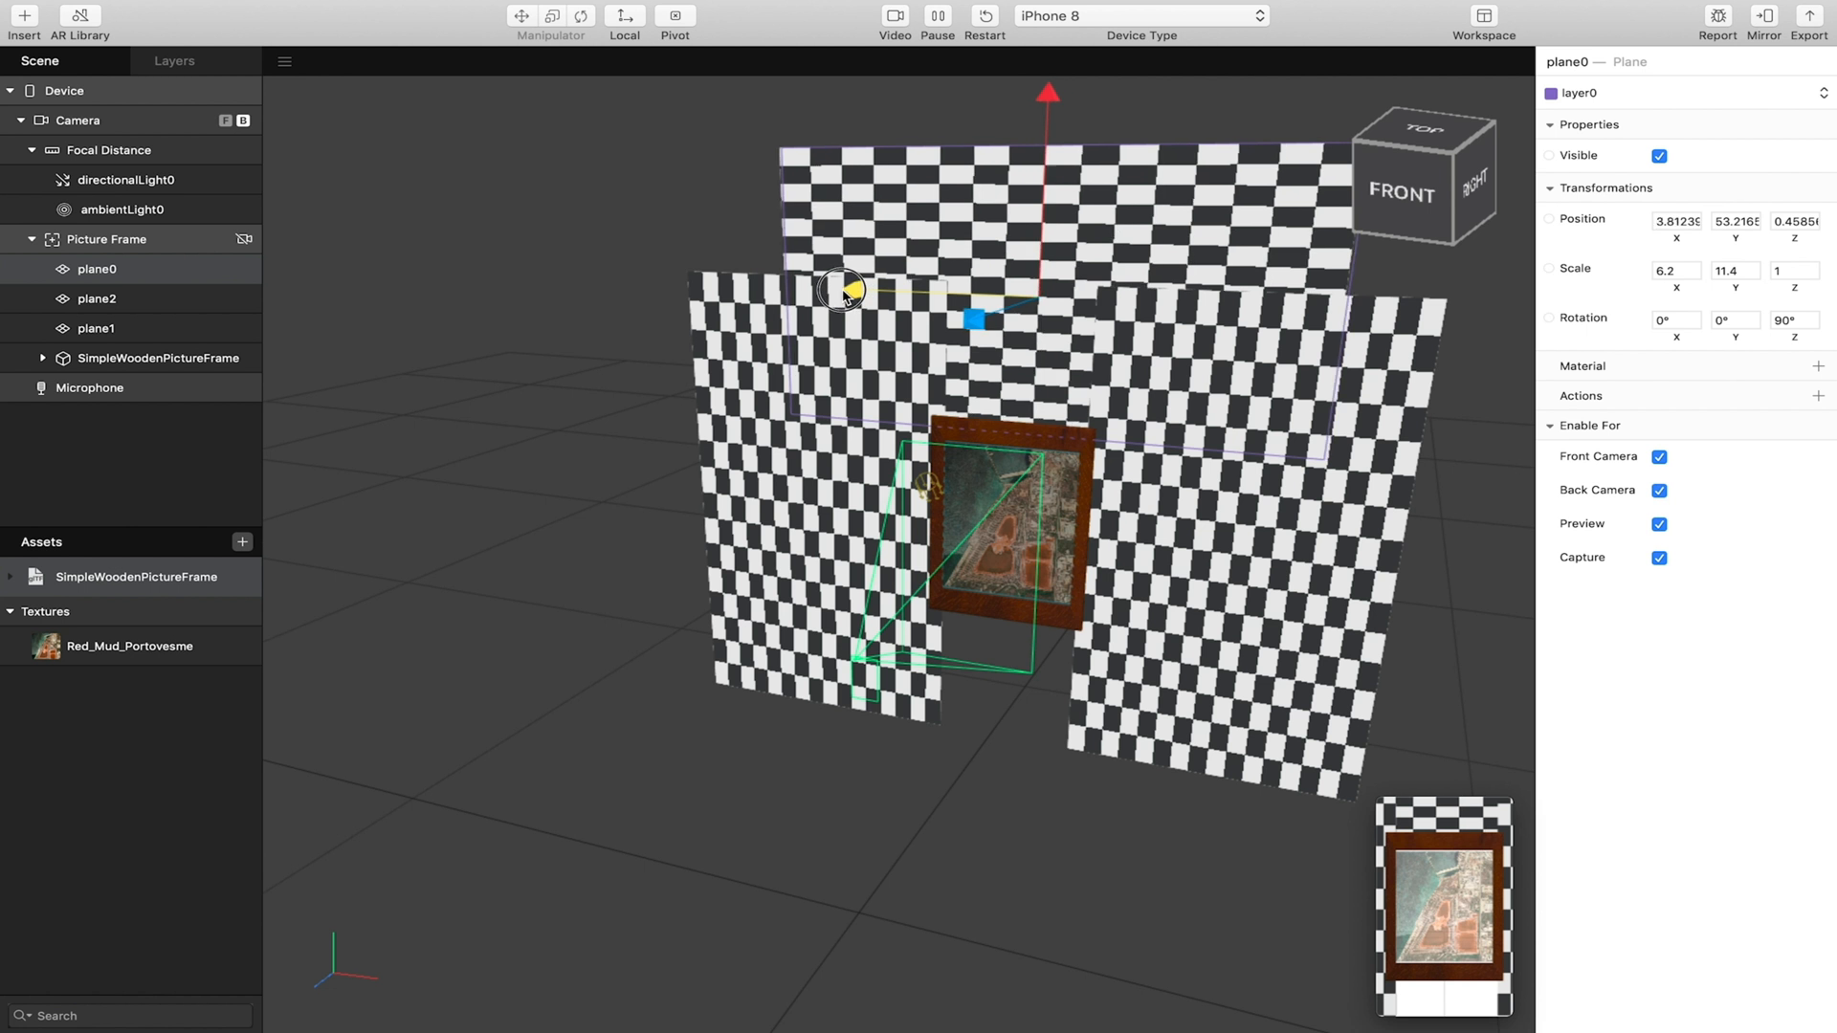
drag(841, 289, 841, 288)
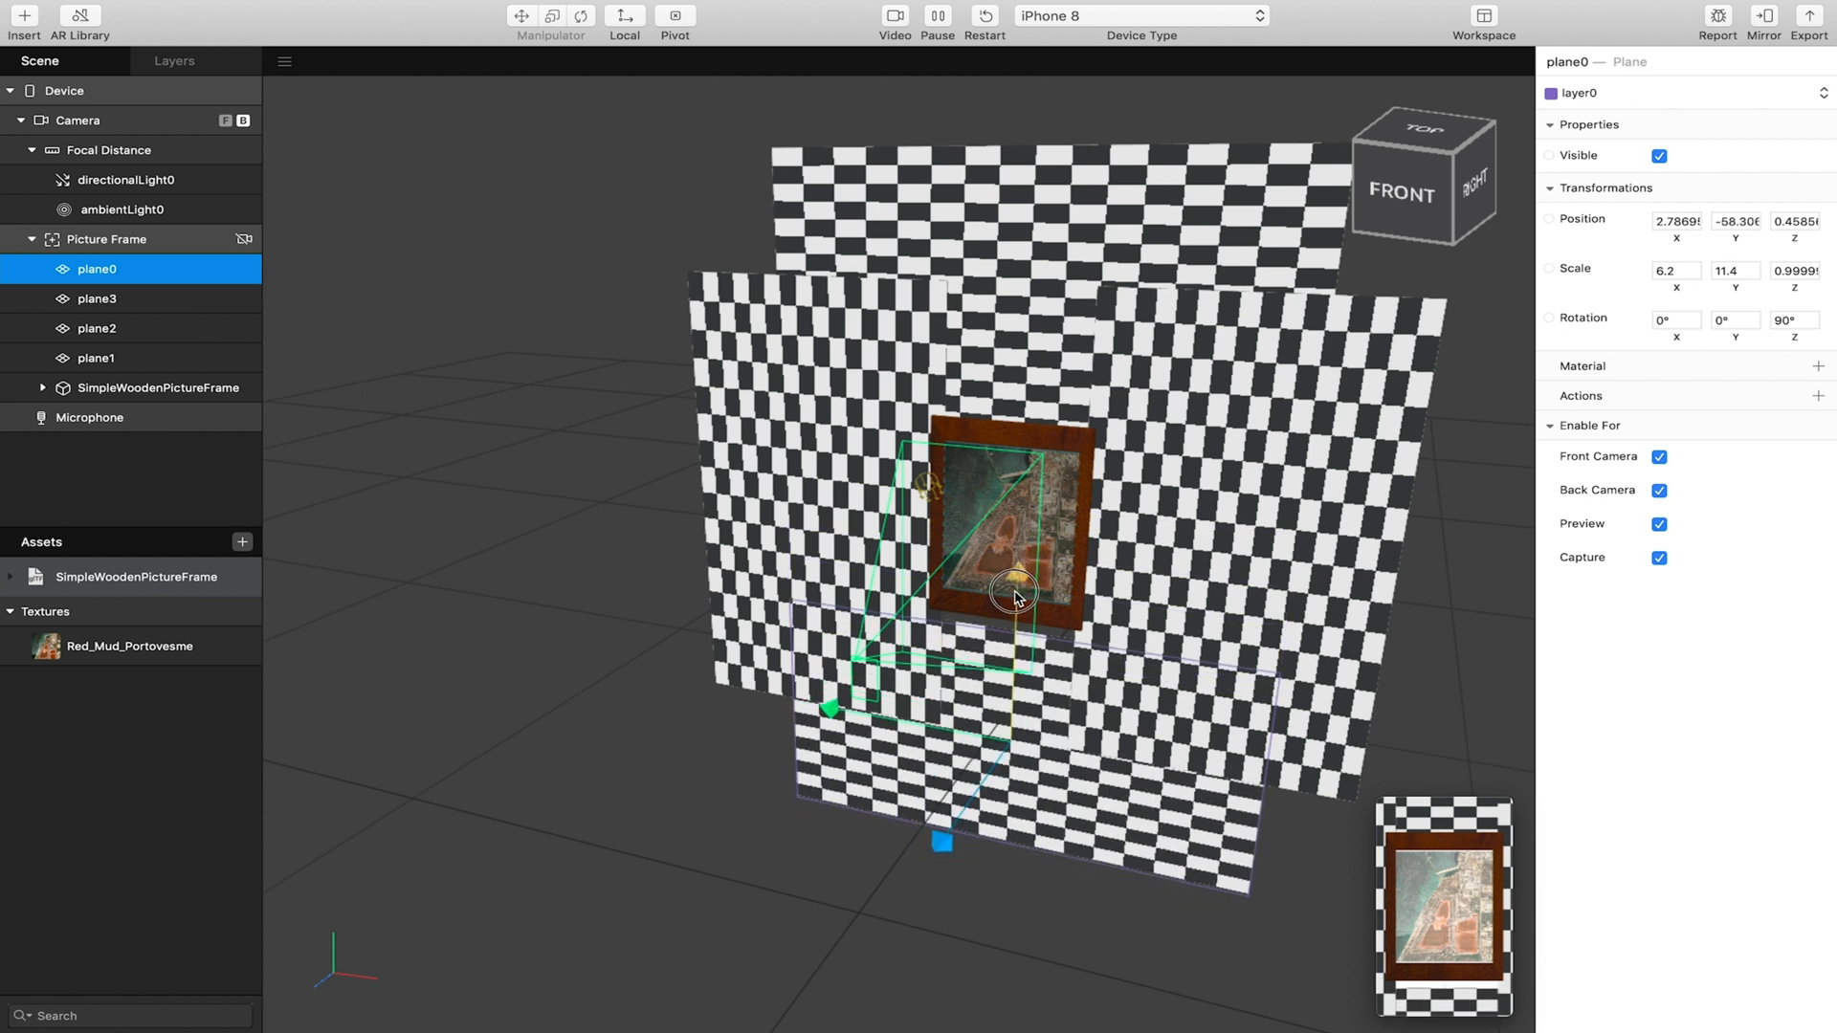
drag(1016, 591, 972, 430)
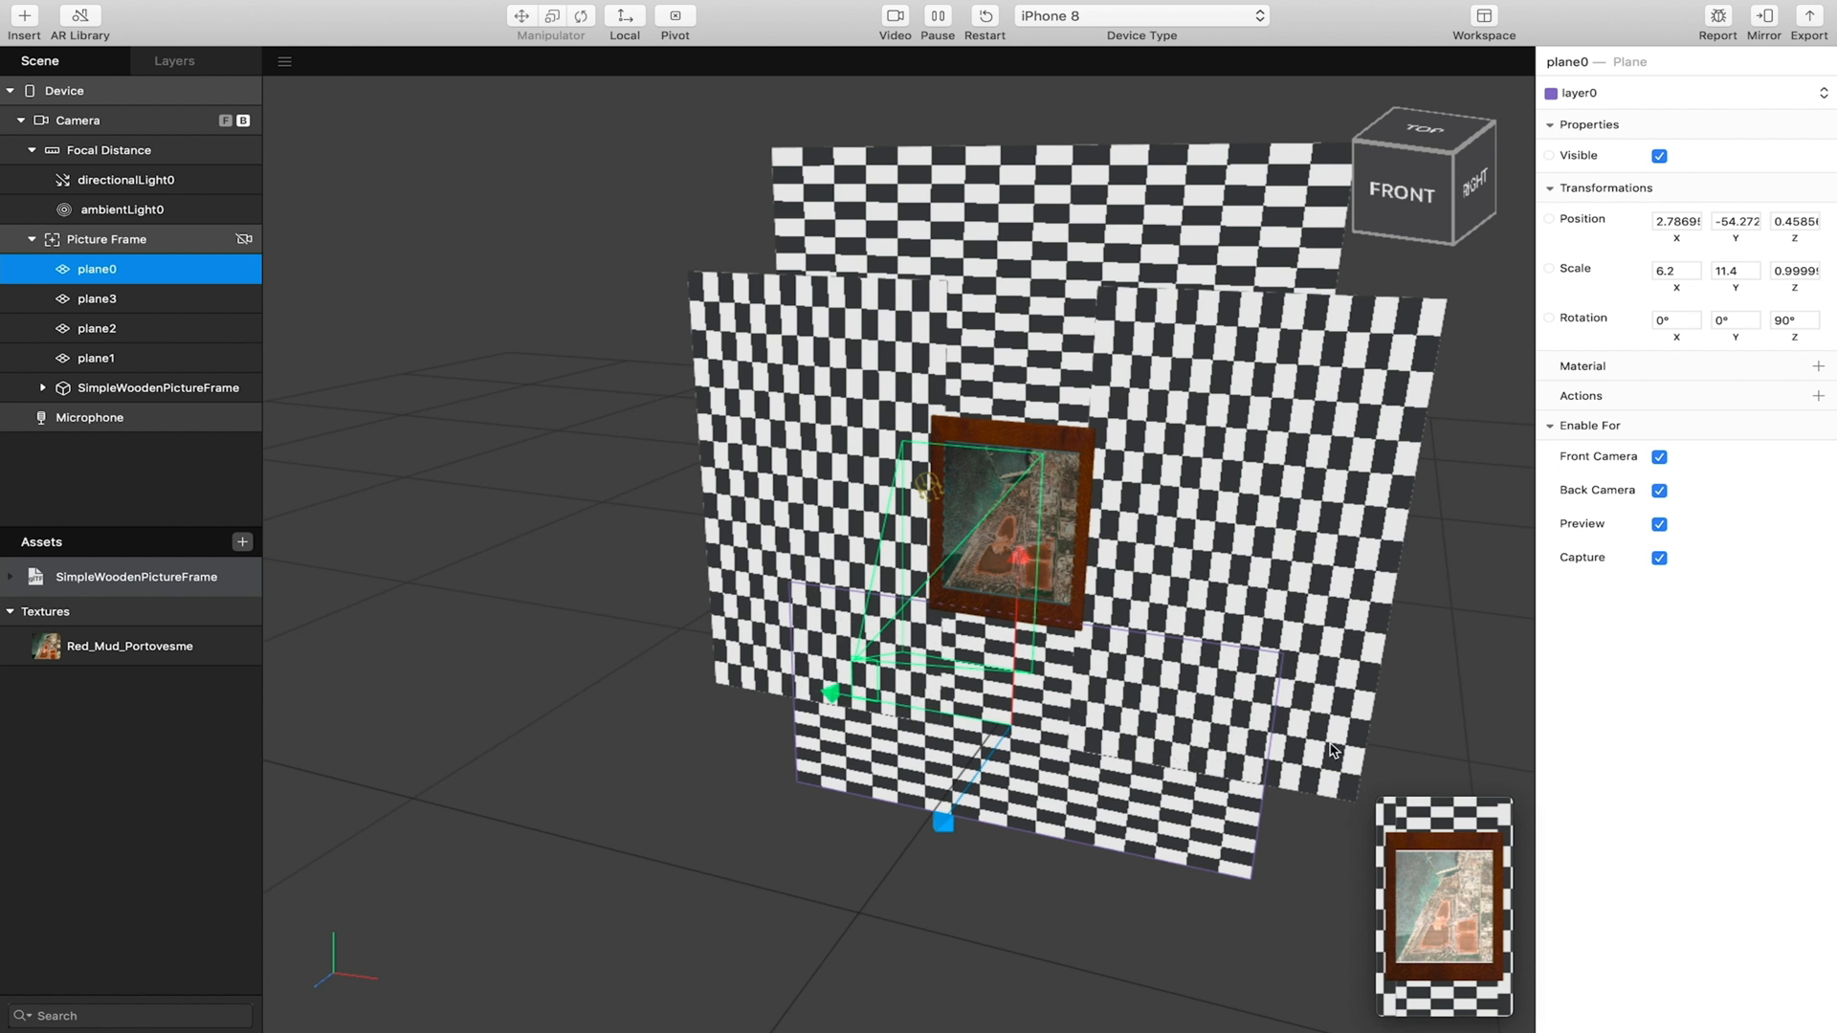
mouse_move(1195, 668)
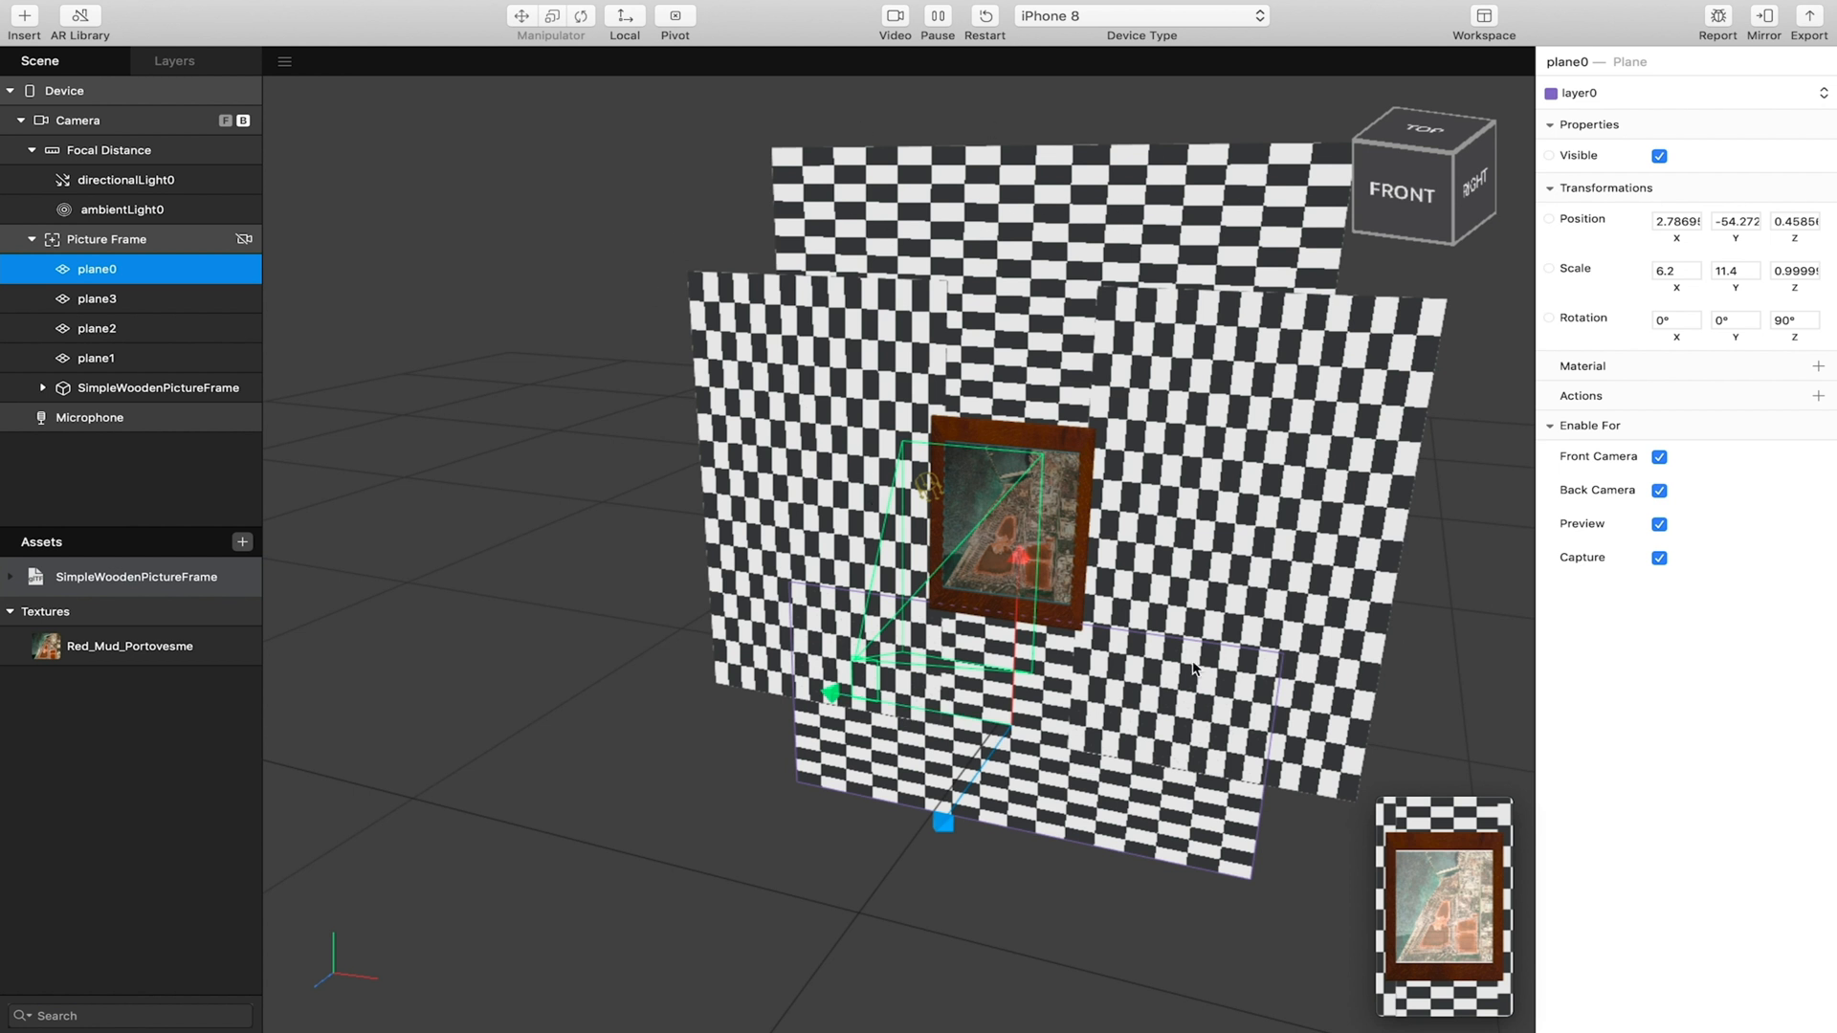
mouse_move(1063, 233)
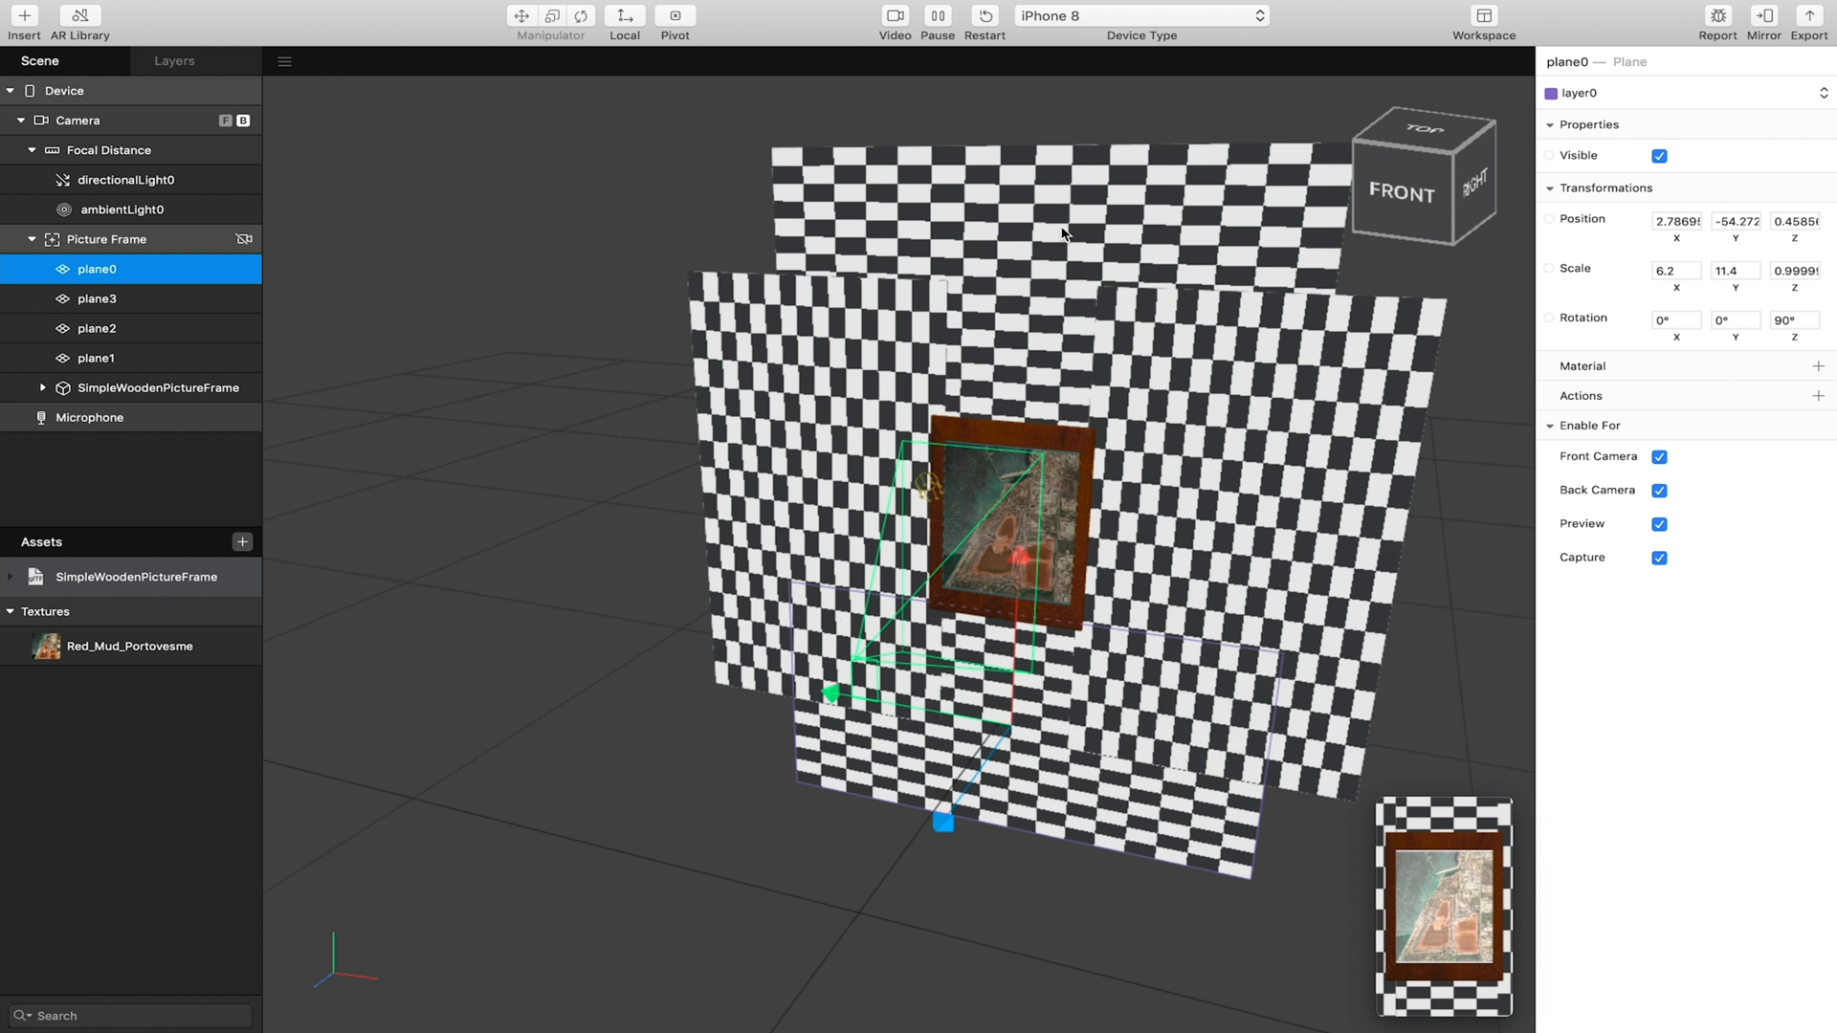
mouse_move(1066, 241)
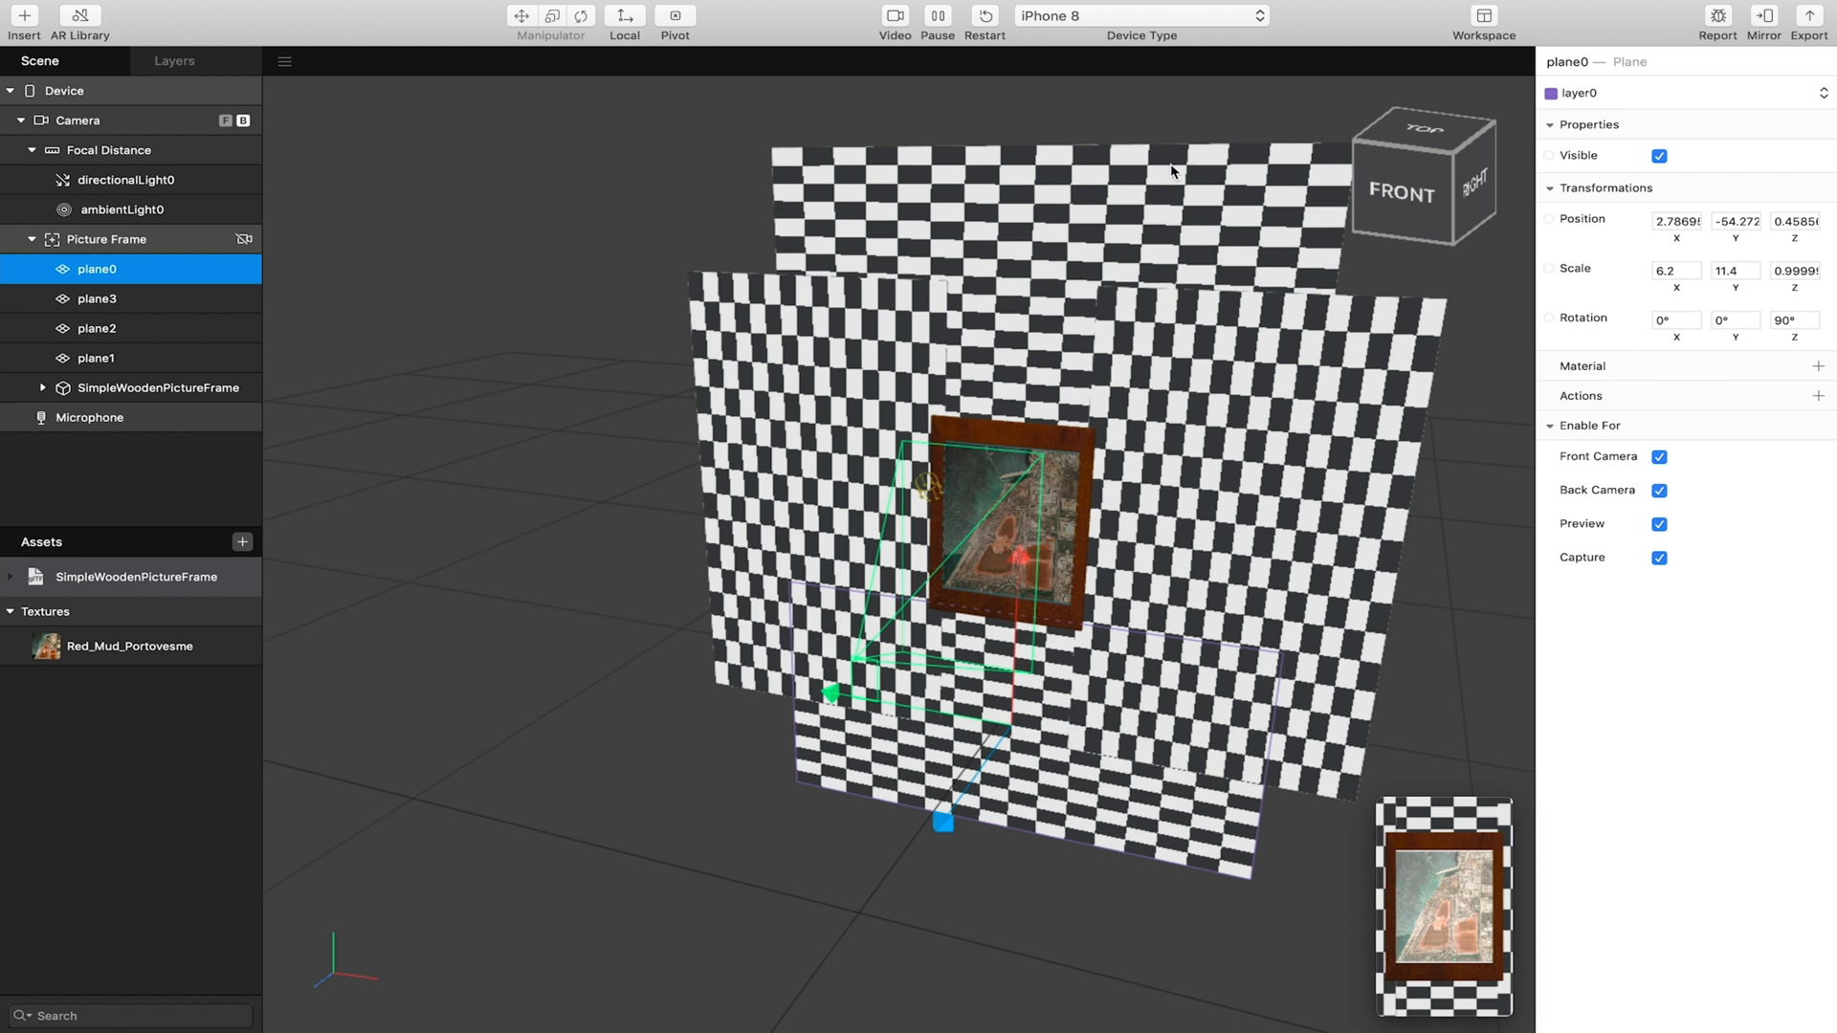
mouse_move(784, 543)
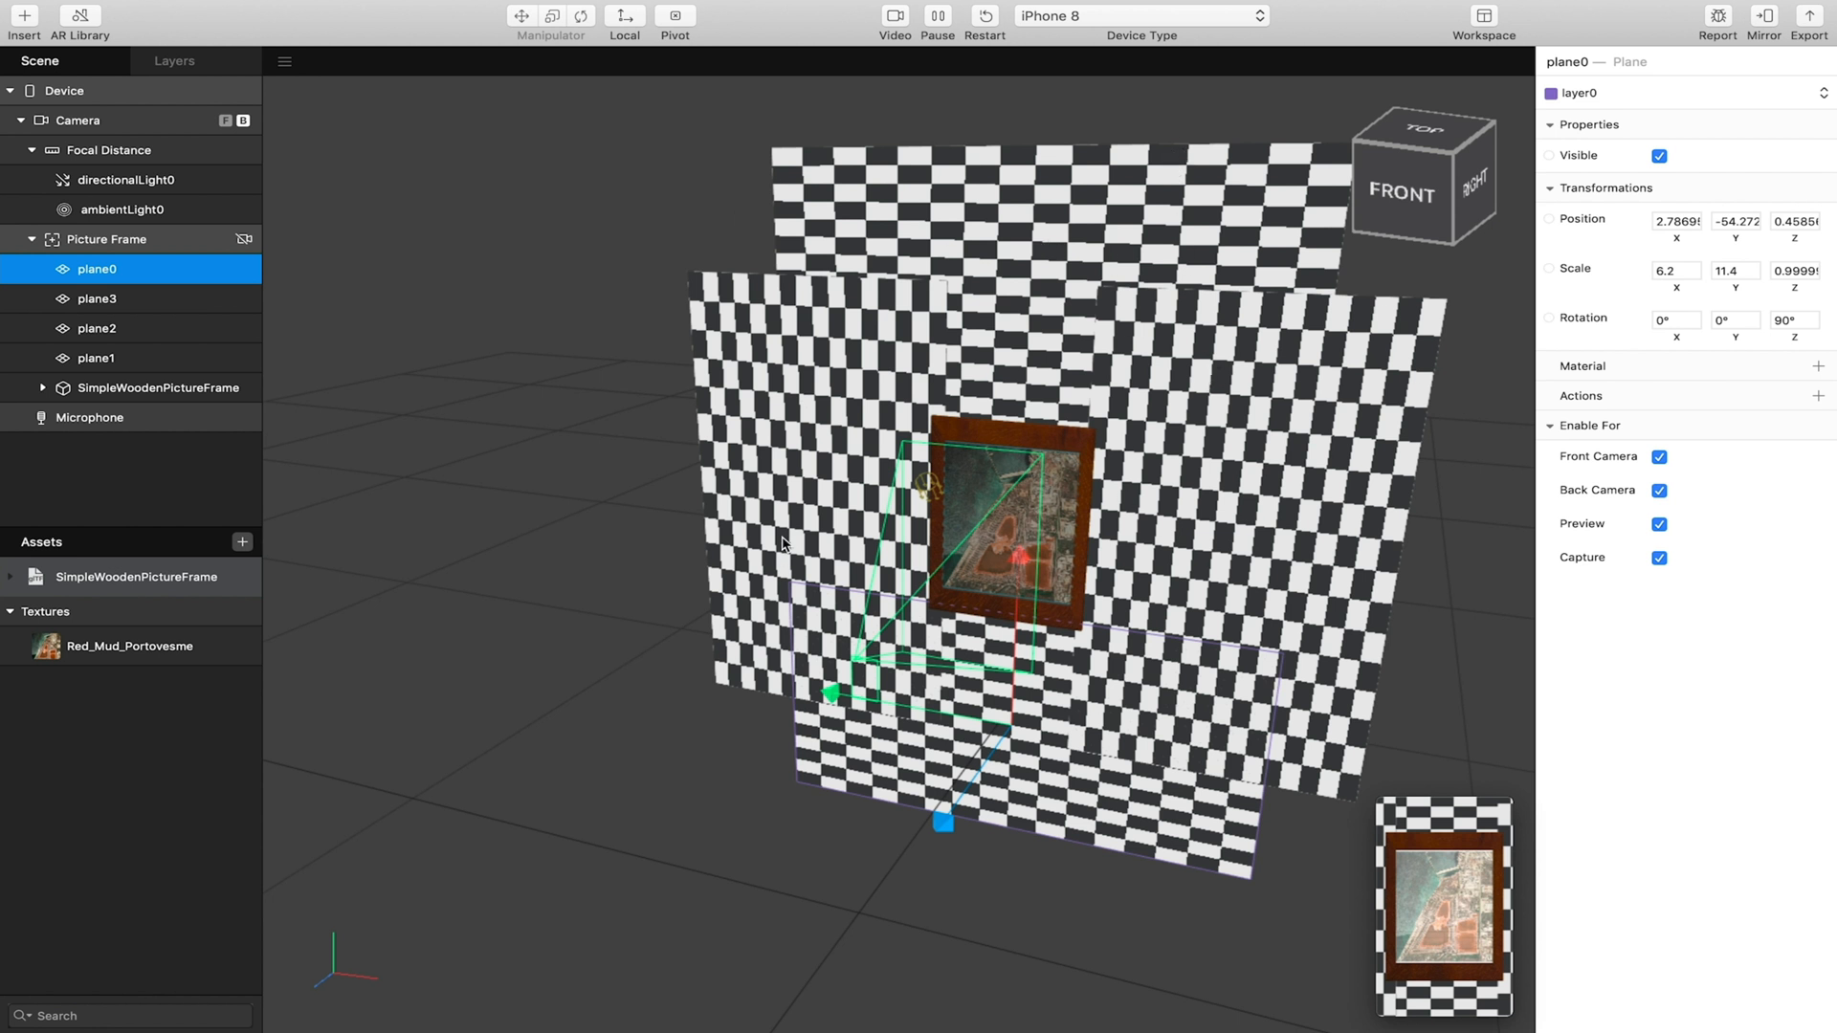
mouse_move(793, 539)
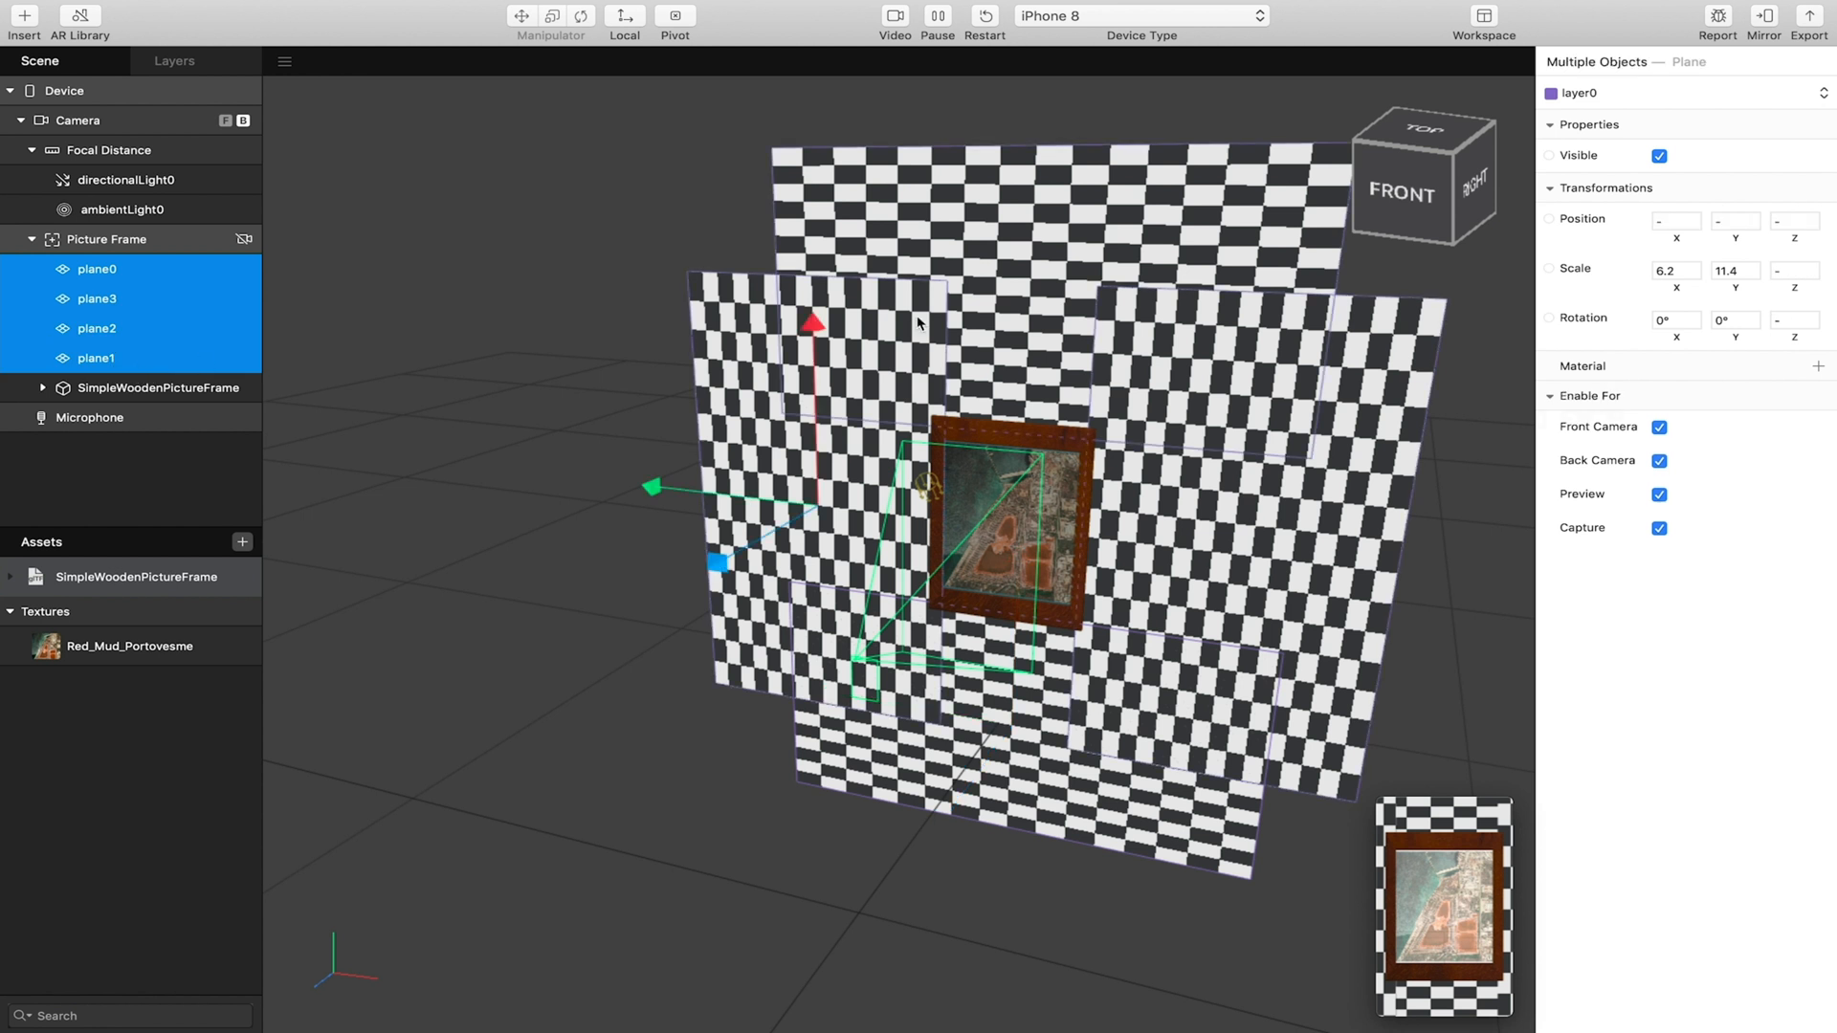
mouse_move(1576, 365)
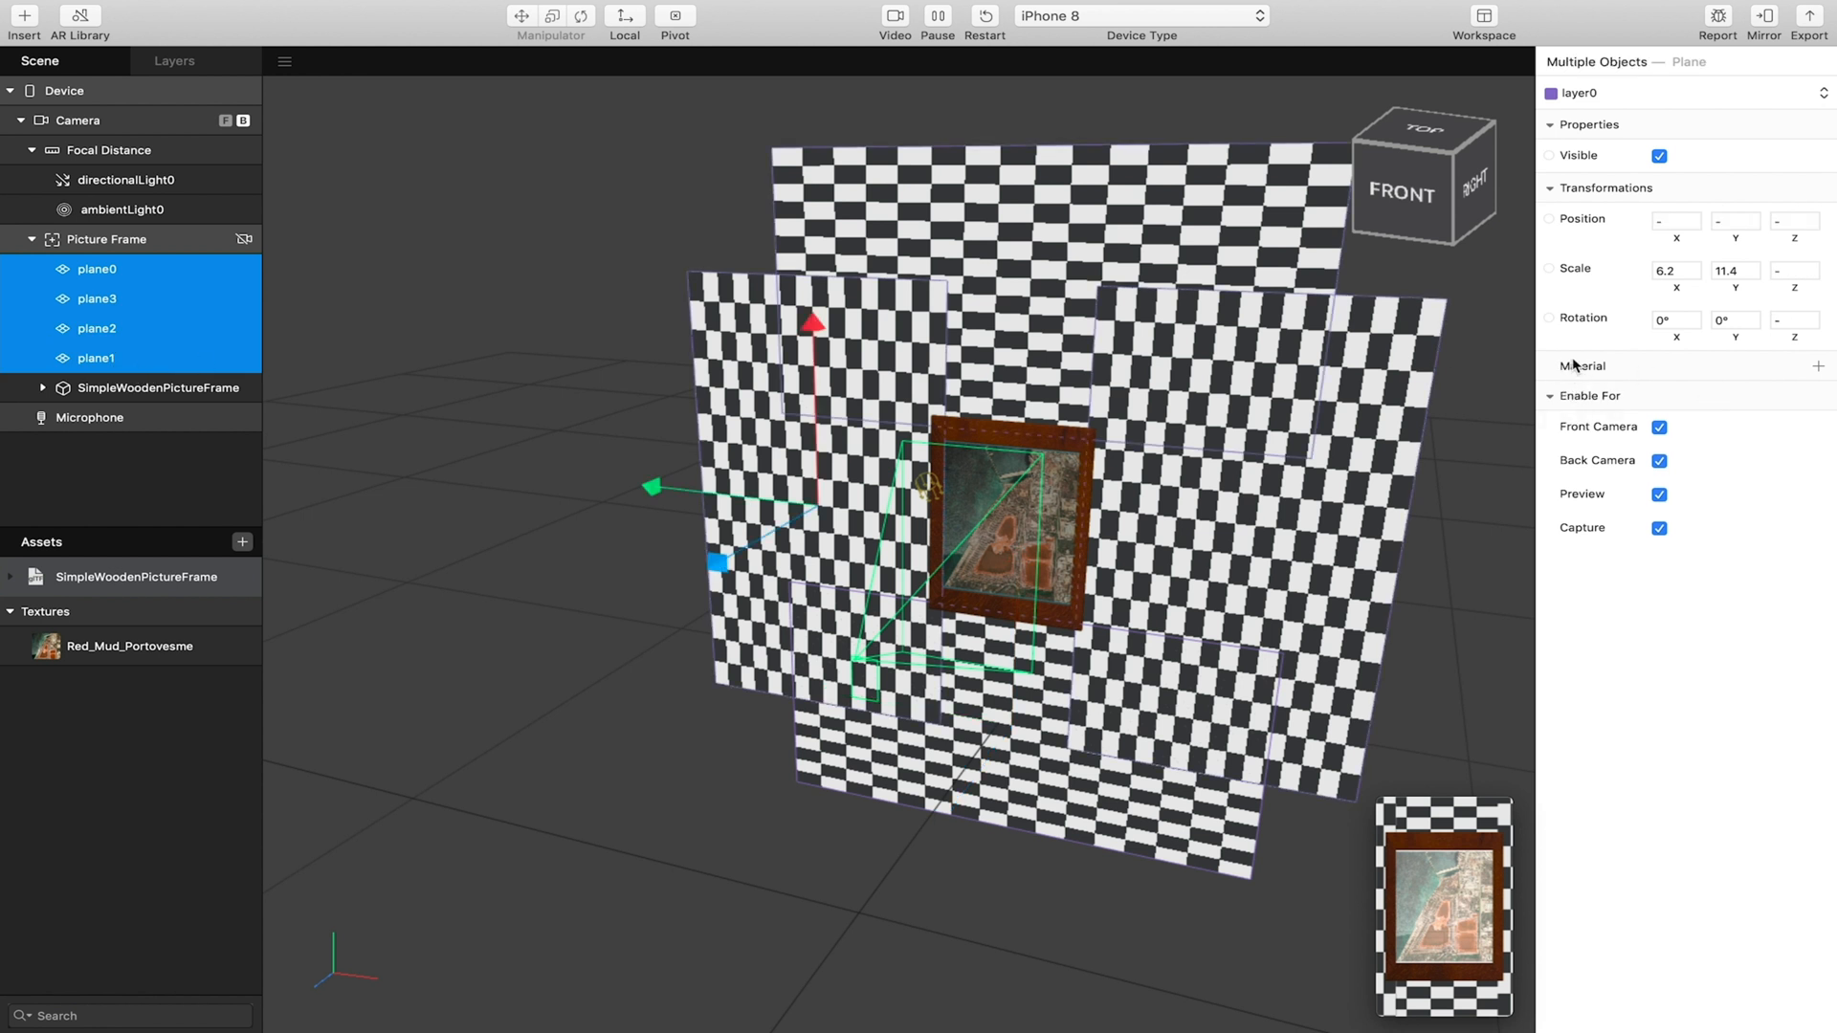
Add a new defaultMaterial0 to the four planes and bring up its settings in Assets.
click(1817, 365)
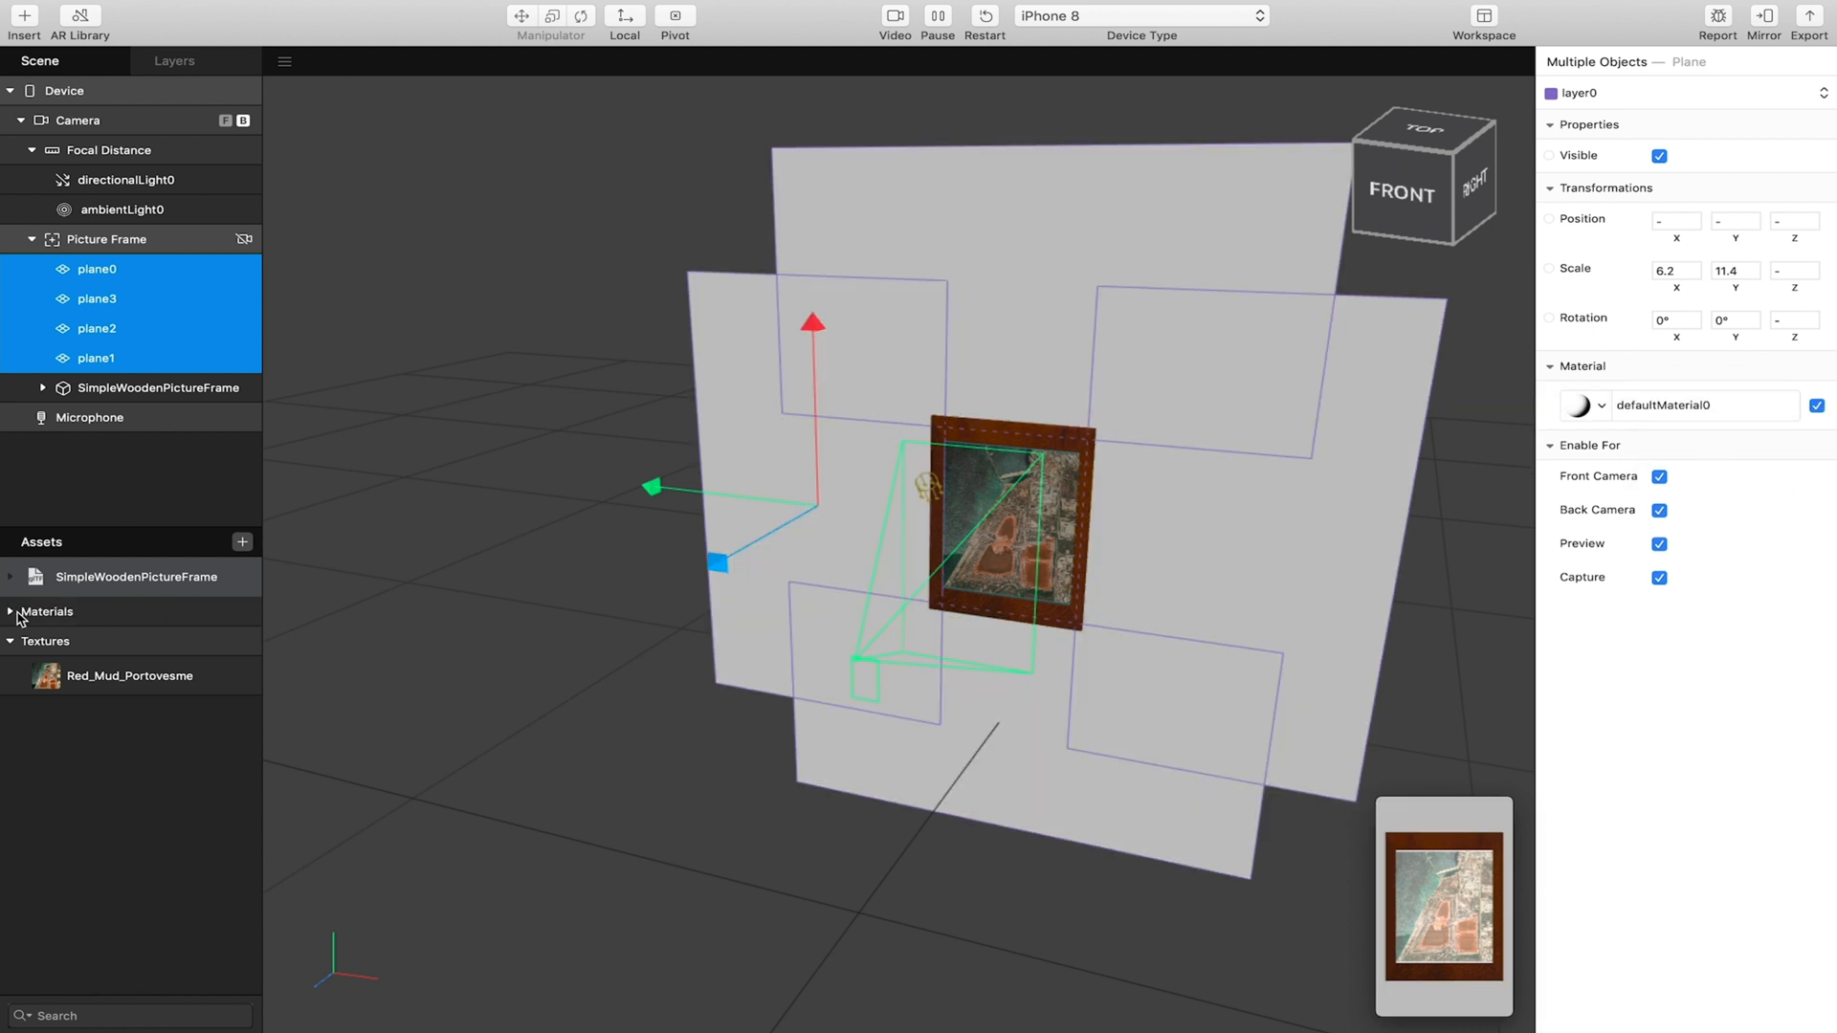
click(10, 611)
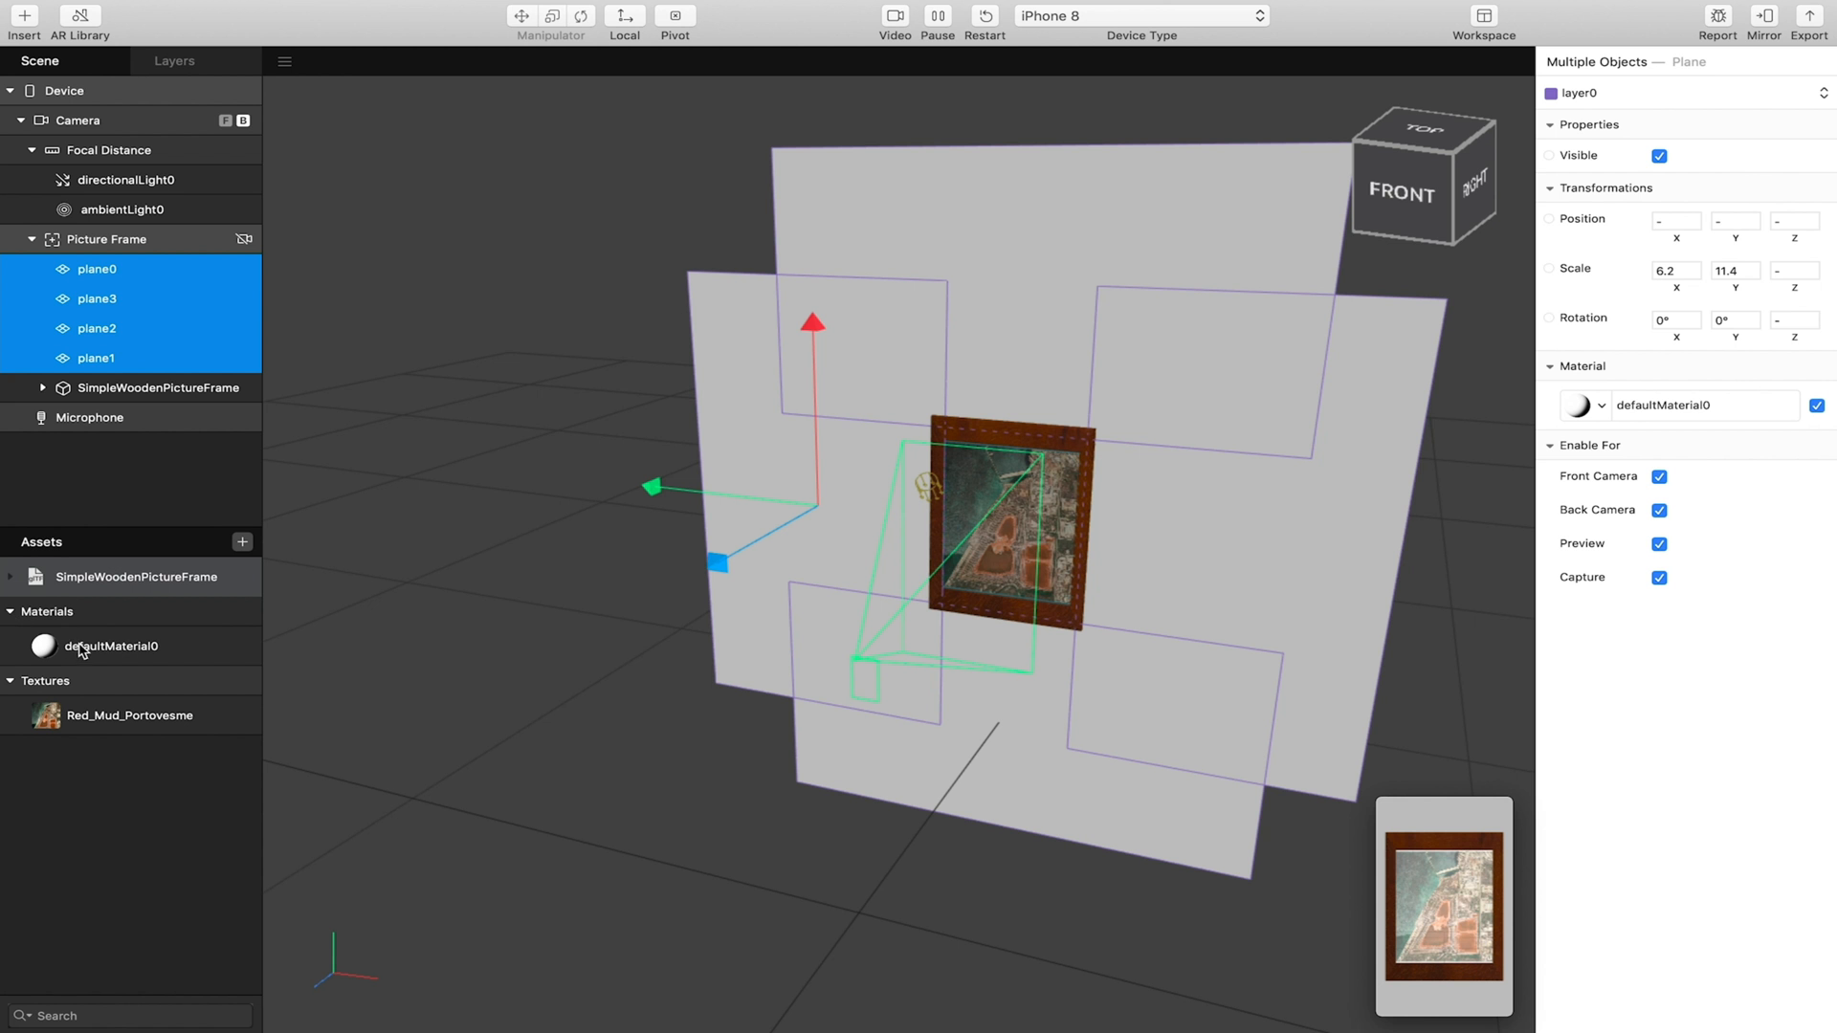
click(108, 646)
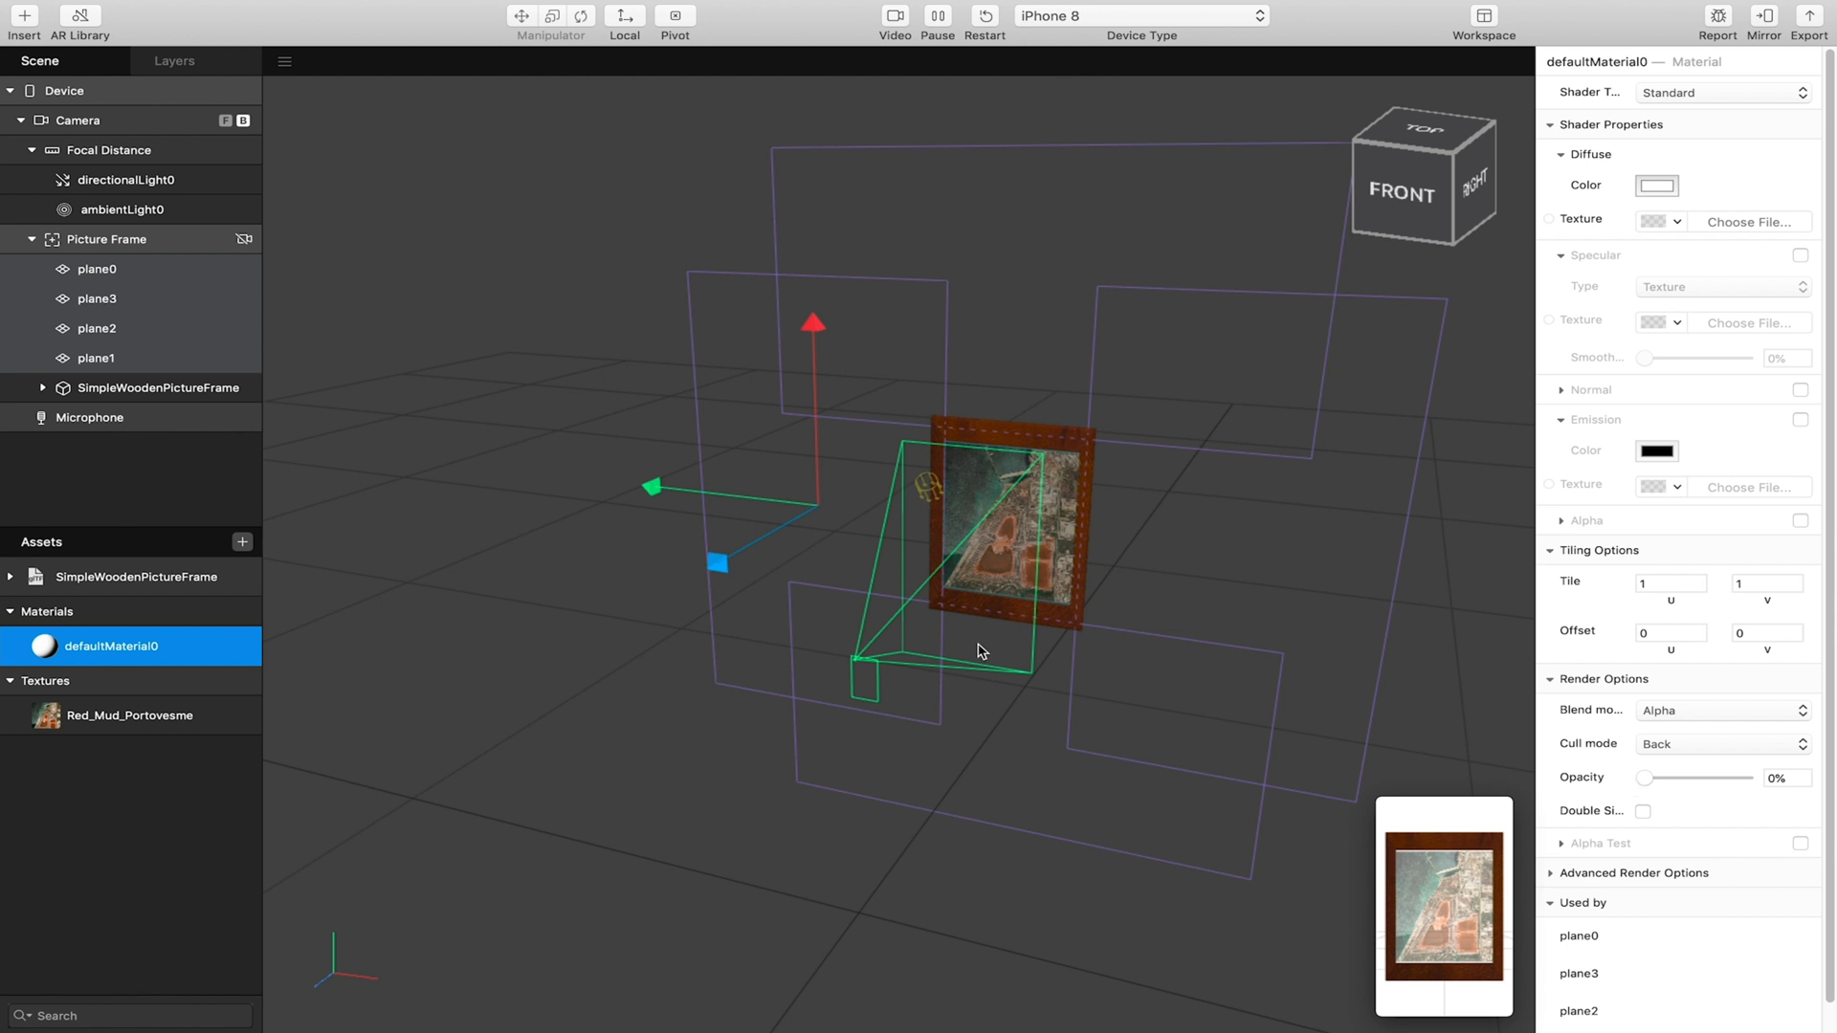
mouse_move(1146, 197)
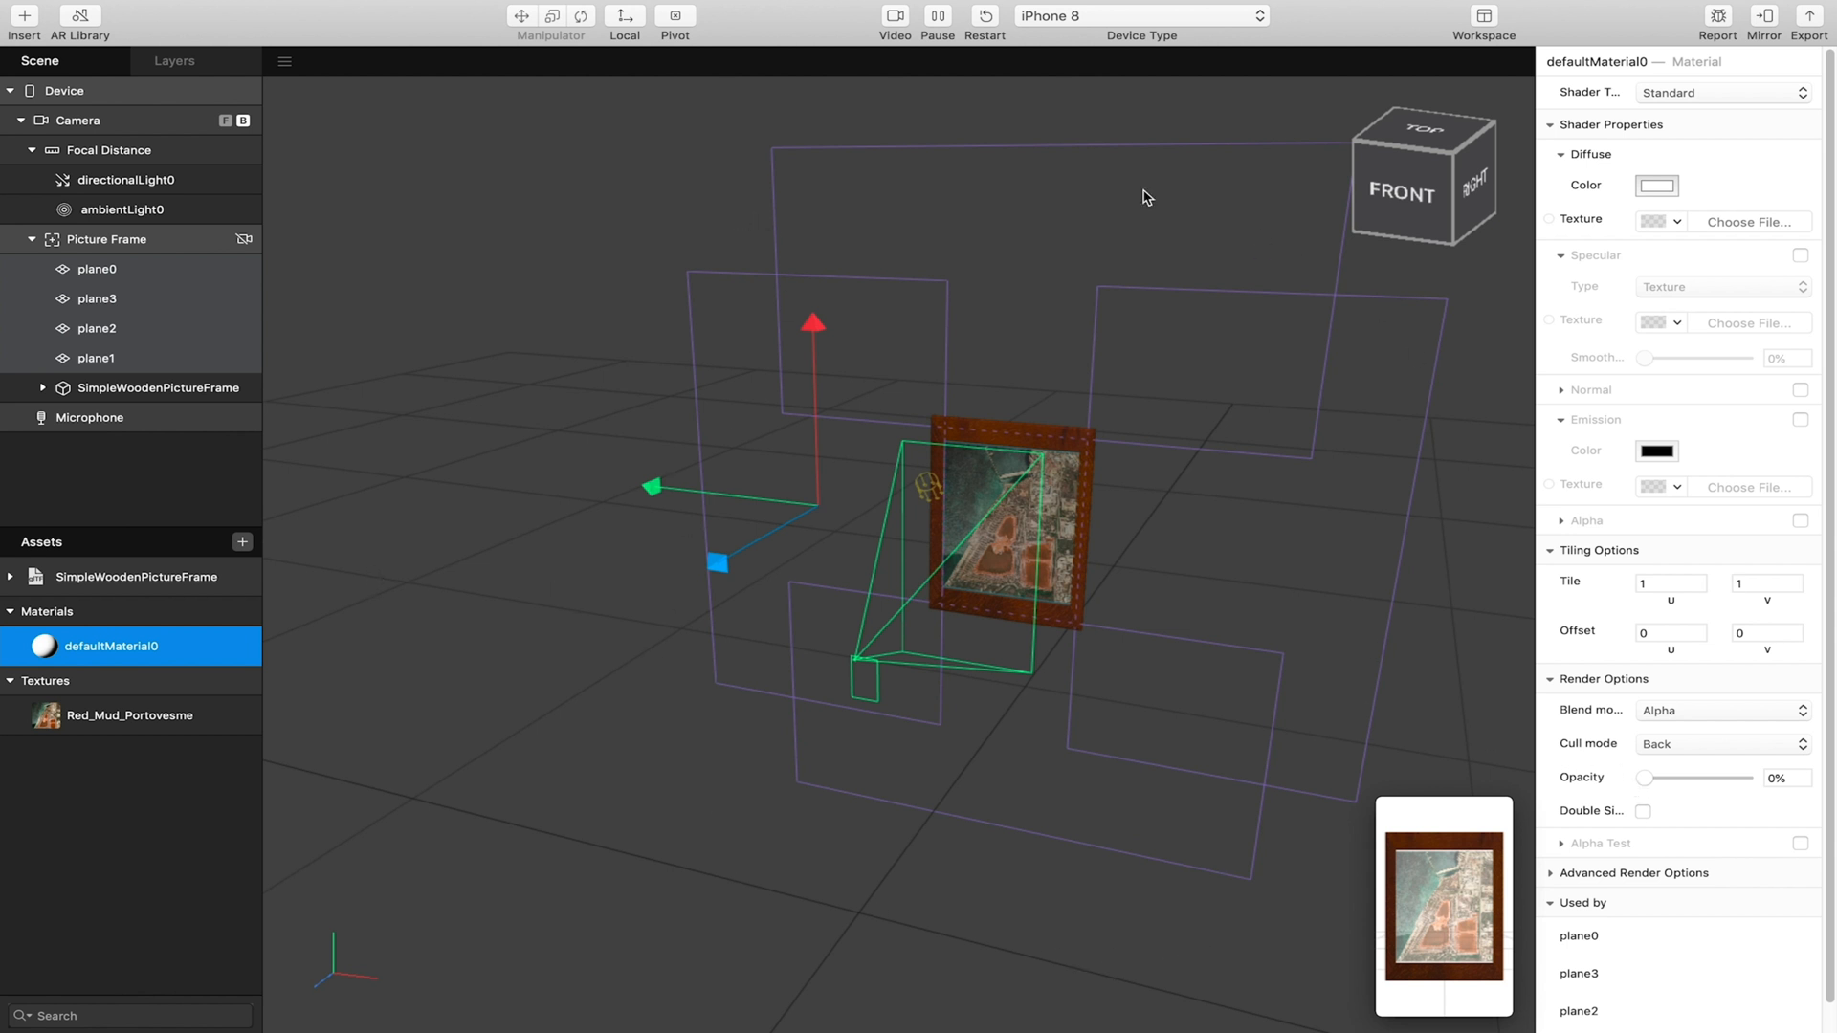
mouse_move(1182, 698)
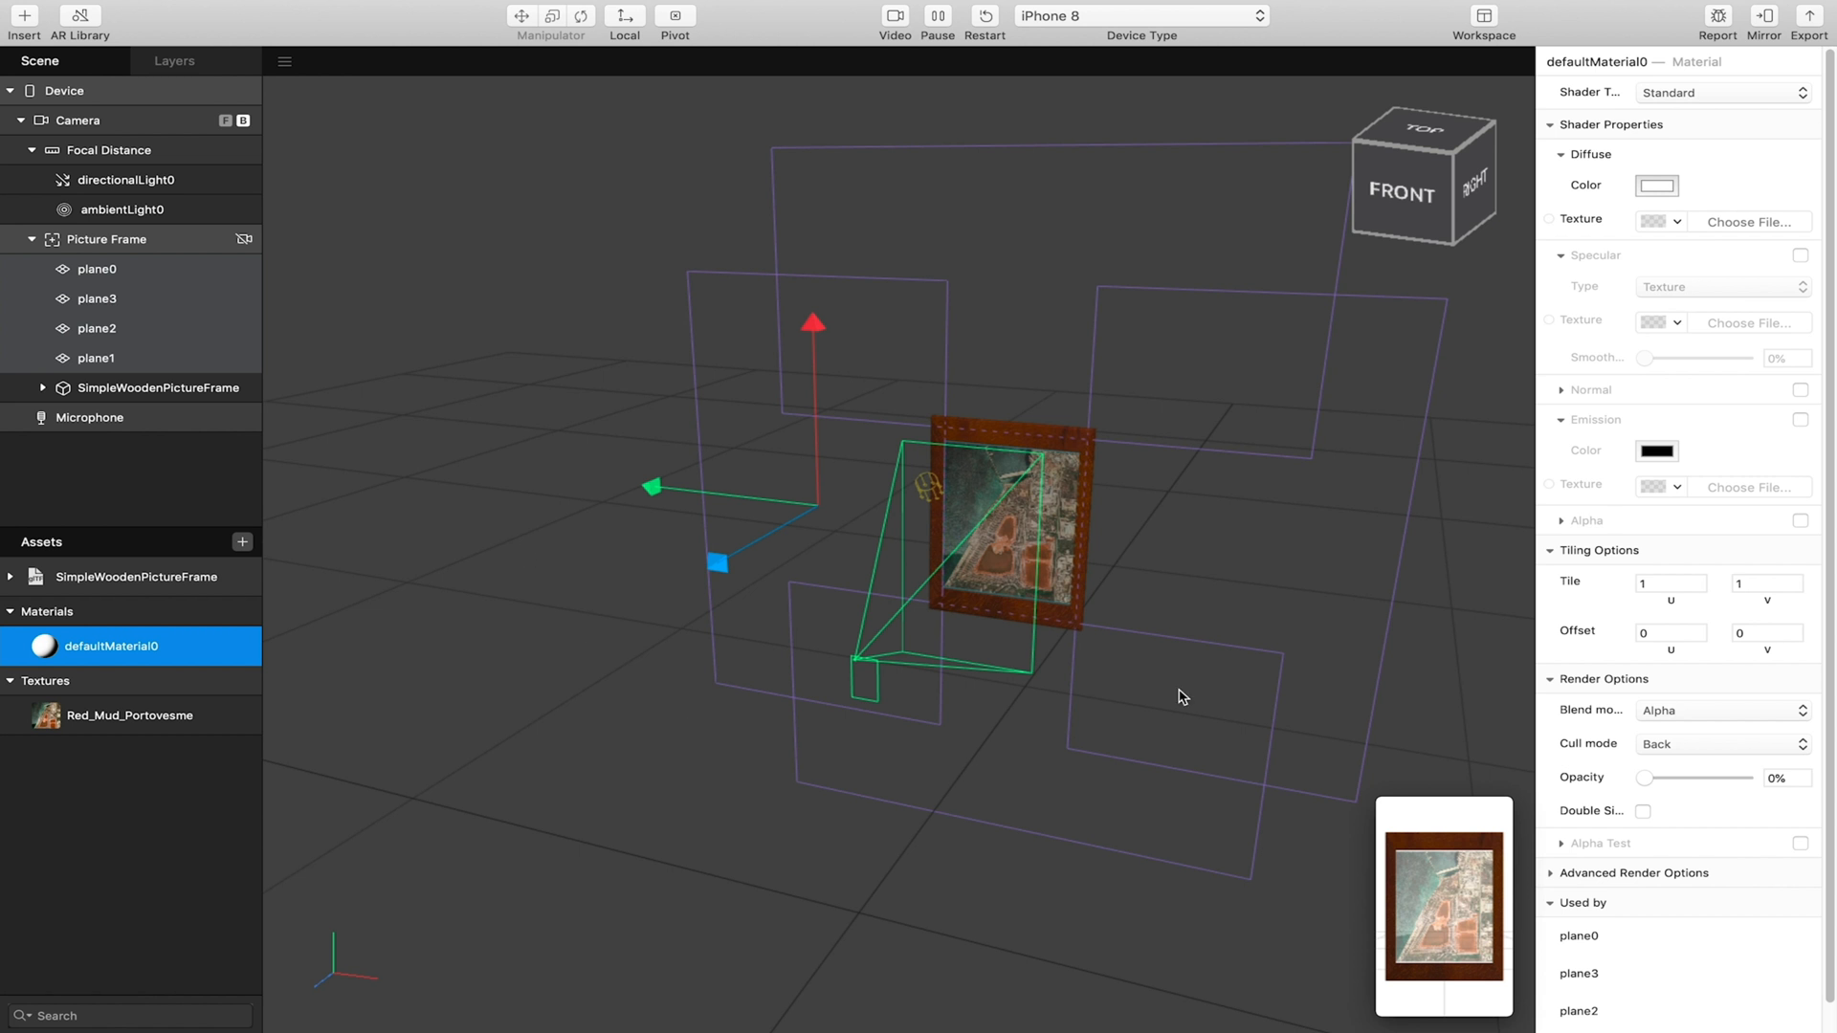
mouse_move(852, 698)
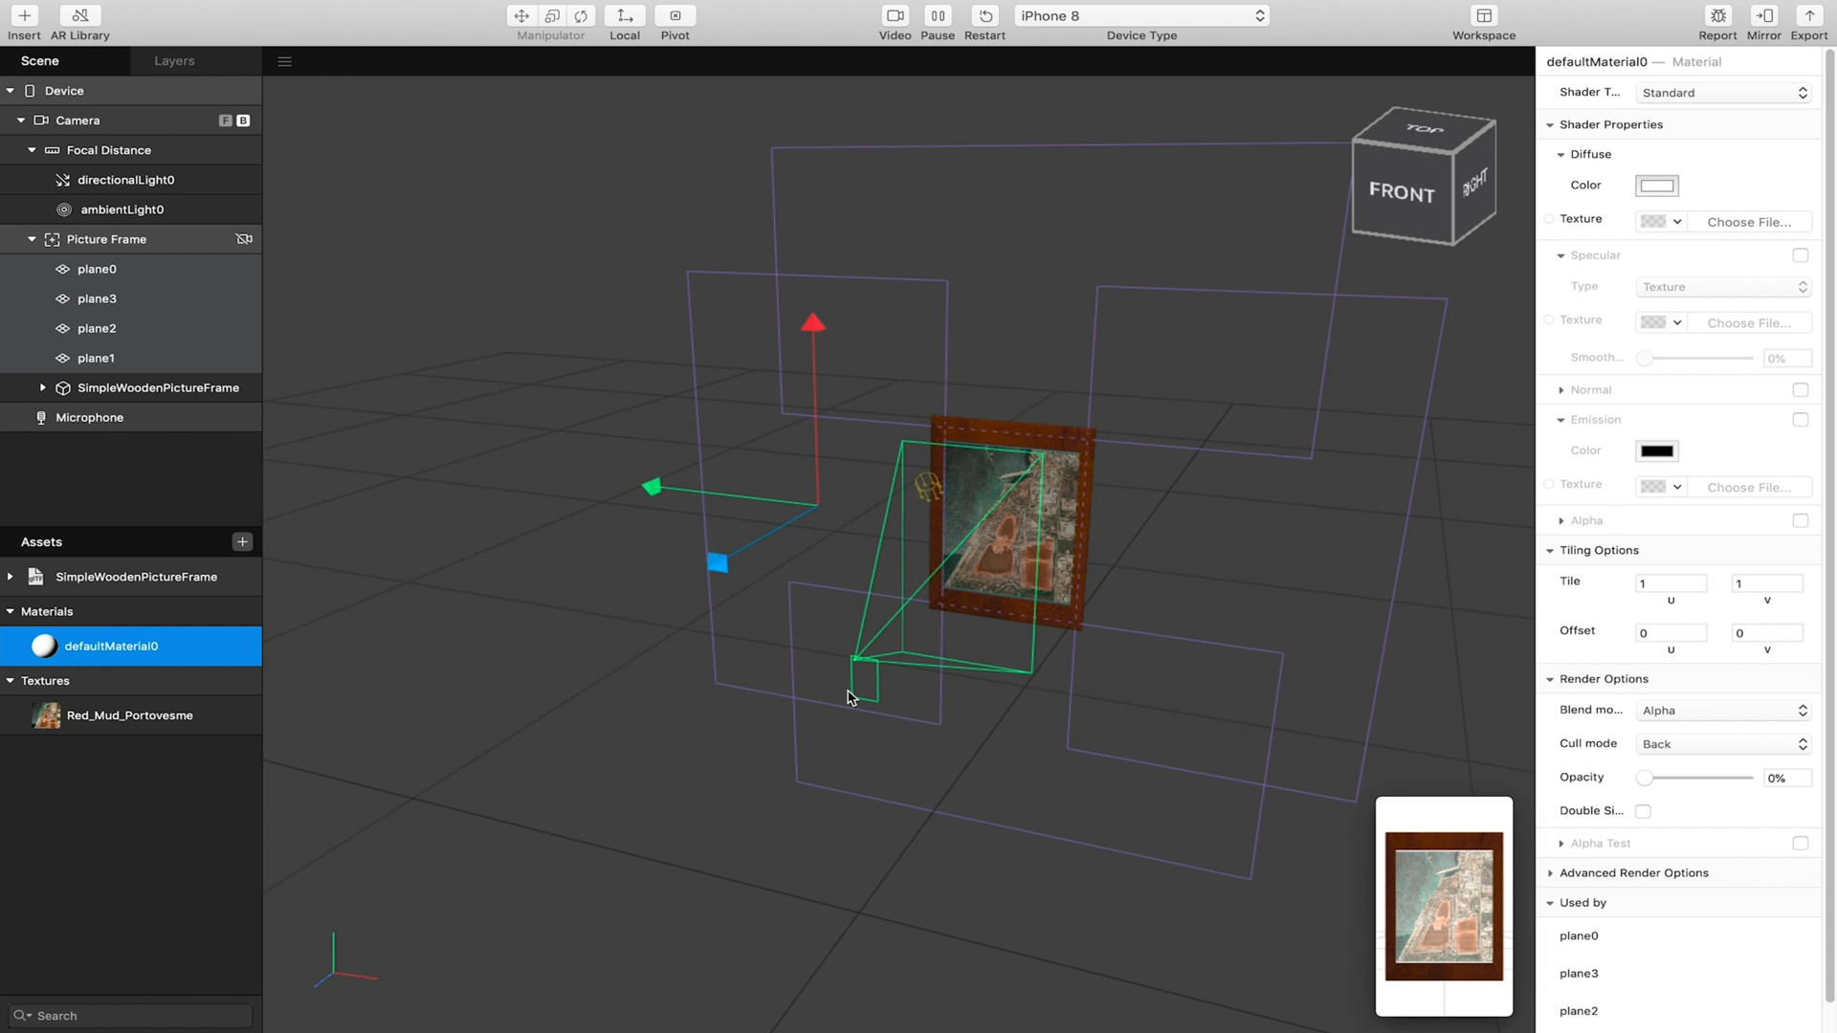
mouse_move(1783, 204)
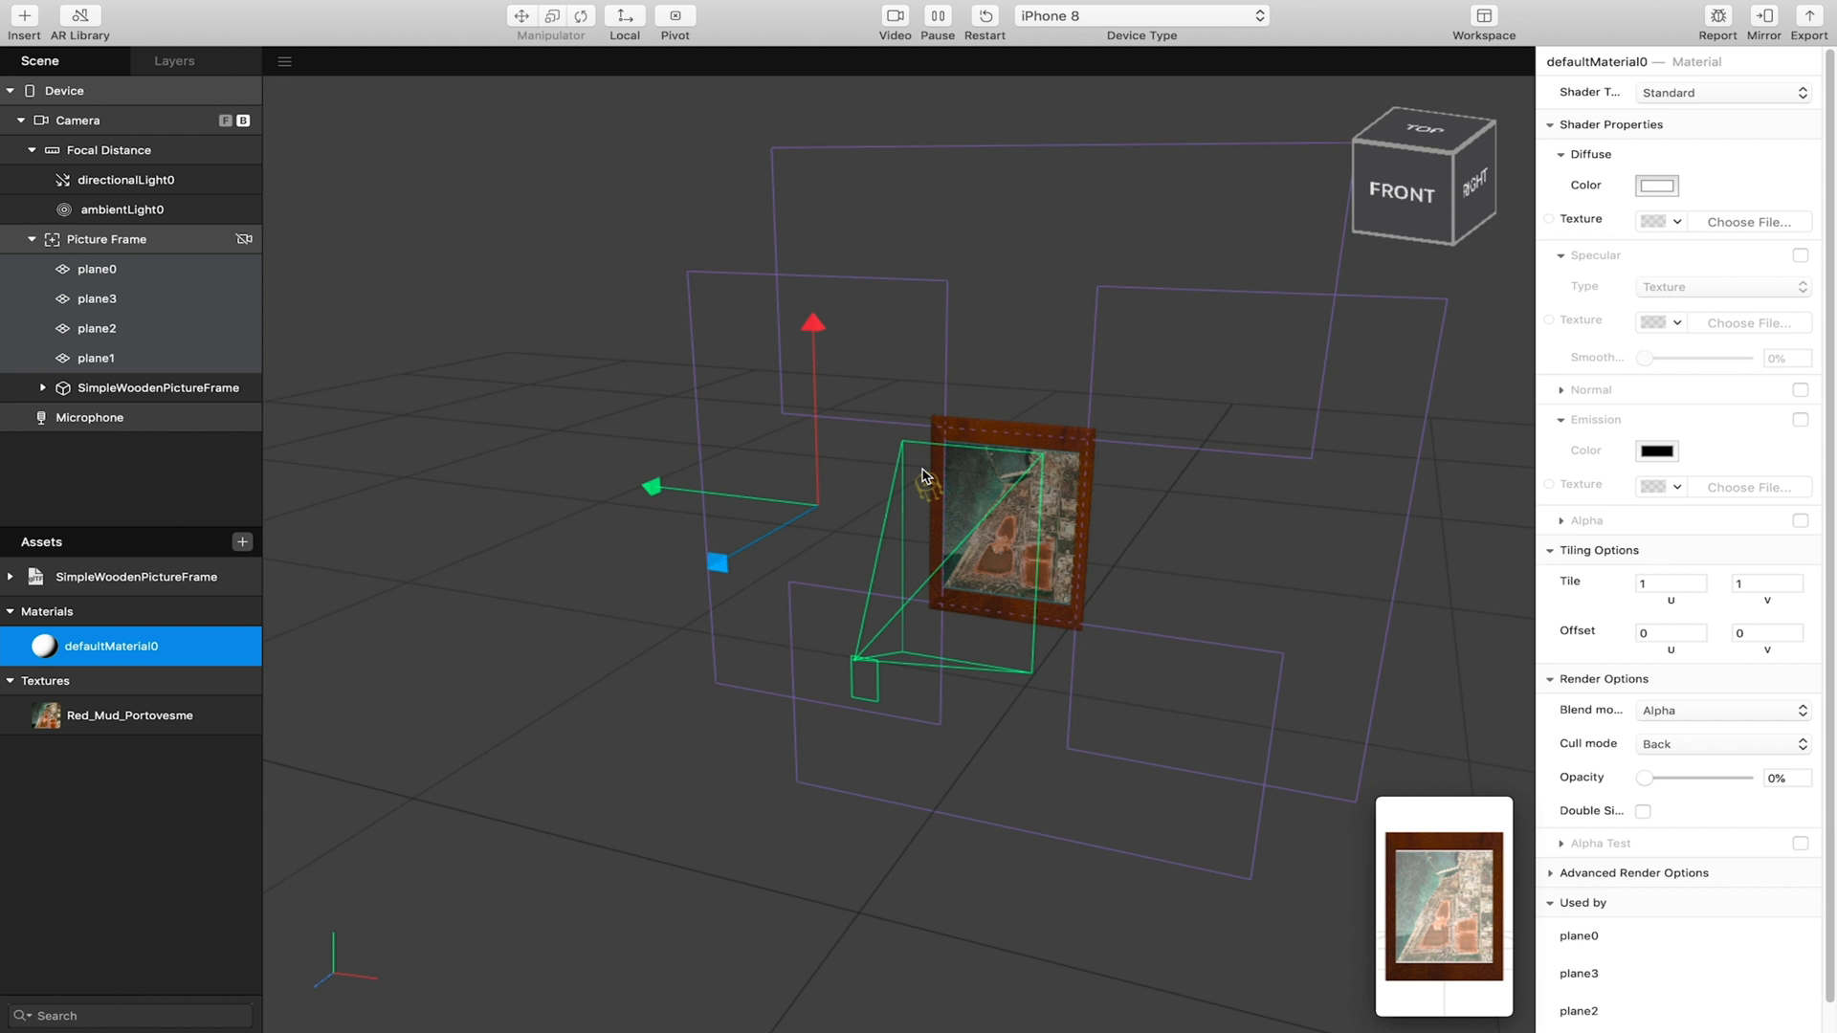
mouse_move(900, 574)
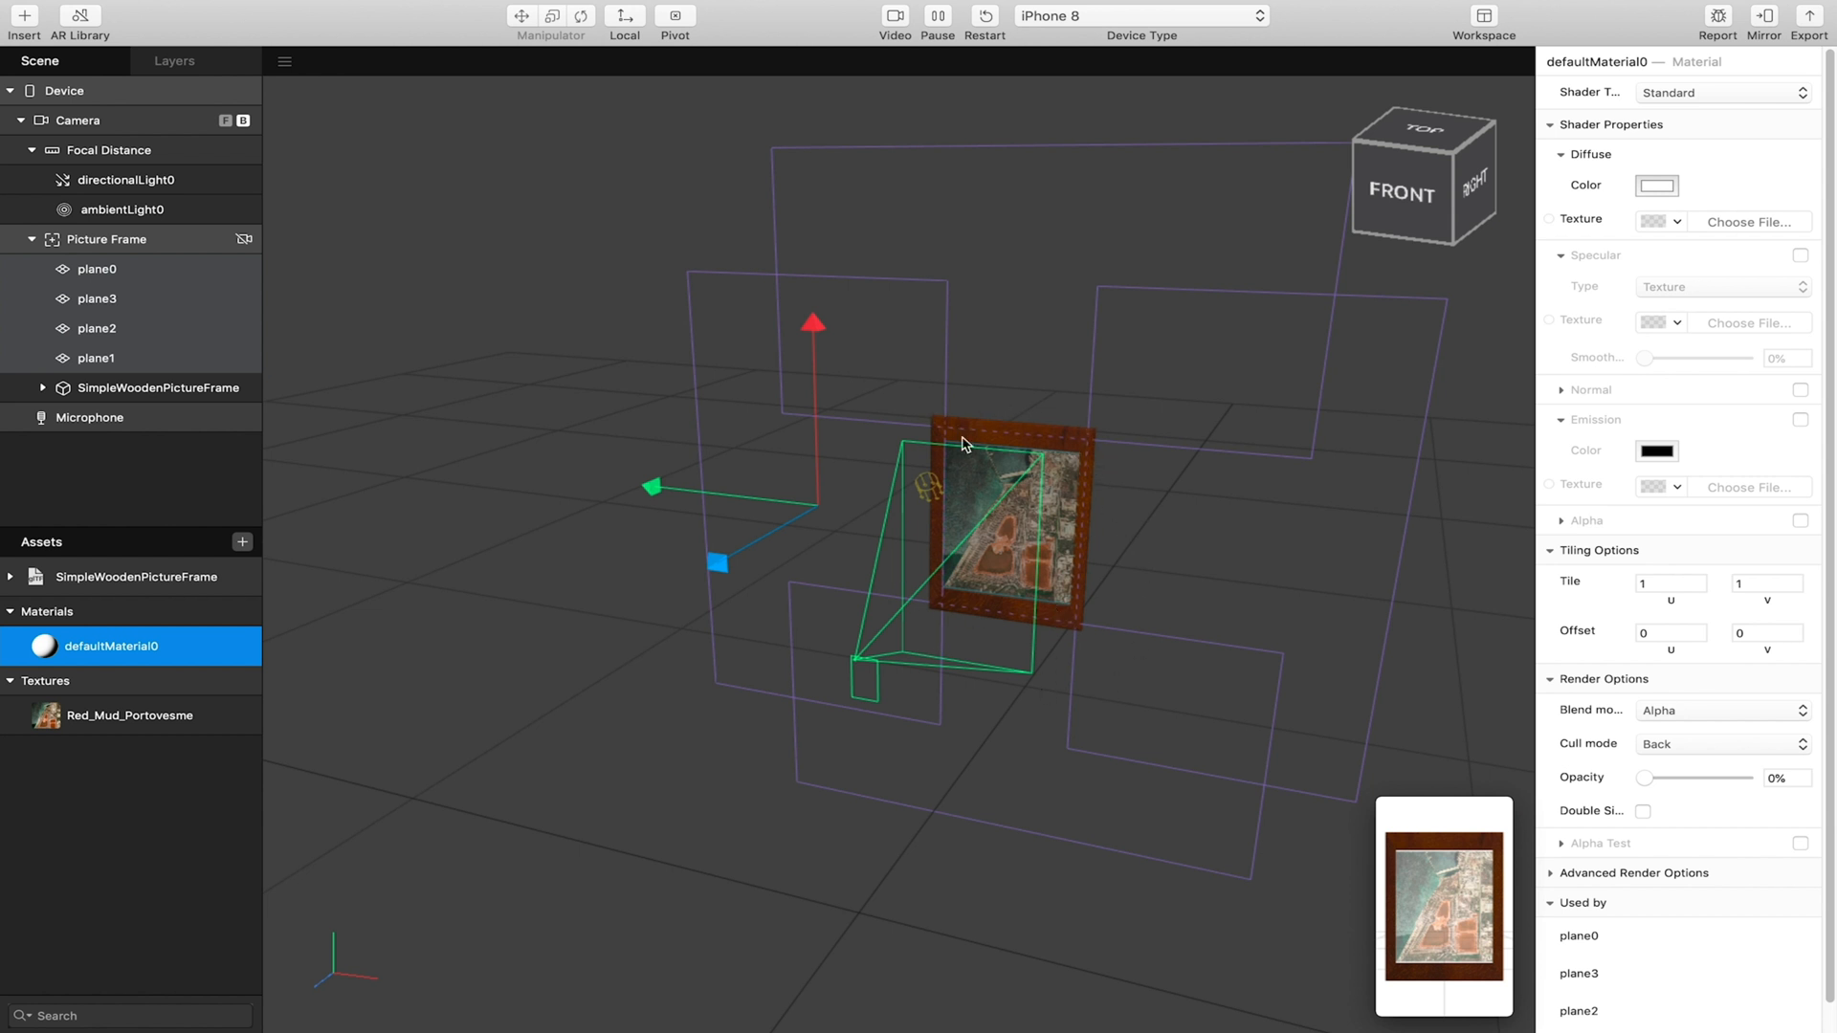
mouse_move(838, 163)
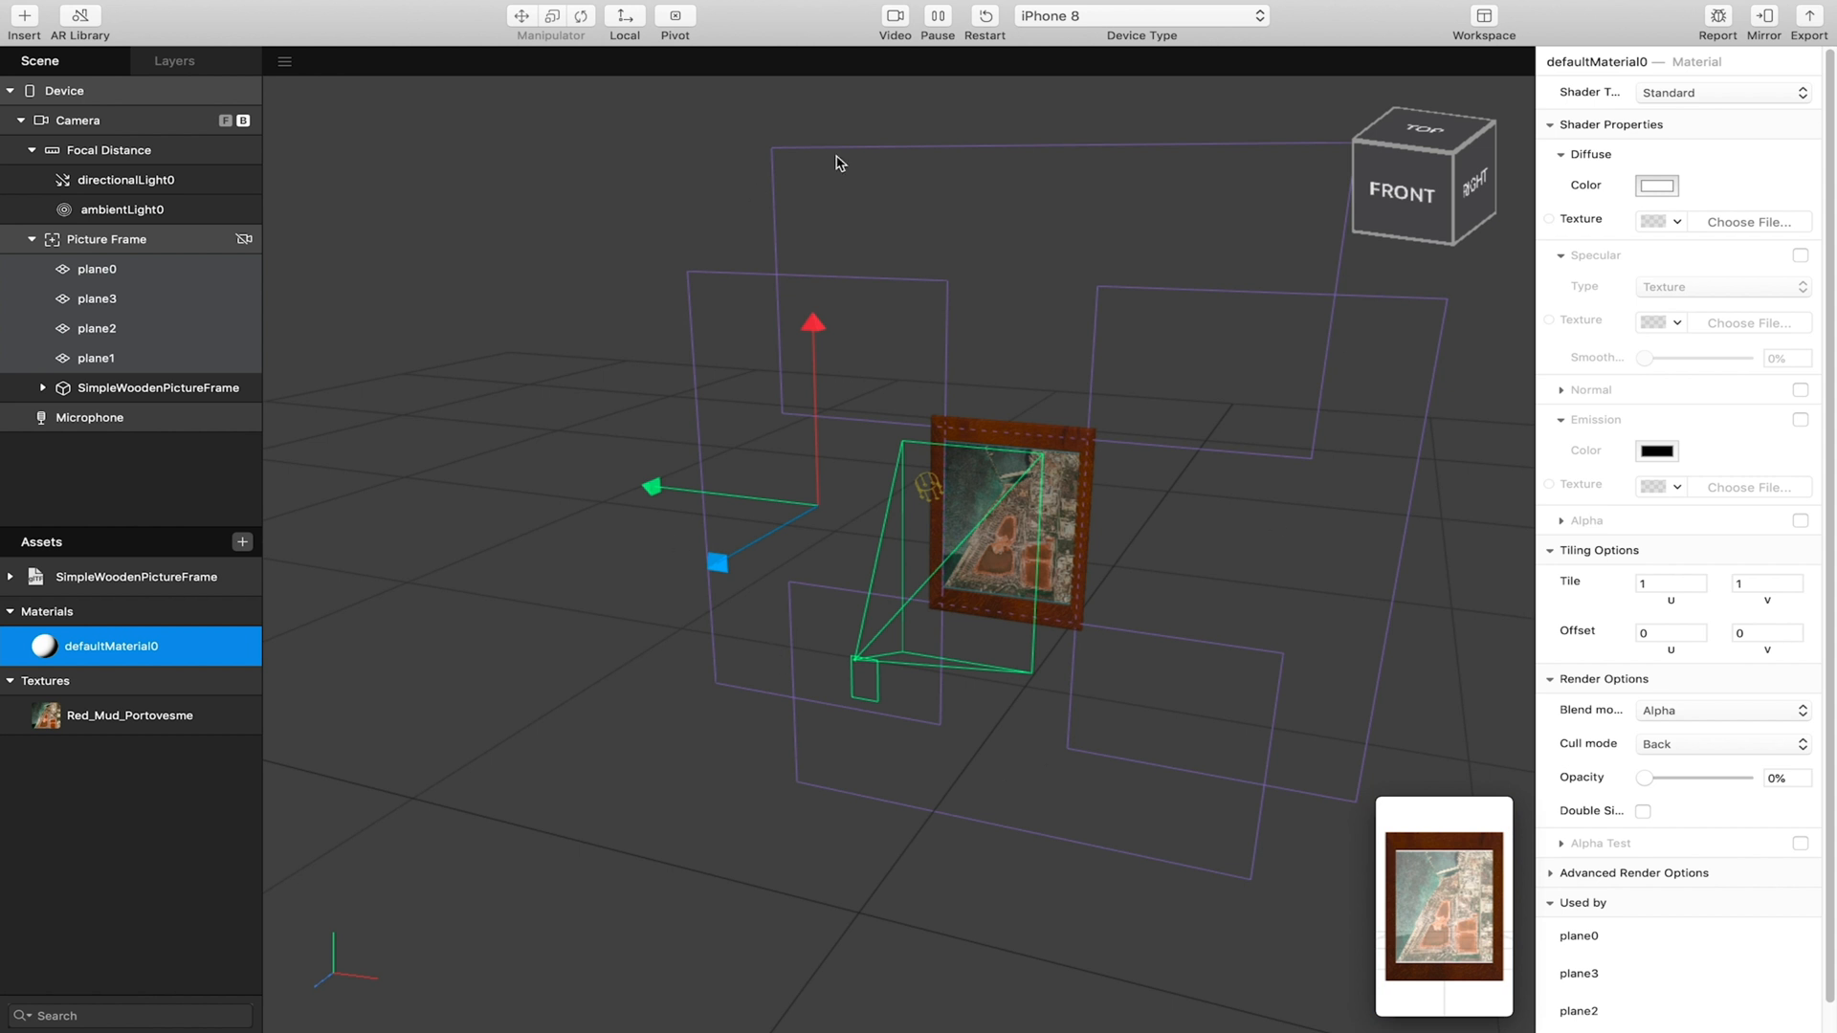
mouse_move(708, 862)
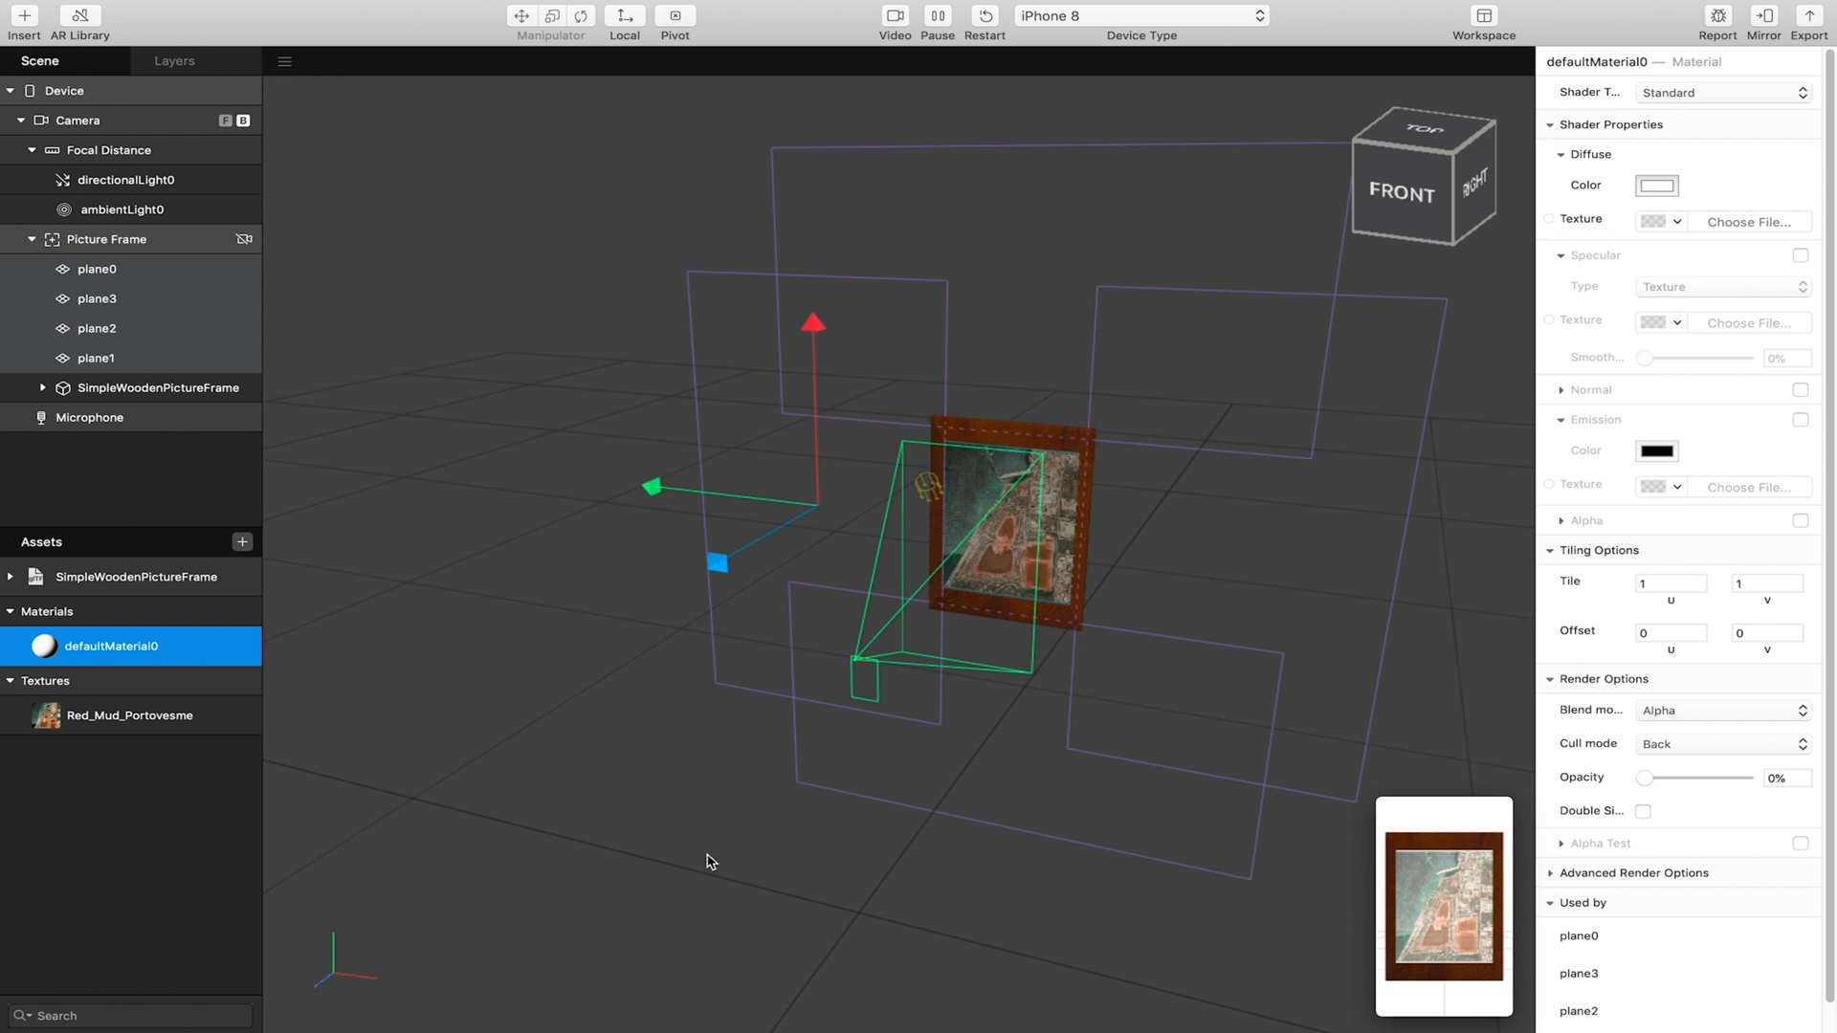
mouse_move(758, 714)
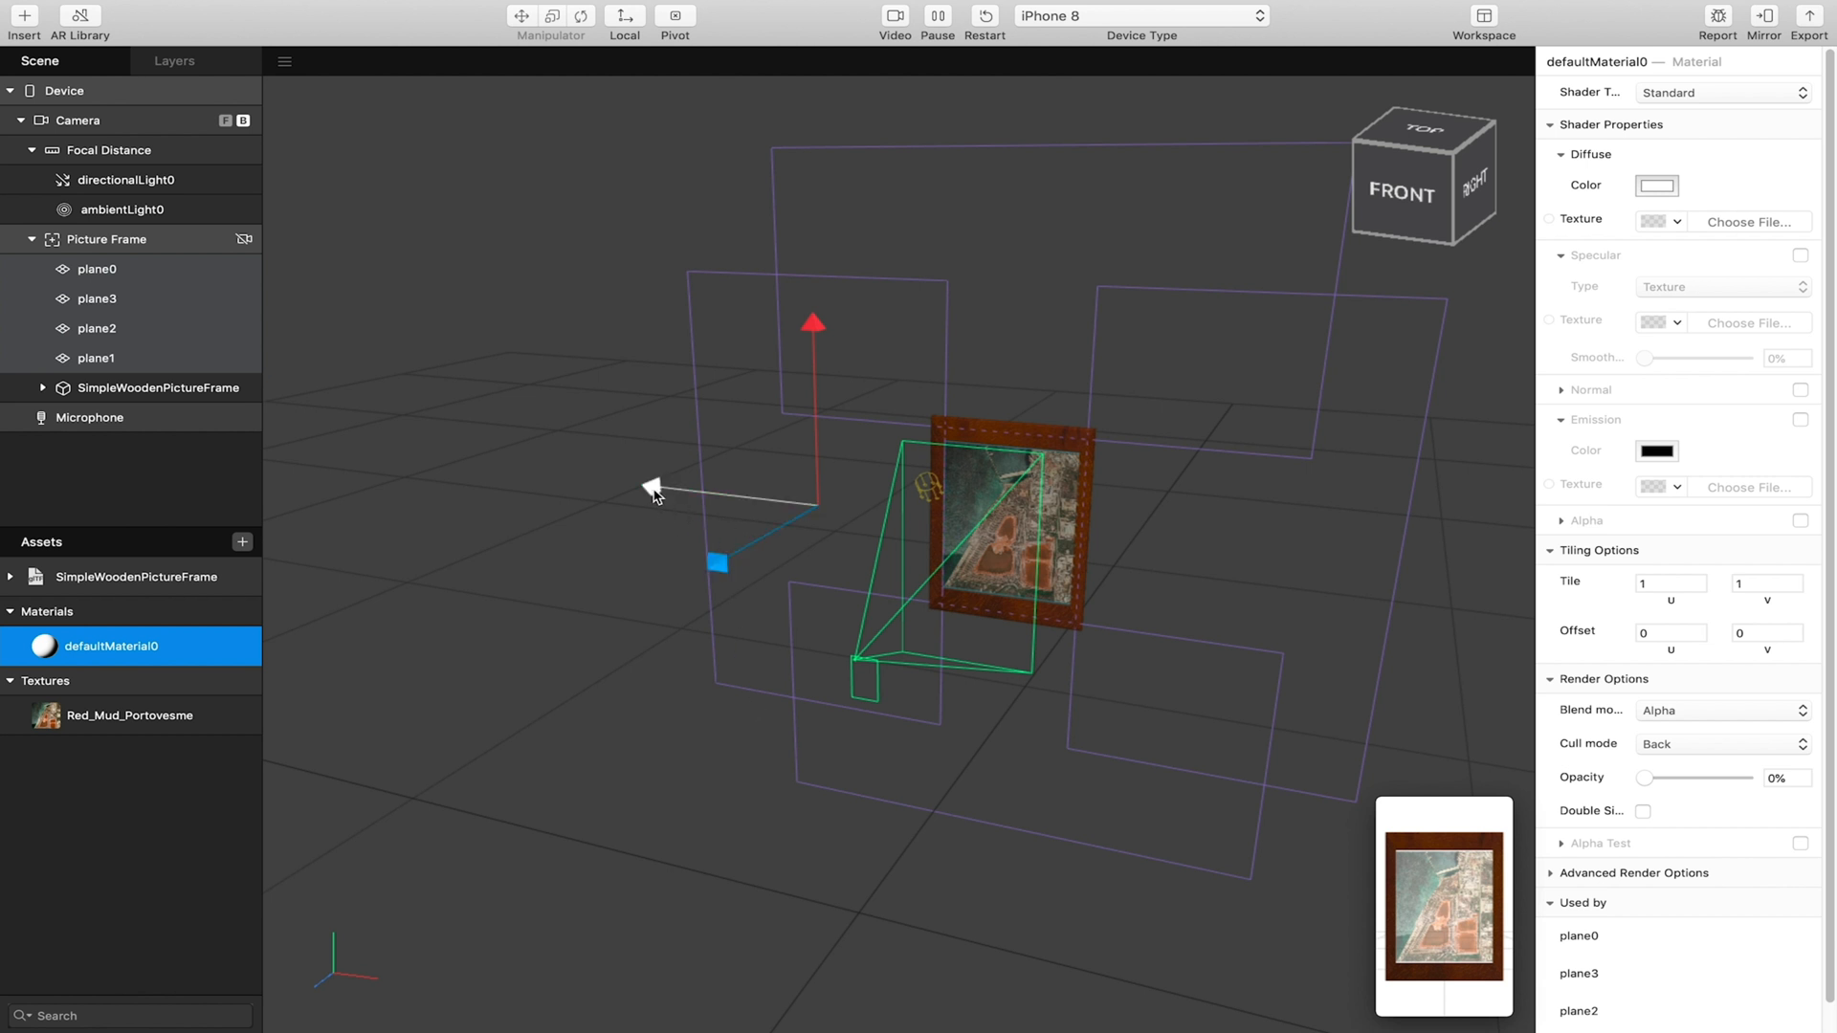
Select plane0, then clear the selection to check the occluders are invisible.
click(596, 540)
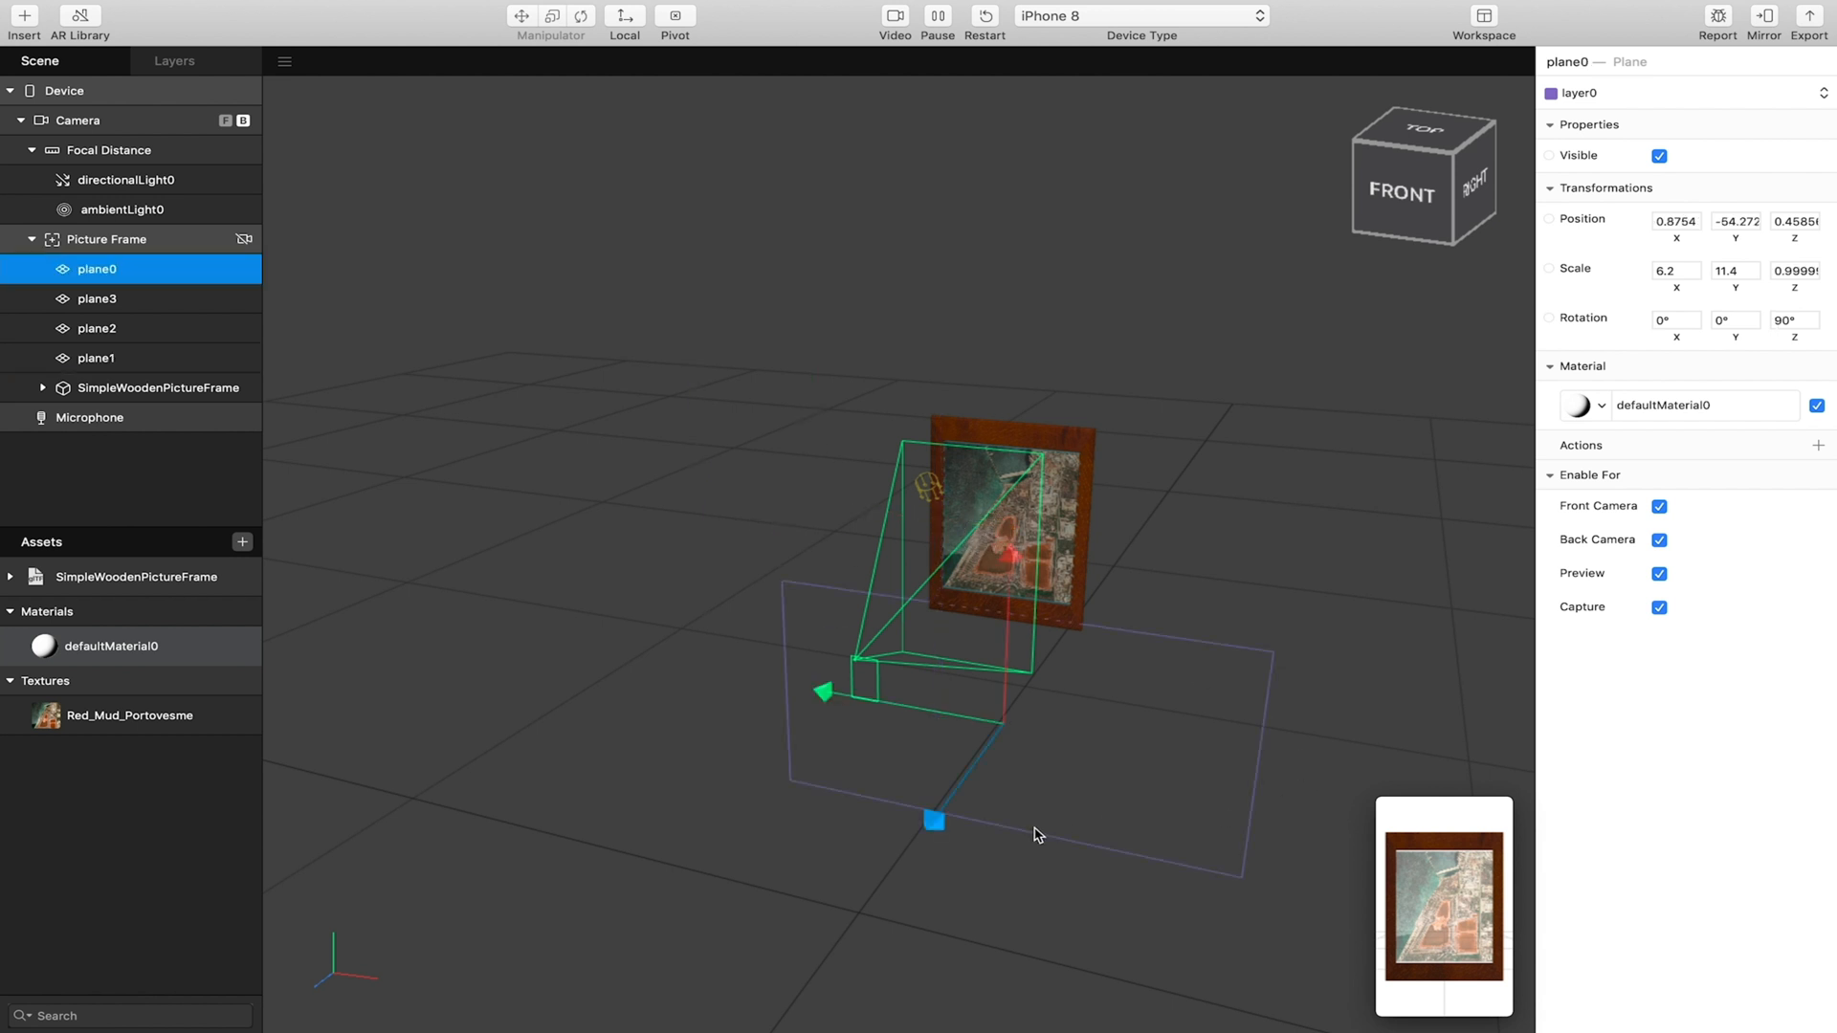
click(1185, 891)
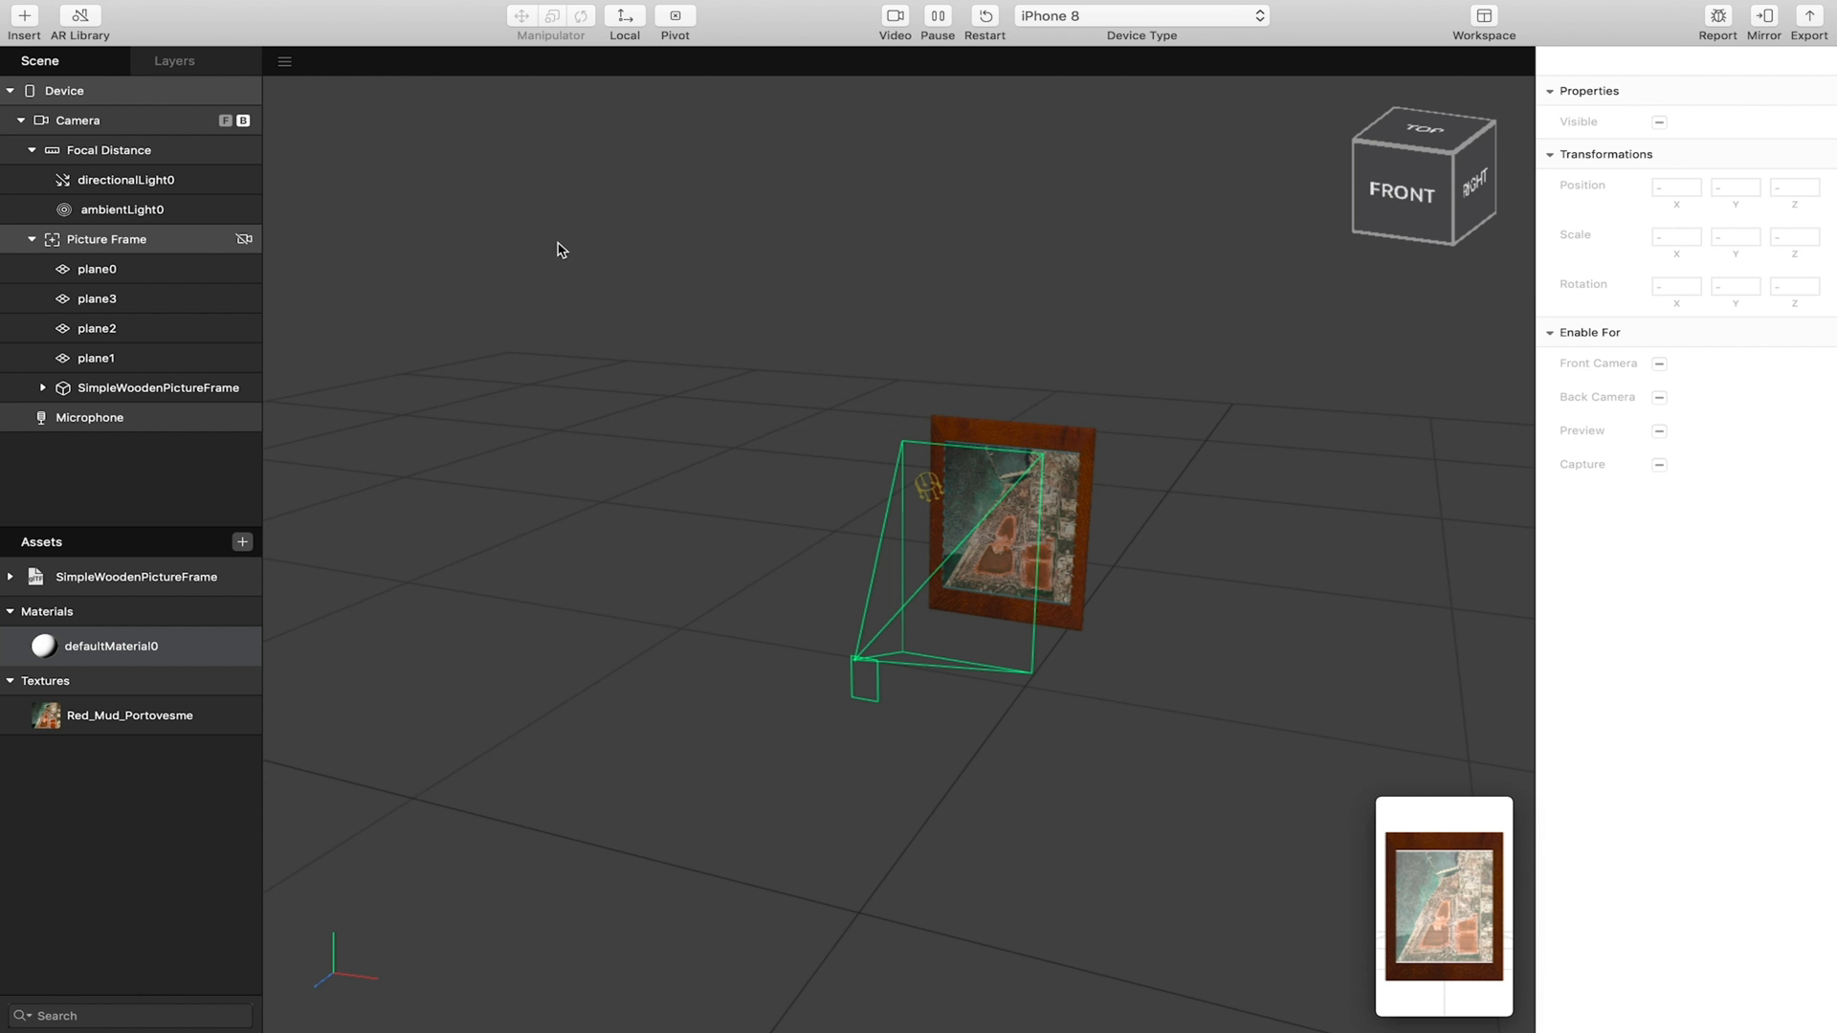
Import the Pony Cartoon model from the AR Library and select the PonyCartoon asset.
click(79, 21)
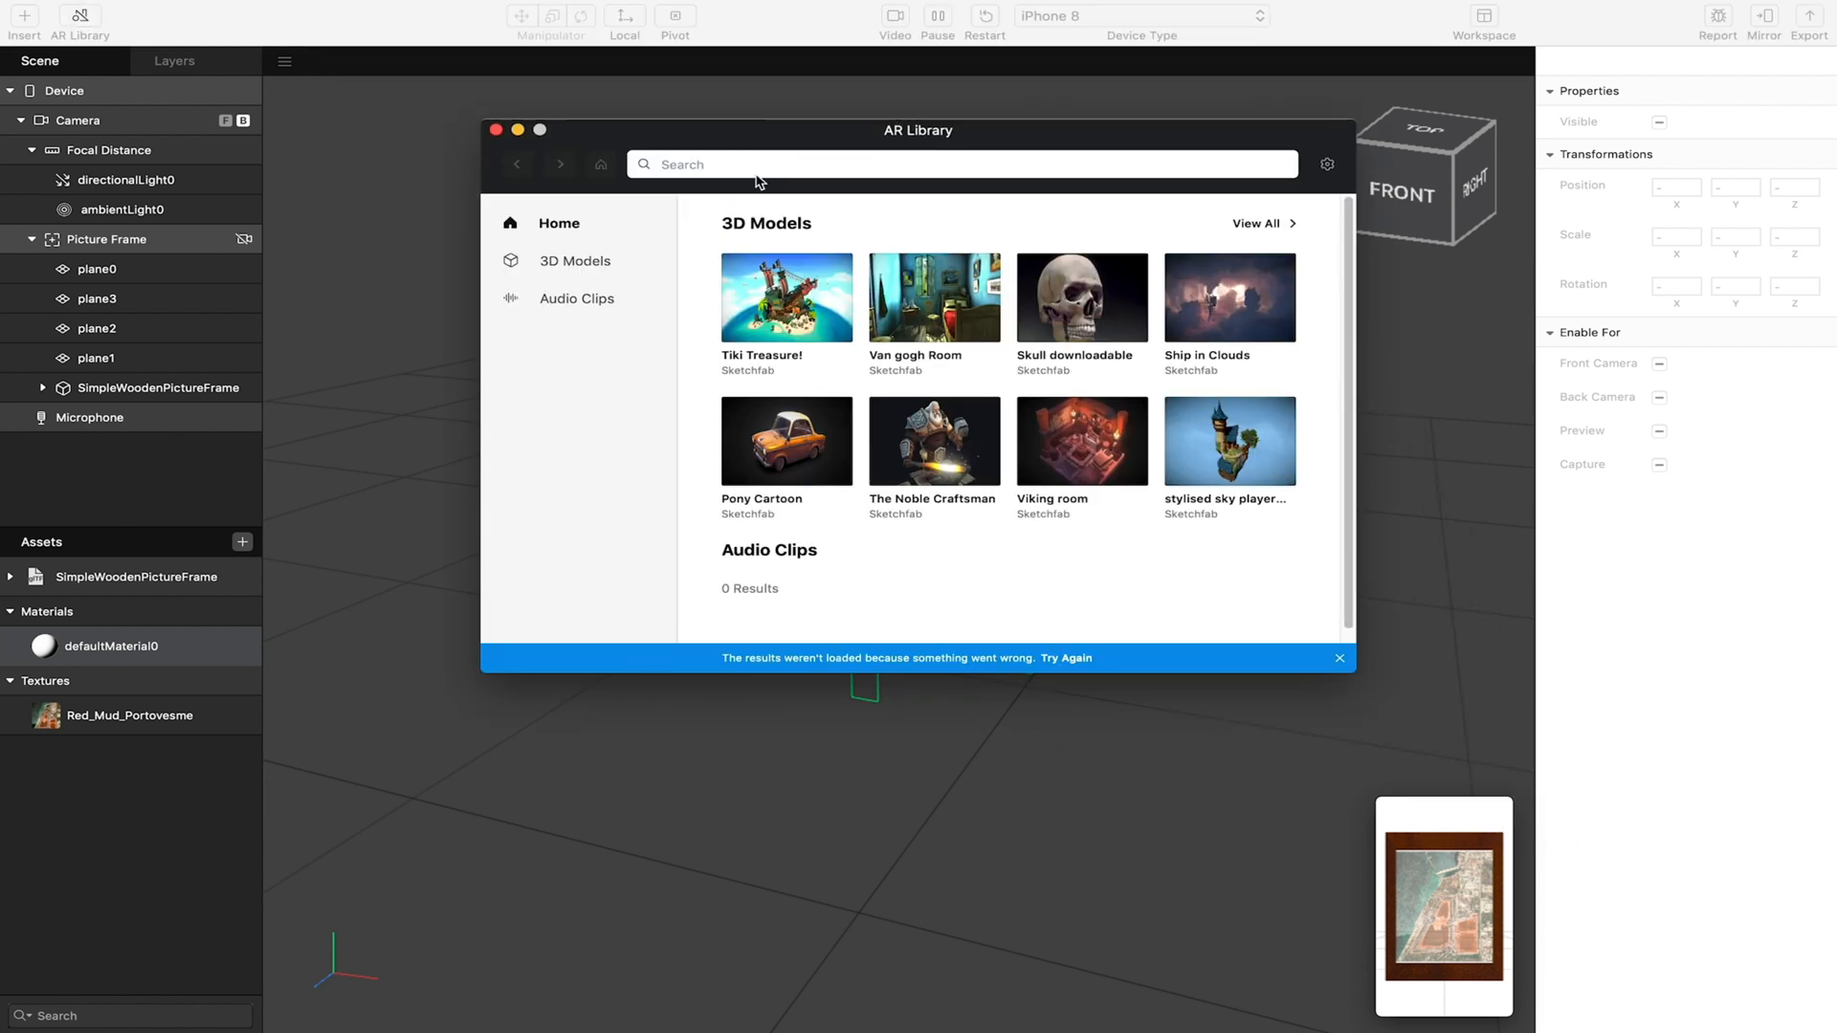
click(786, 442)
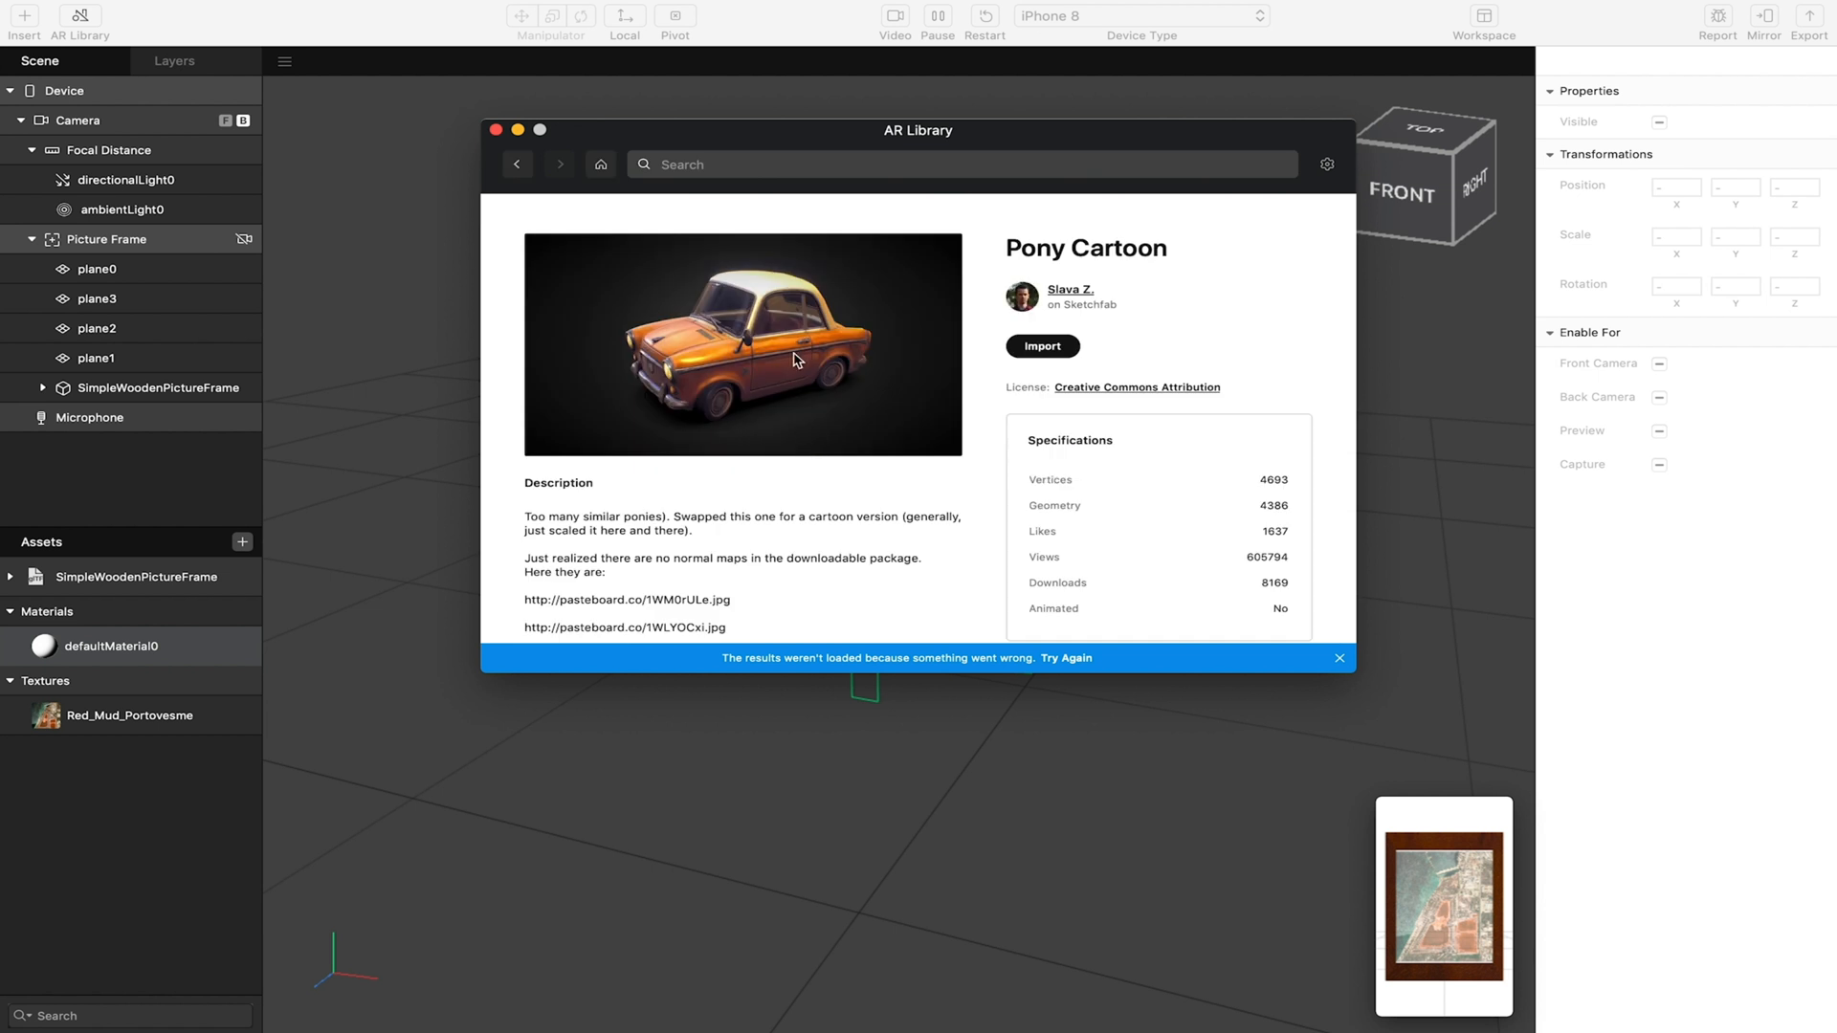
click(1042, 346)
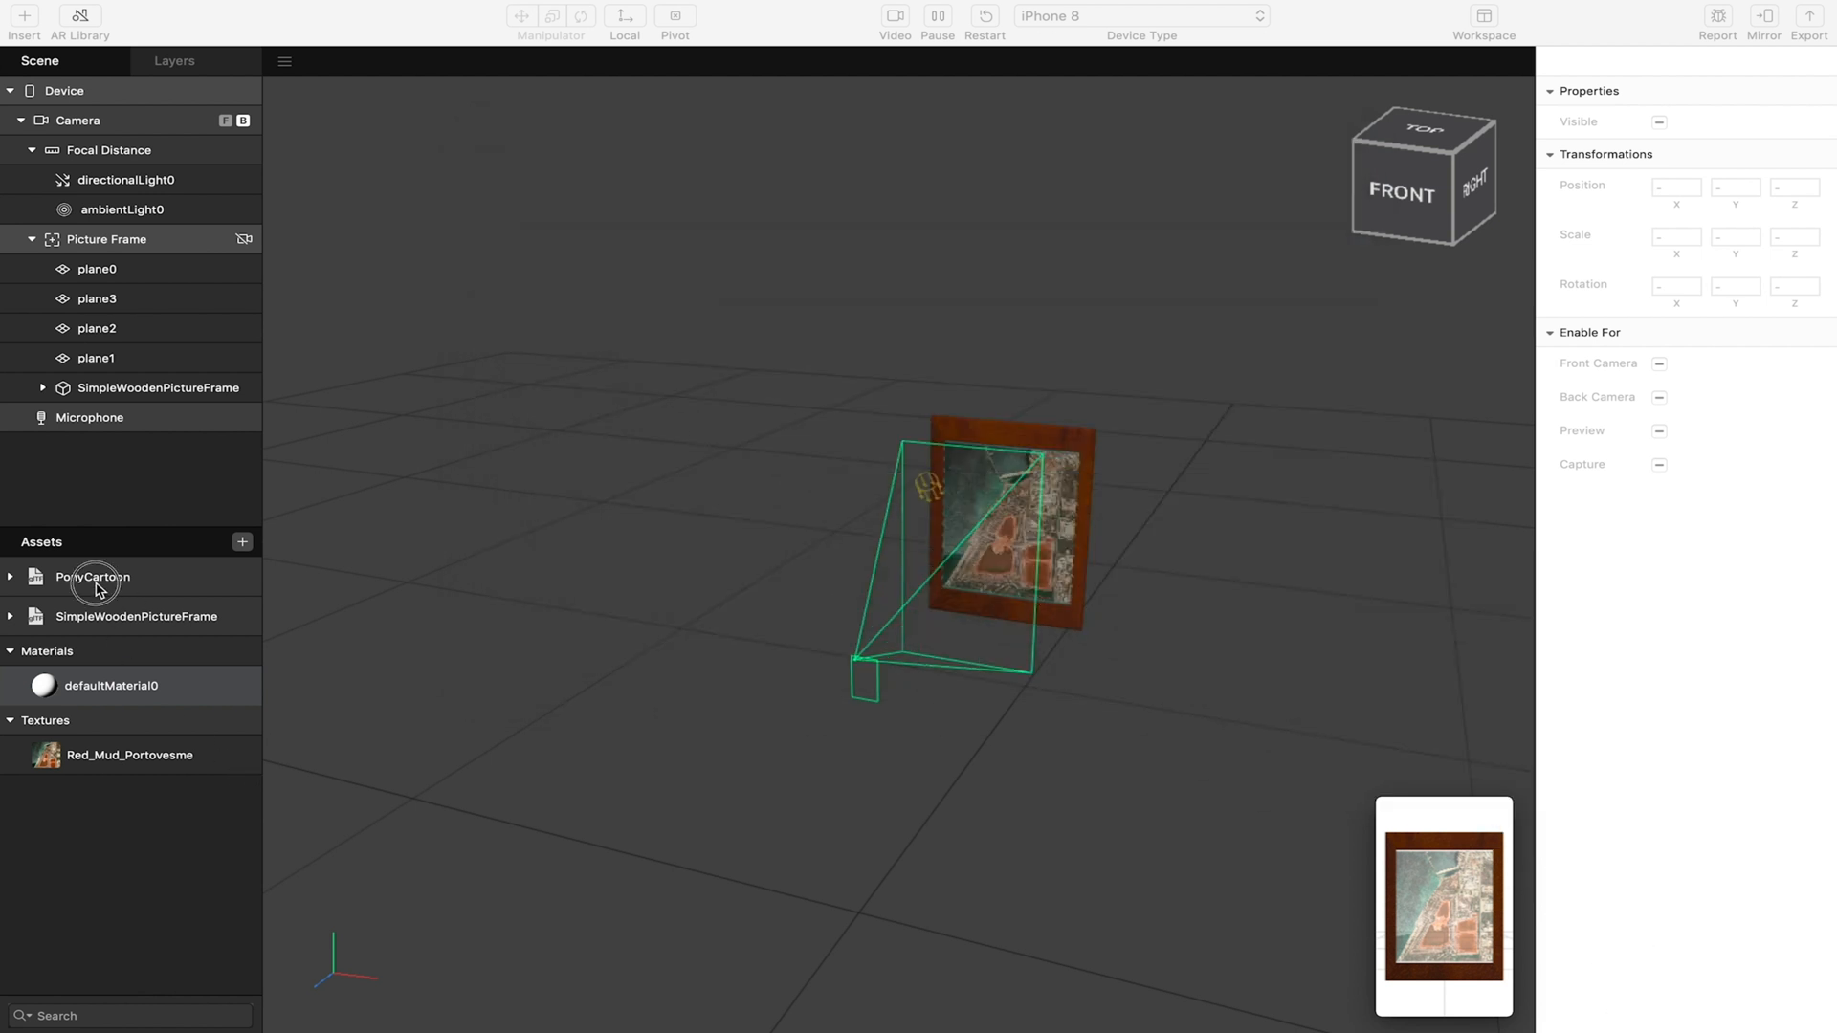
click(93, 576)
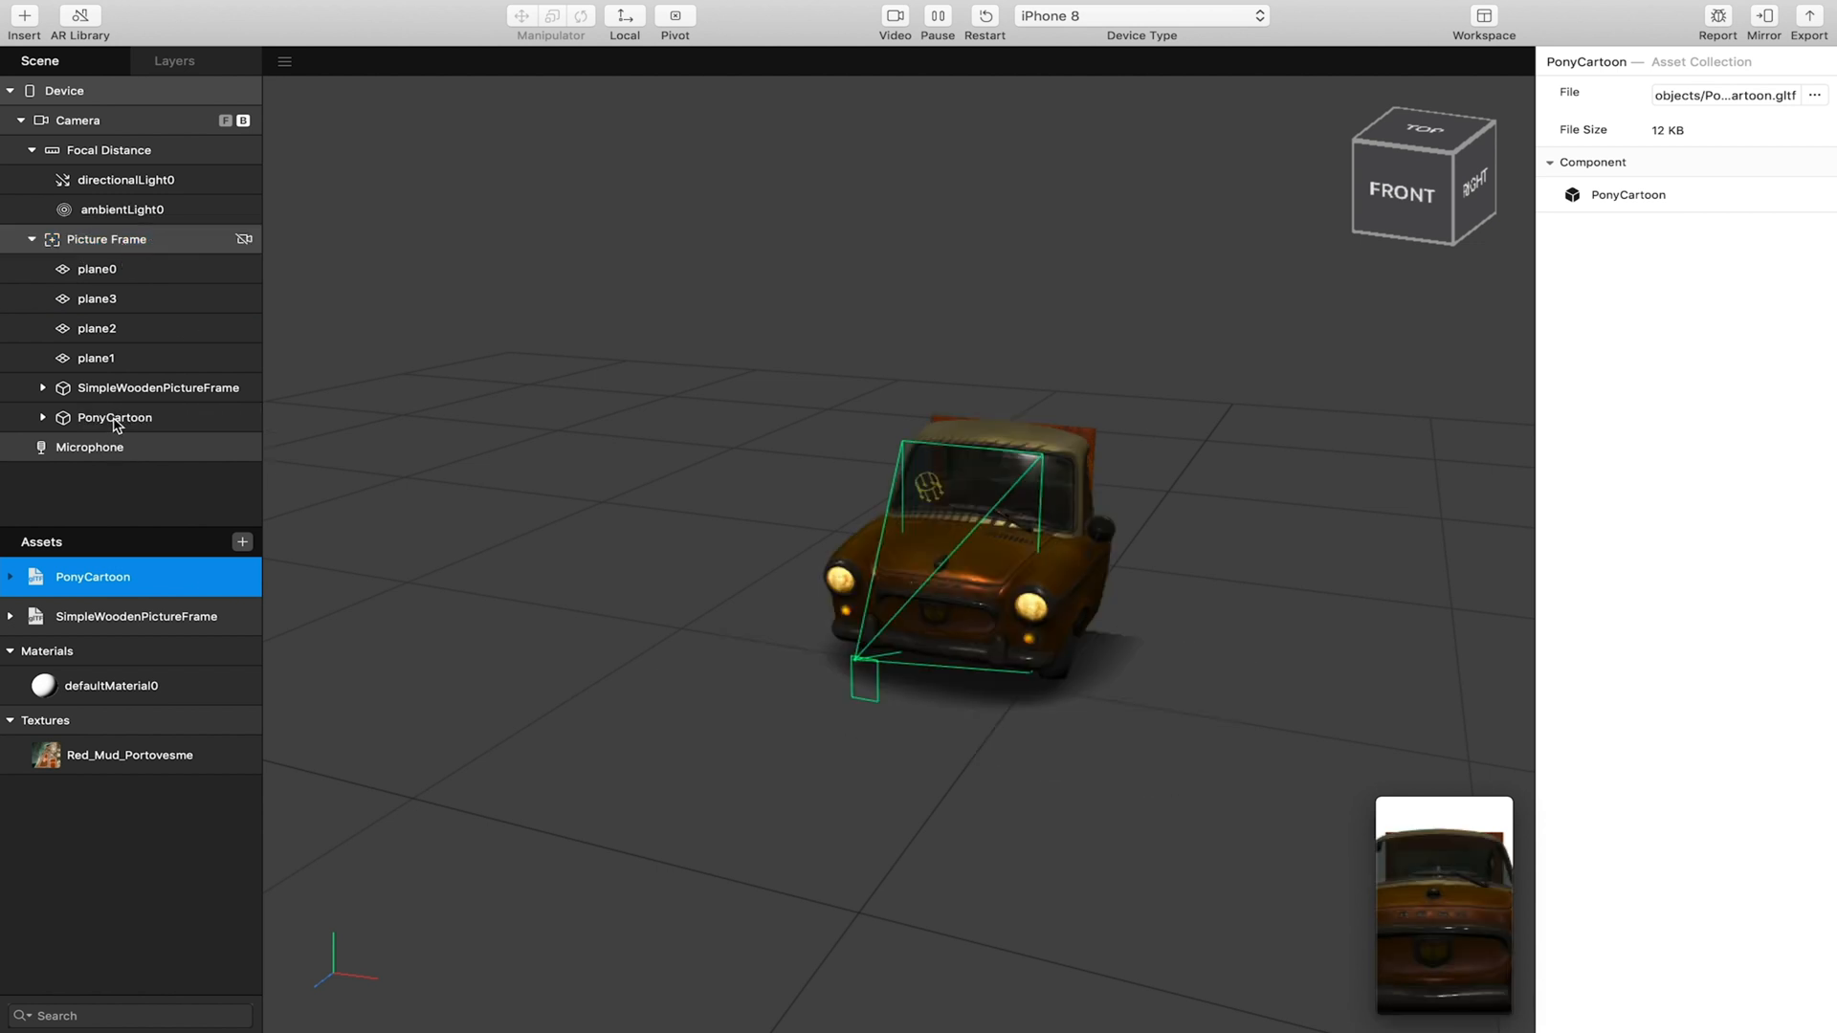
Push the car back into the frame and lower it to a Y position of about -6.88.
click(114, 417)
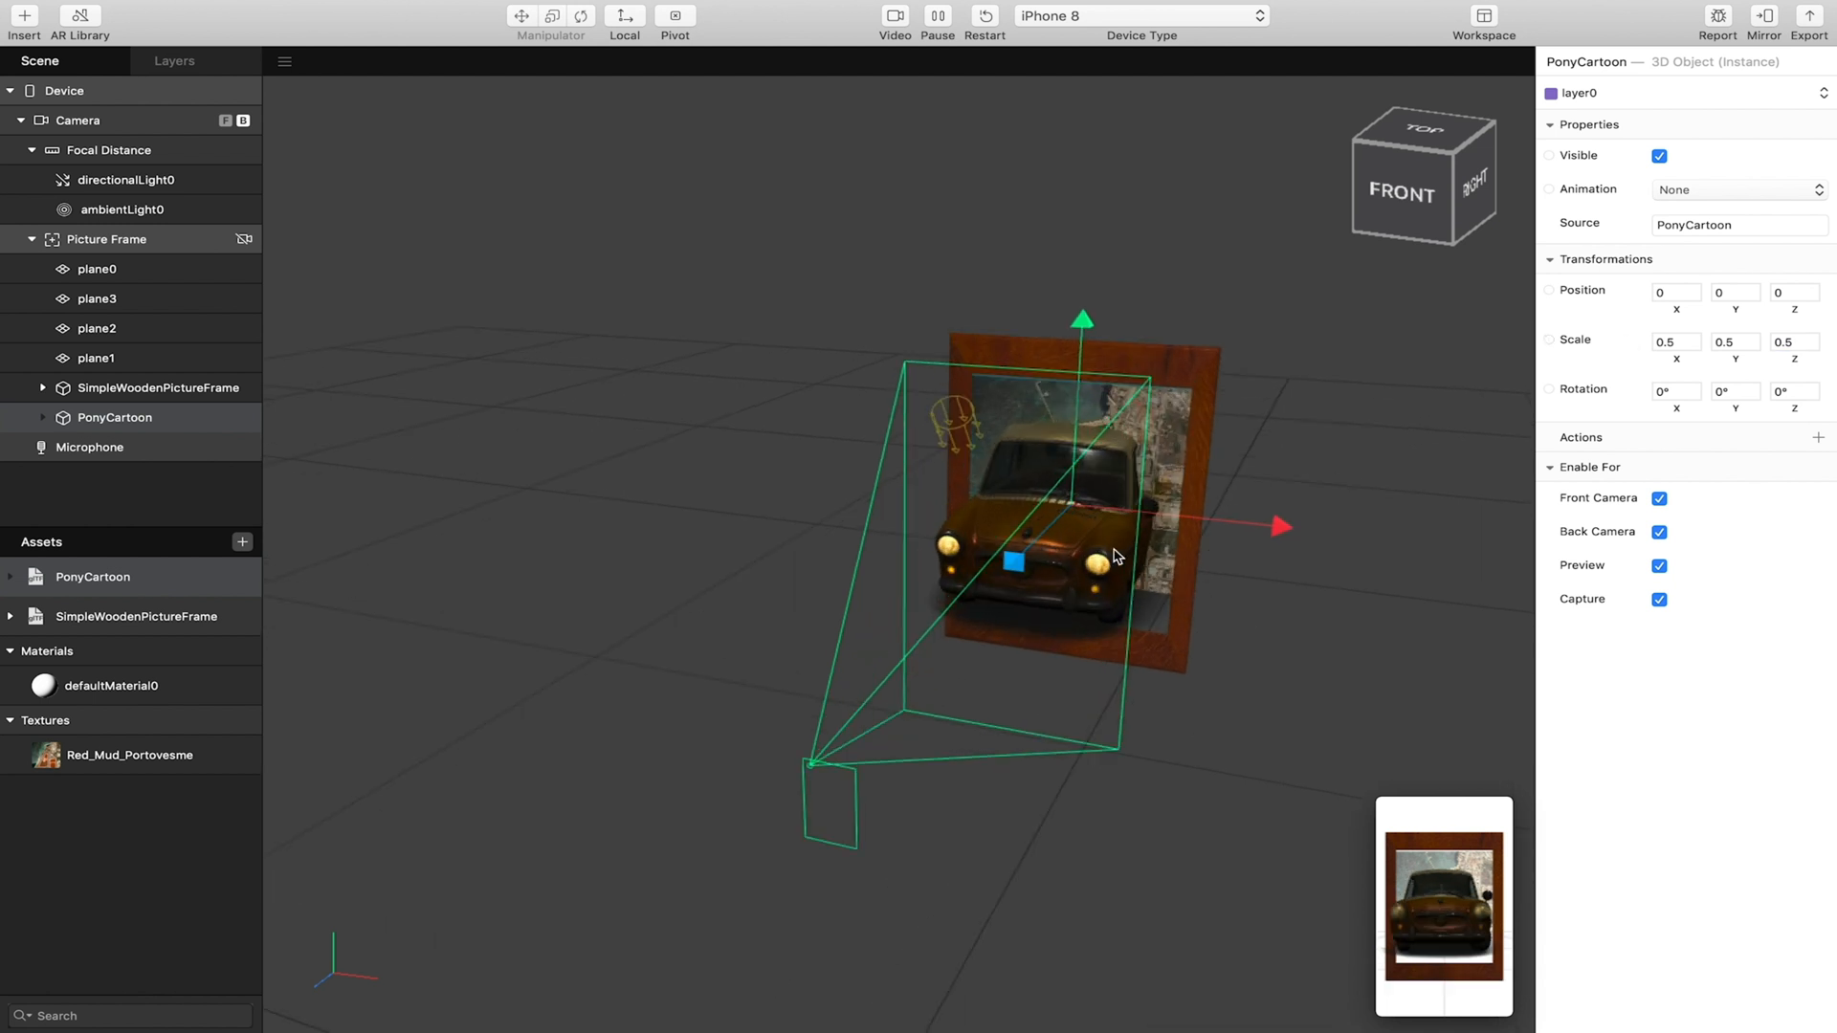
drag(1015, 562, 1042, 551)
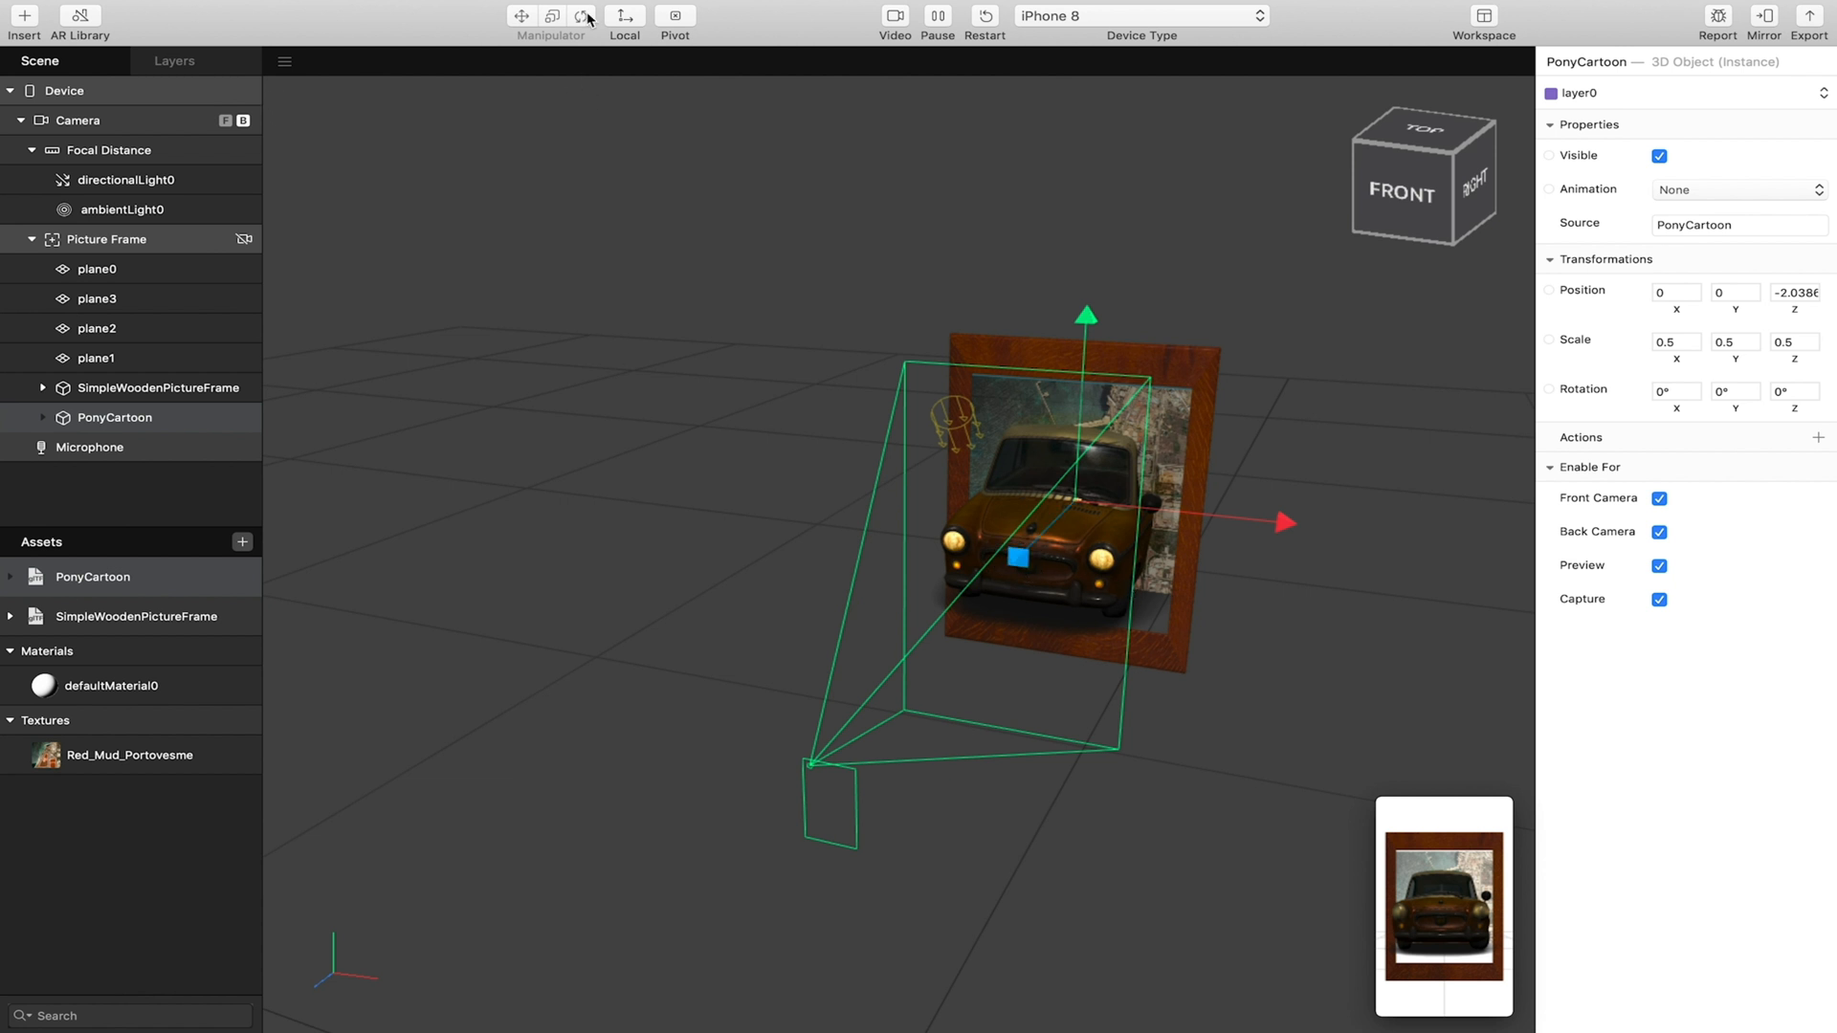
click(583, 15)
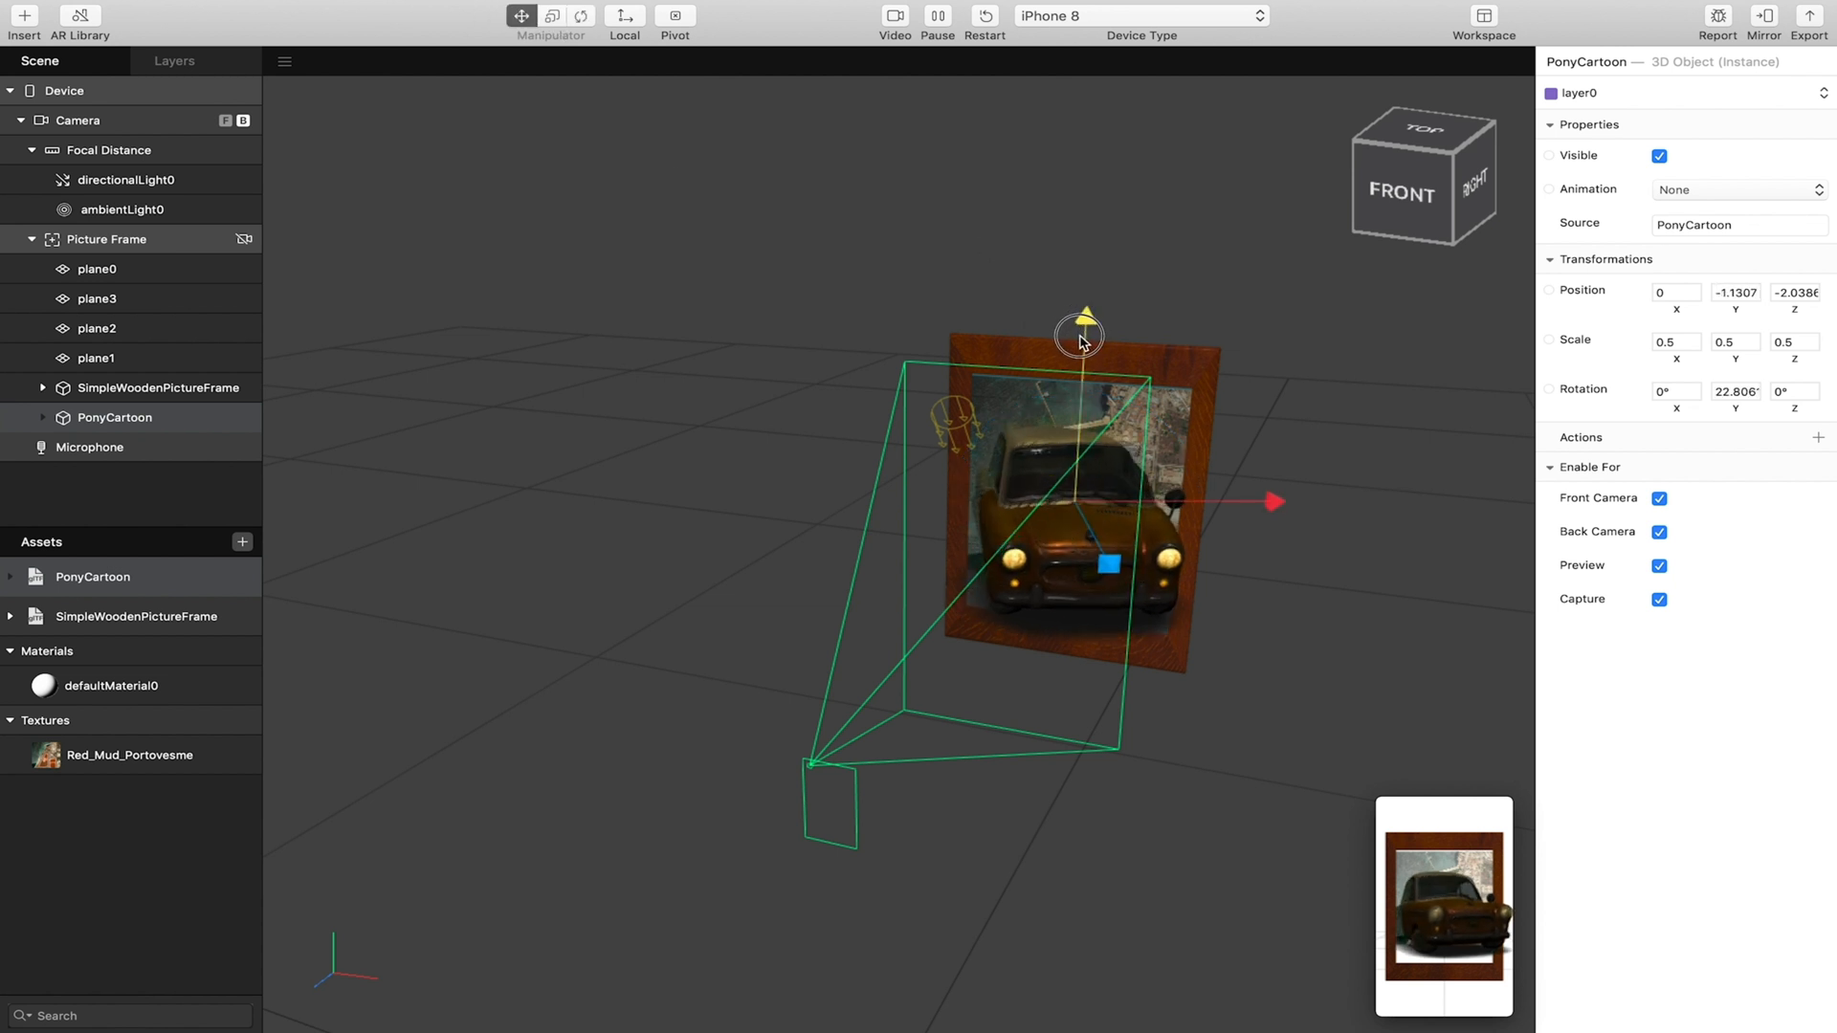
drag(1080, 316, 1075, 357)
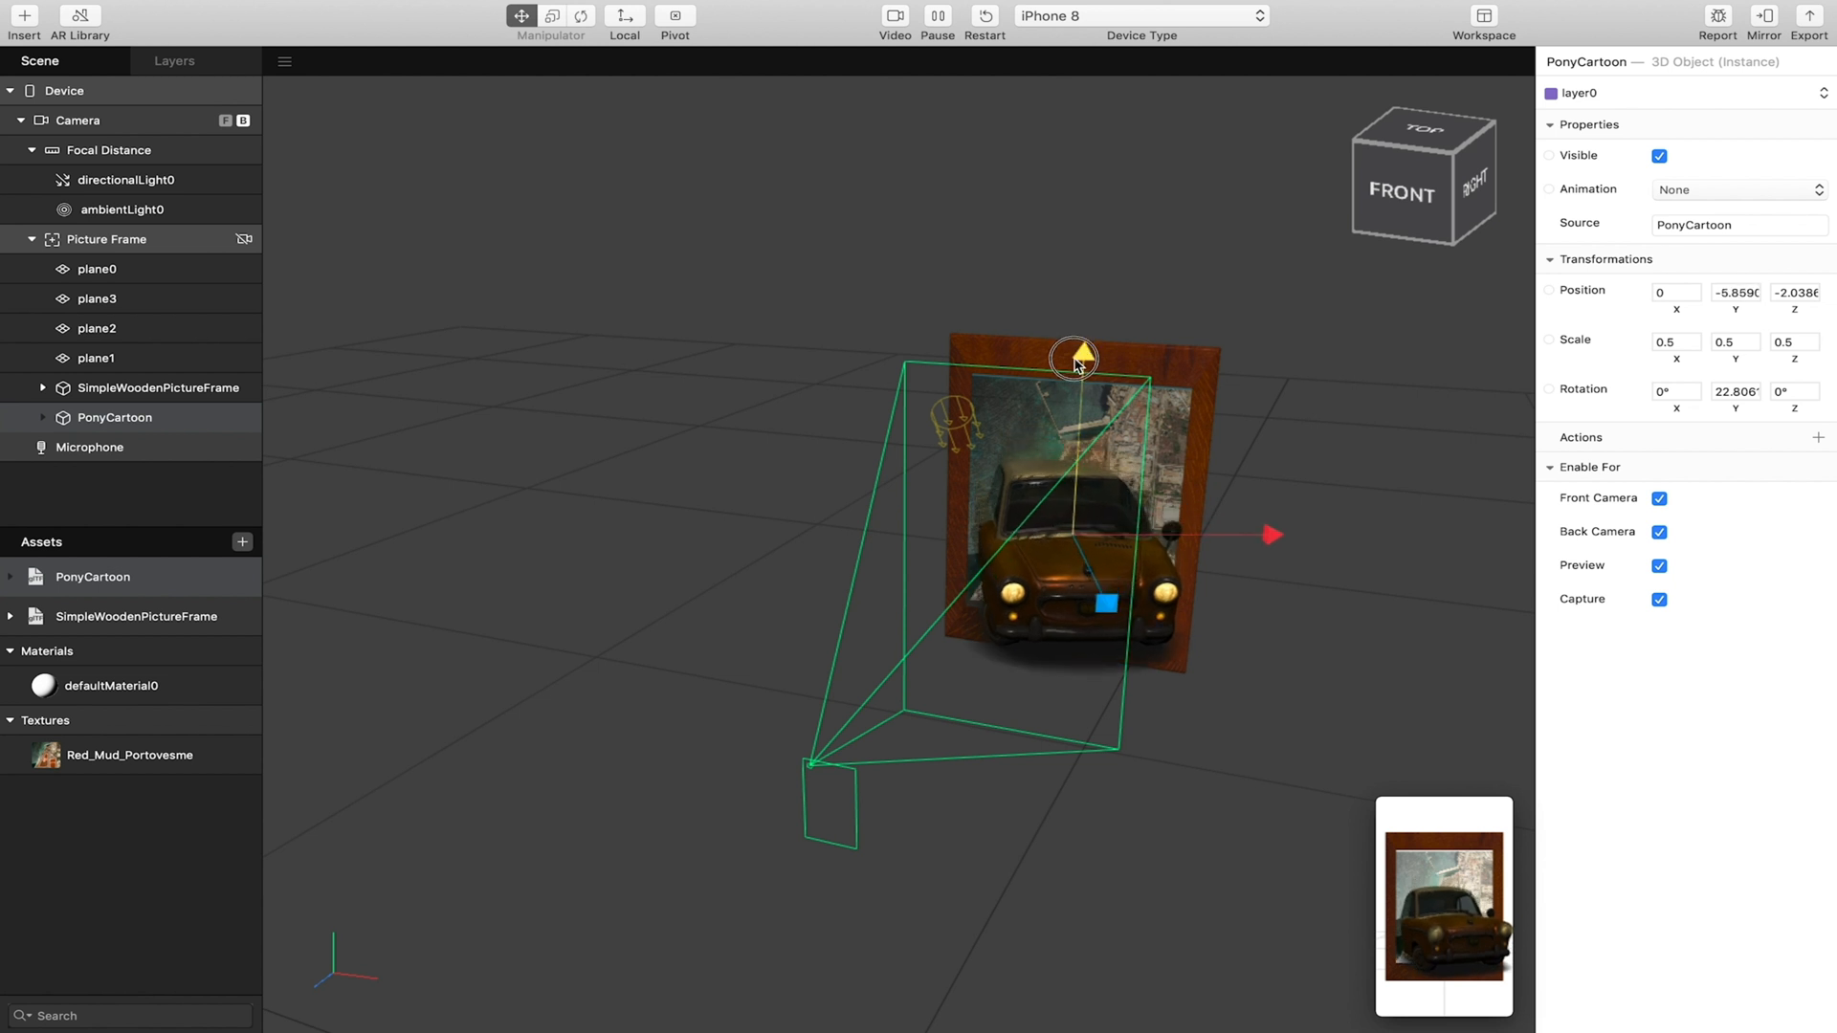
drag(1073, 356, 1073, 365)
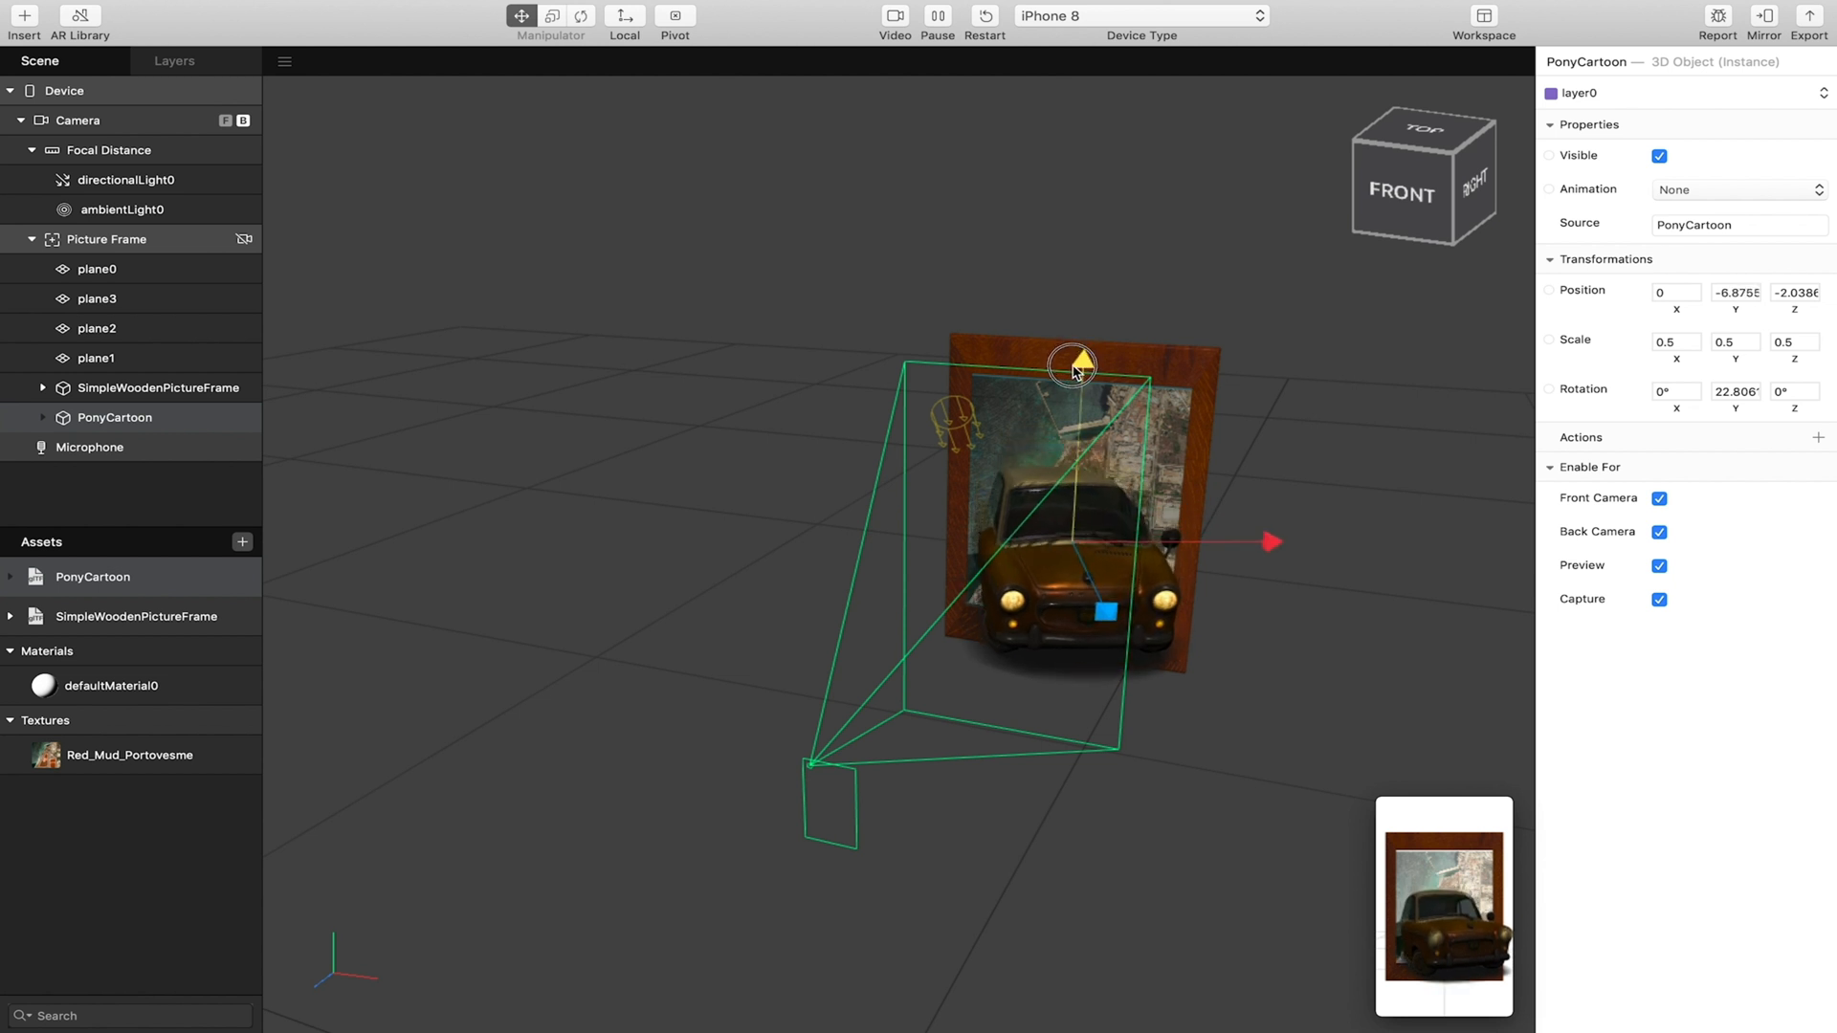
click(98, 358)
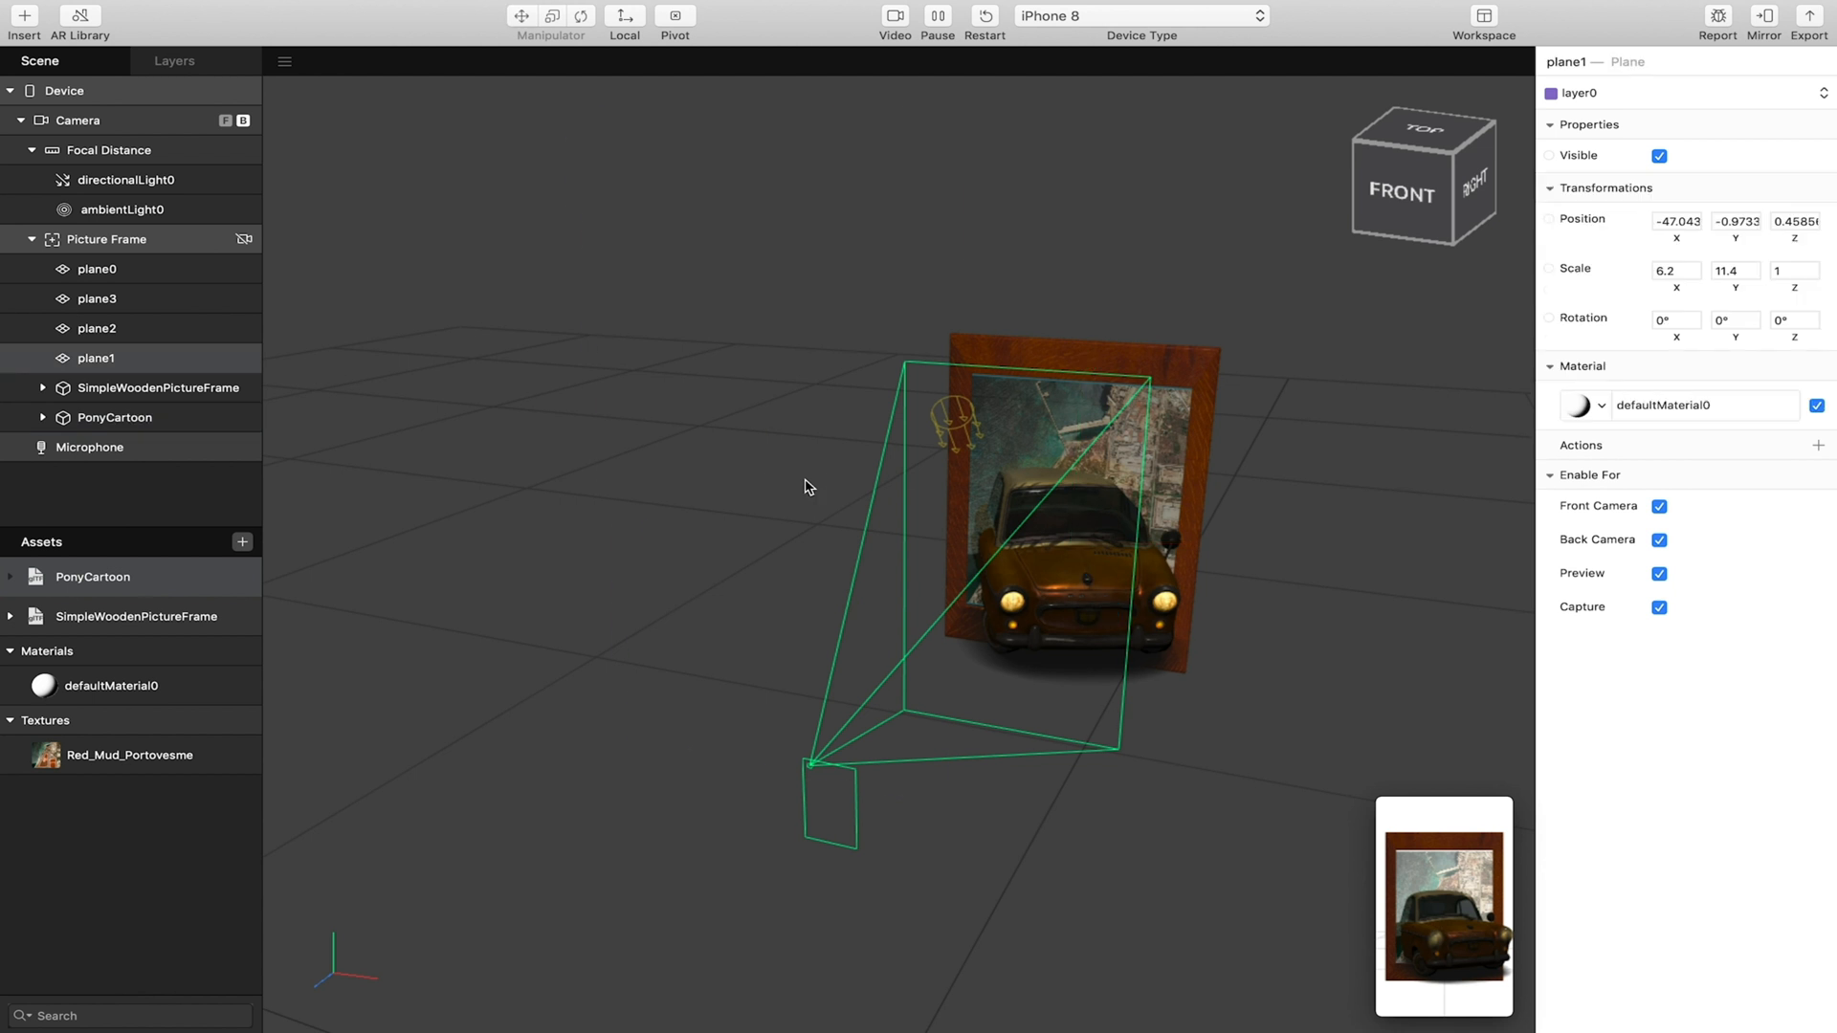
click(98, 268)
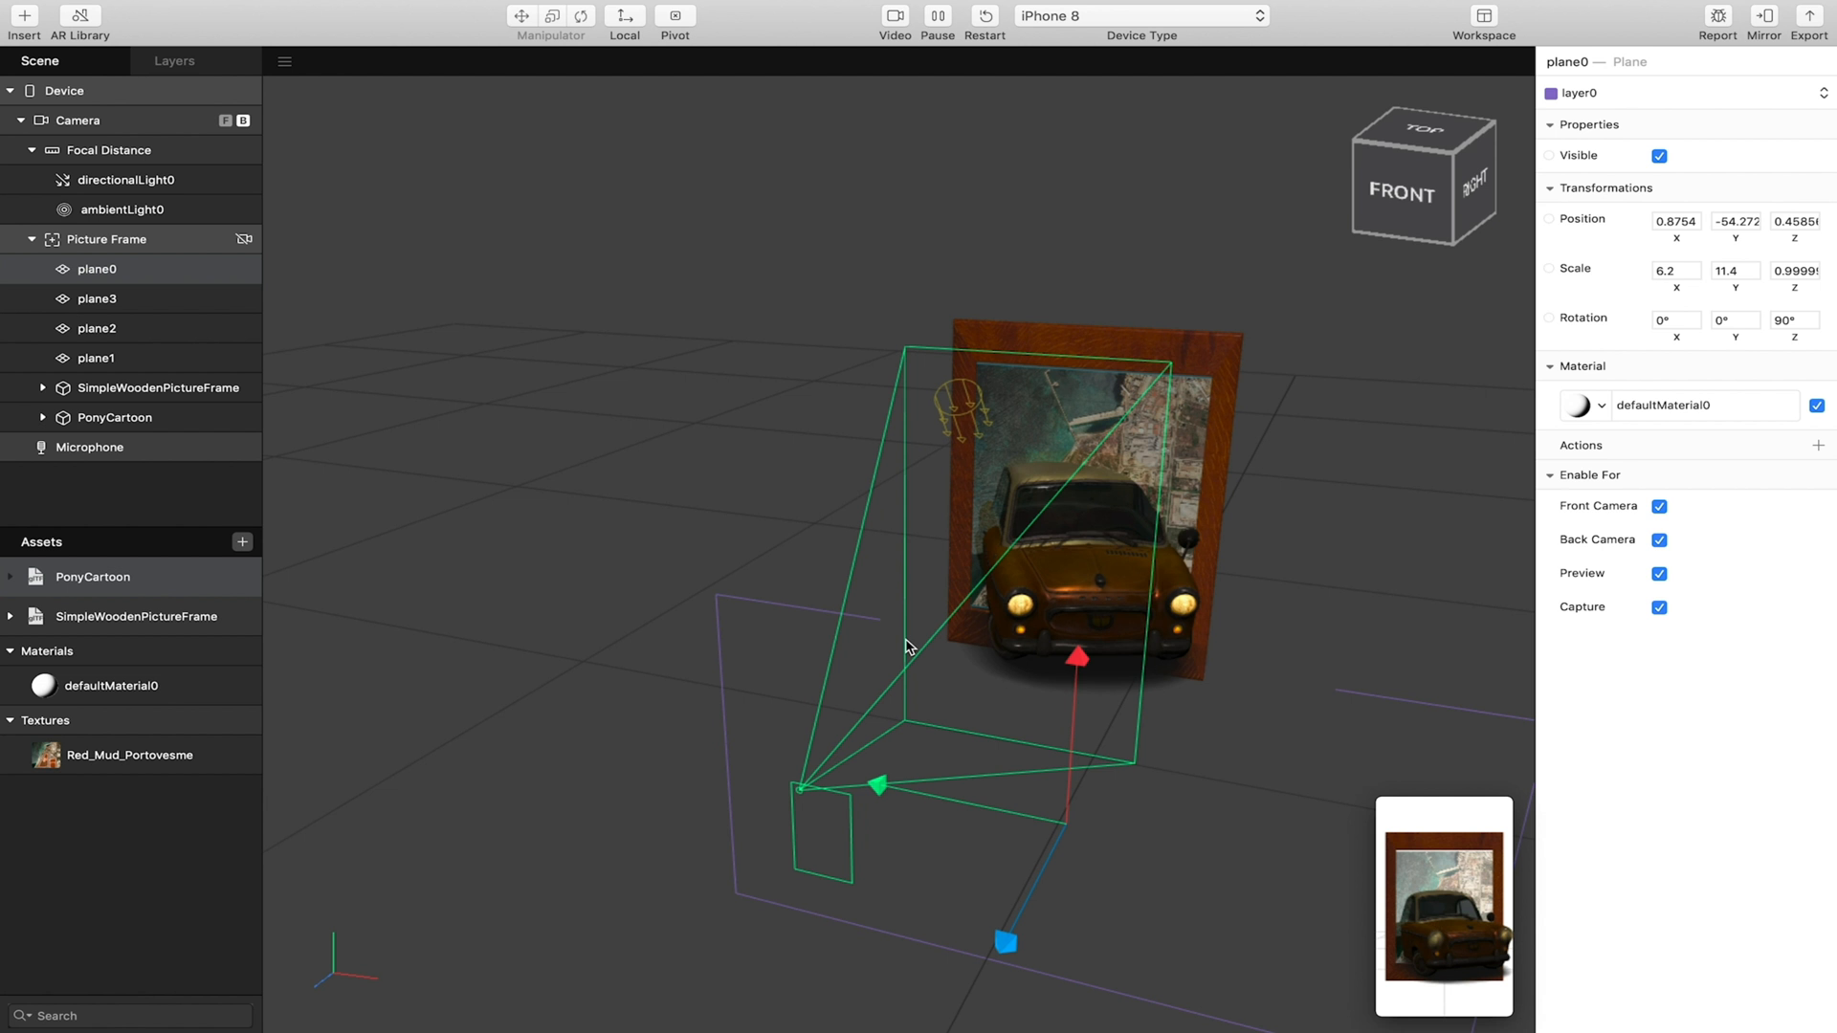
mouse_move(1280, 439)
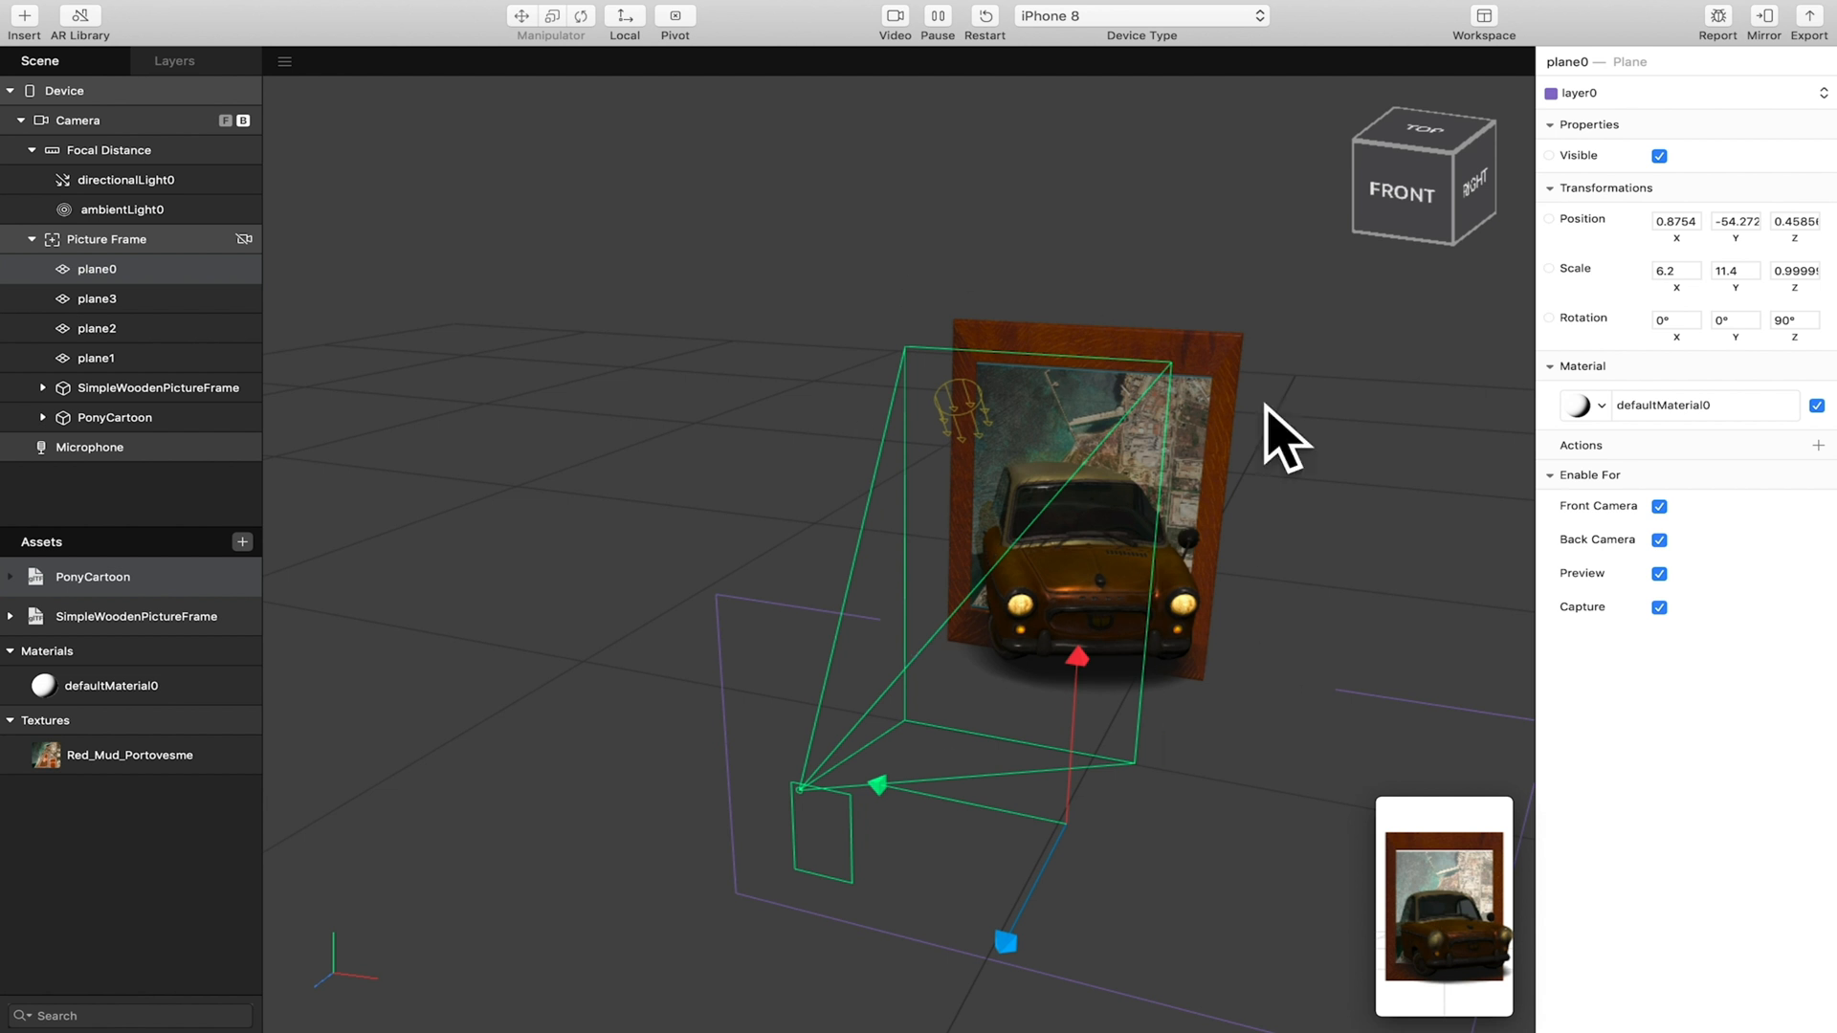
mouse_move(840, 283)
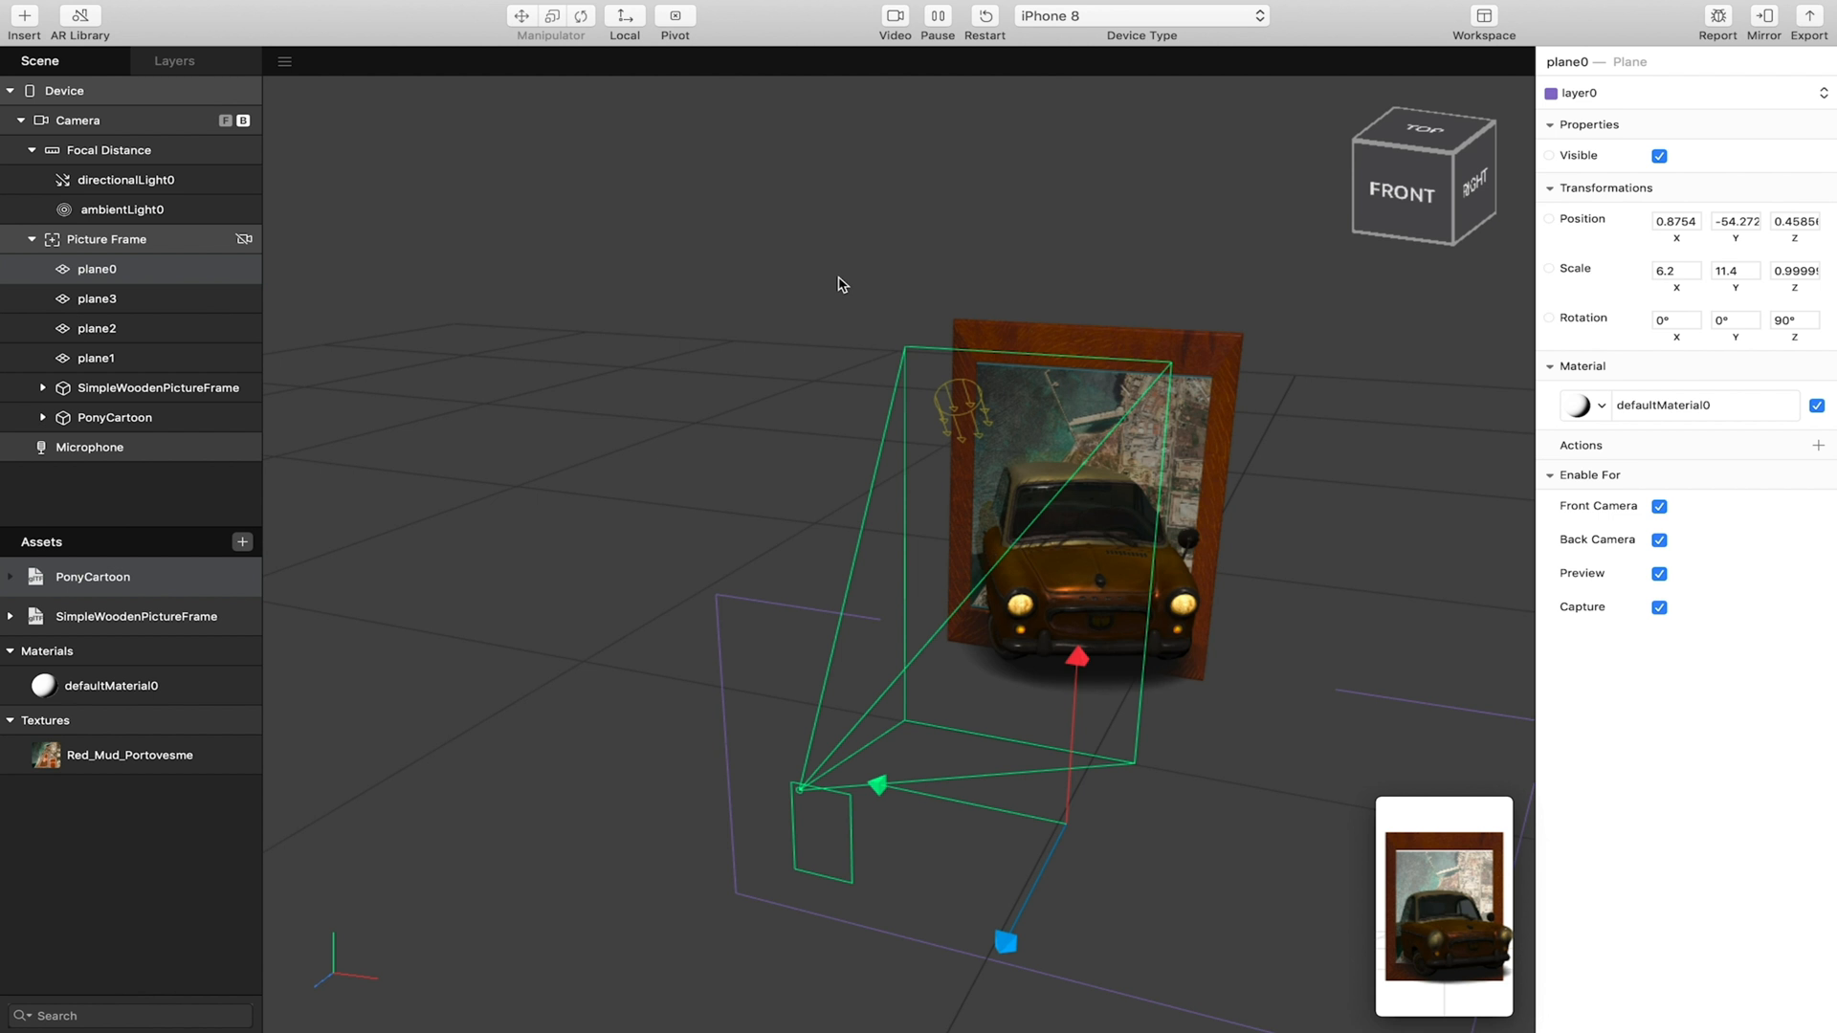
mouse_move(1336, 419)
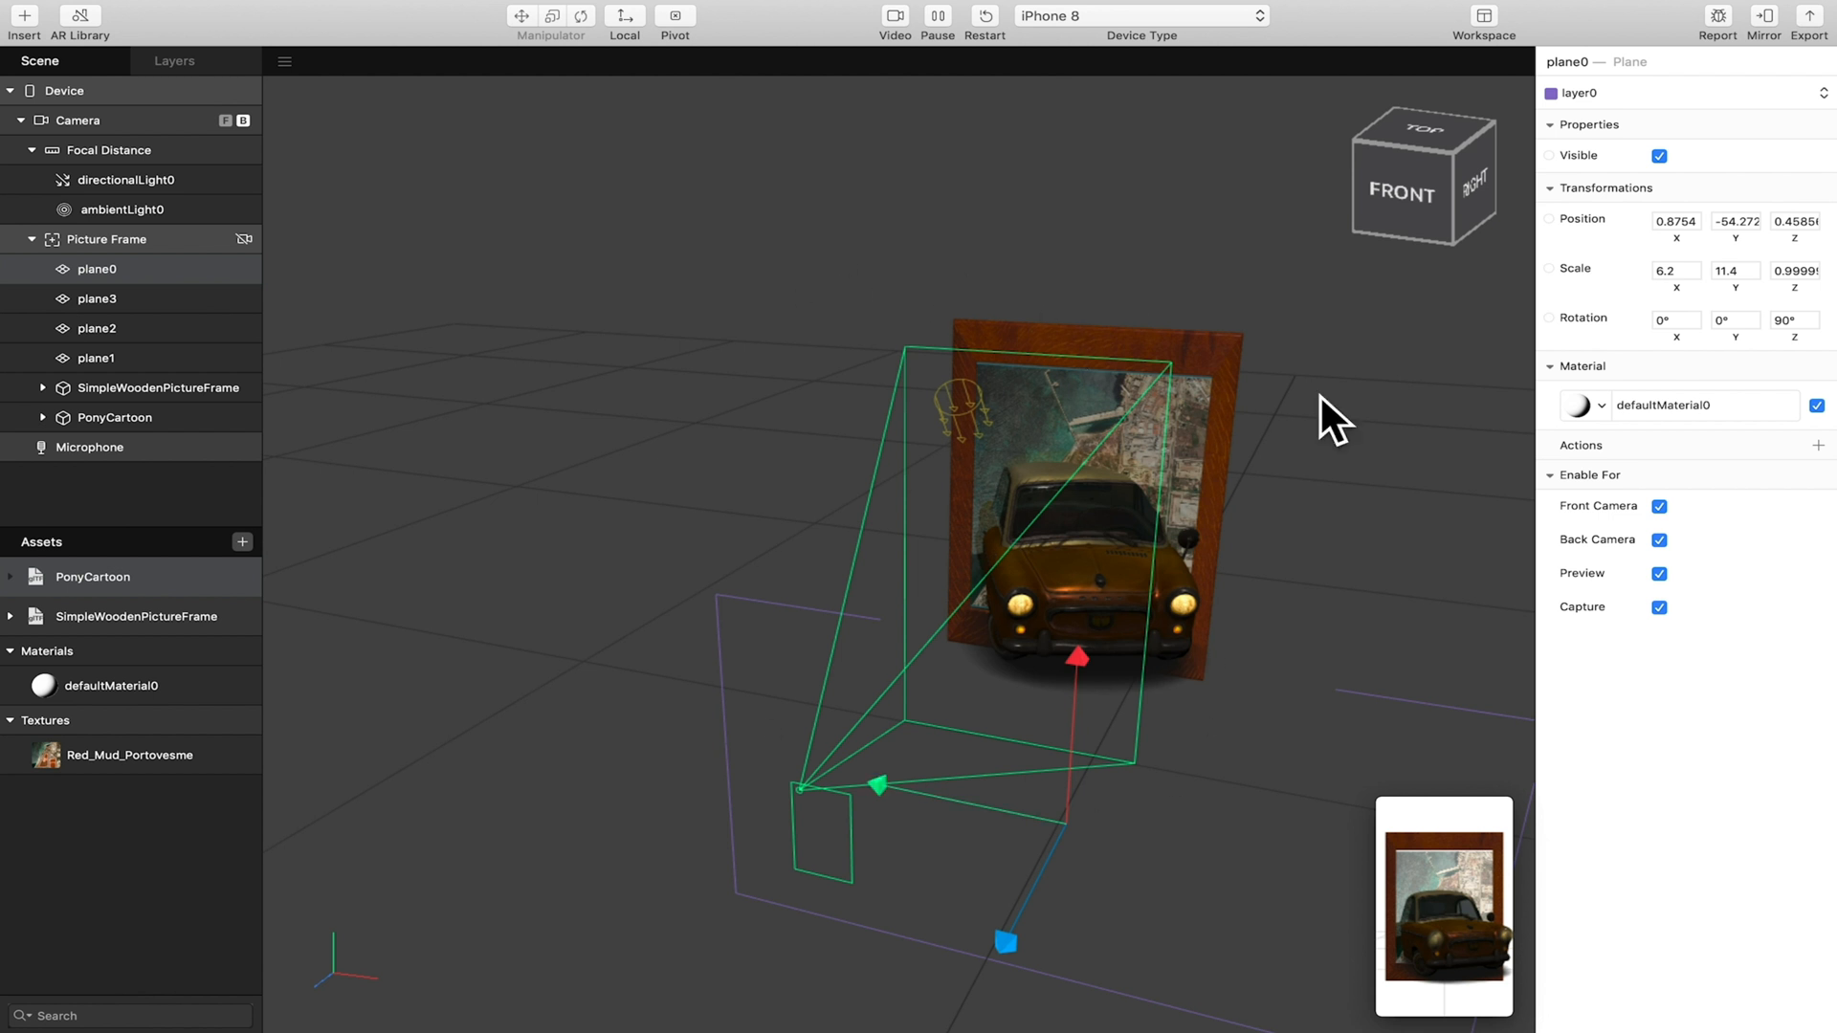
mouse_move(833, 411)
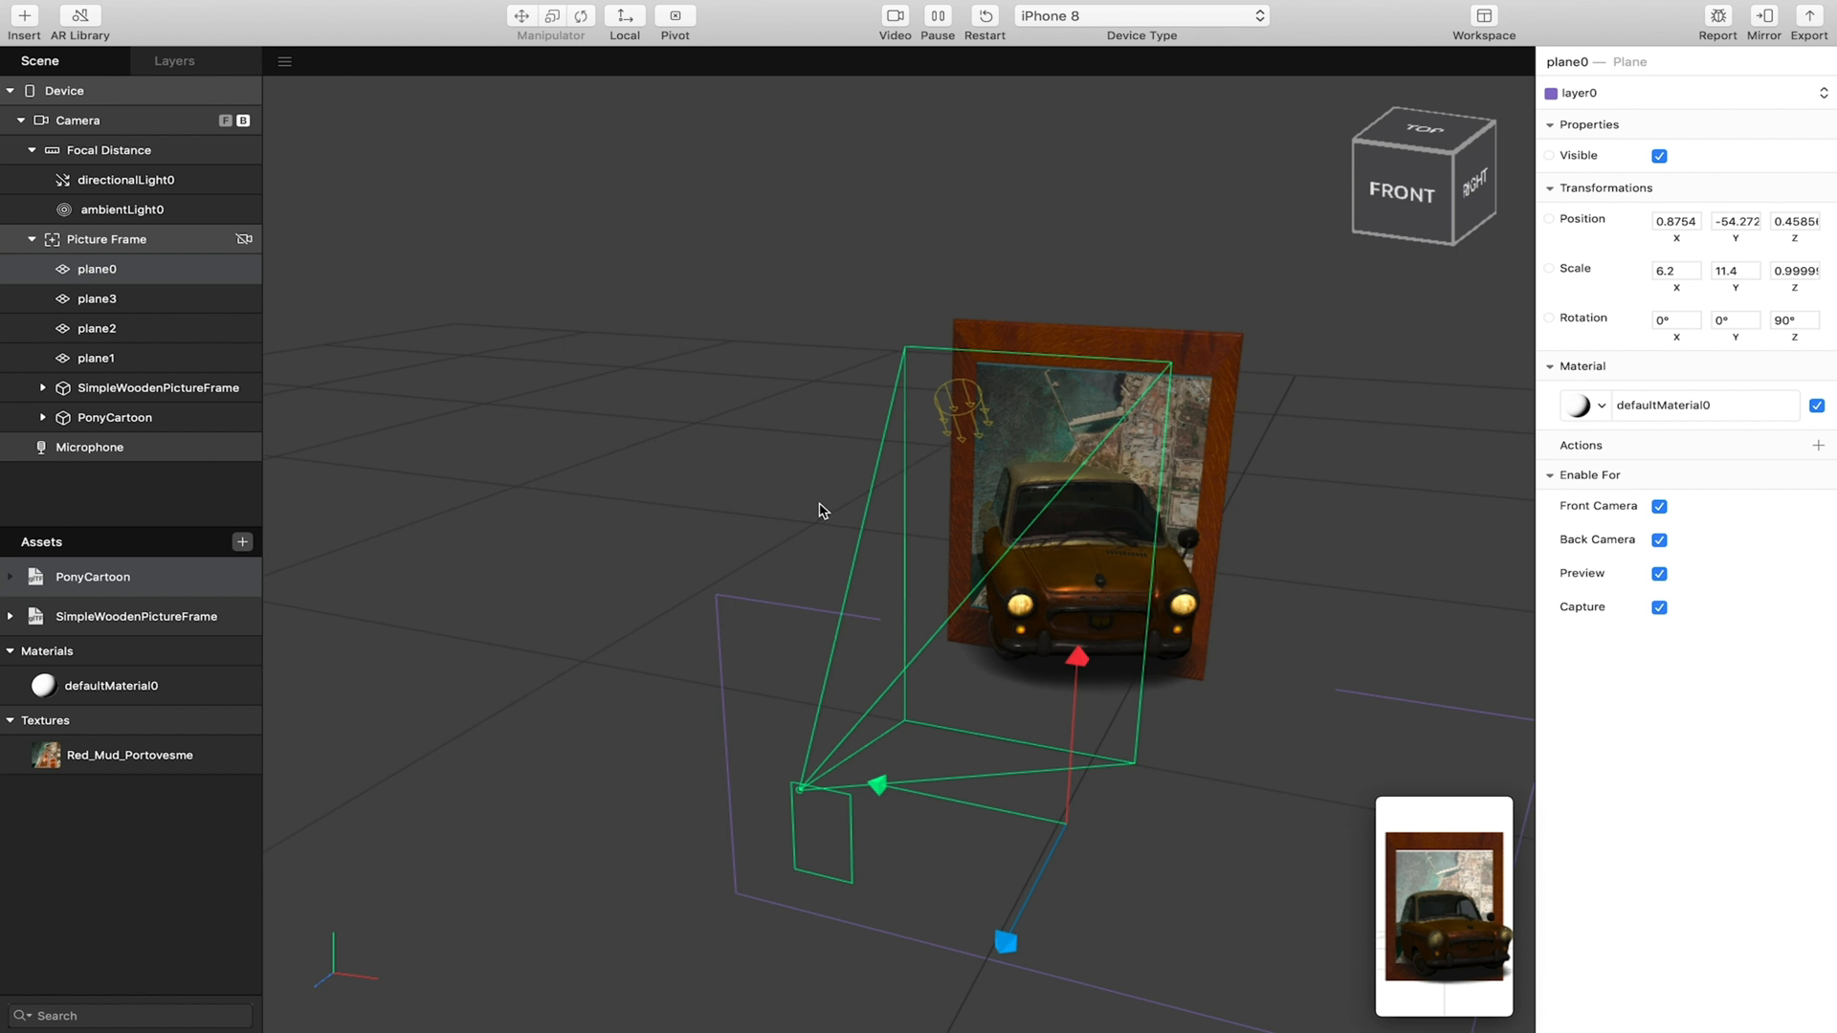
mouse_move(1763, 22)
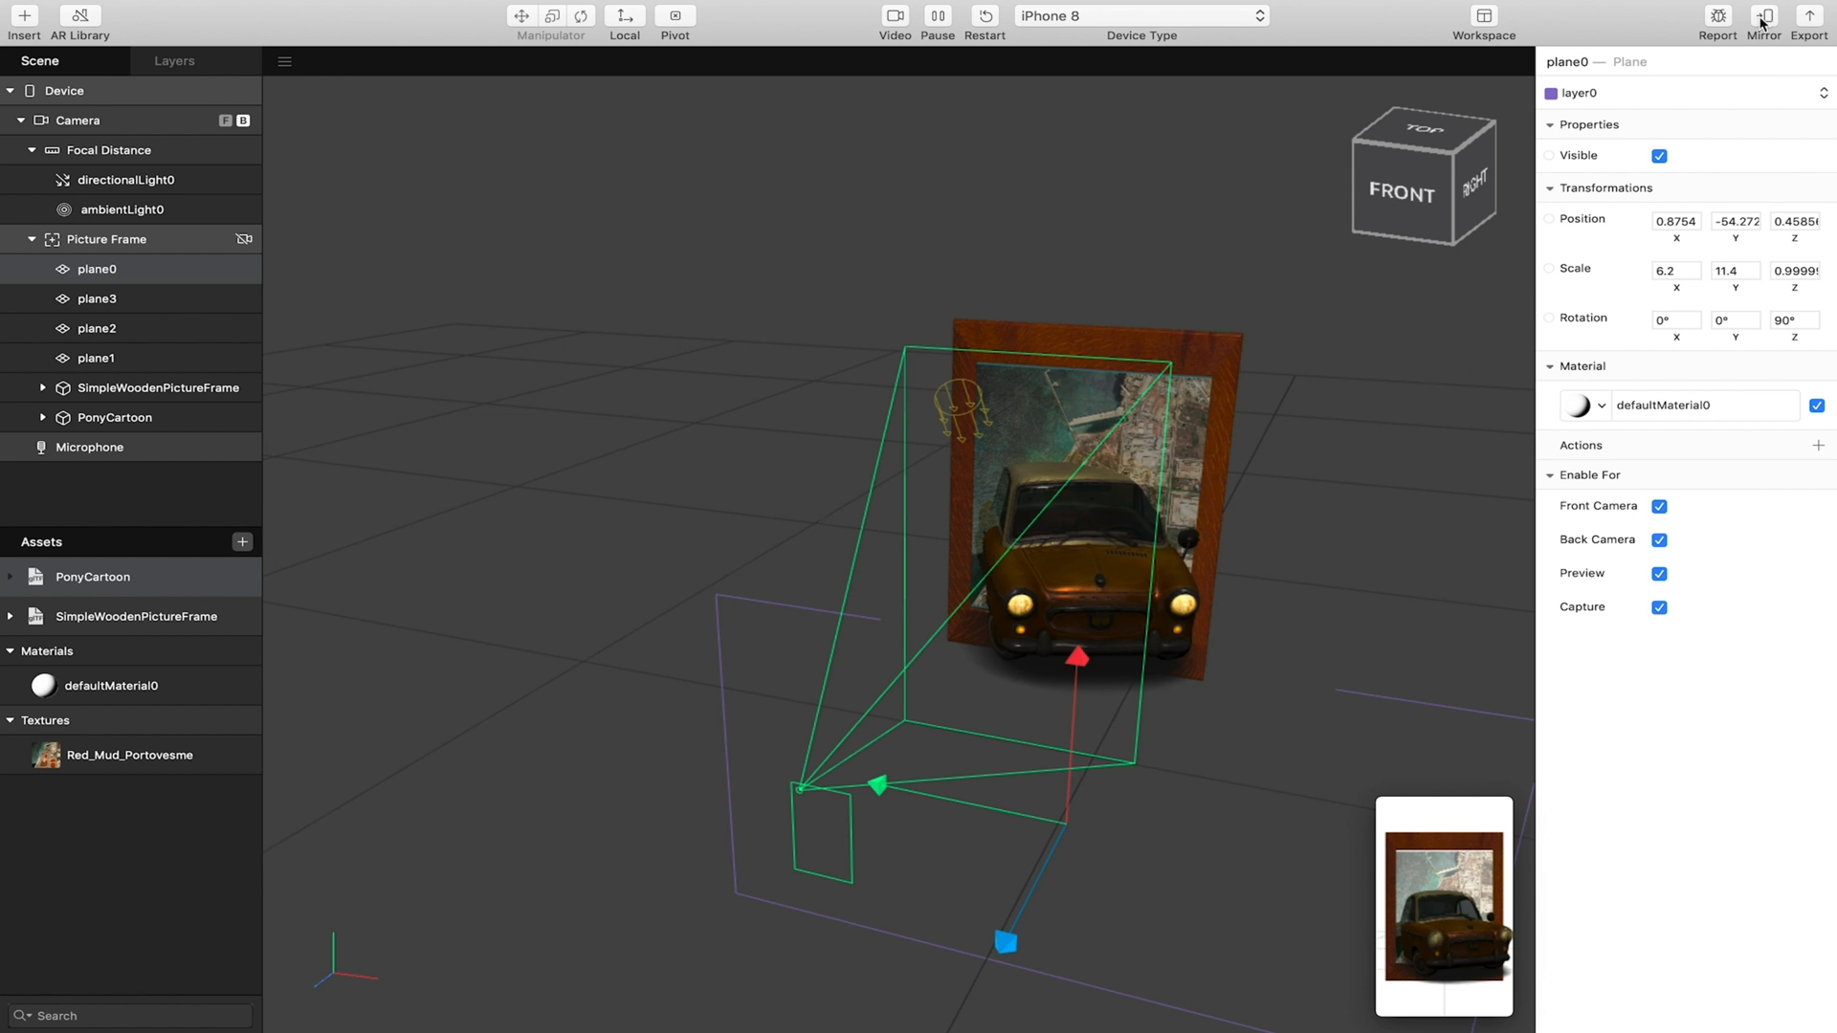
mouse_move(1806, 16)
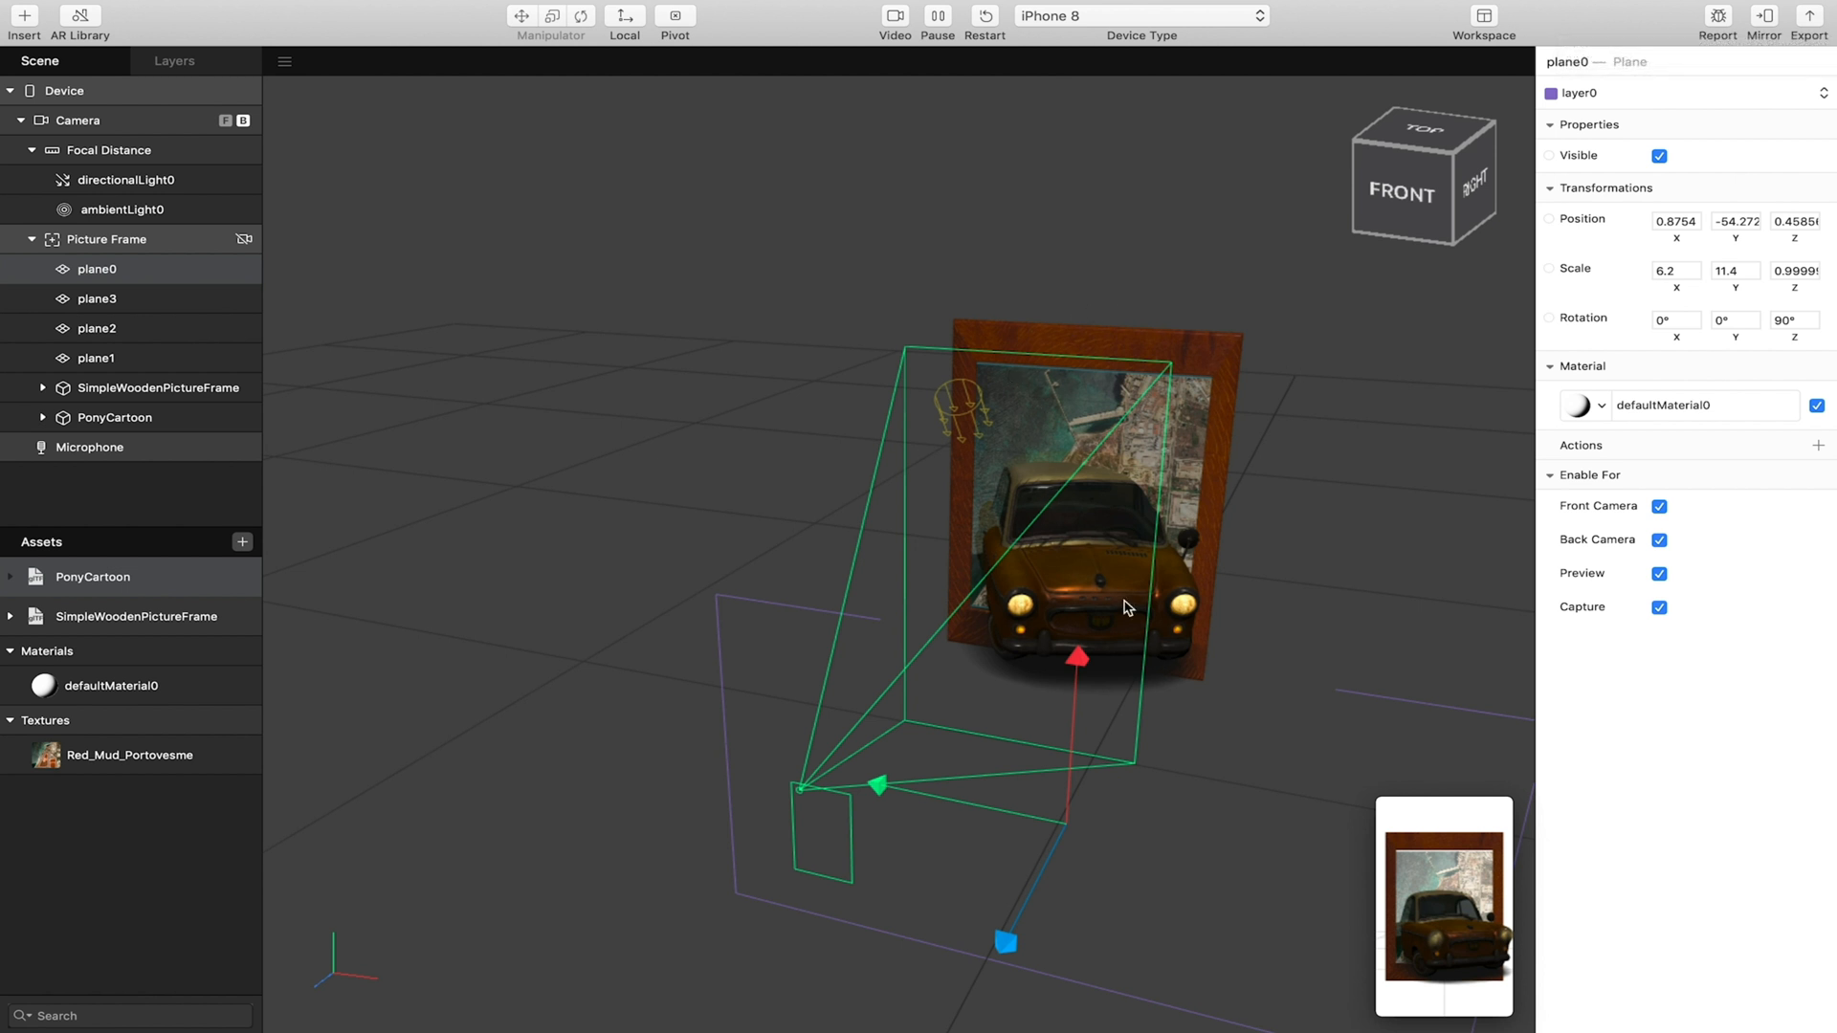
mouse_move(1092, 601)
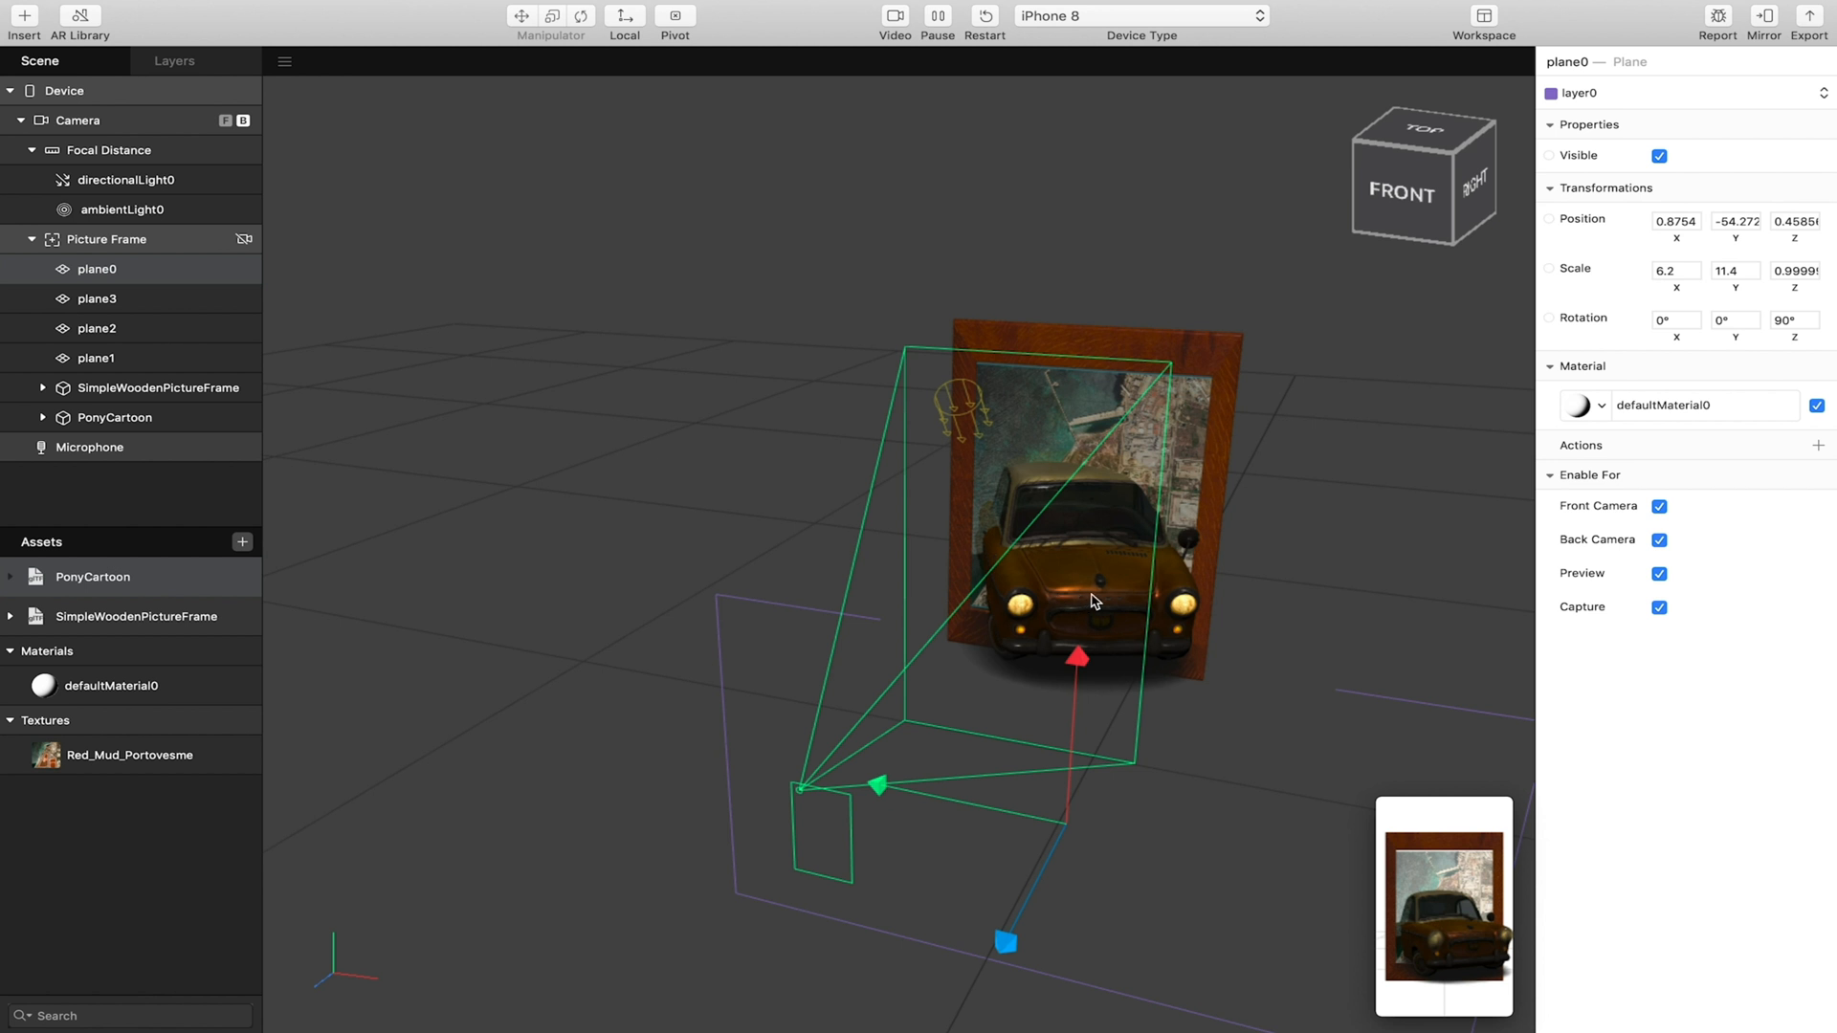
mouse_move(980, 555)
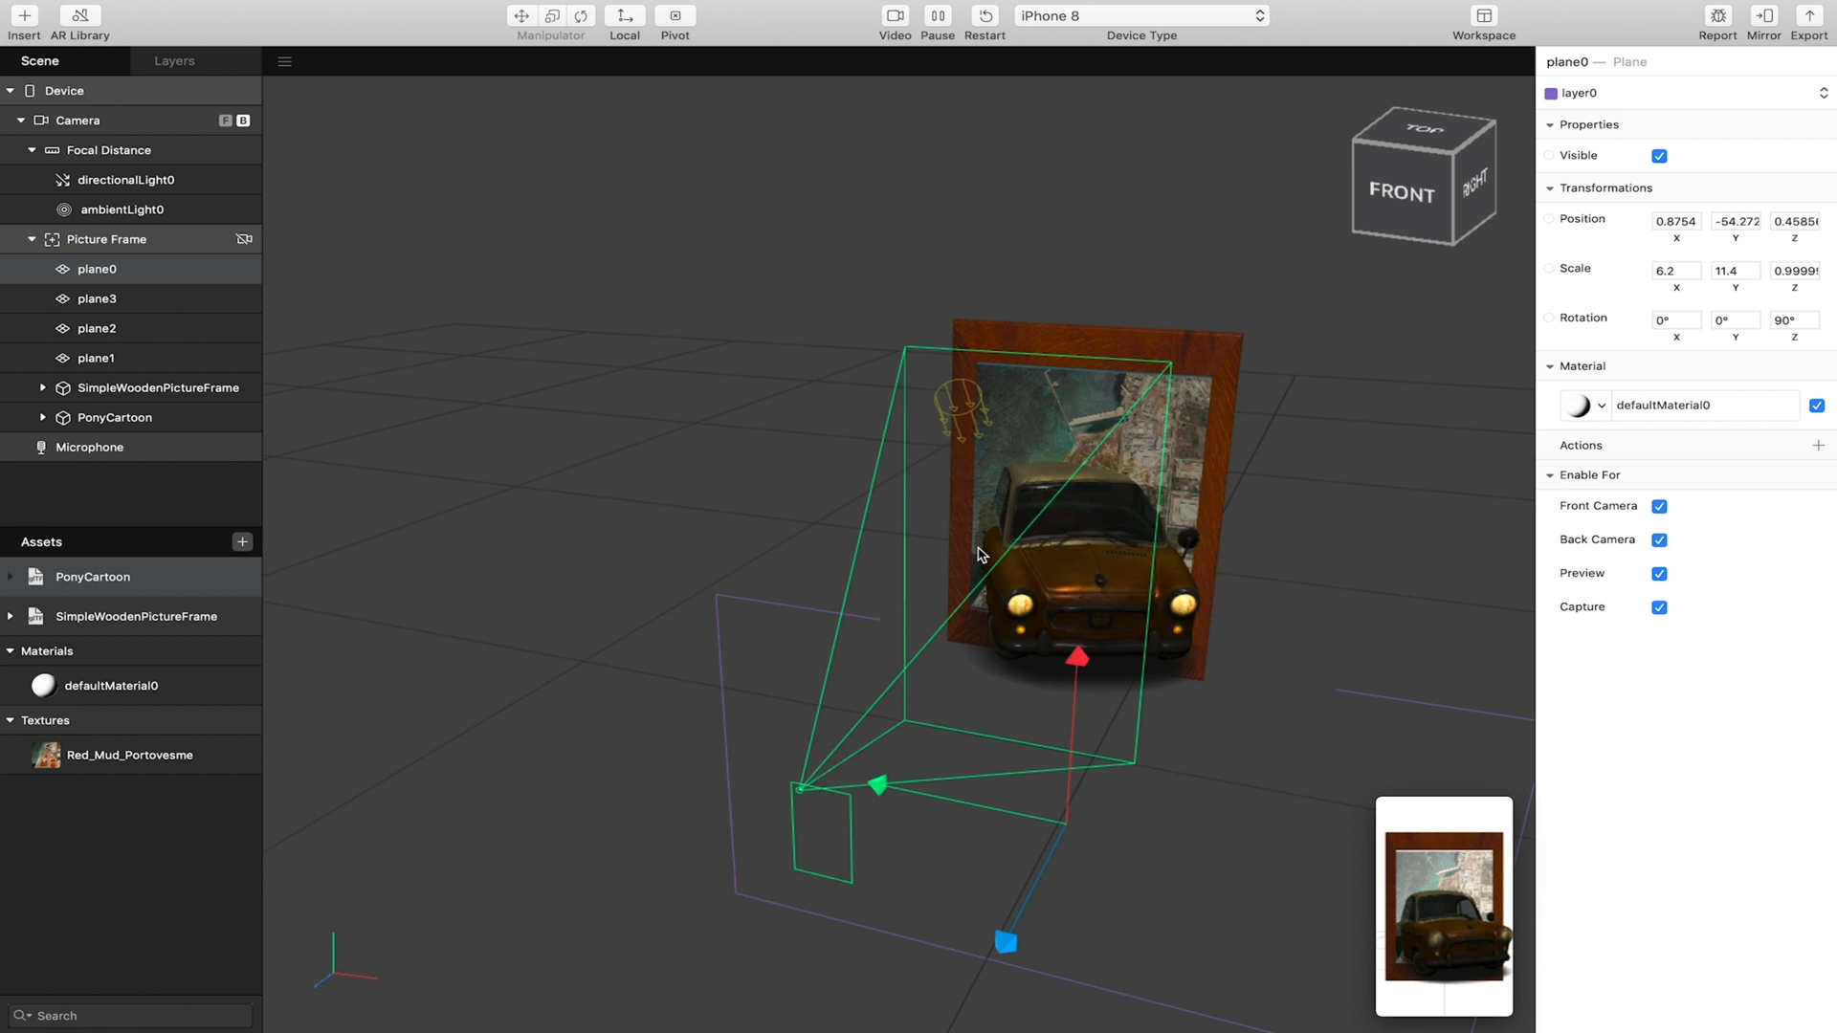
mouse_move(1127, 555)
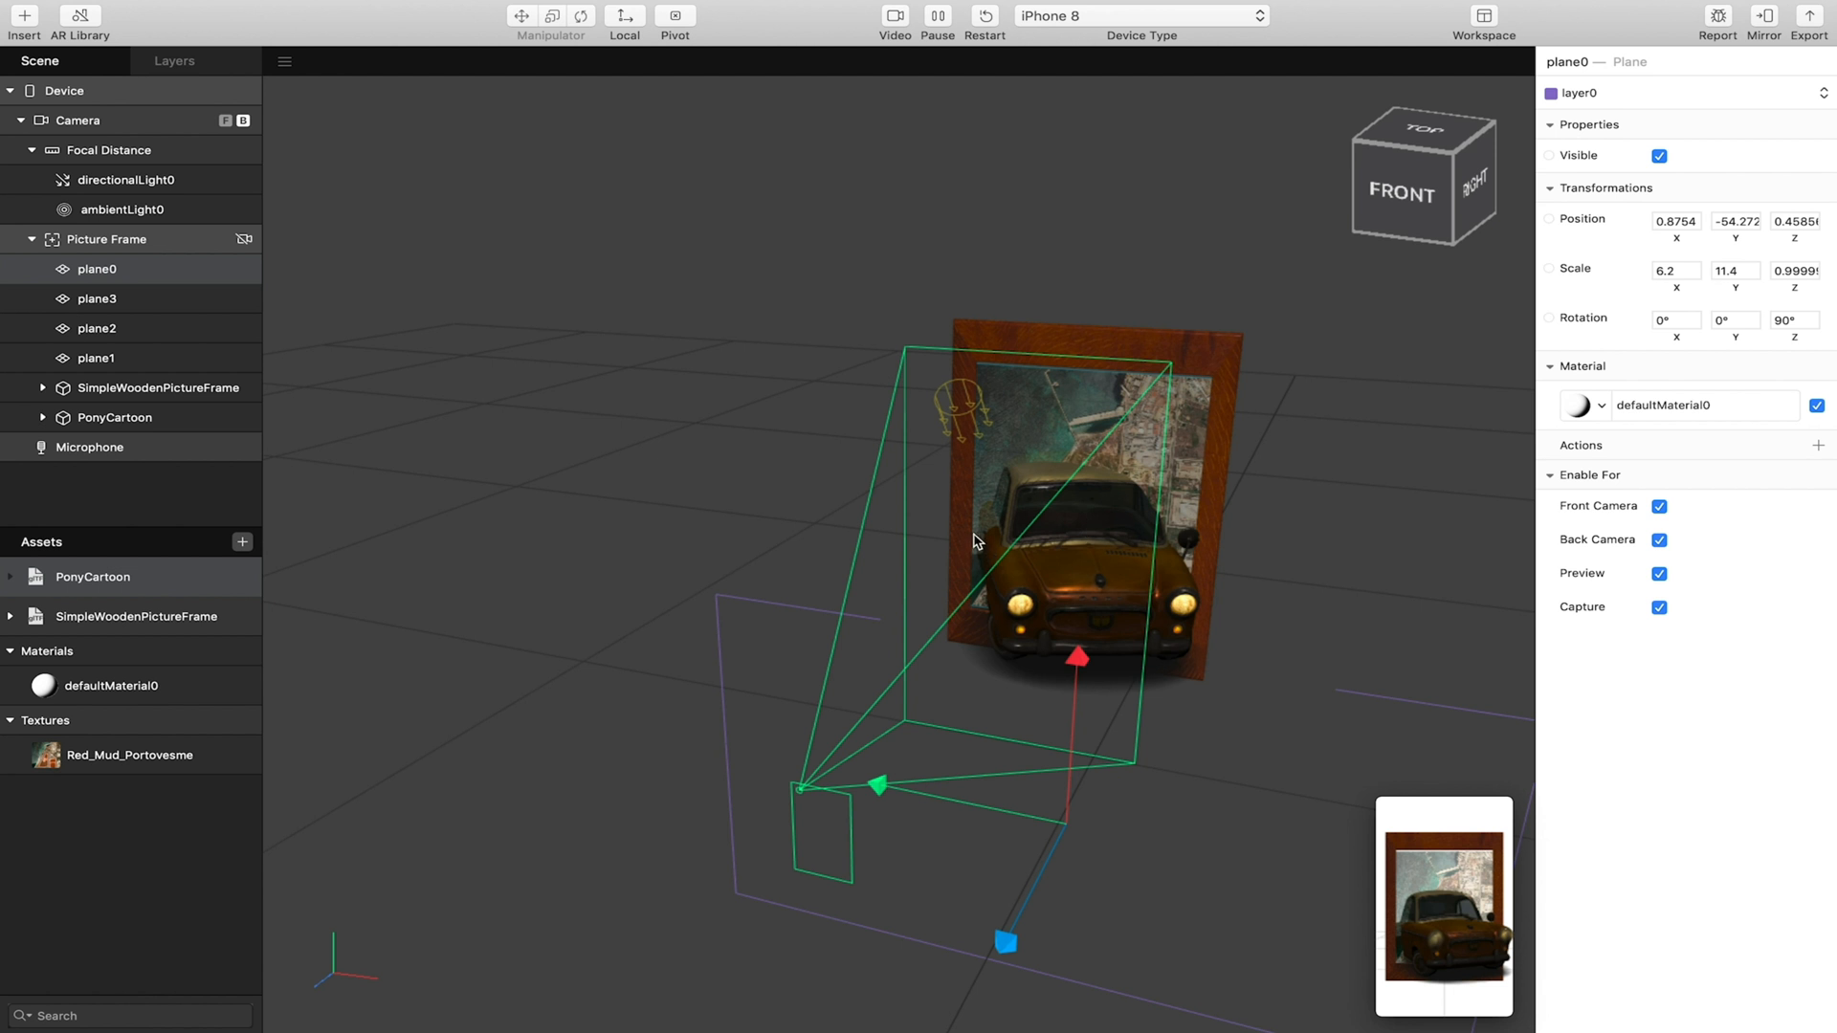
mouse_move(1196, 571)
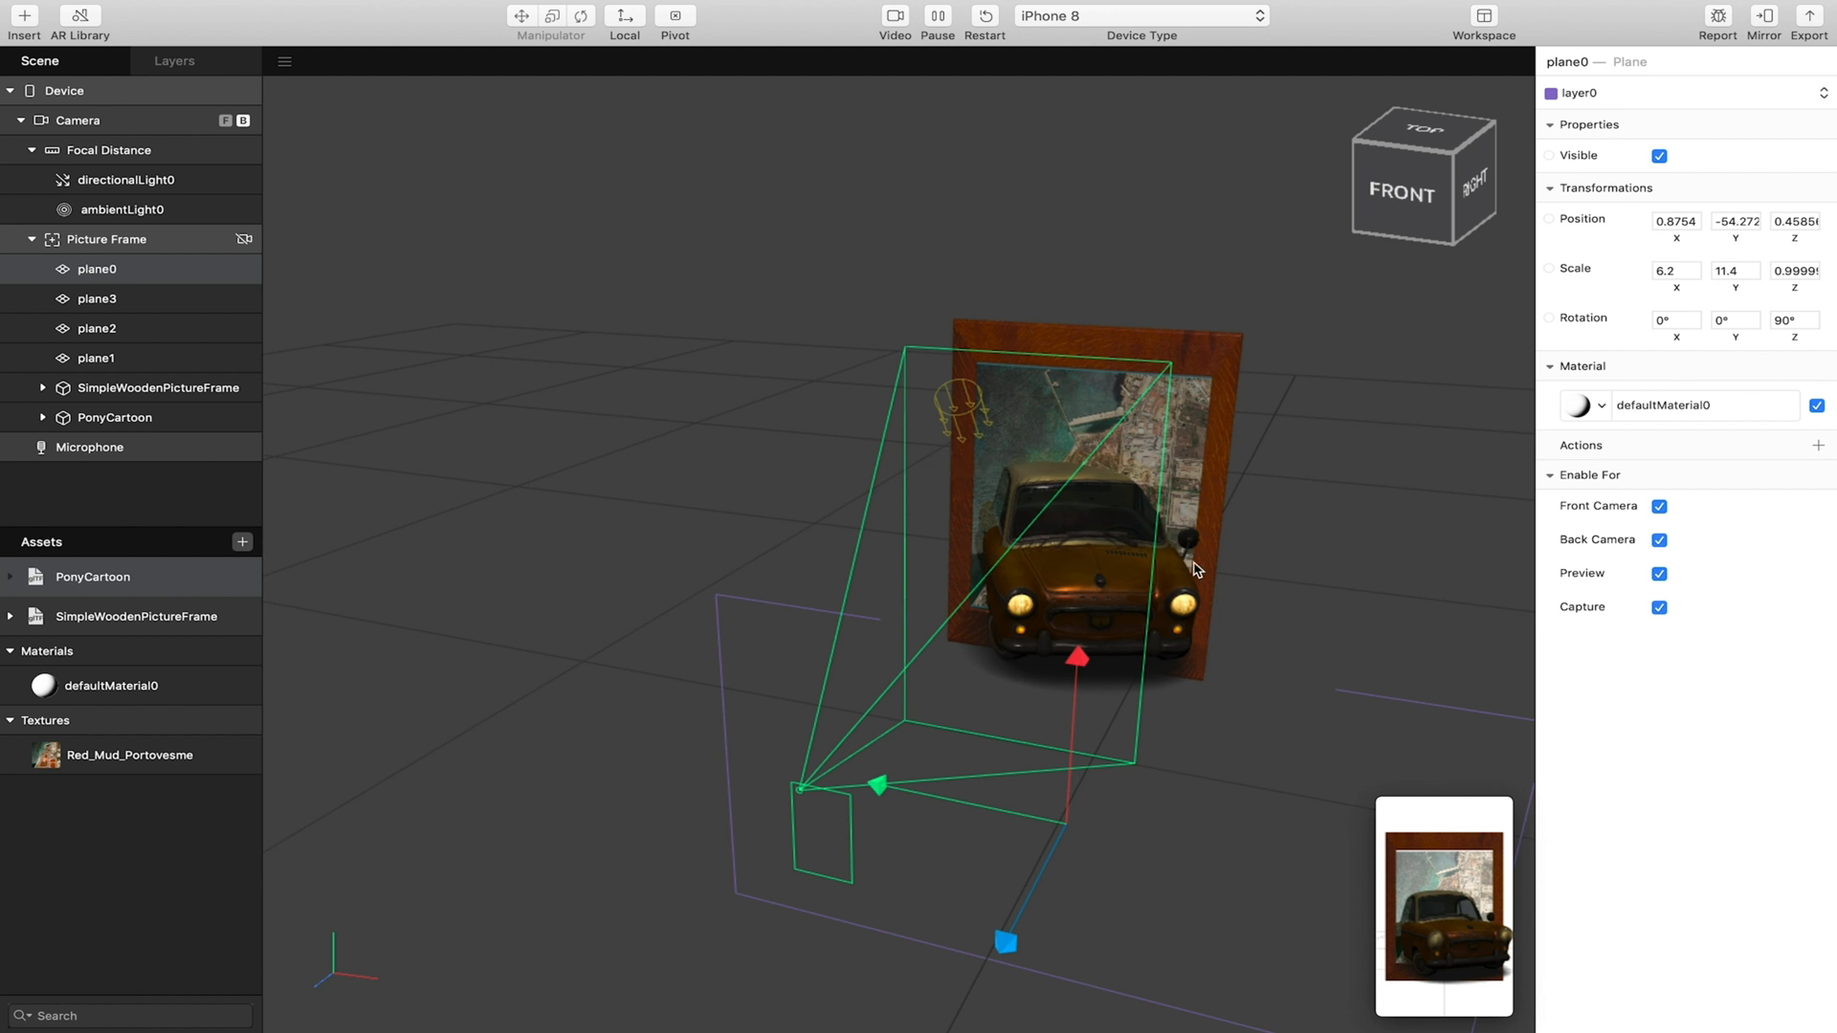
mouse_move(699, 365)
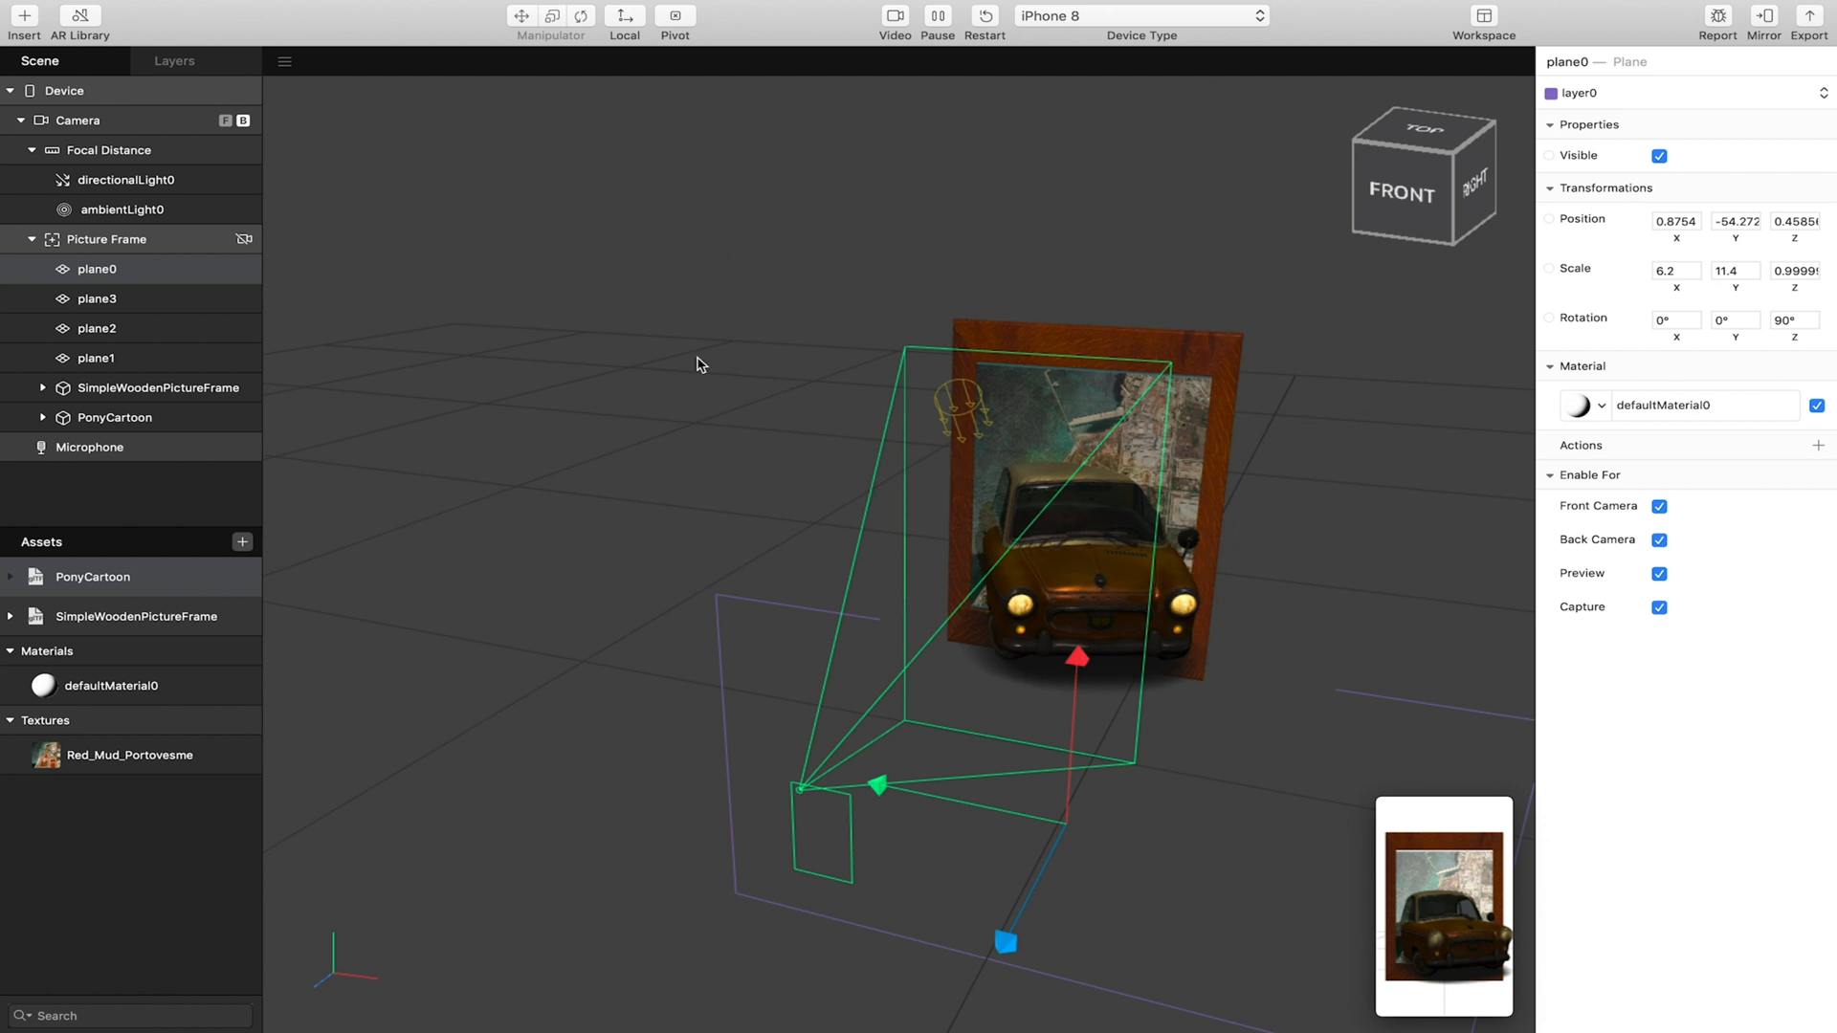
mouse_move(1405, 520)
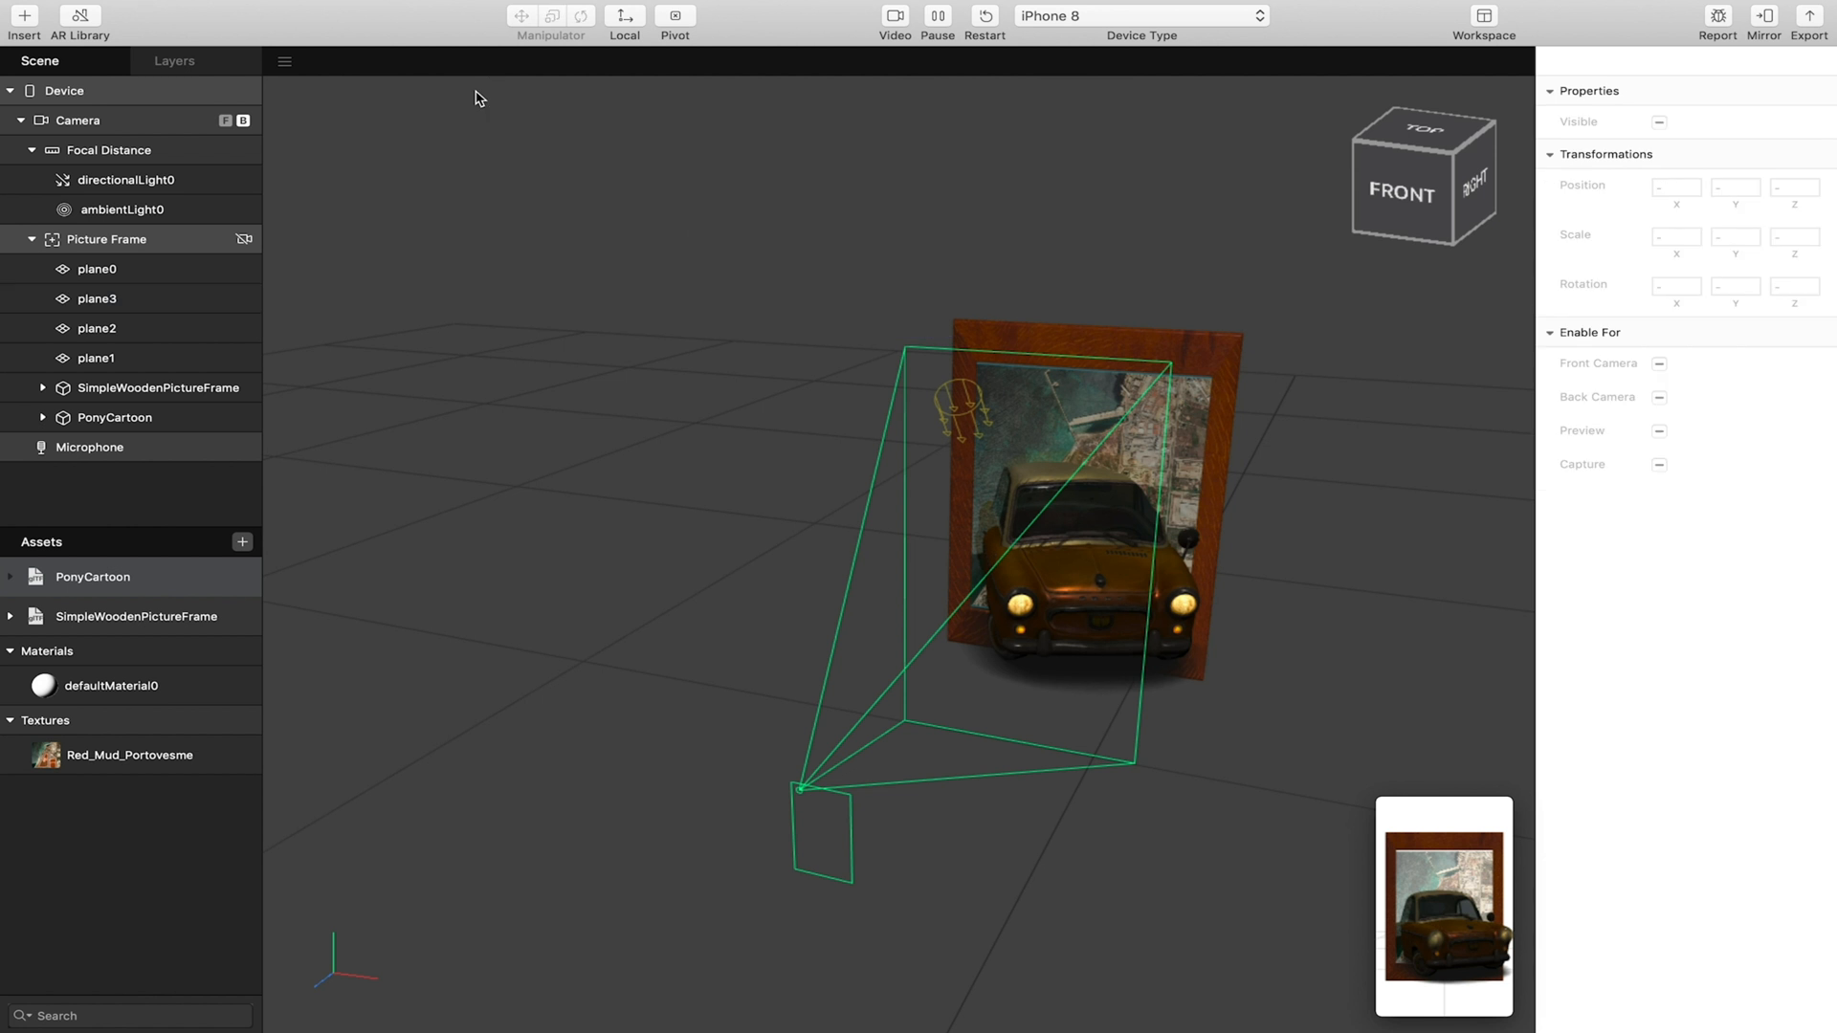
mouse_move(161, 5)
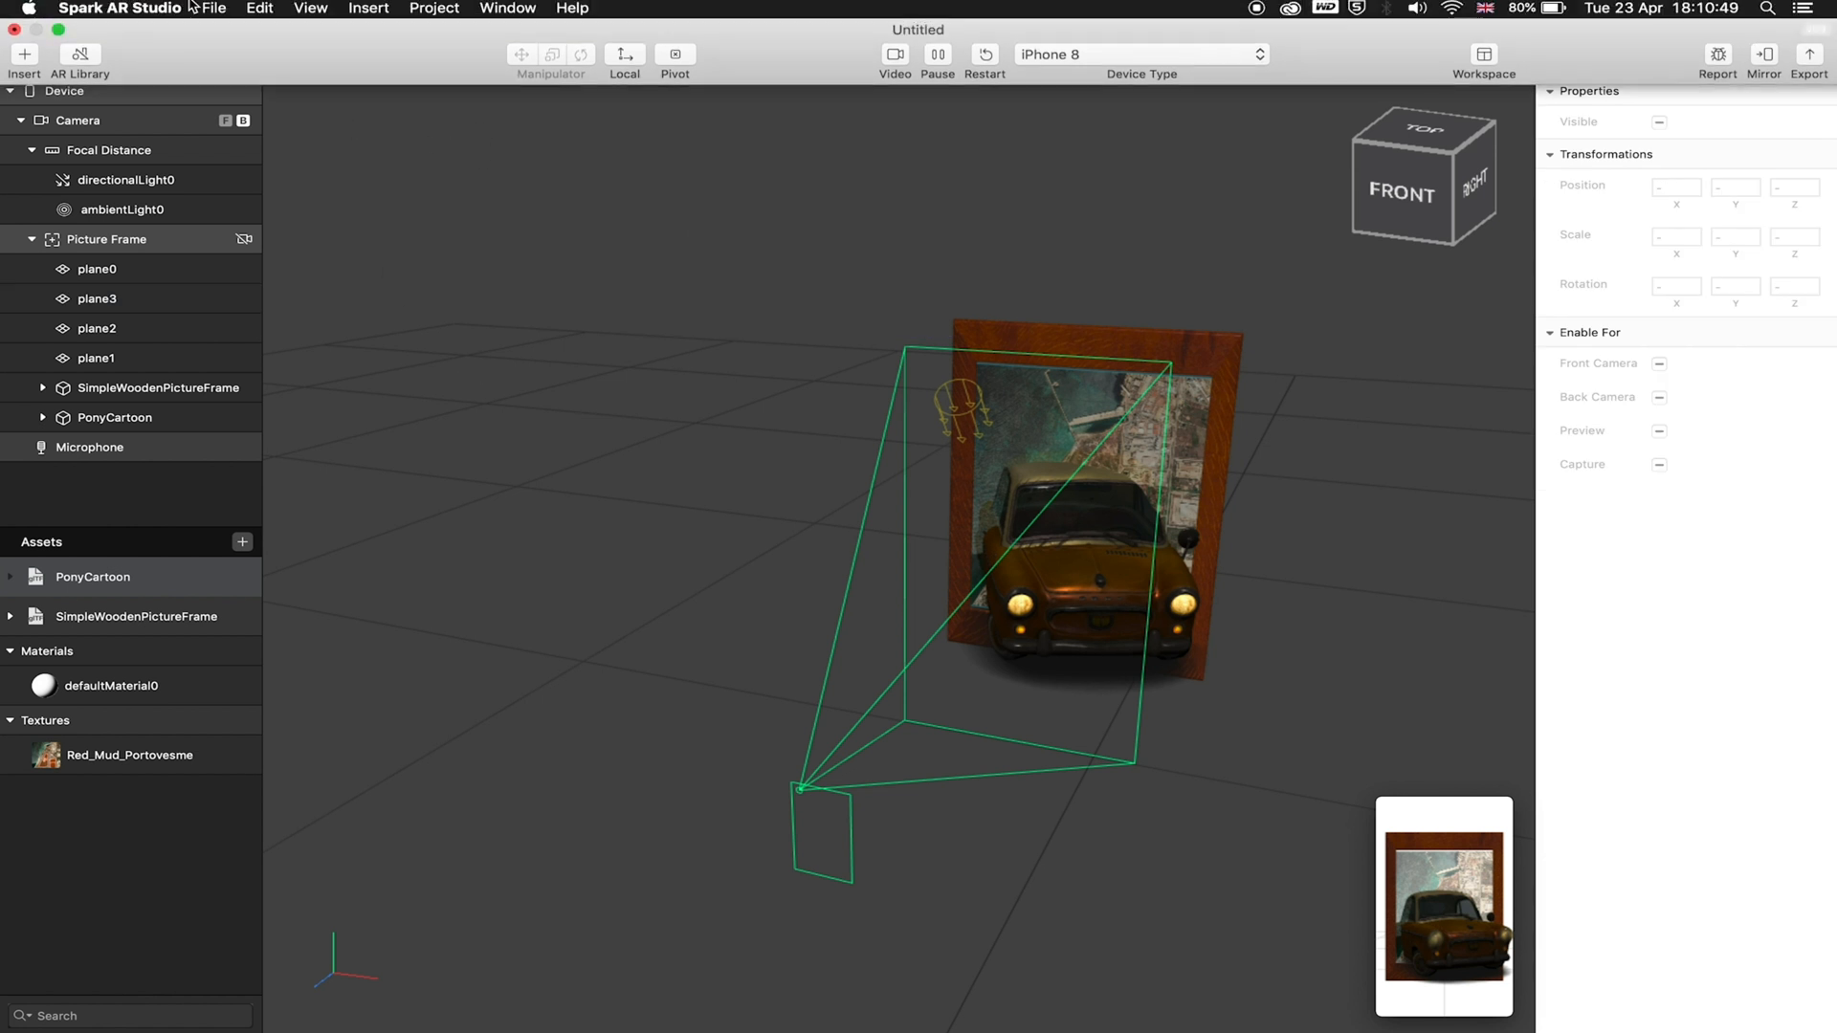
Save the project from the File menu.
click(214, 10)
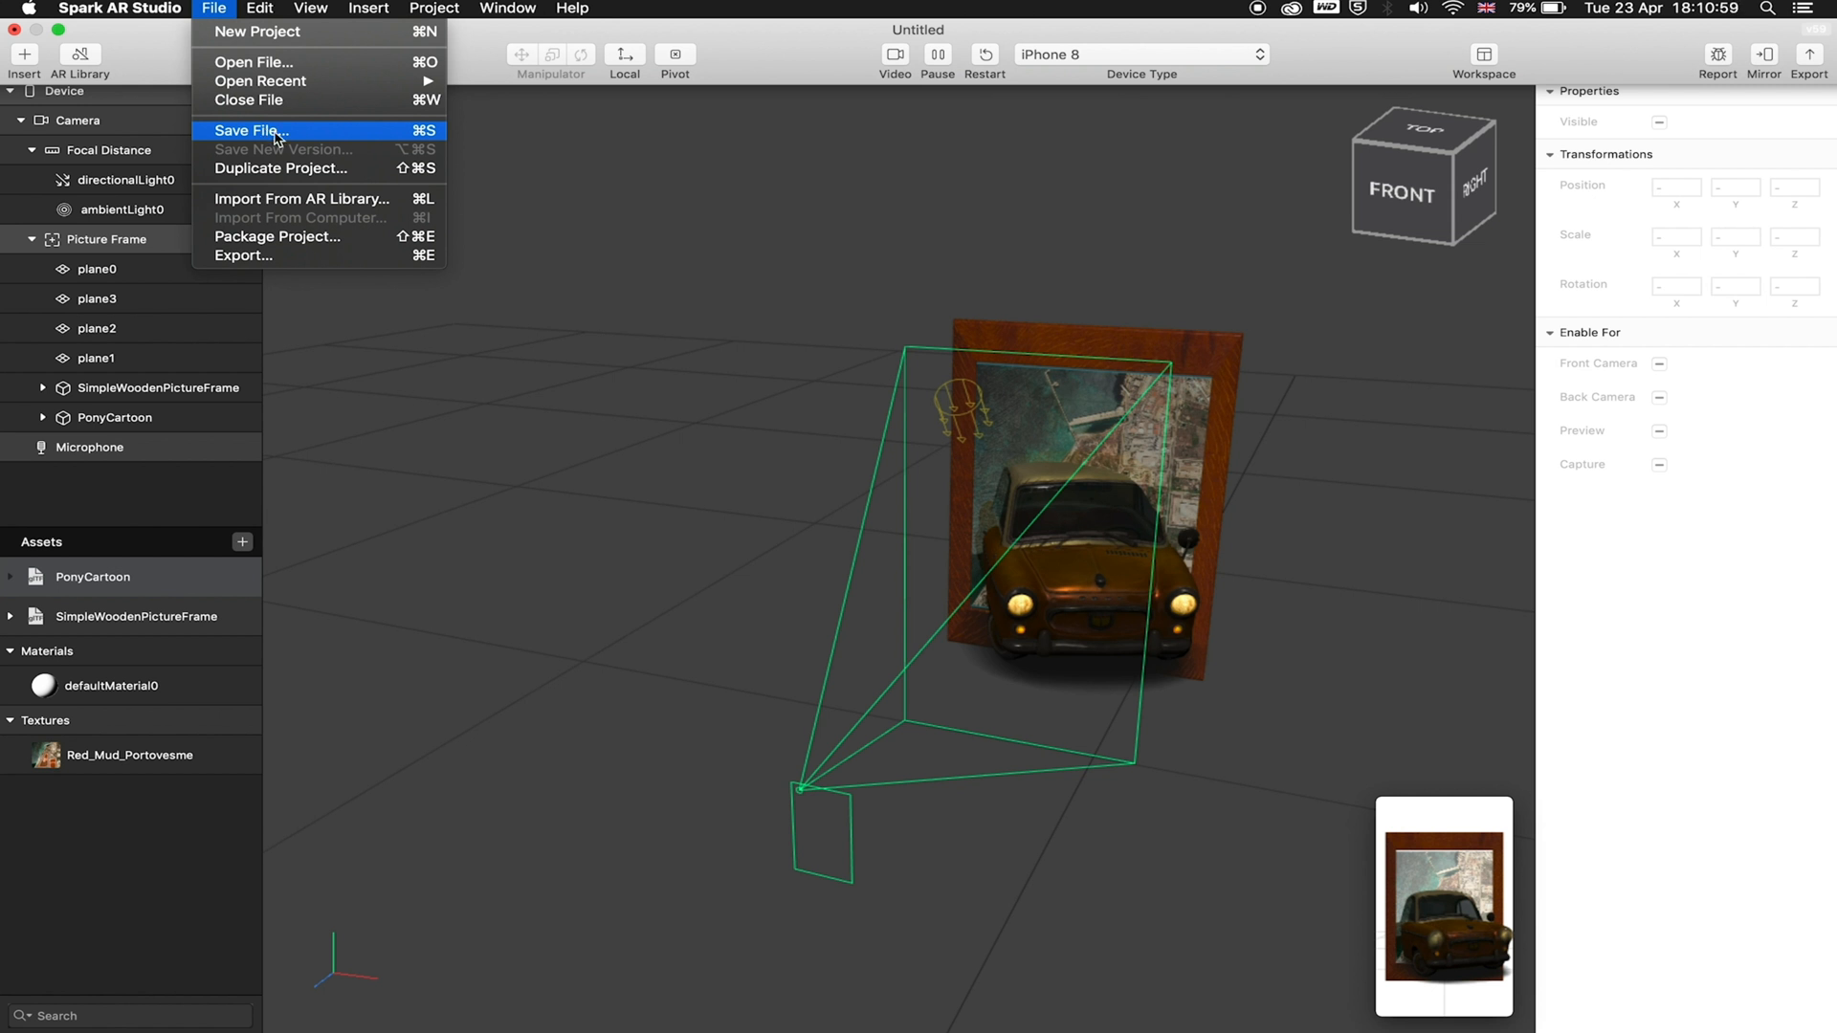
mouse_move(281, 167)
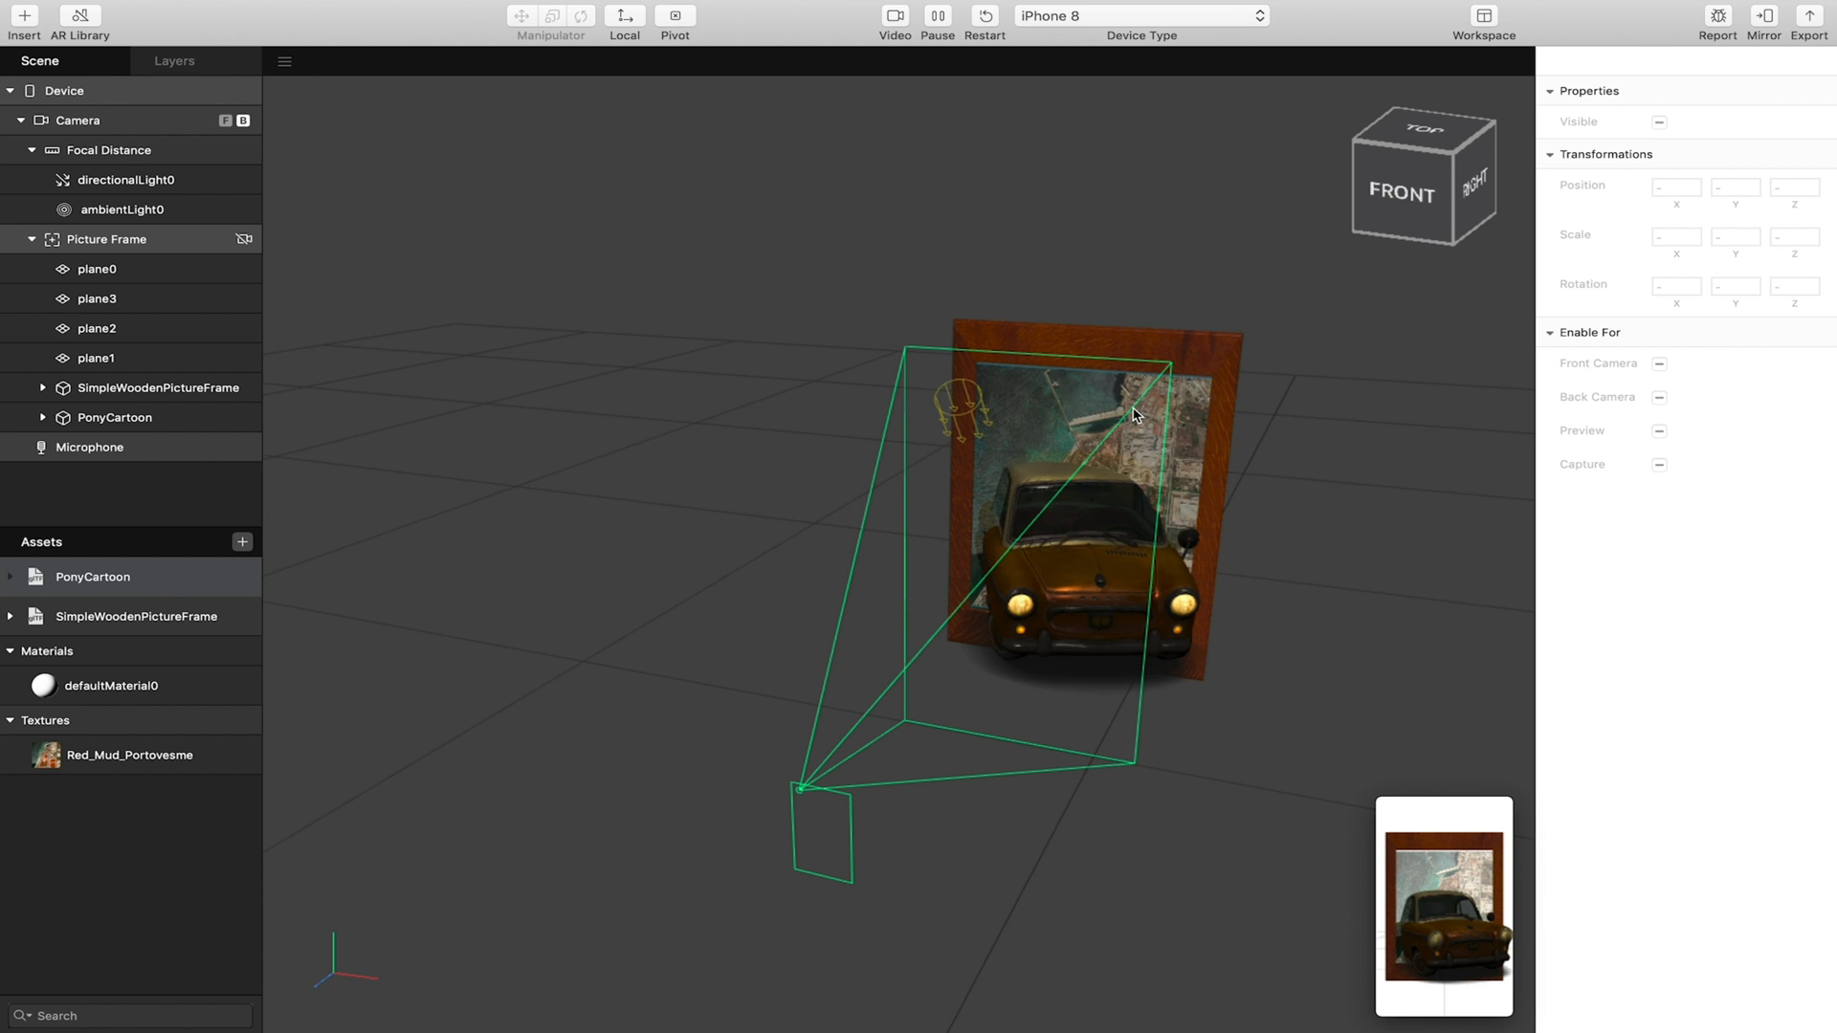
mouse_move(946, 407)
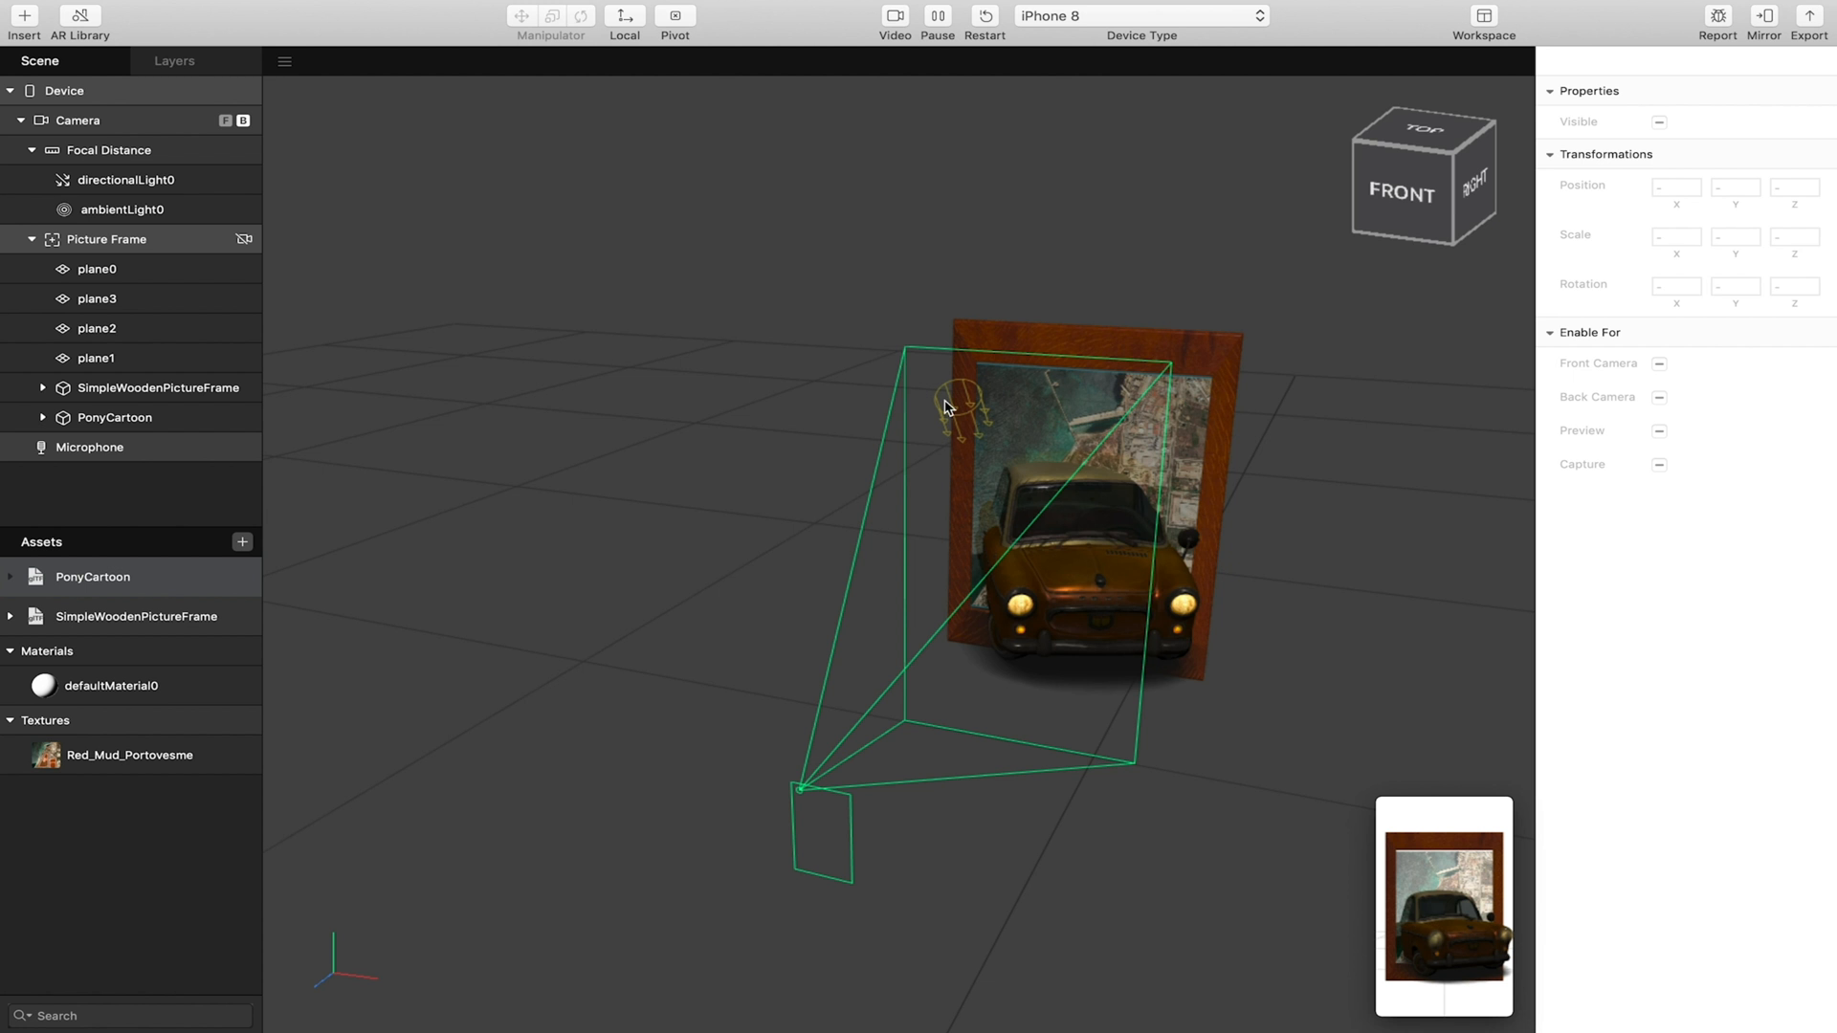
mouse_move(1101, 465)
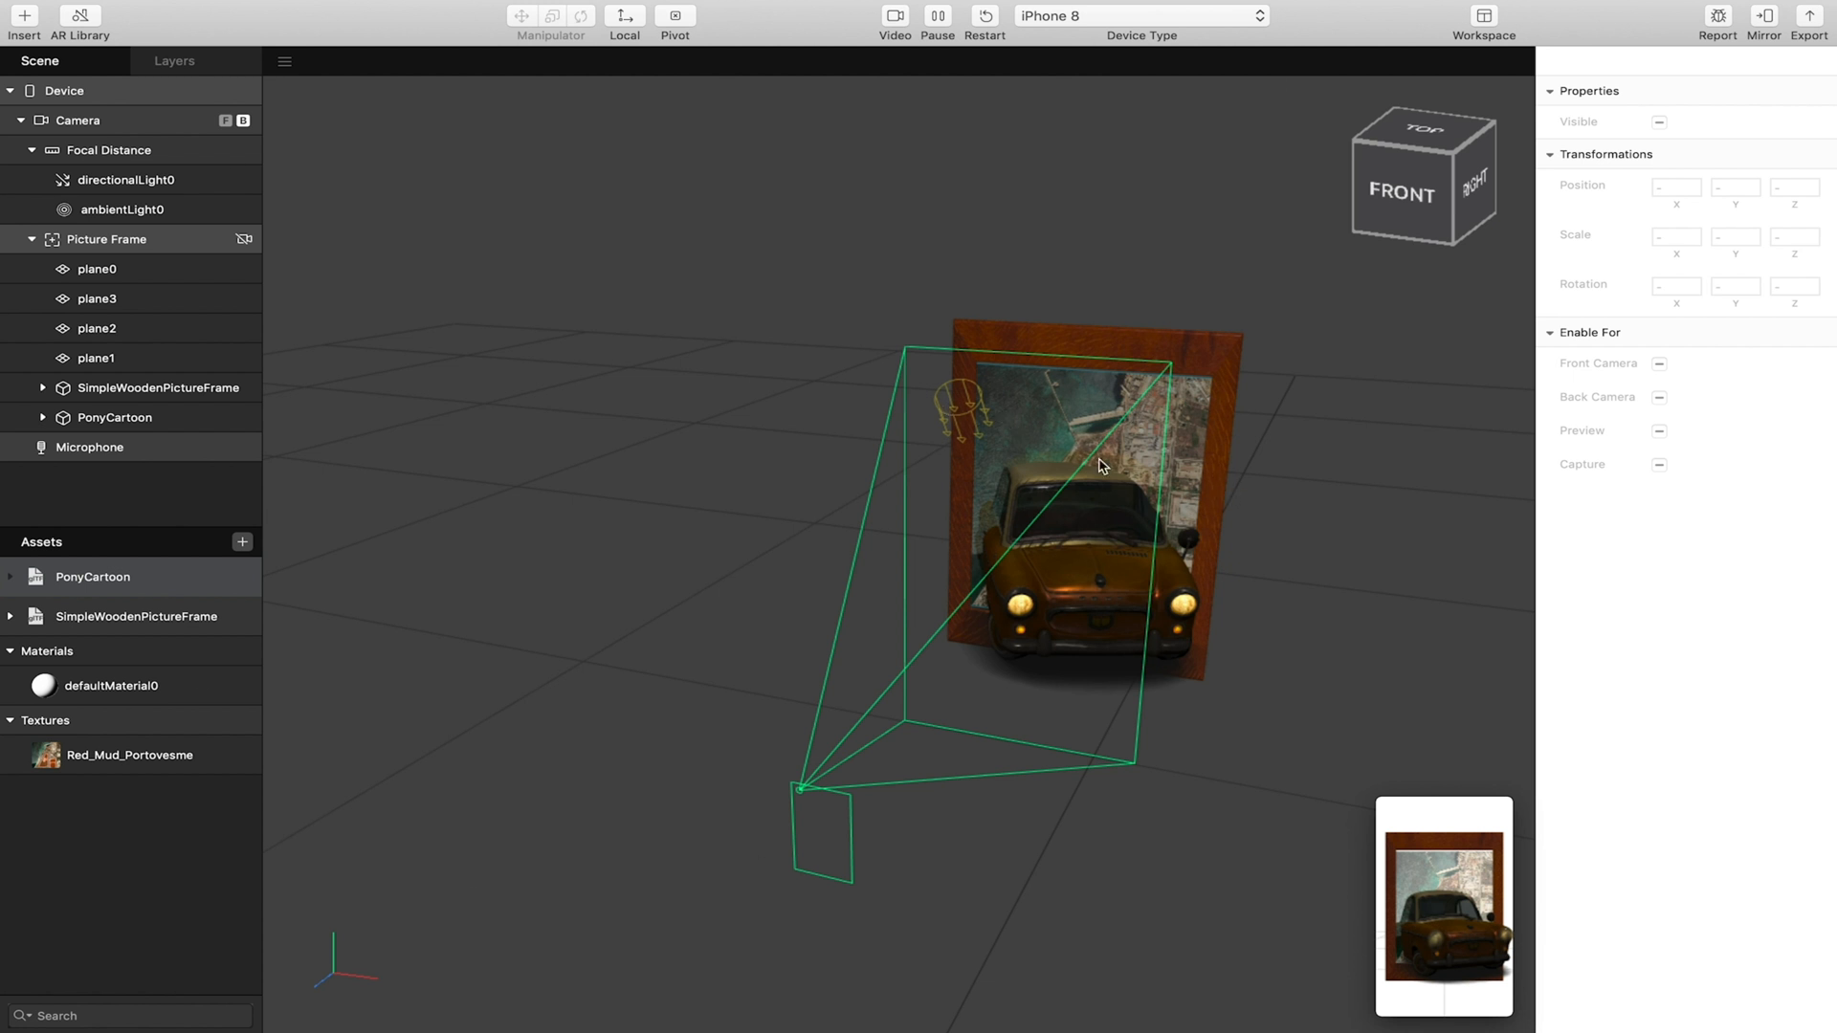
click(99, 268)
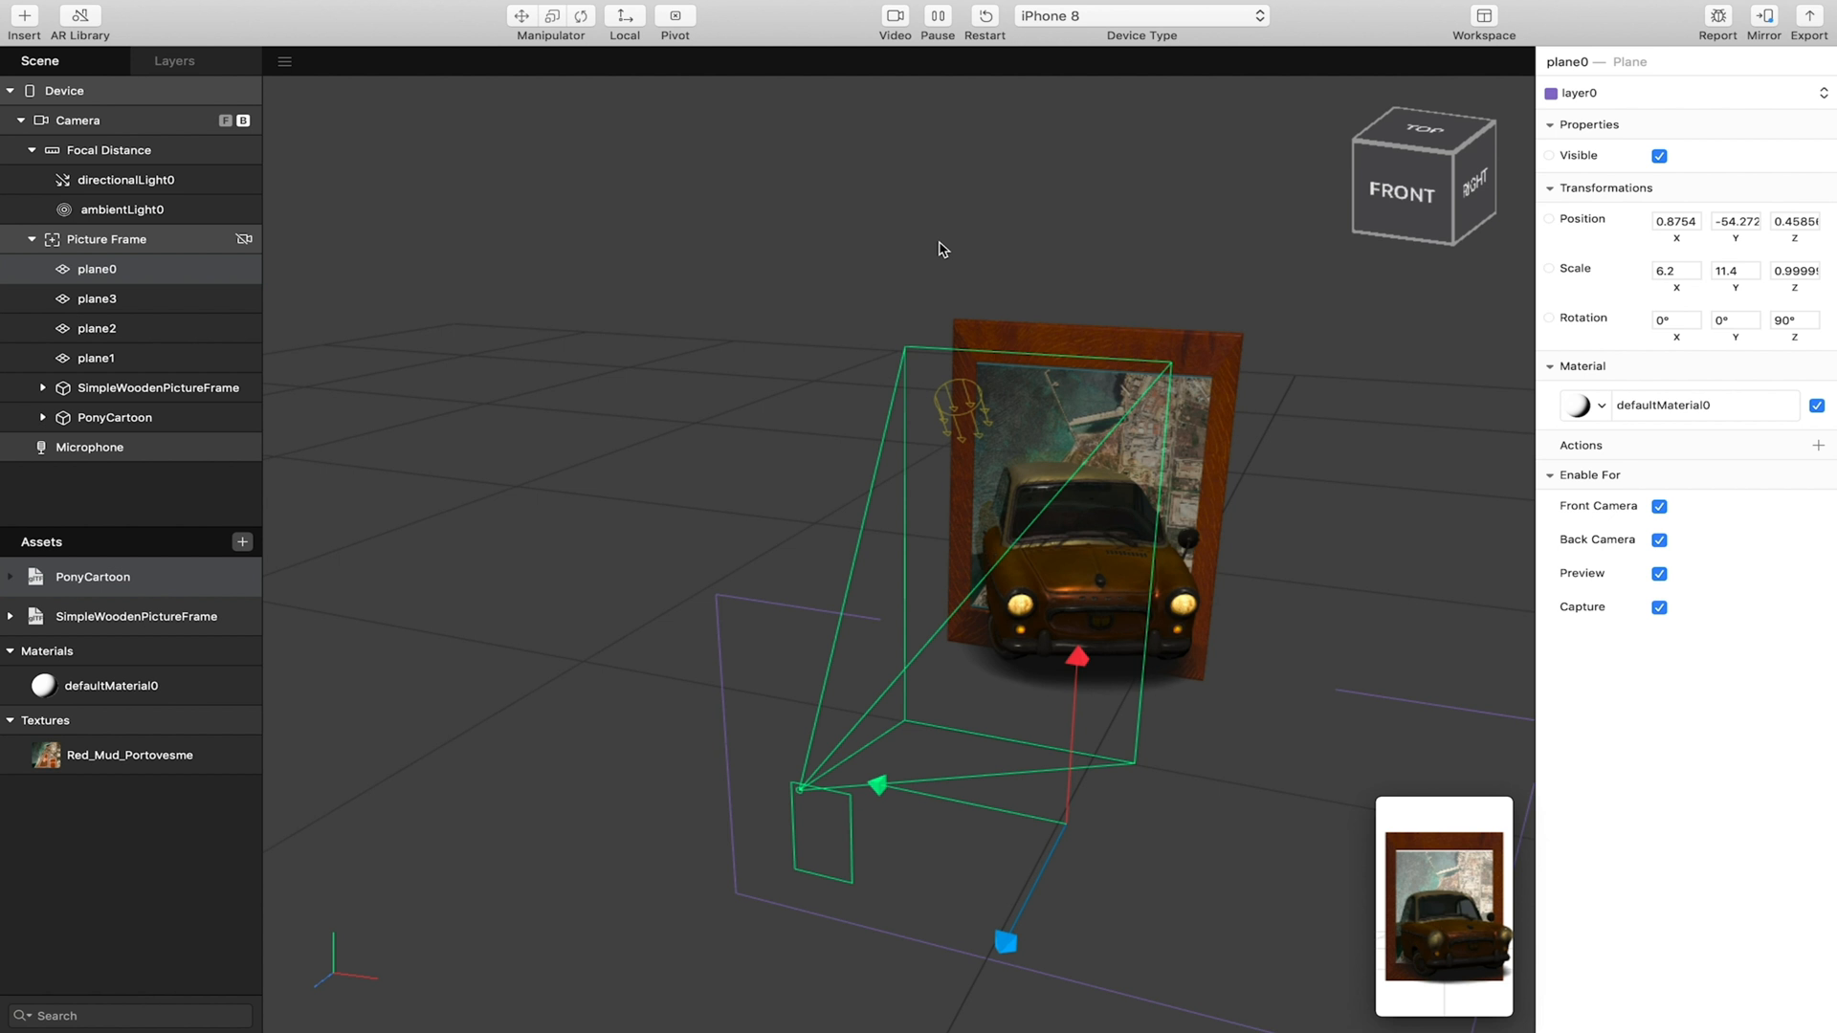
mouse_move(1530, 98)
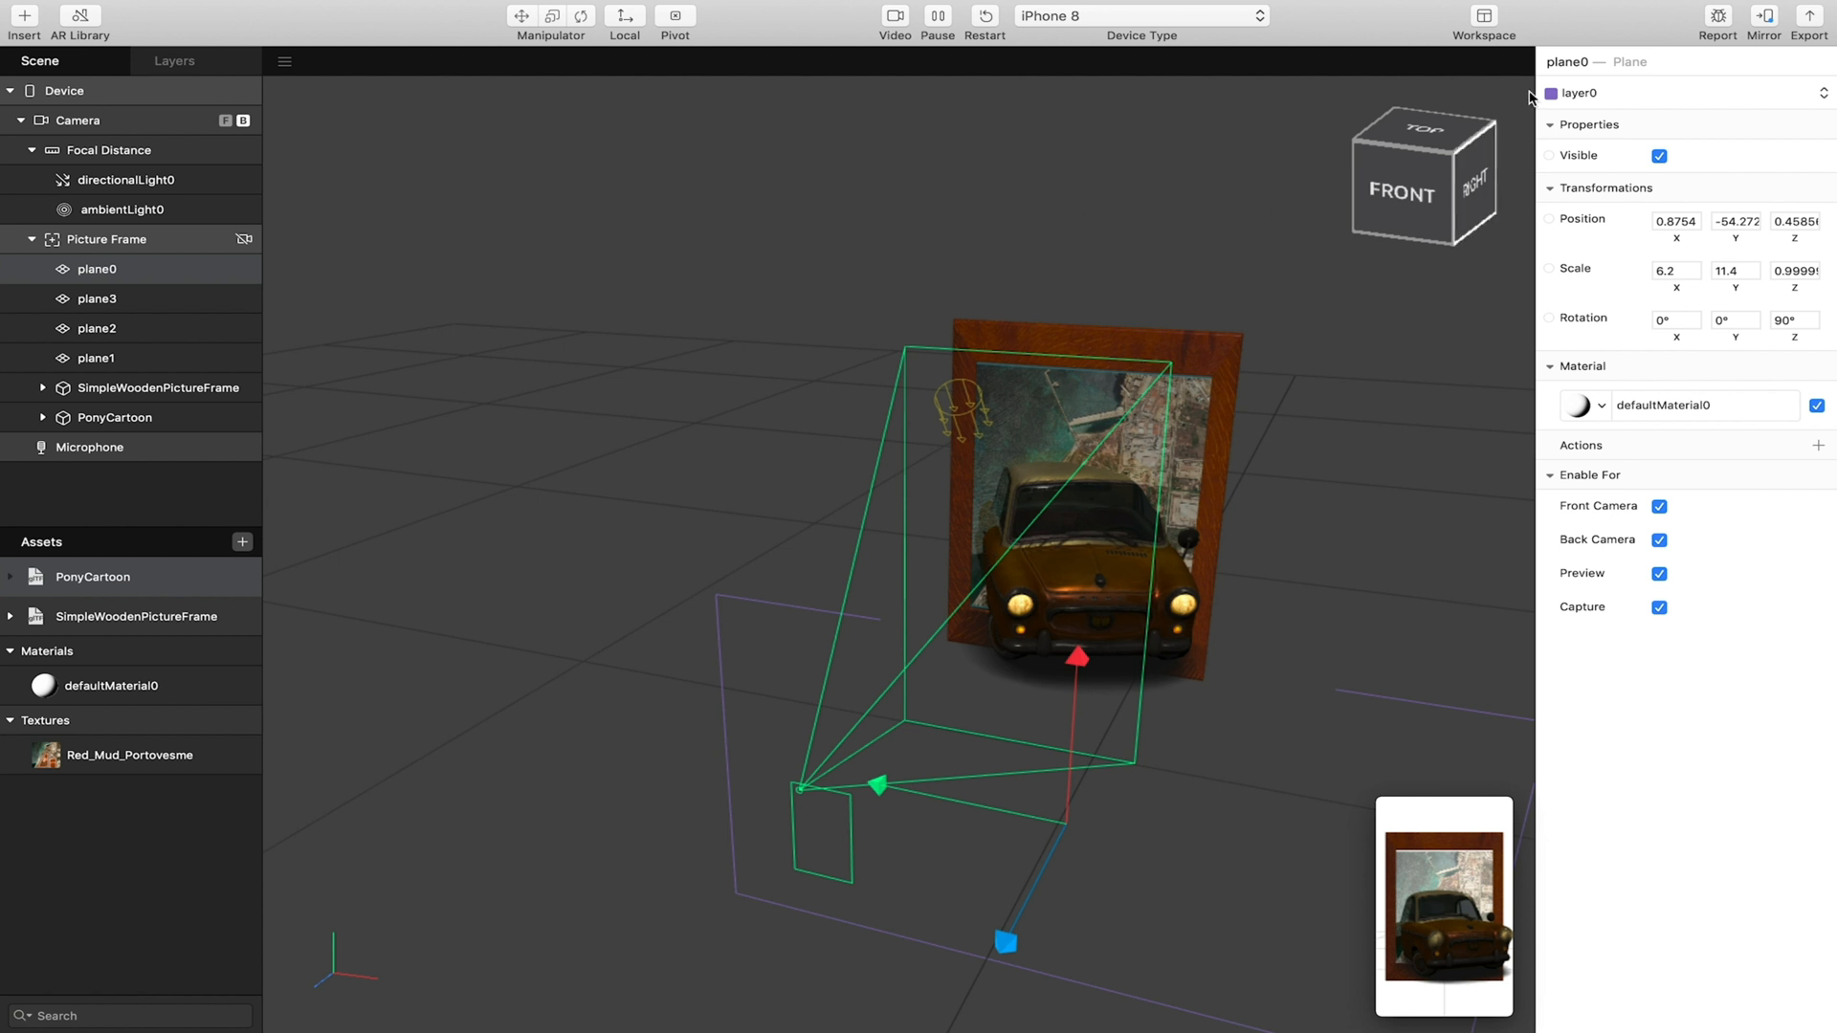
mouse_move(1760, 16)
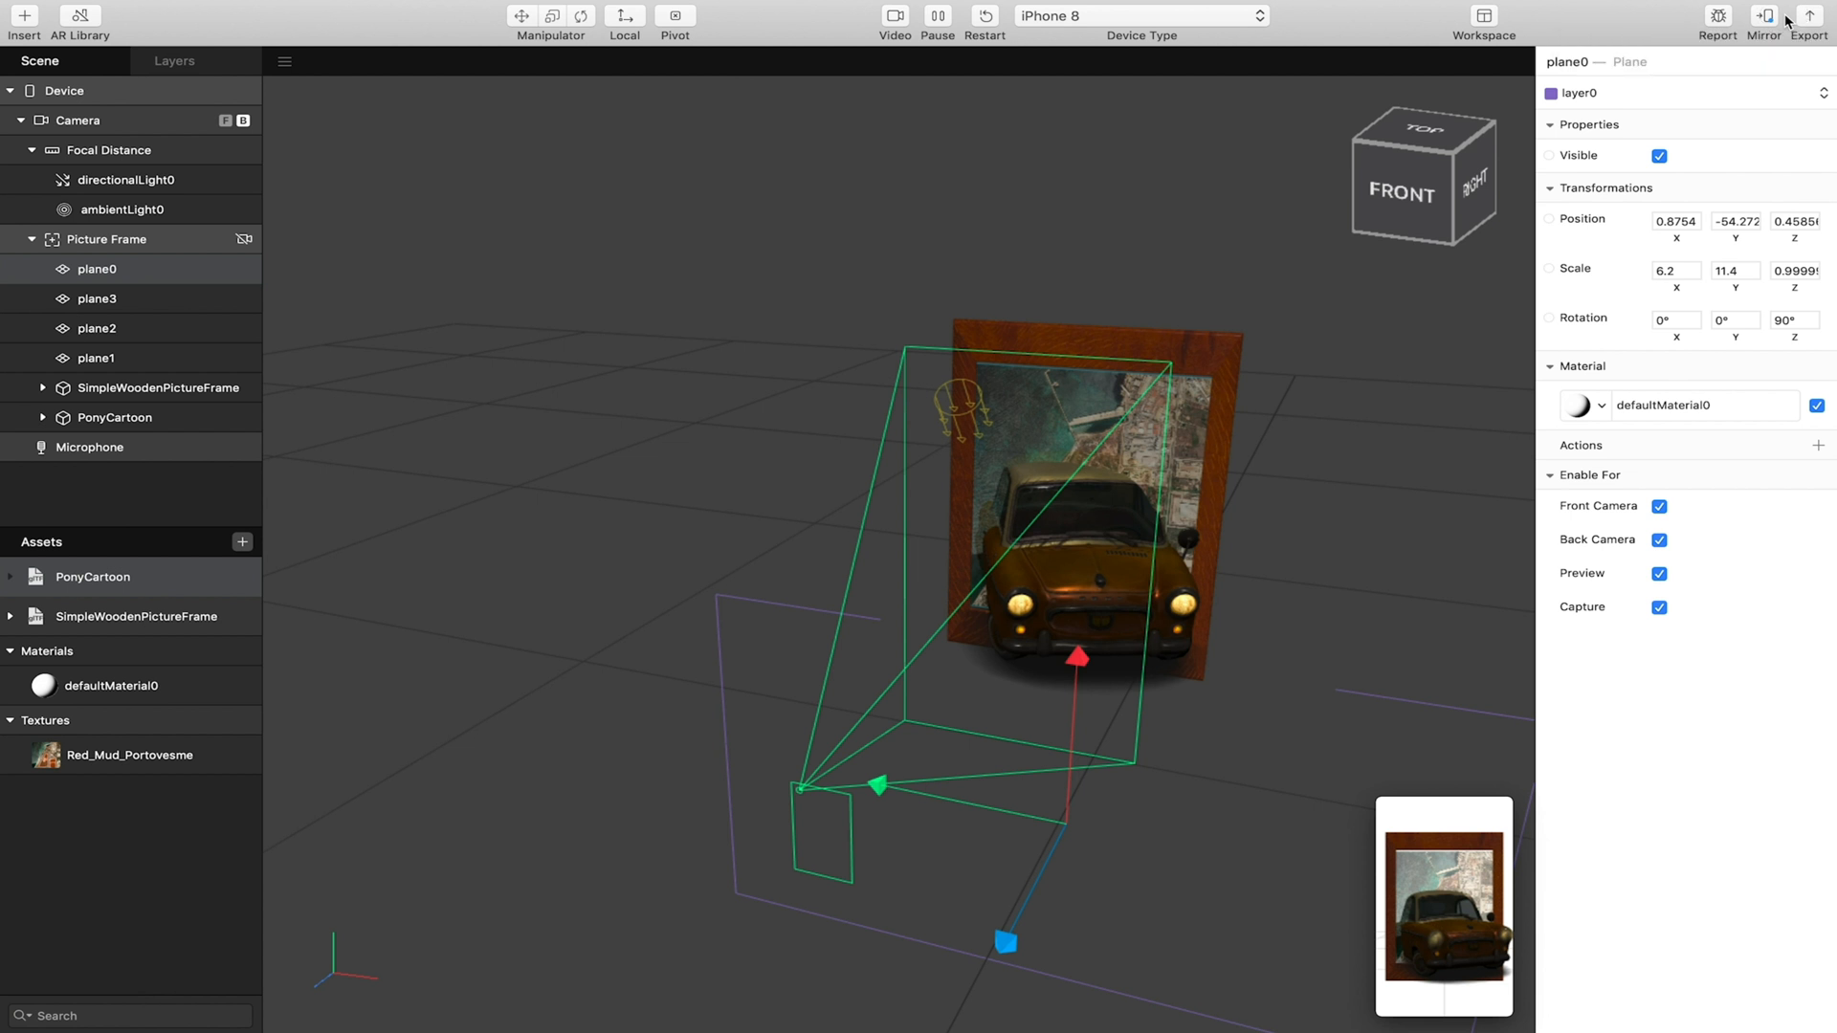
Bring up the Mirror options to connect the Android phone.
click(1762, 16)
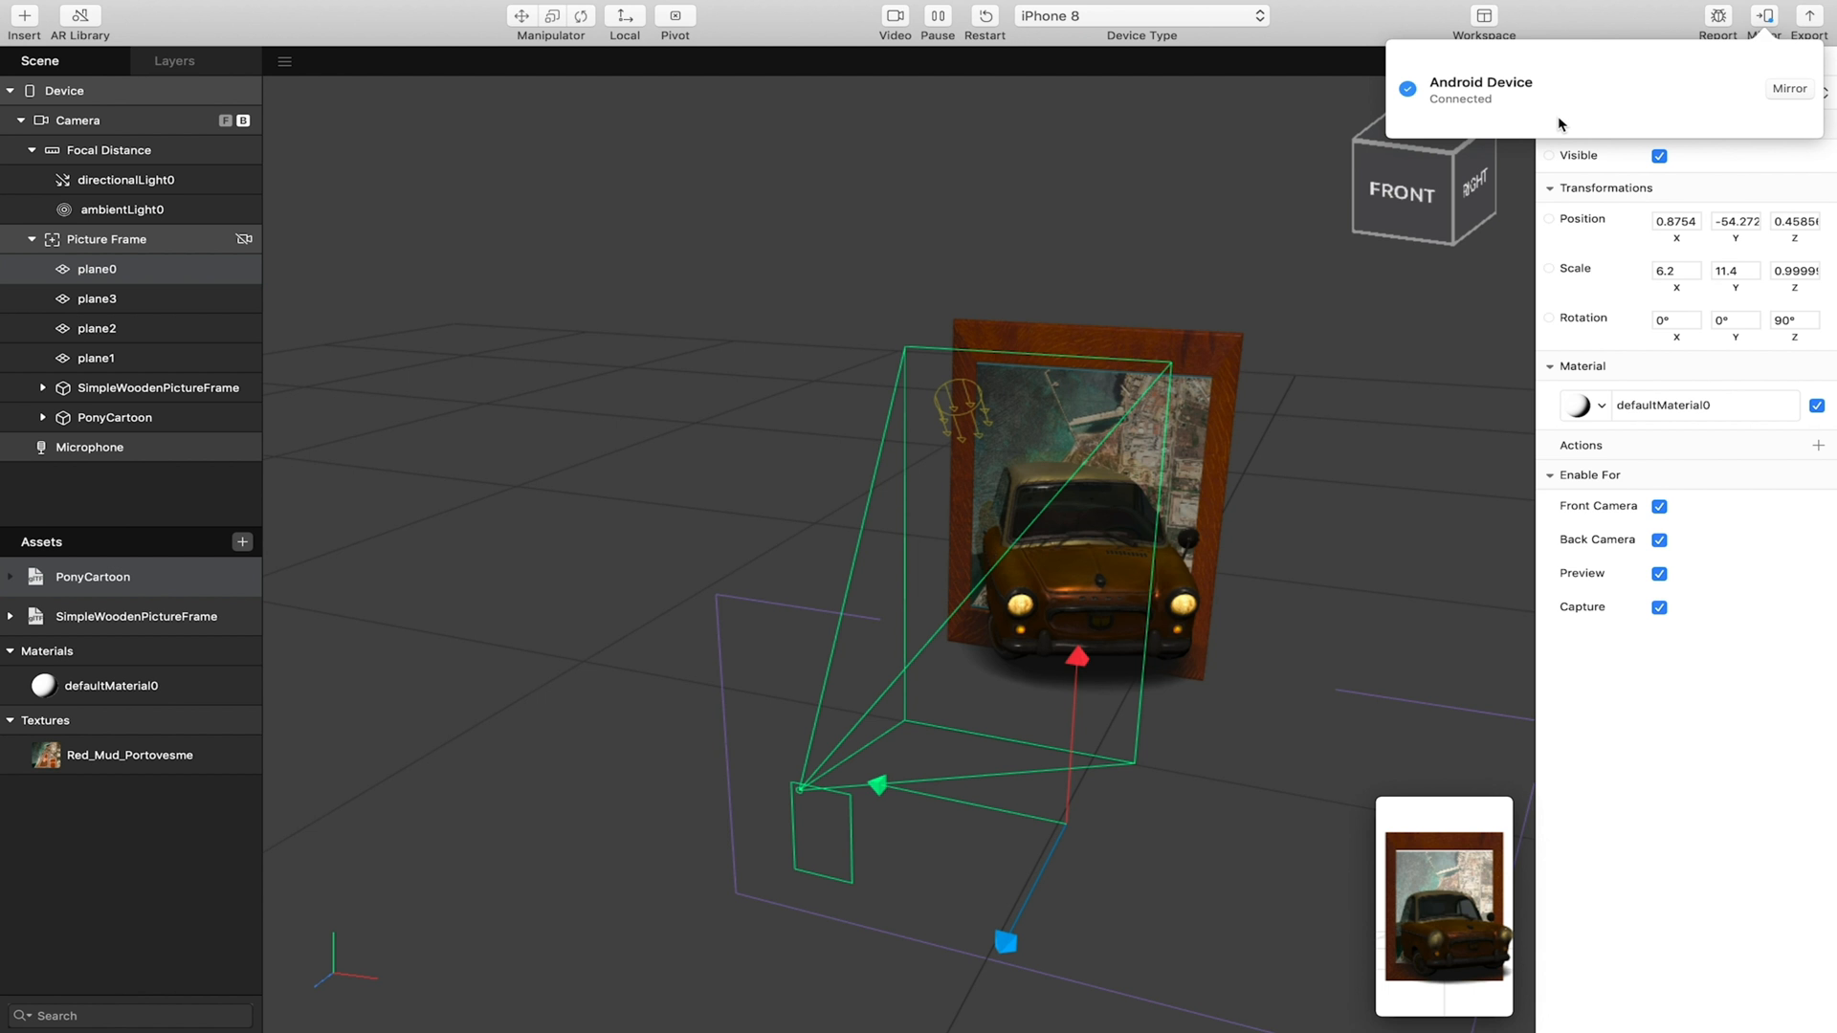
mouse_move(913, 156)
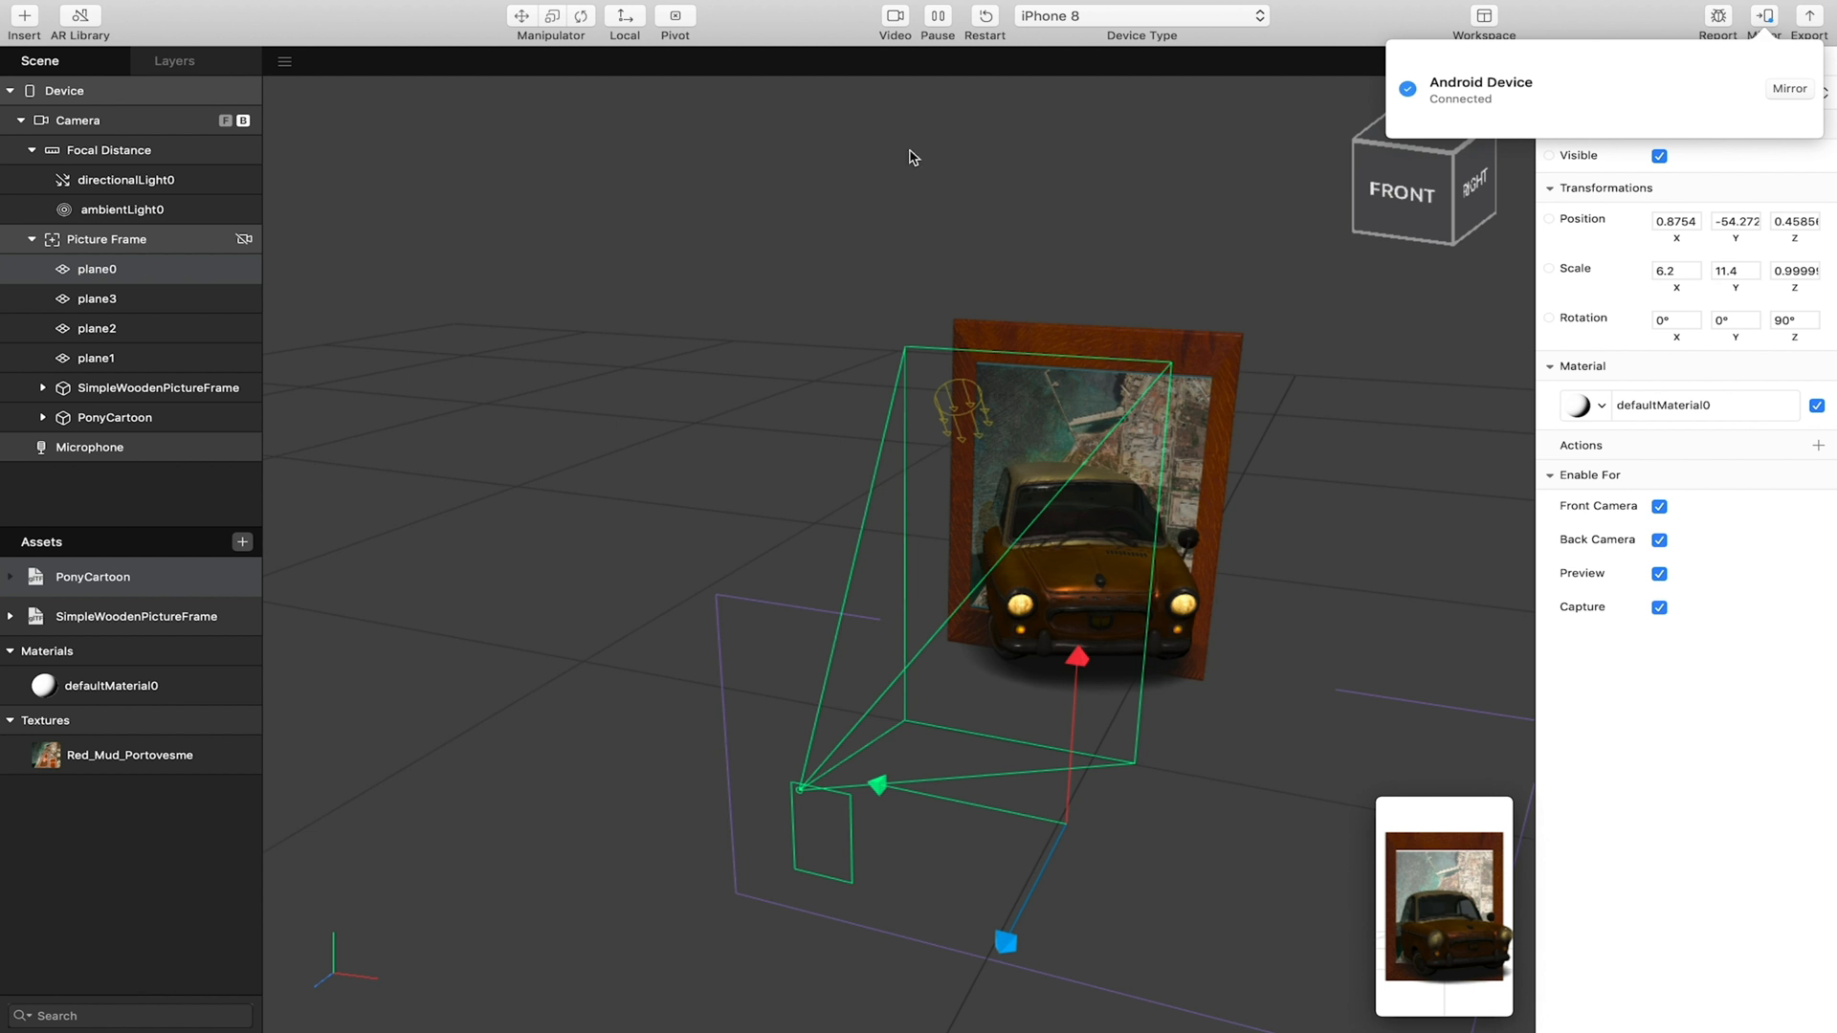